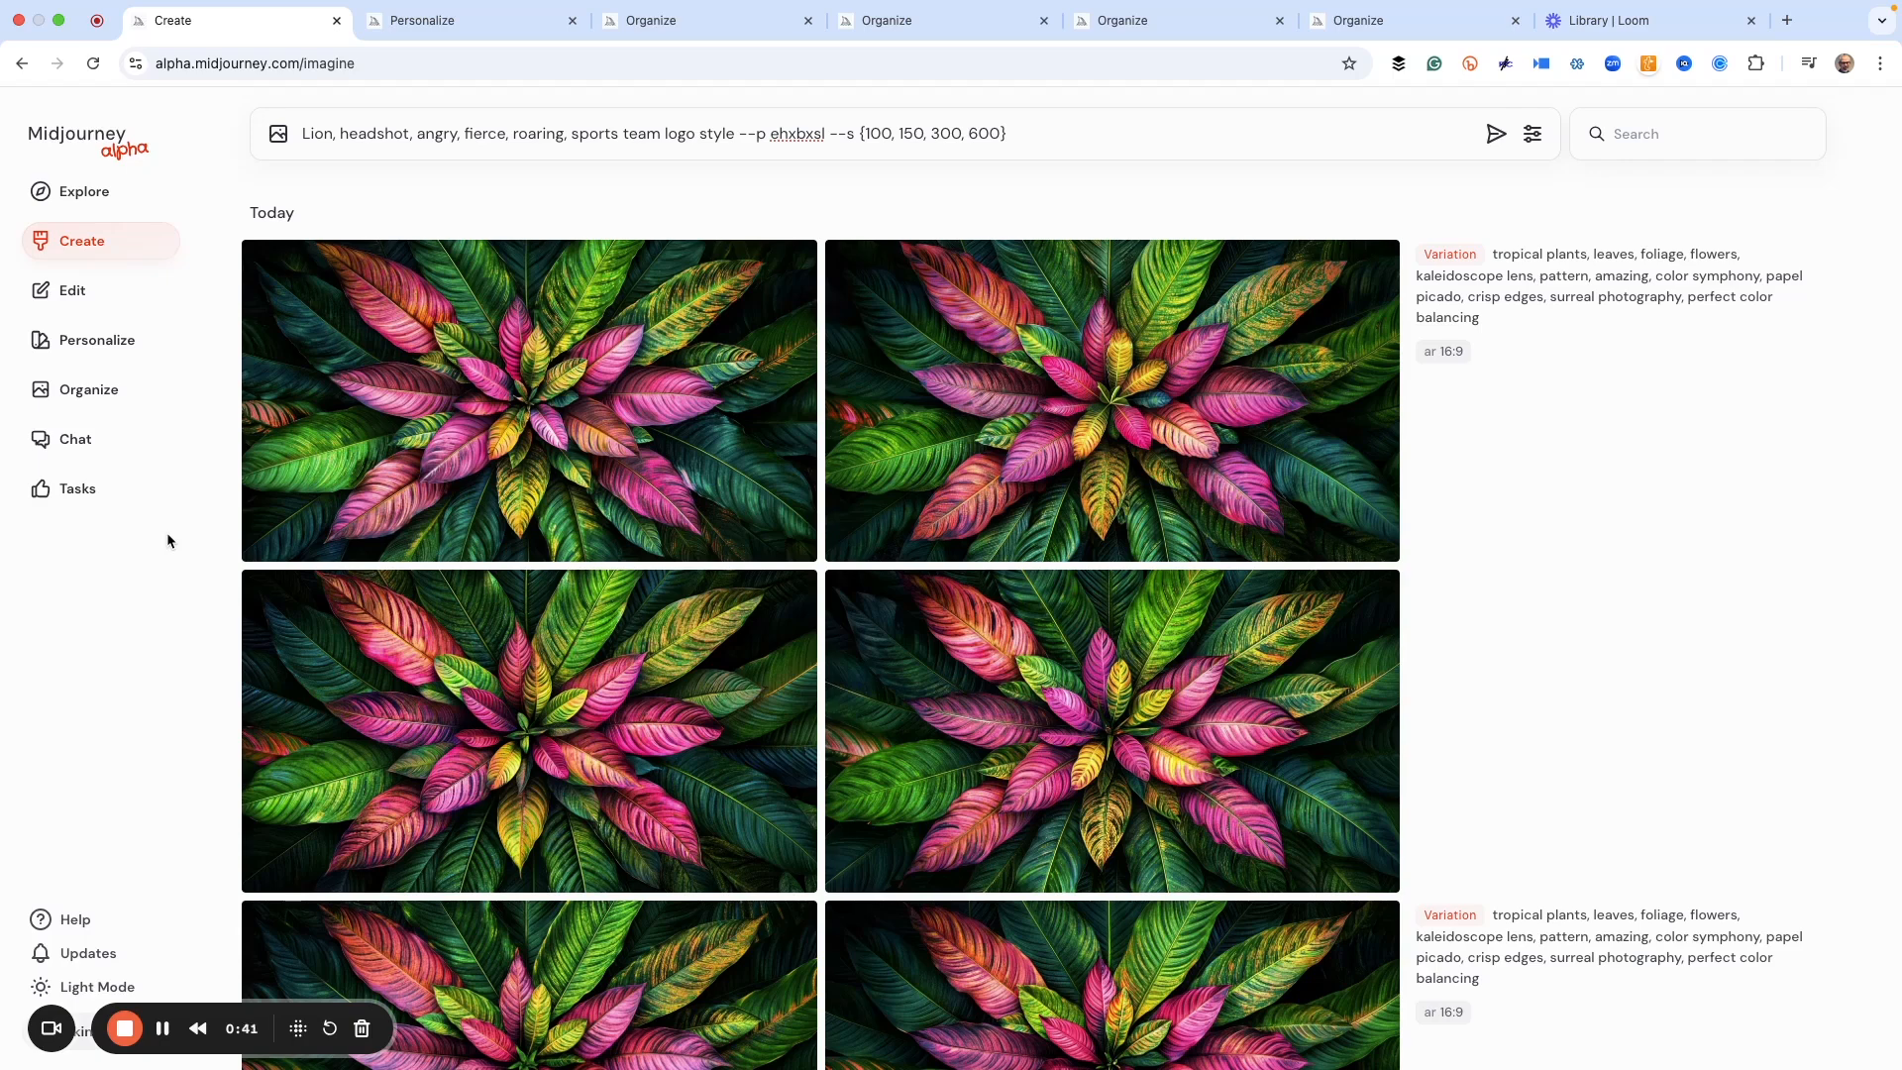
pyautogui.moveTo(956, 467)
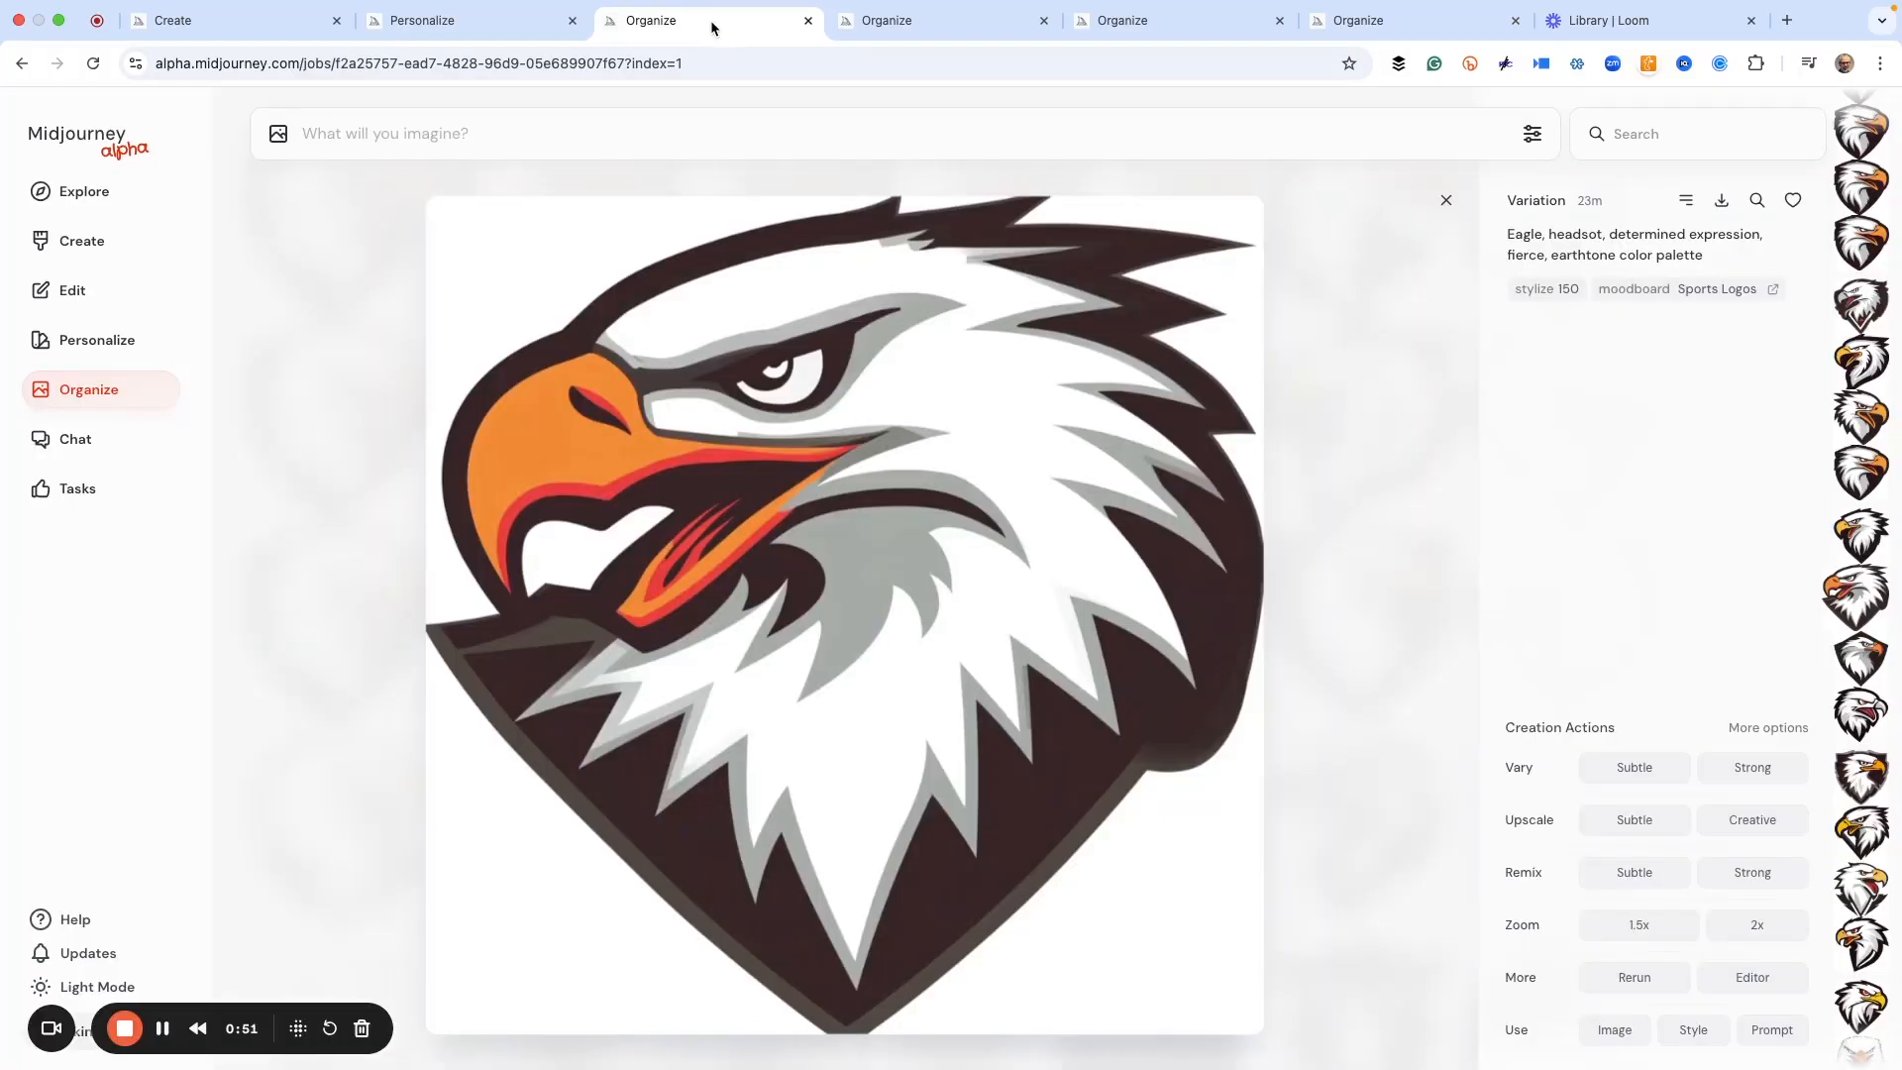
# Step: Show the Personalize page listing moodboards and profiles with Sports Logos active
pyautogui.click(471, 20)
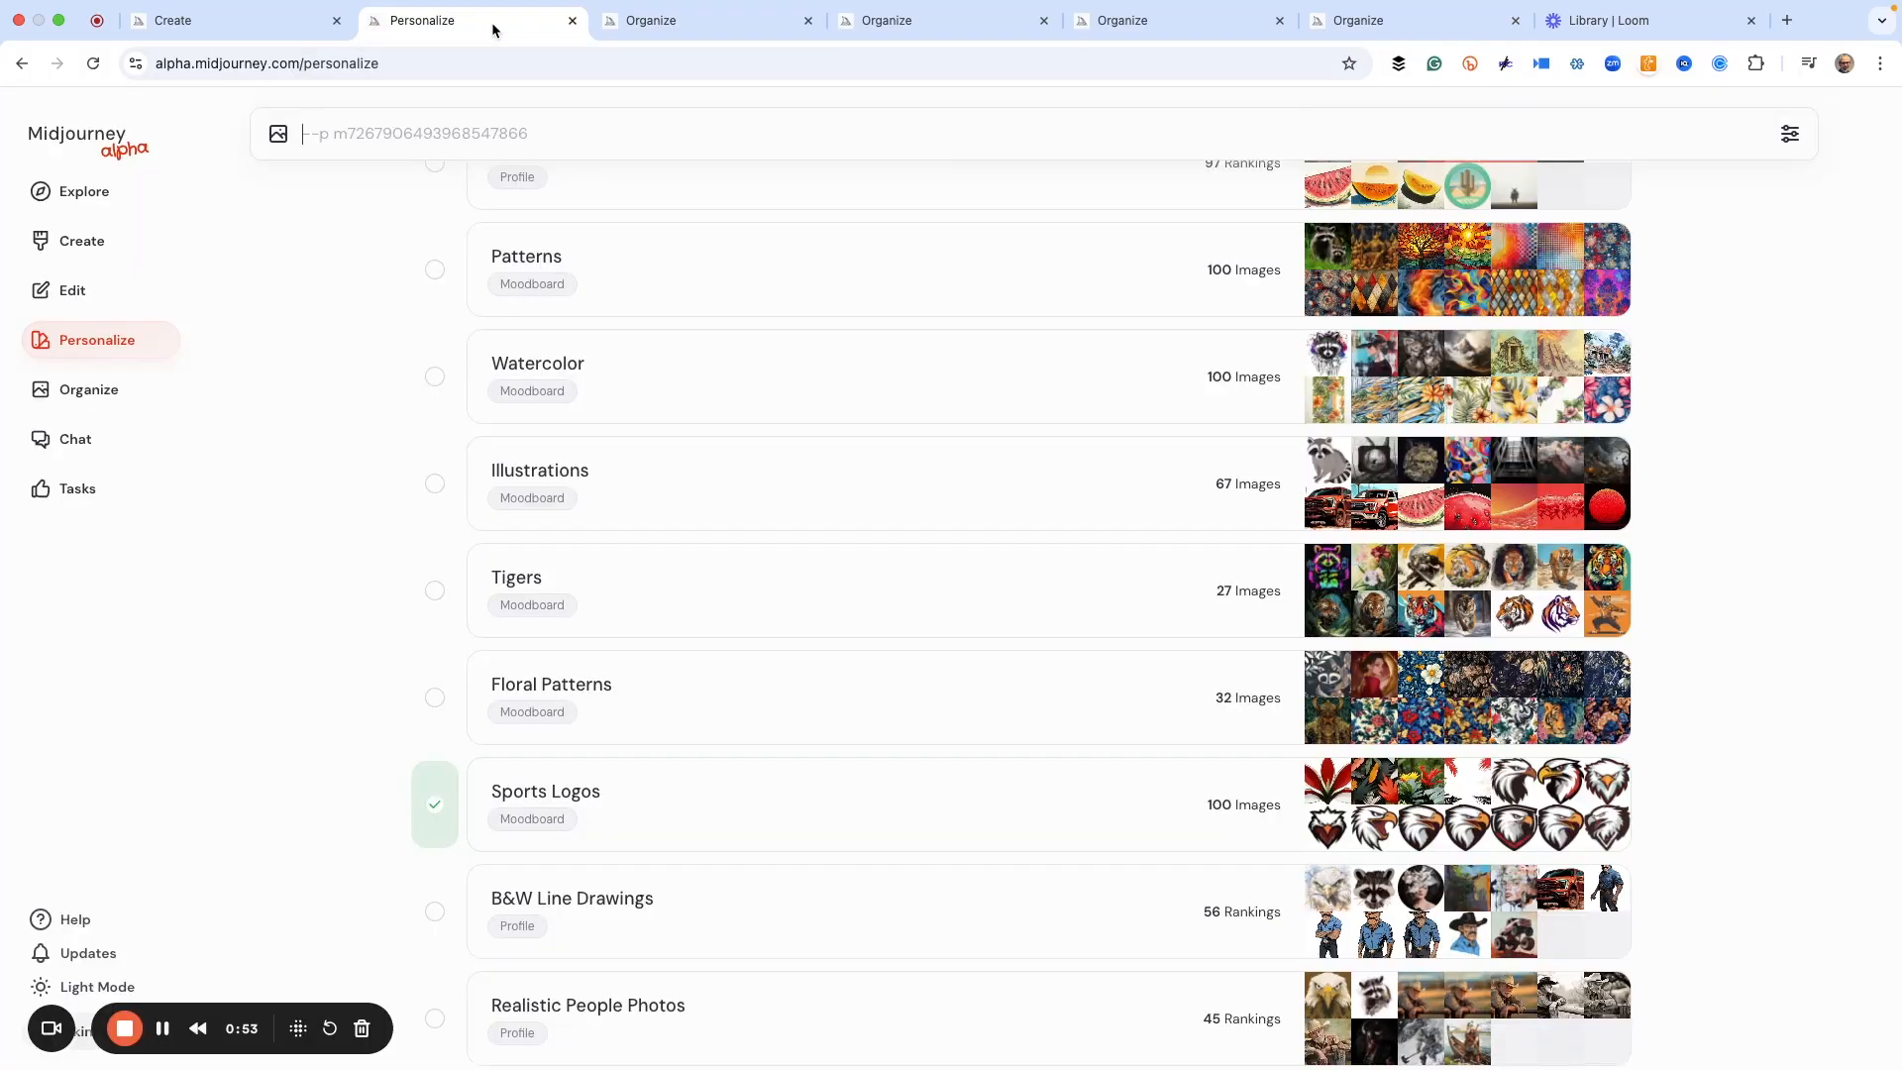
pyautogui.moveTo(1159, 521)
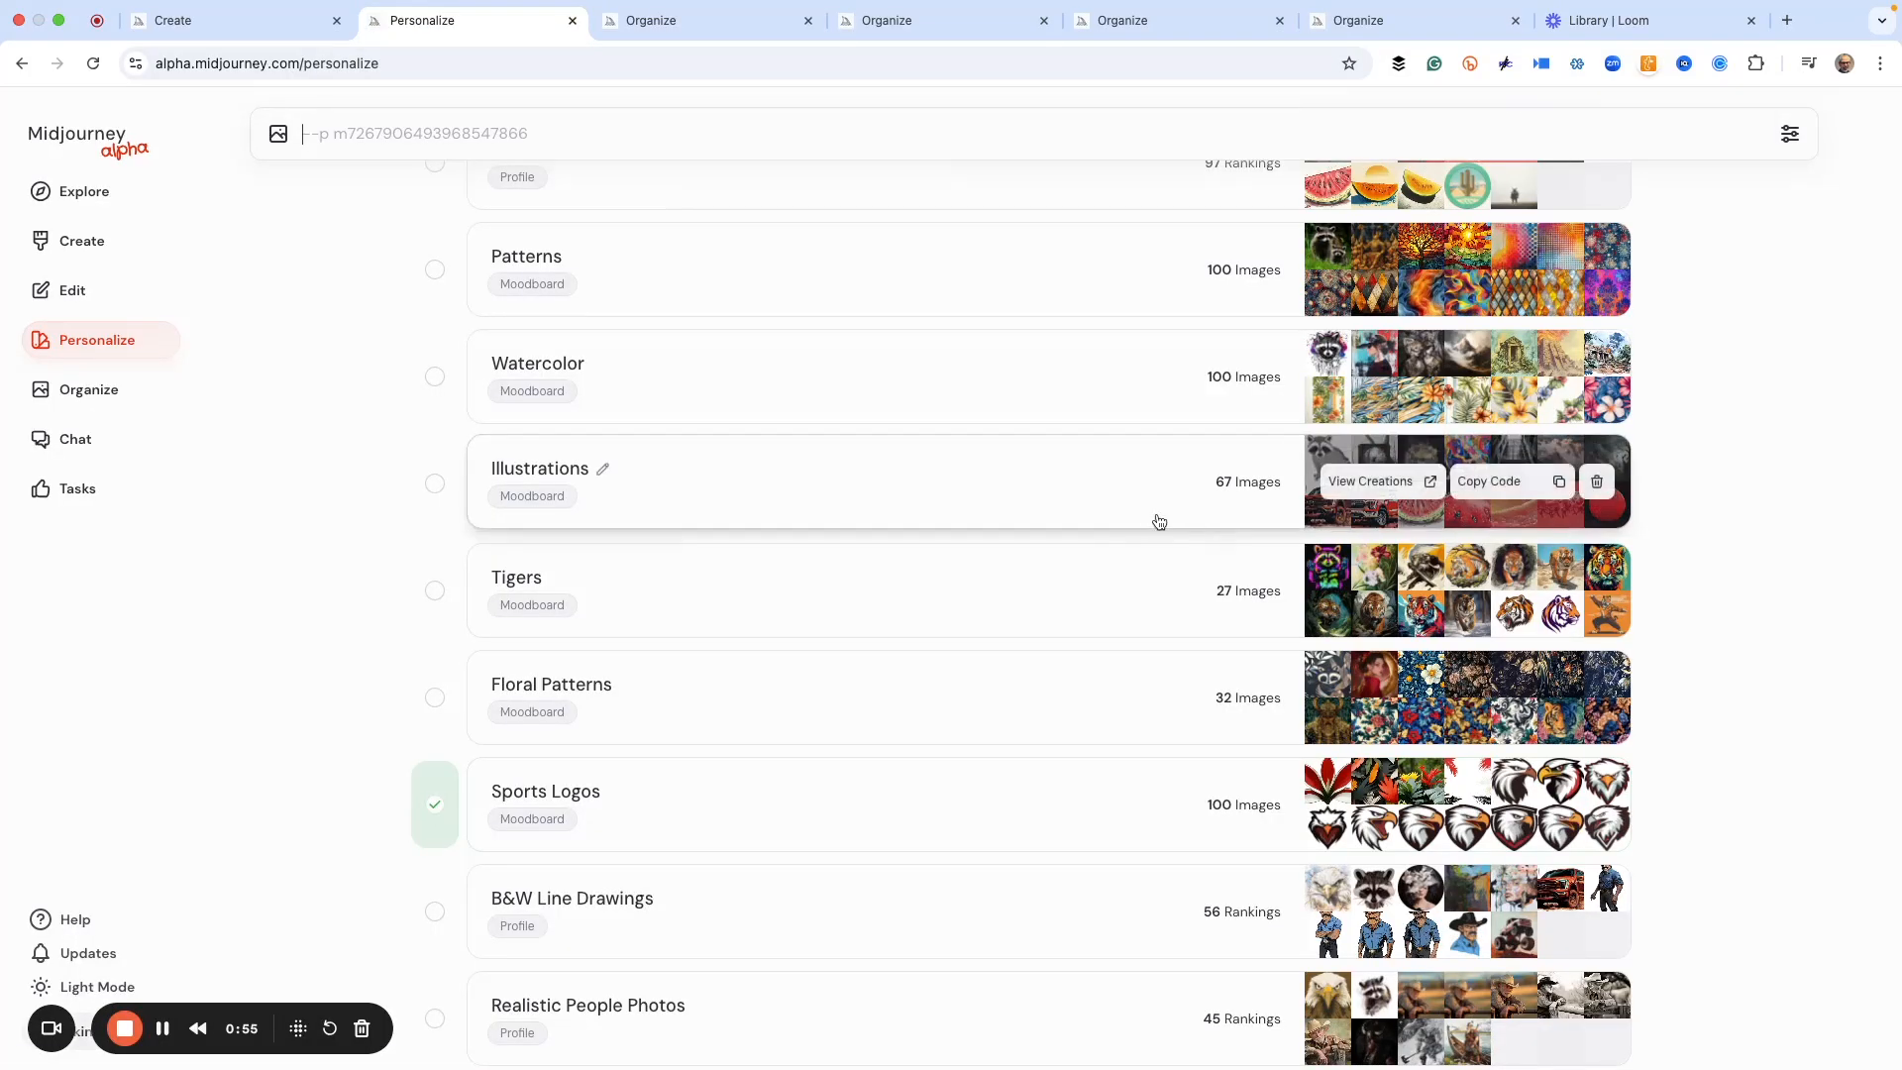
pyautogui.moveTo(768, 808)
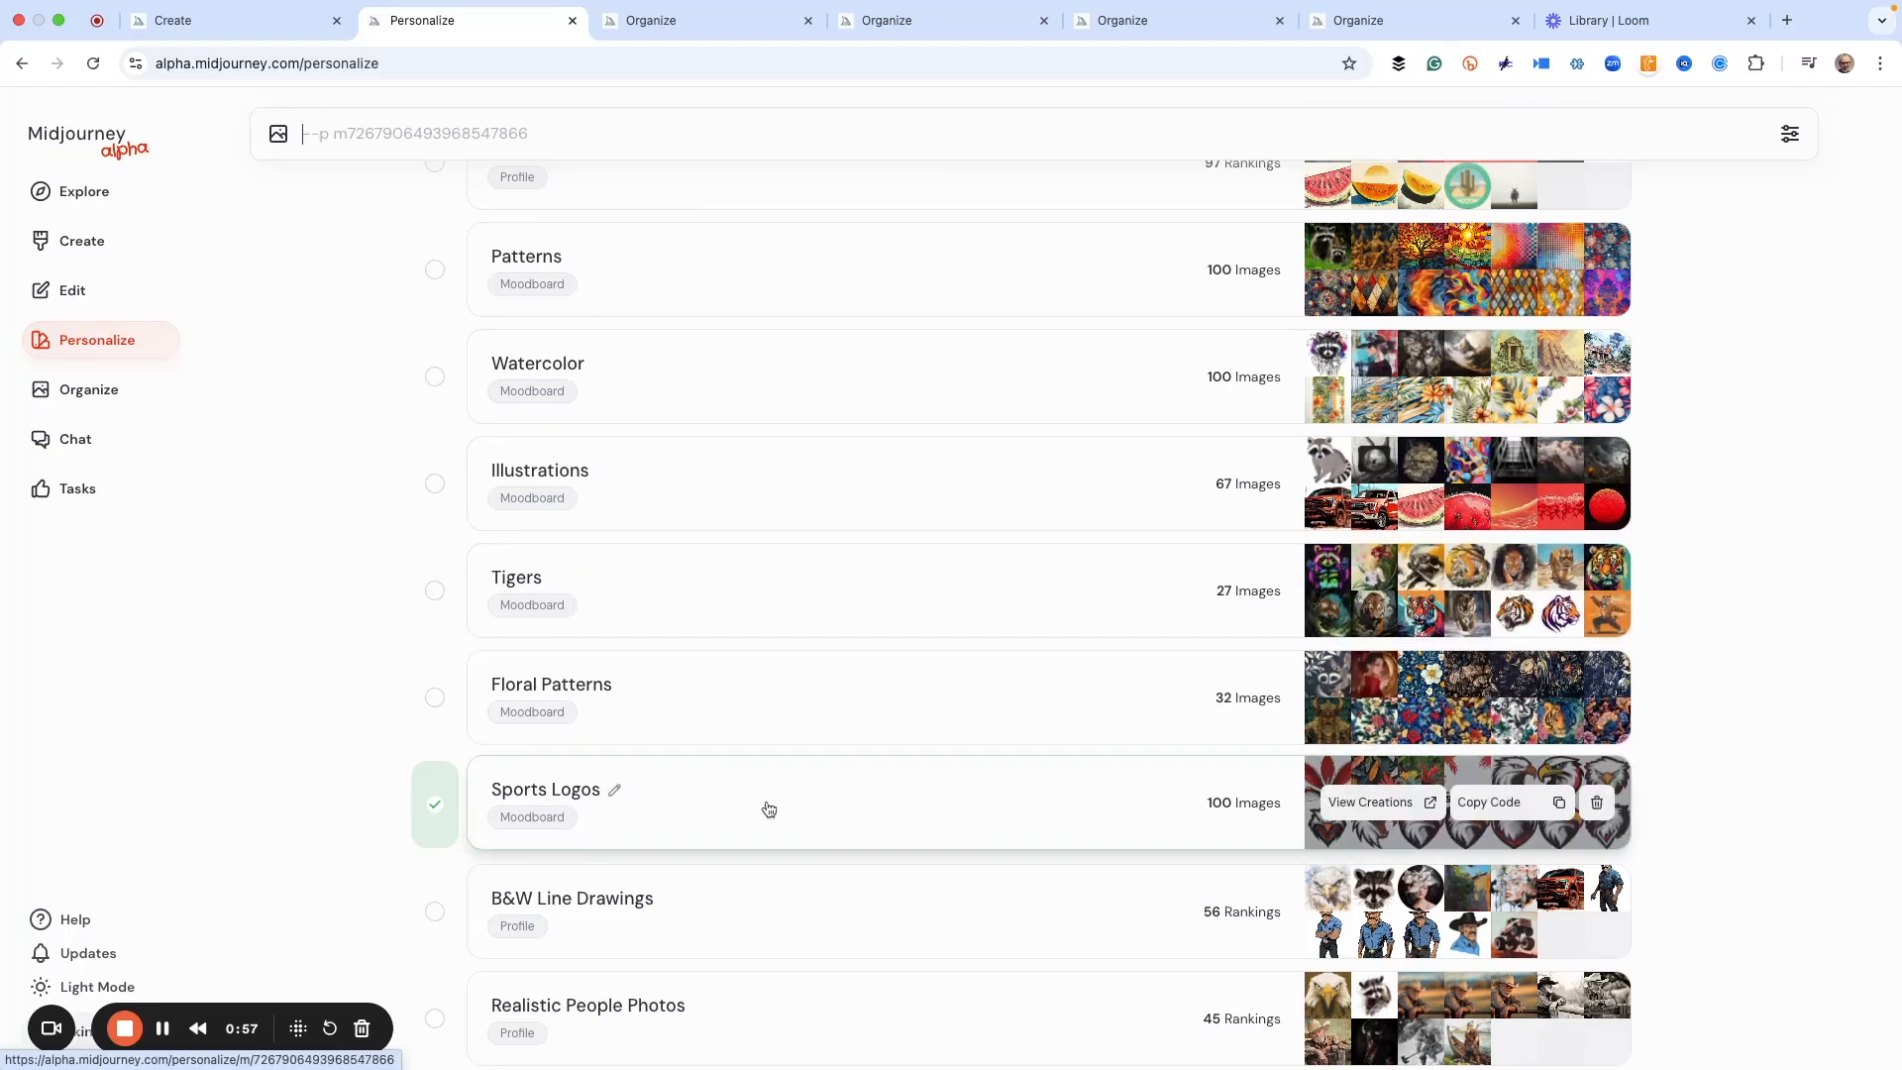
pyautogui.moveTo(910, 810)
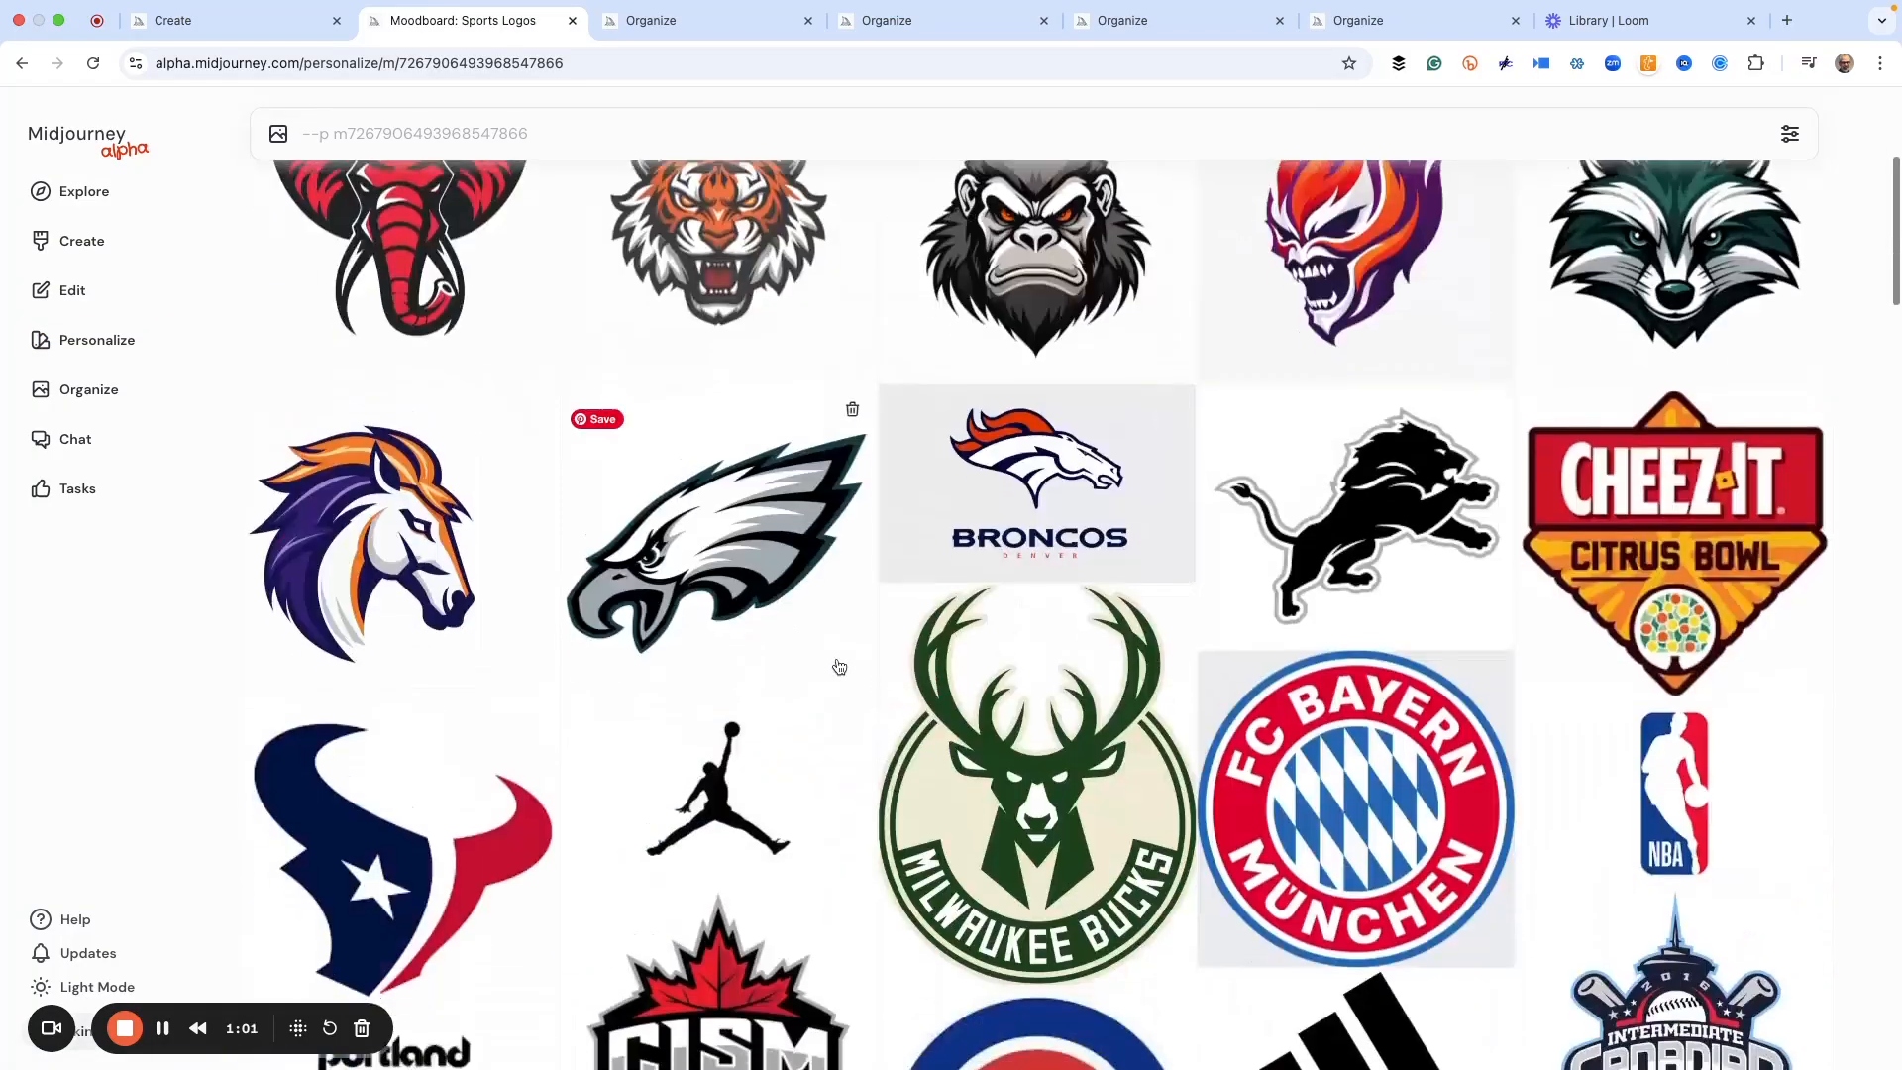
# Step: Browse the Sports Logos moodboard's grid of collegiate, NFL, MLB and mascot logo images
pyautogui.scroll(3)
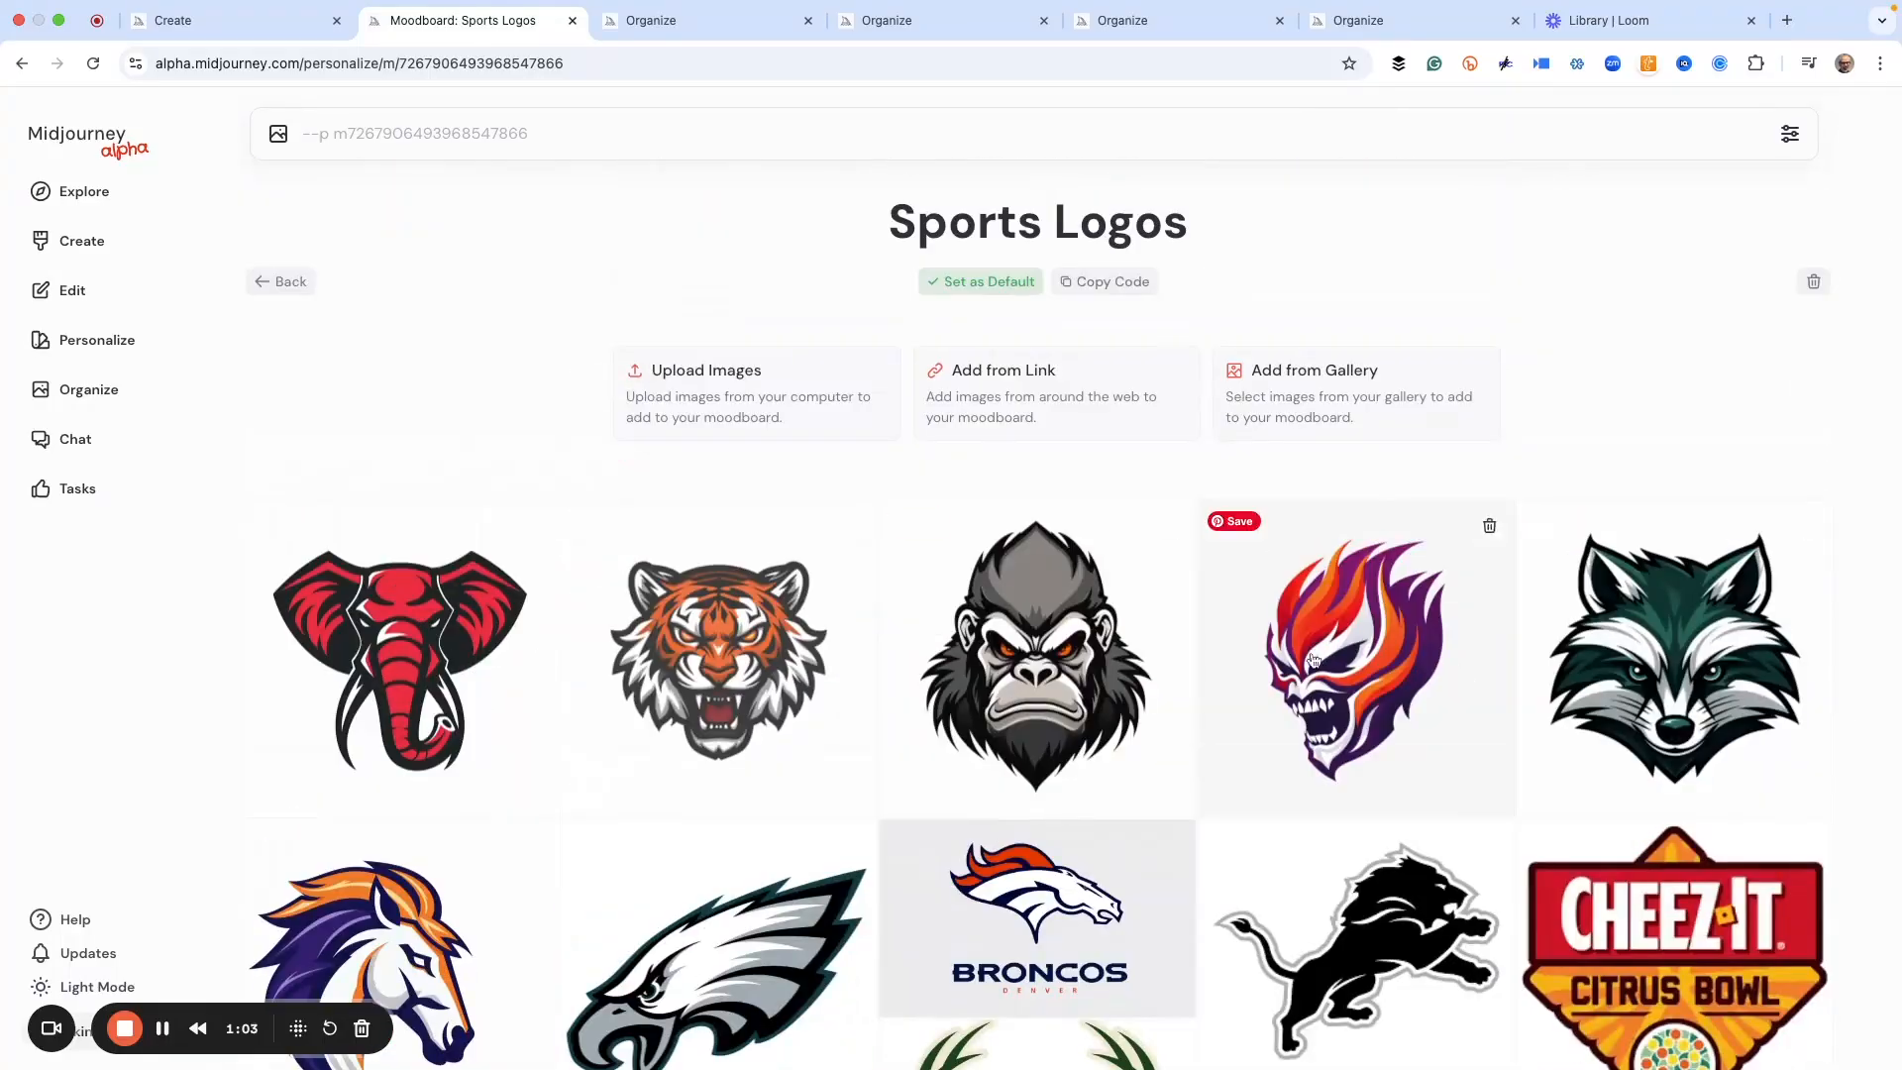
pyautogui.scroll(-3)
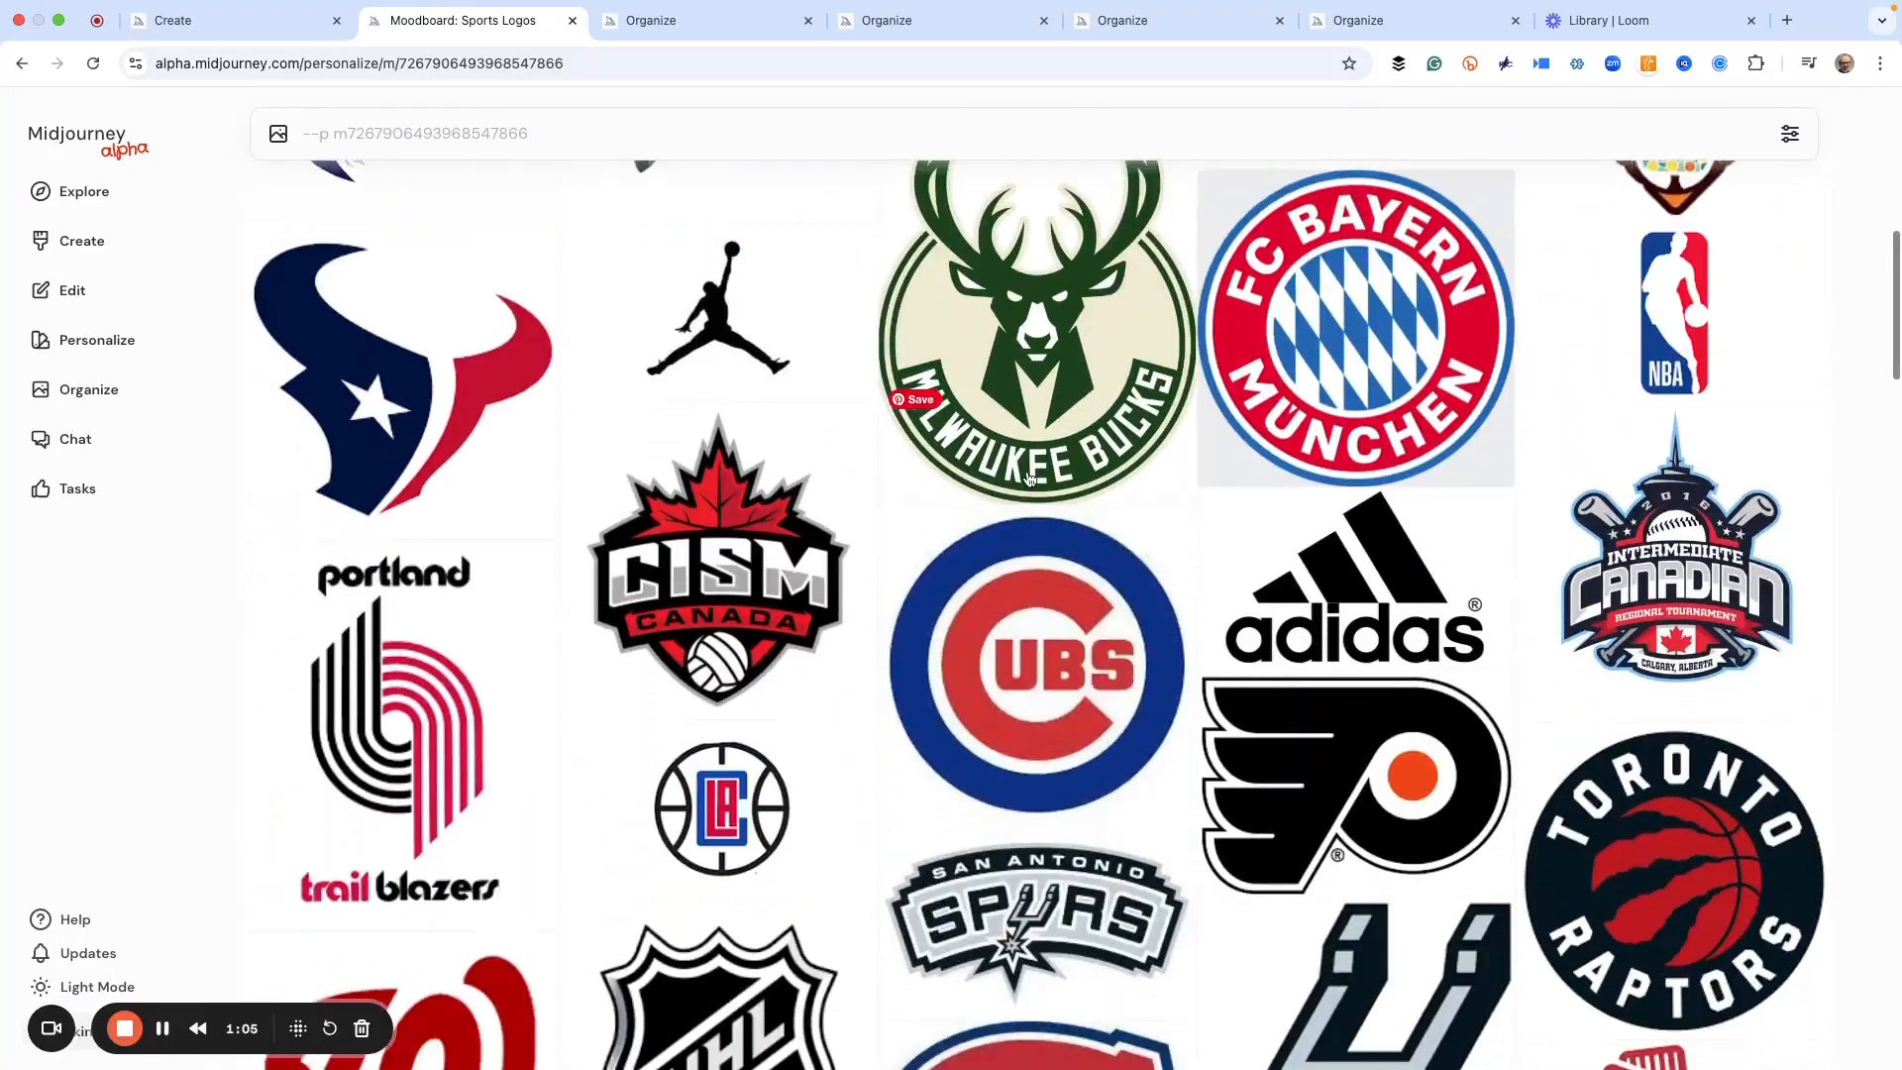
pyautogui.scroll(-3)
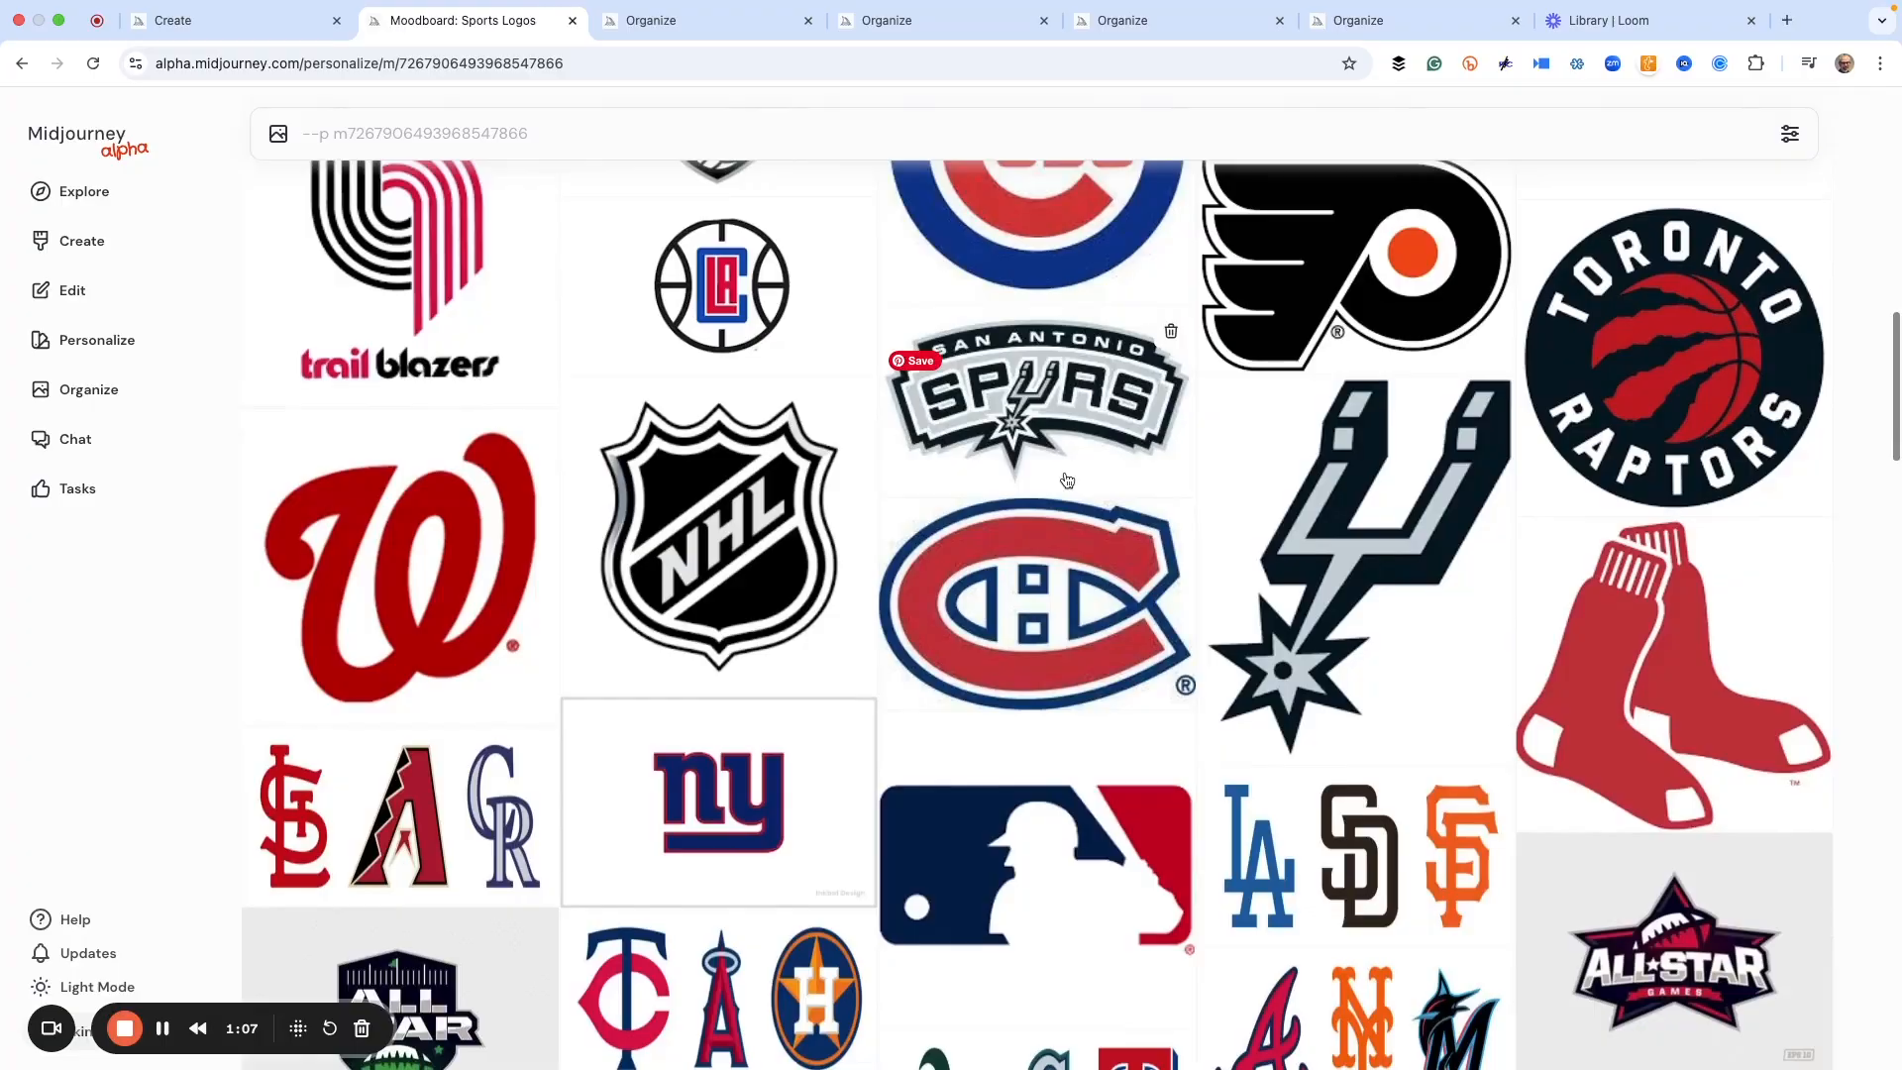
pyautogui.scroll(-3)
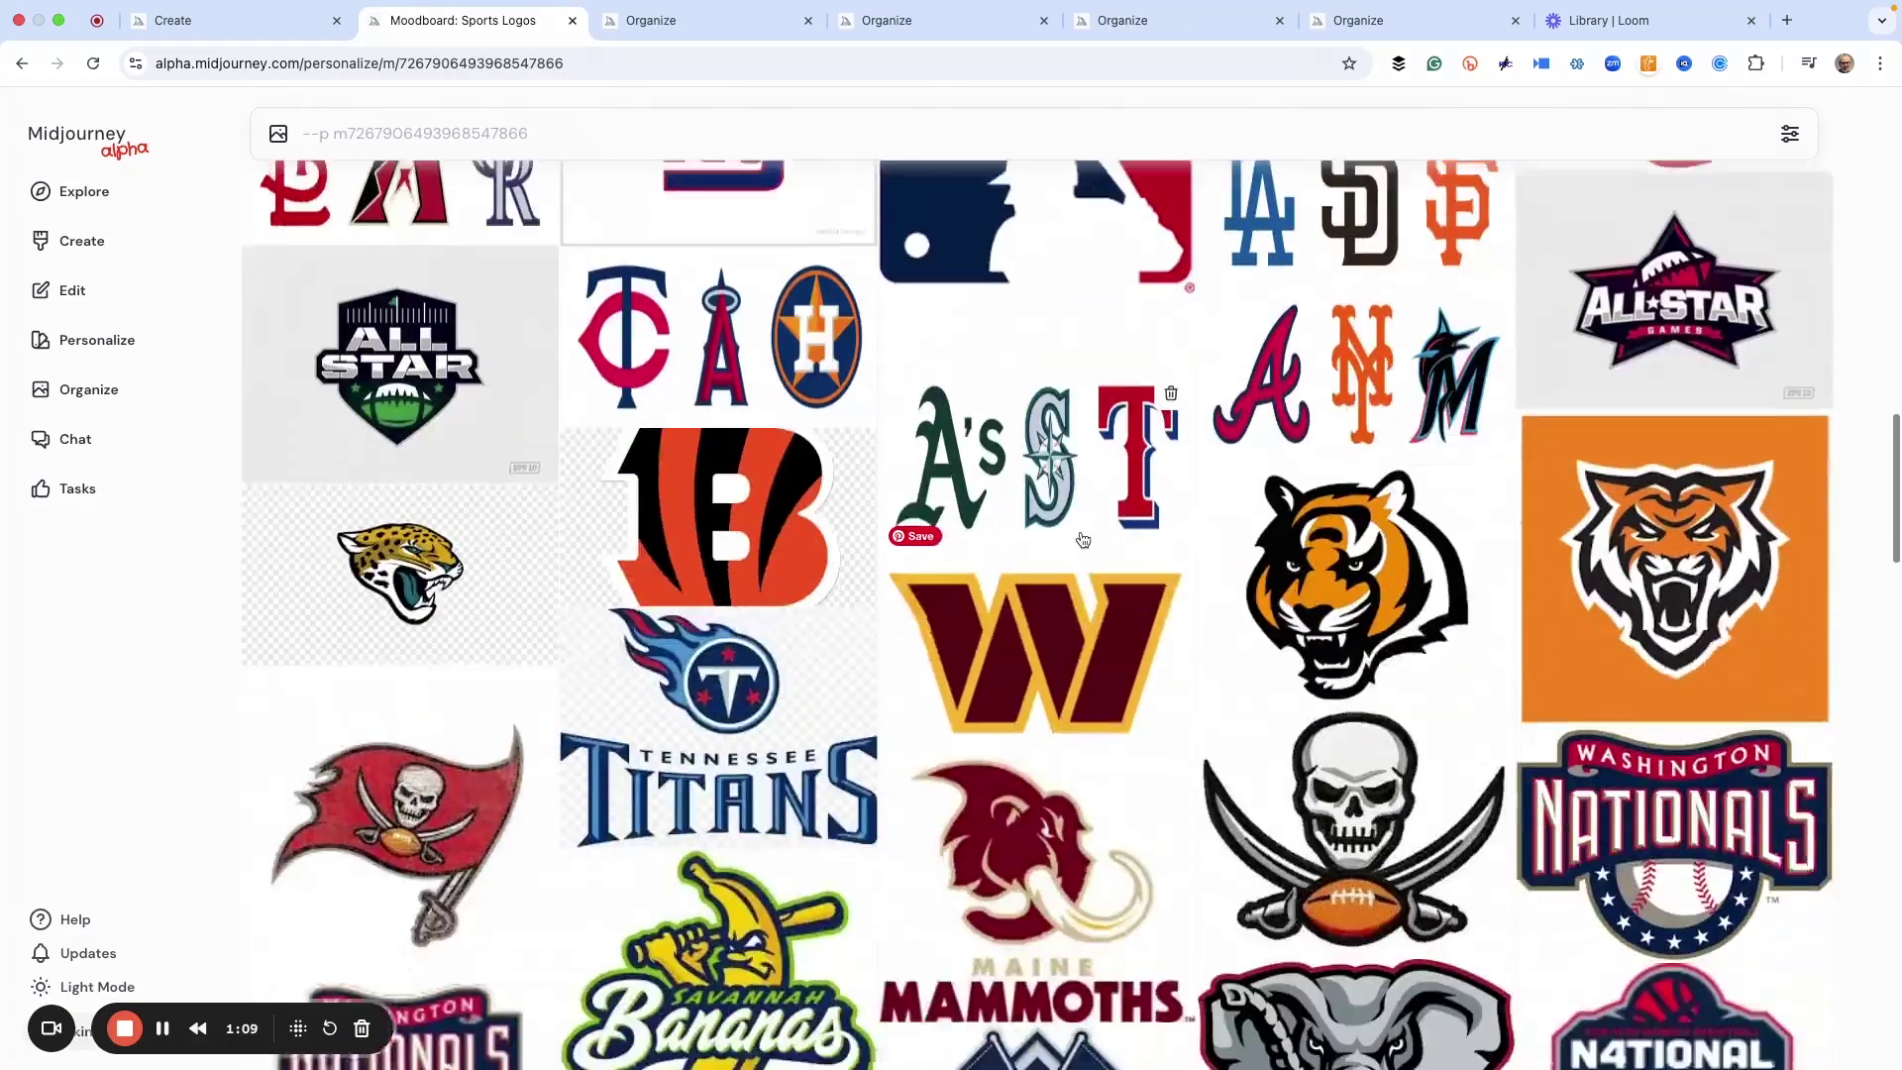
pyautogui.scroll(-3)
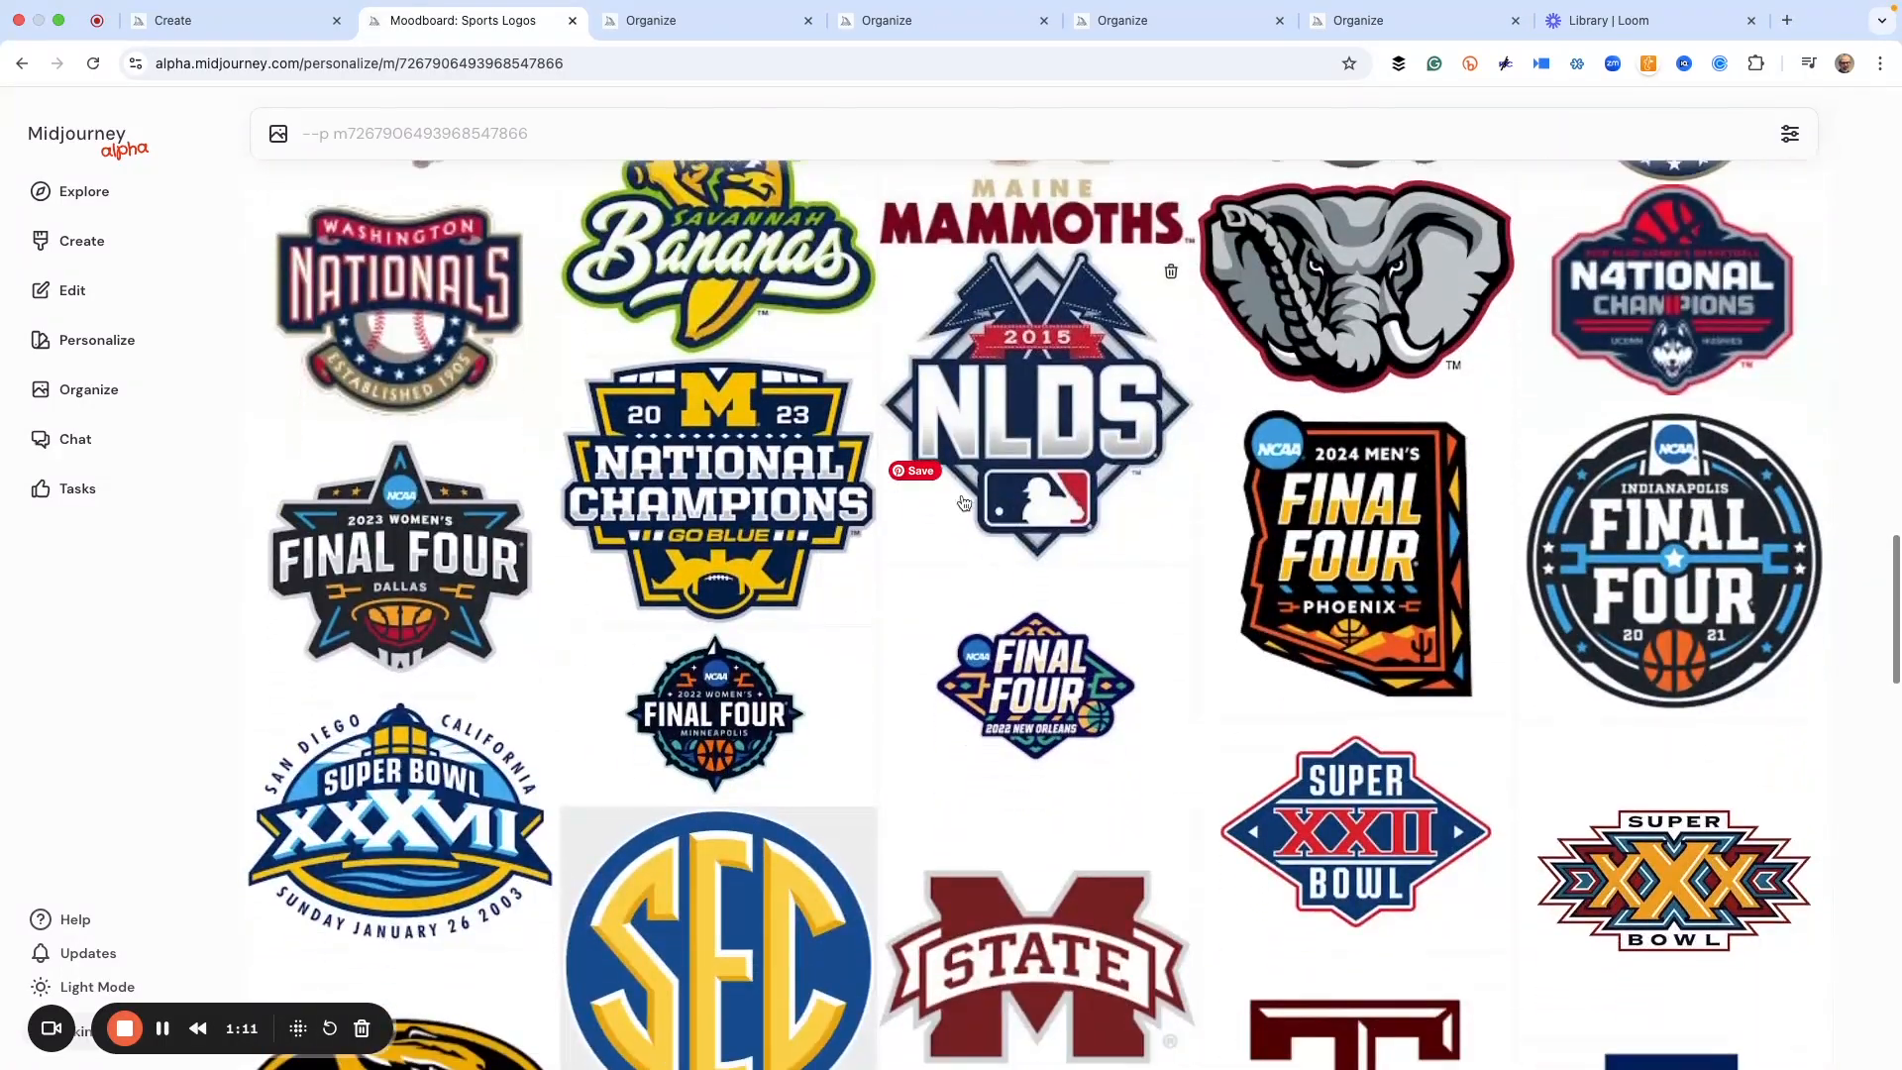
pyautogui.scroll(-3)
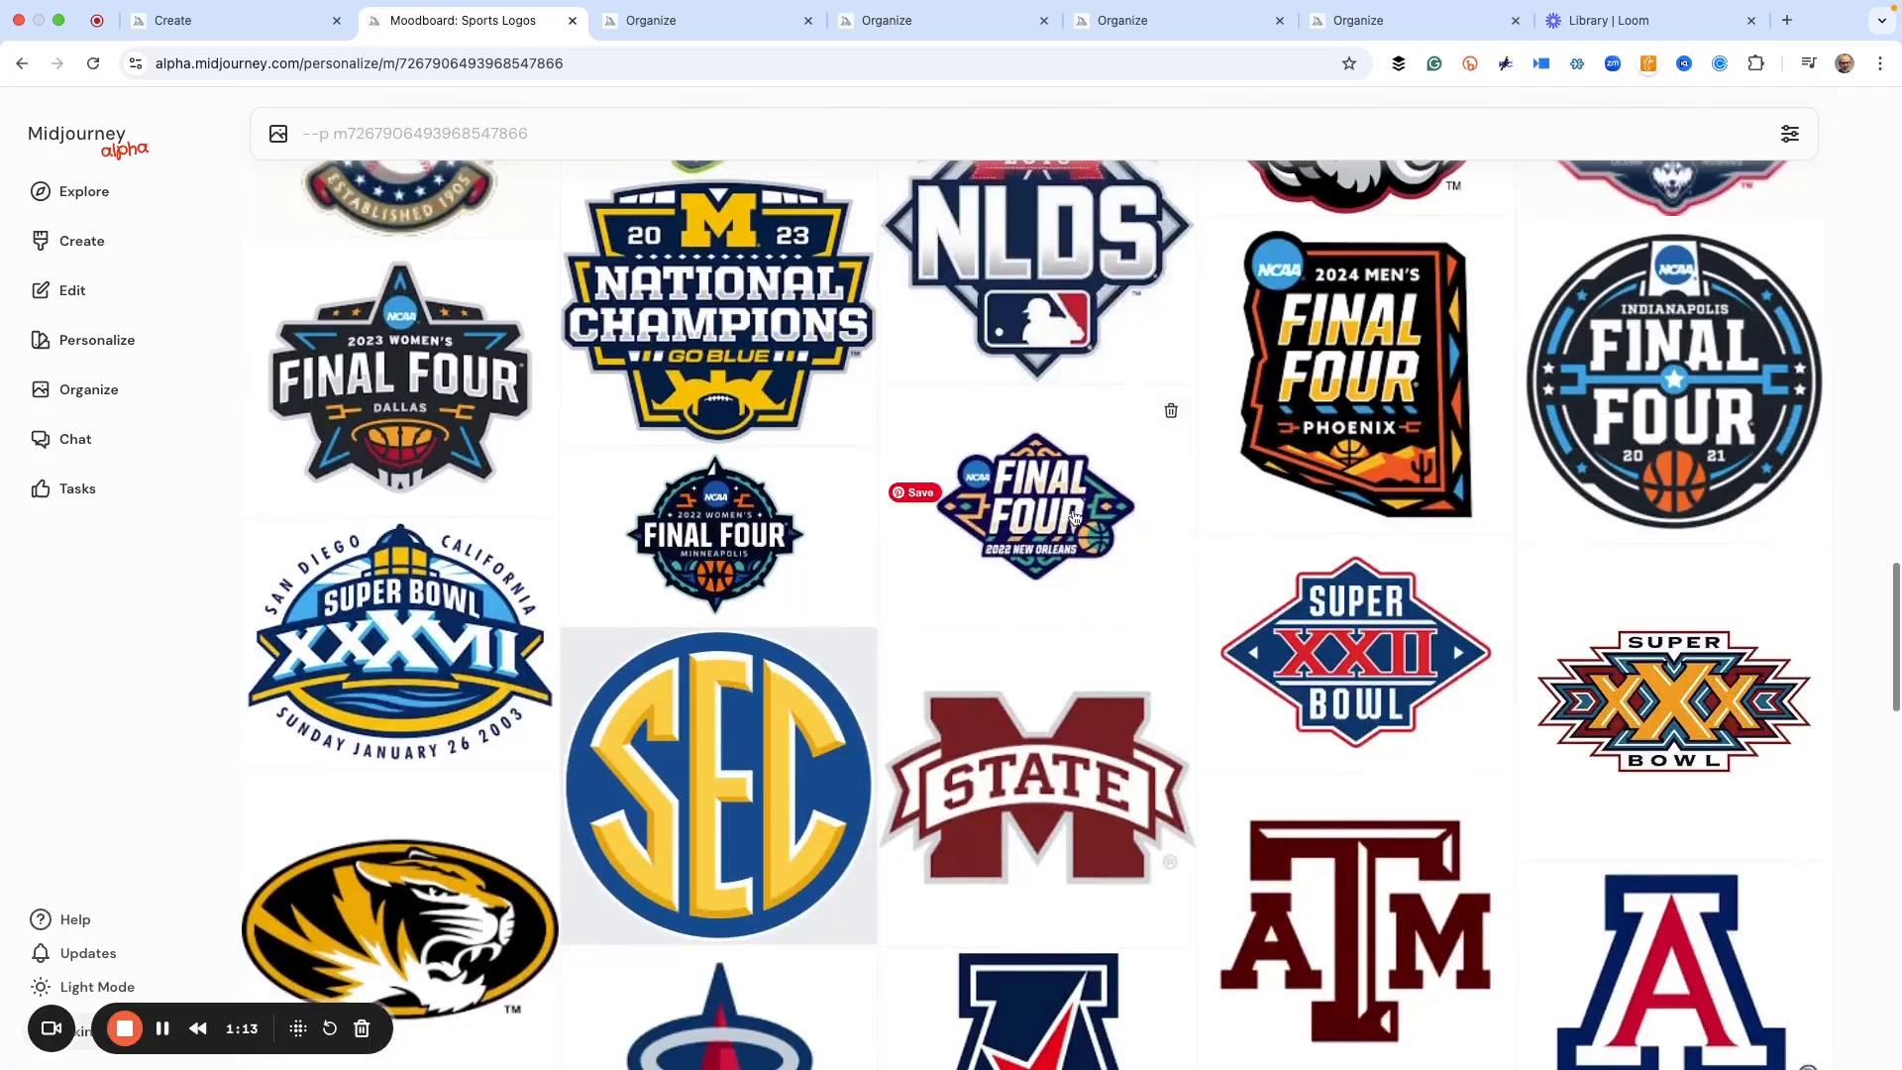
pyautogui.scroll(-3)
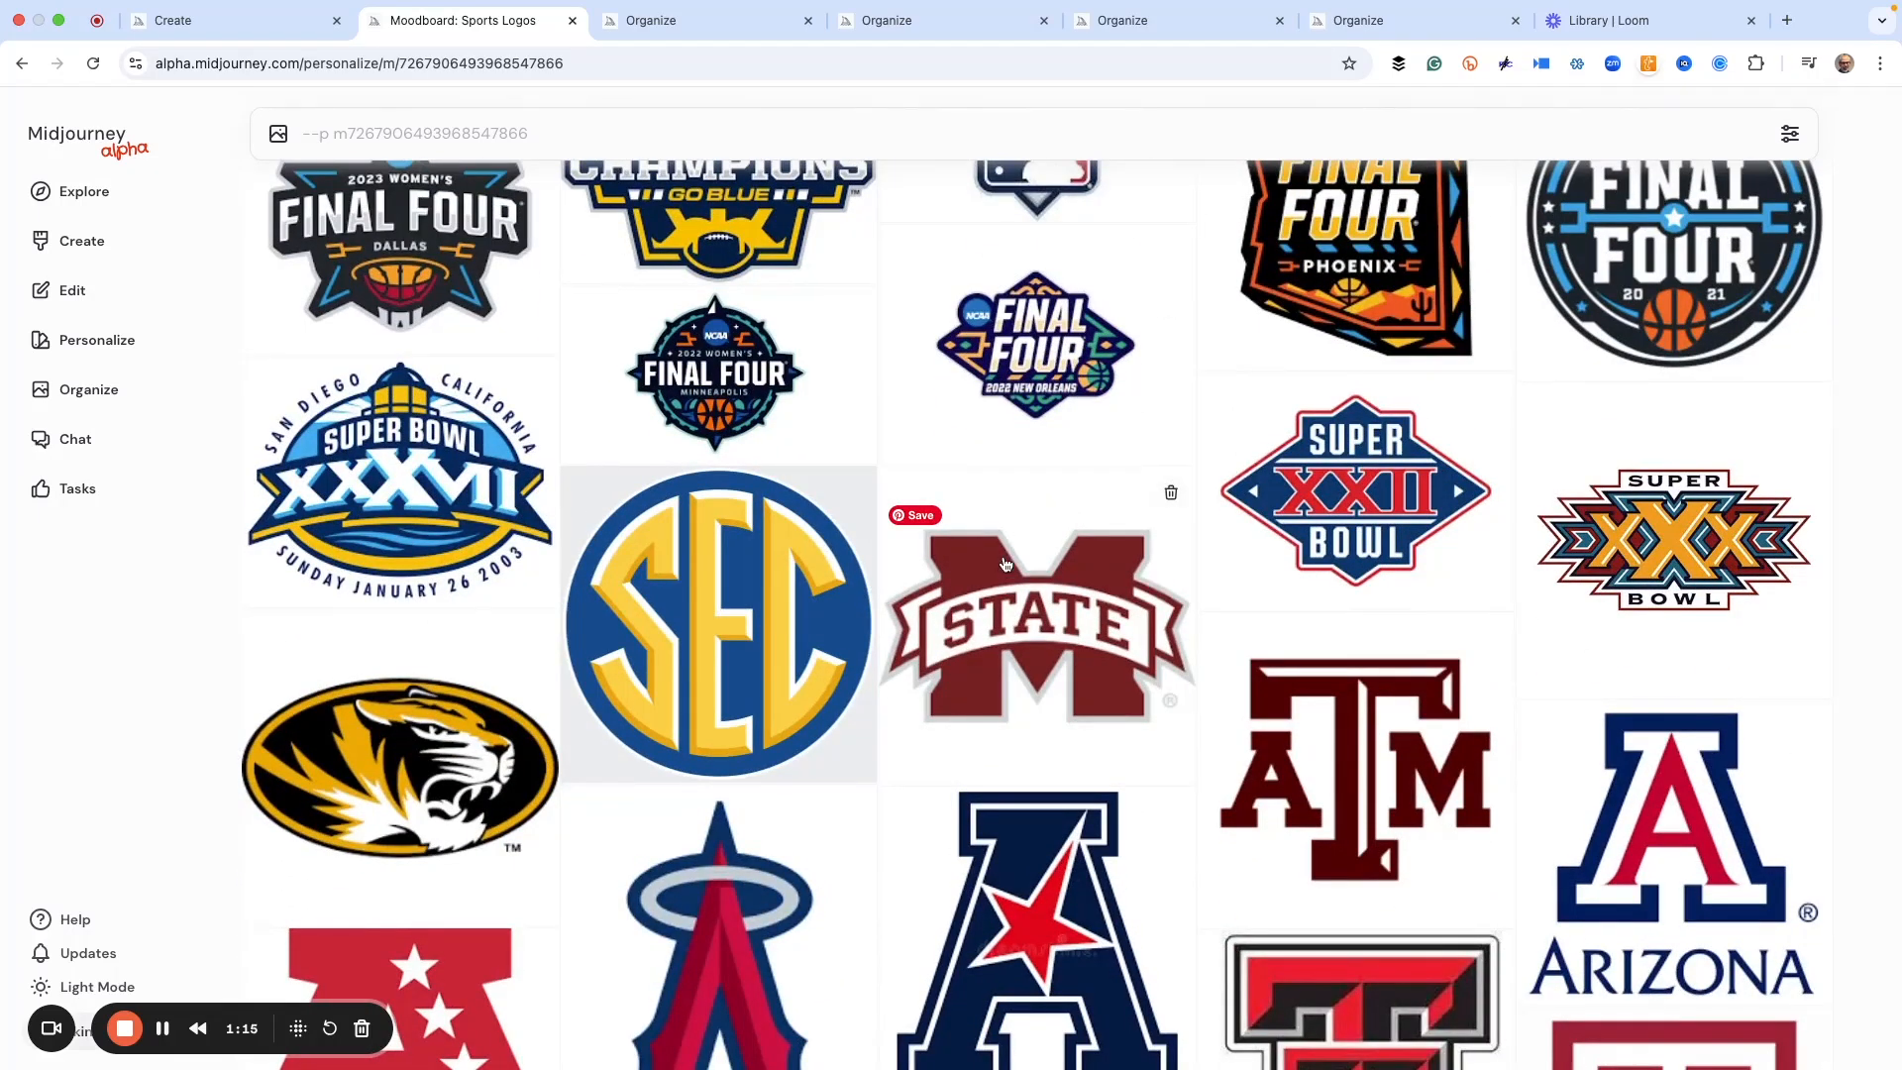
pyautogui.moveTo(1087, 547)
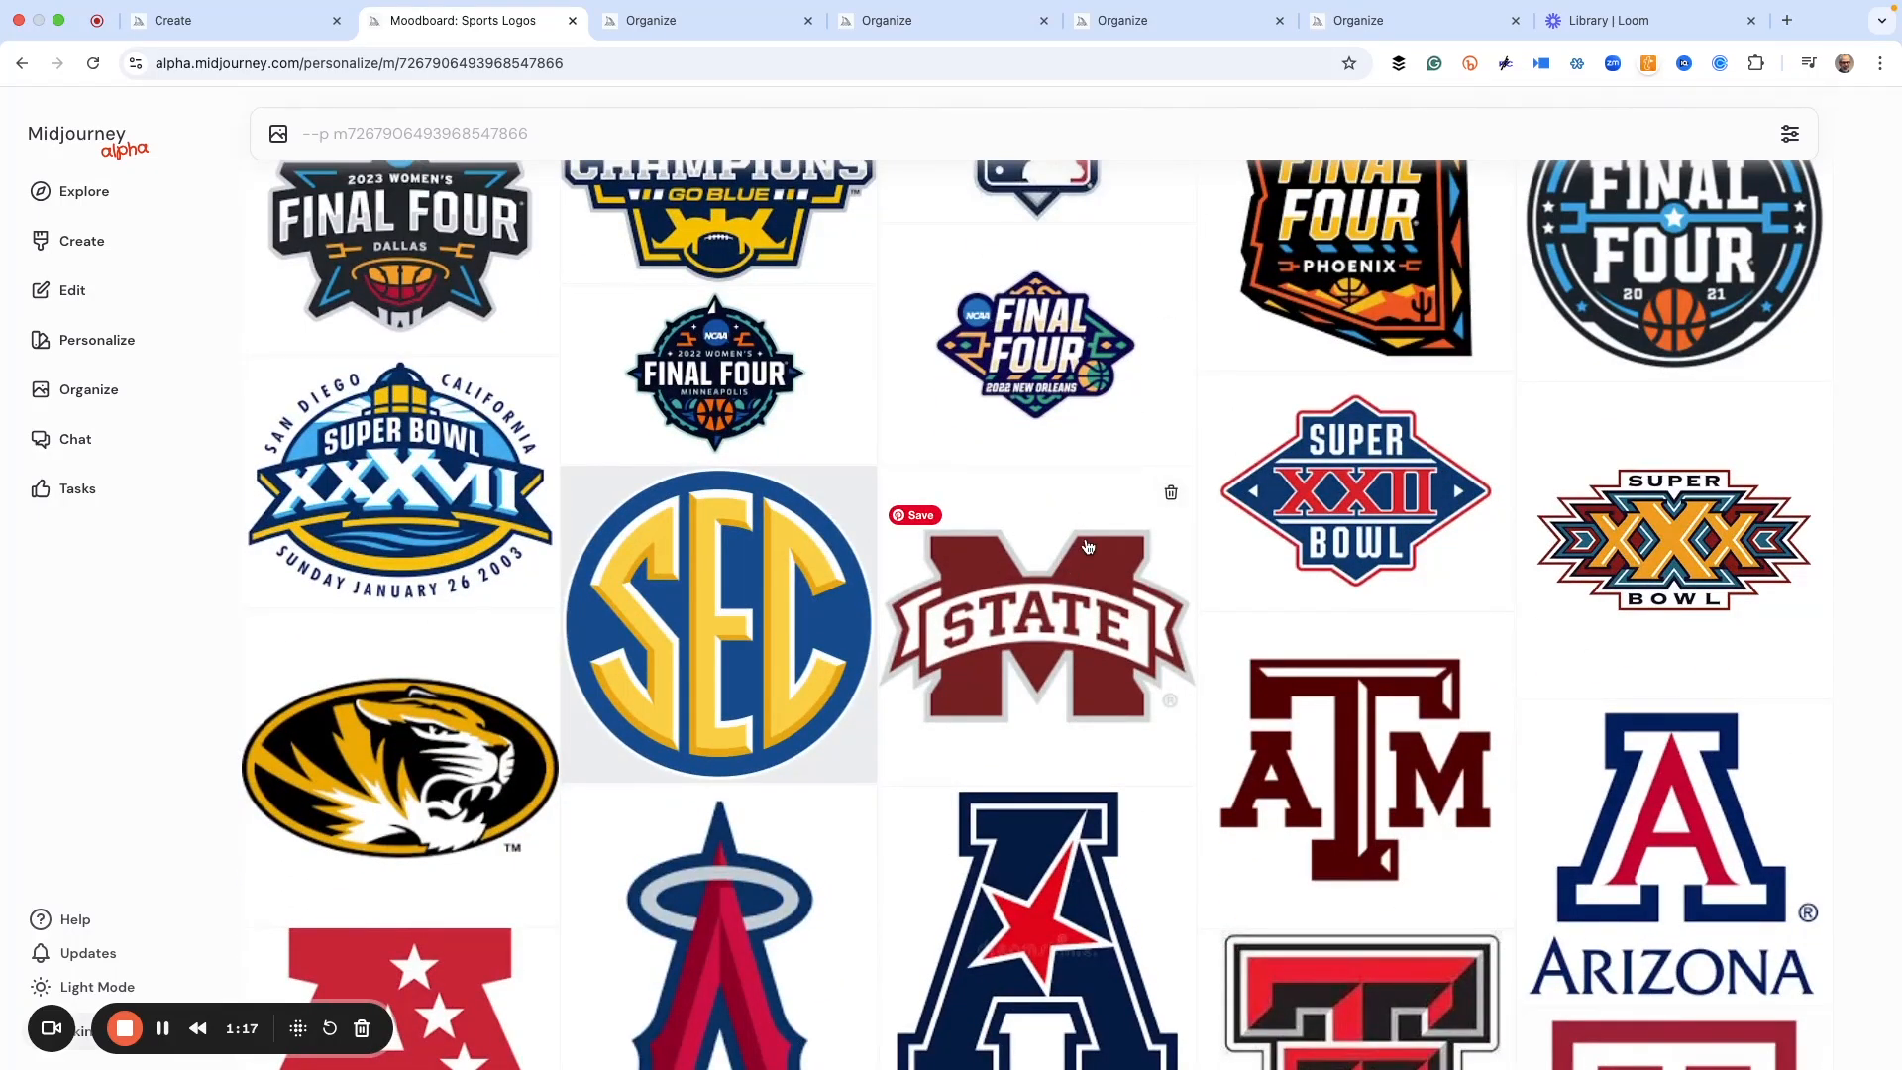
pyautogui.scroll(-3)
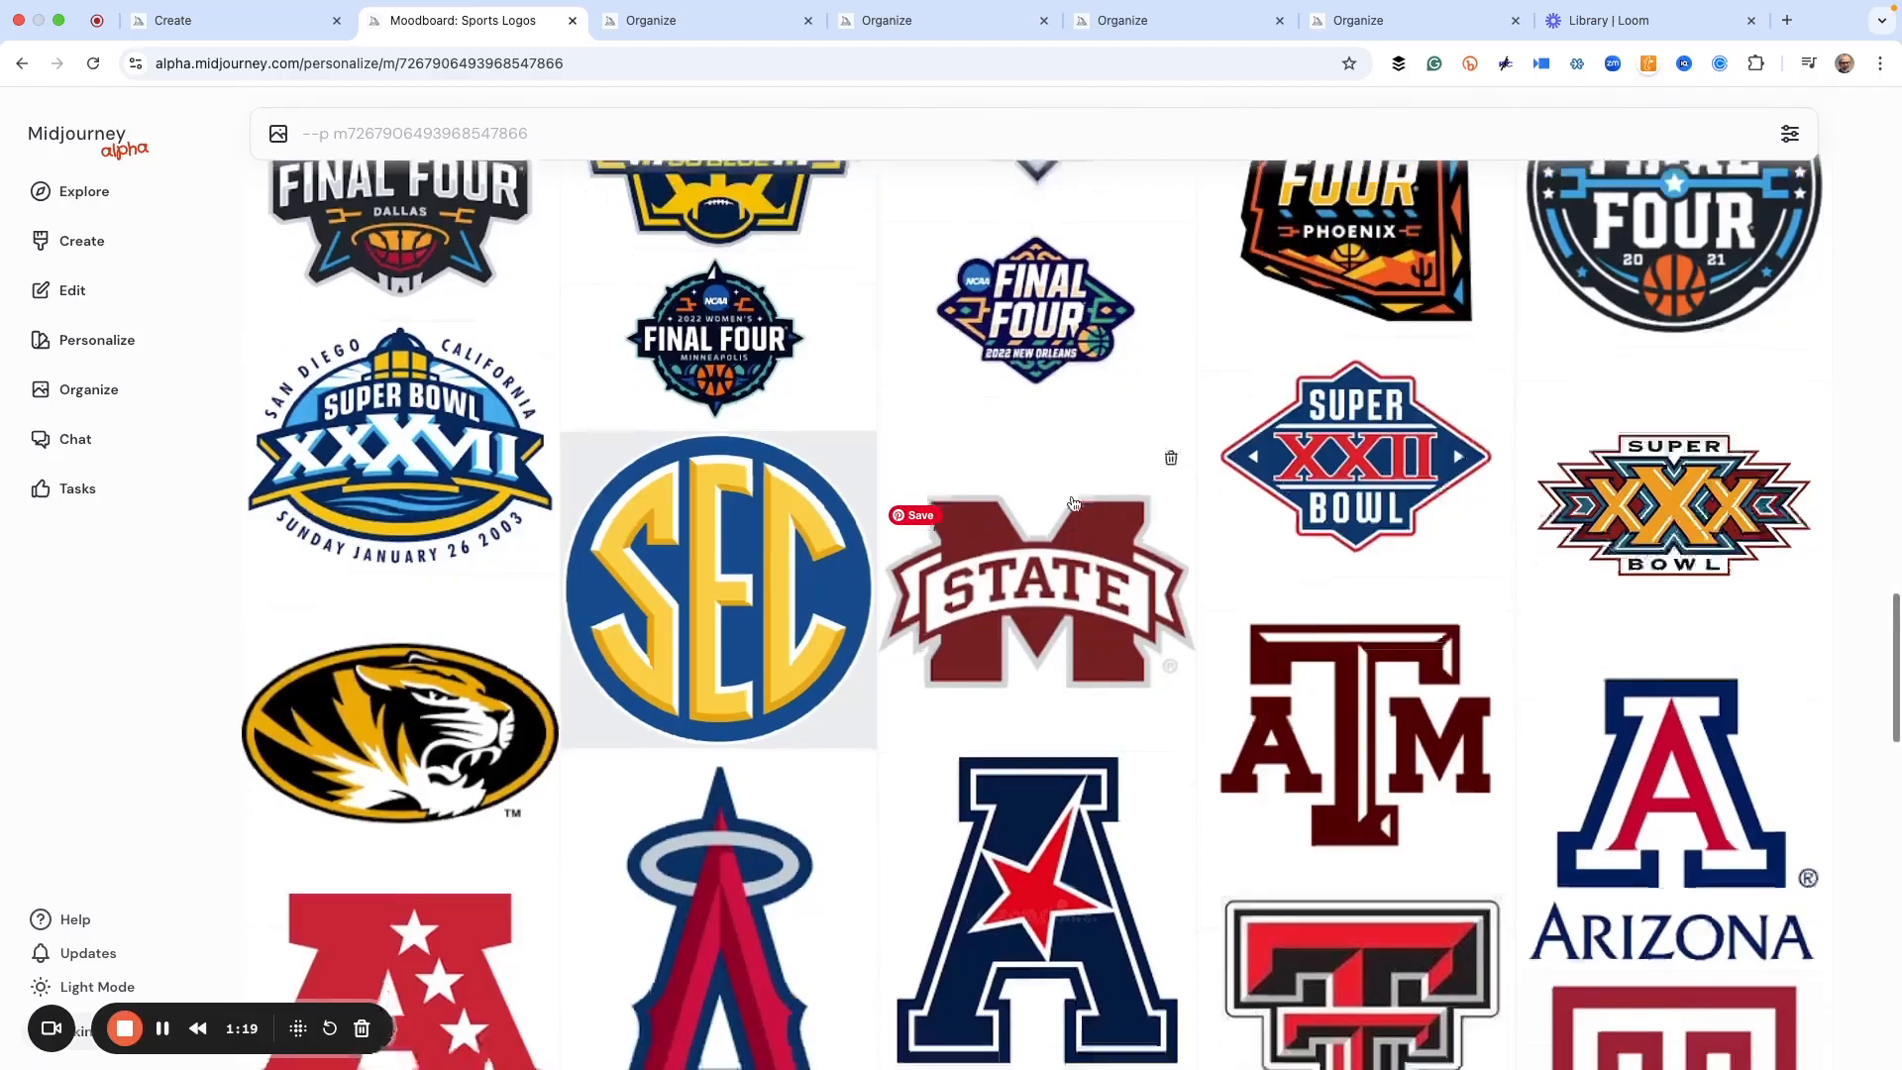
pyautogui.scroll(-3)
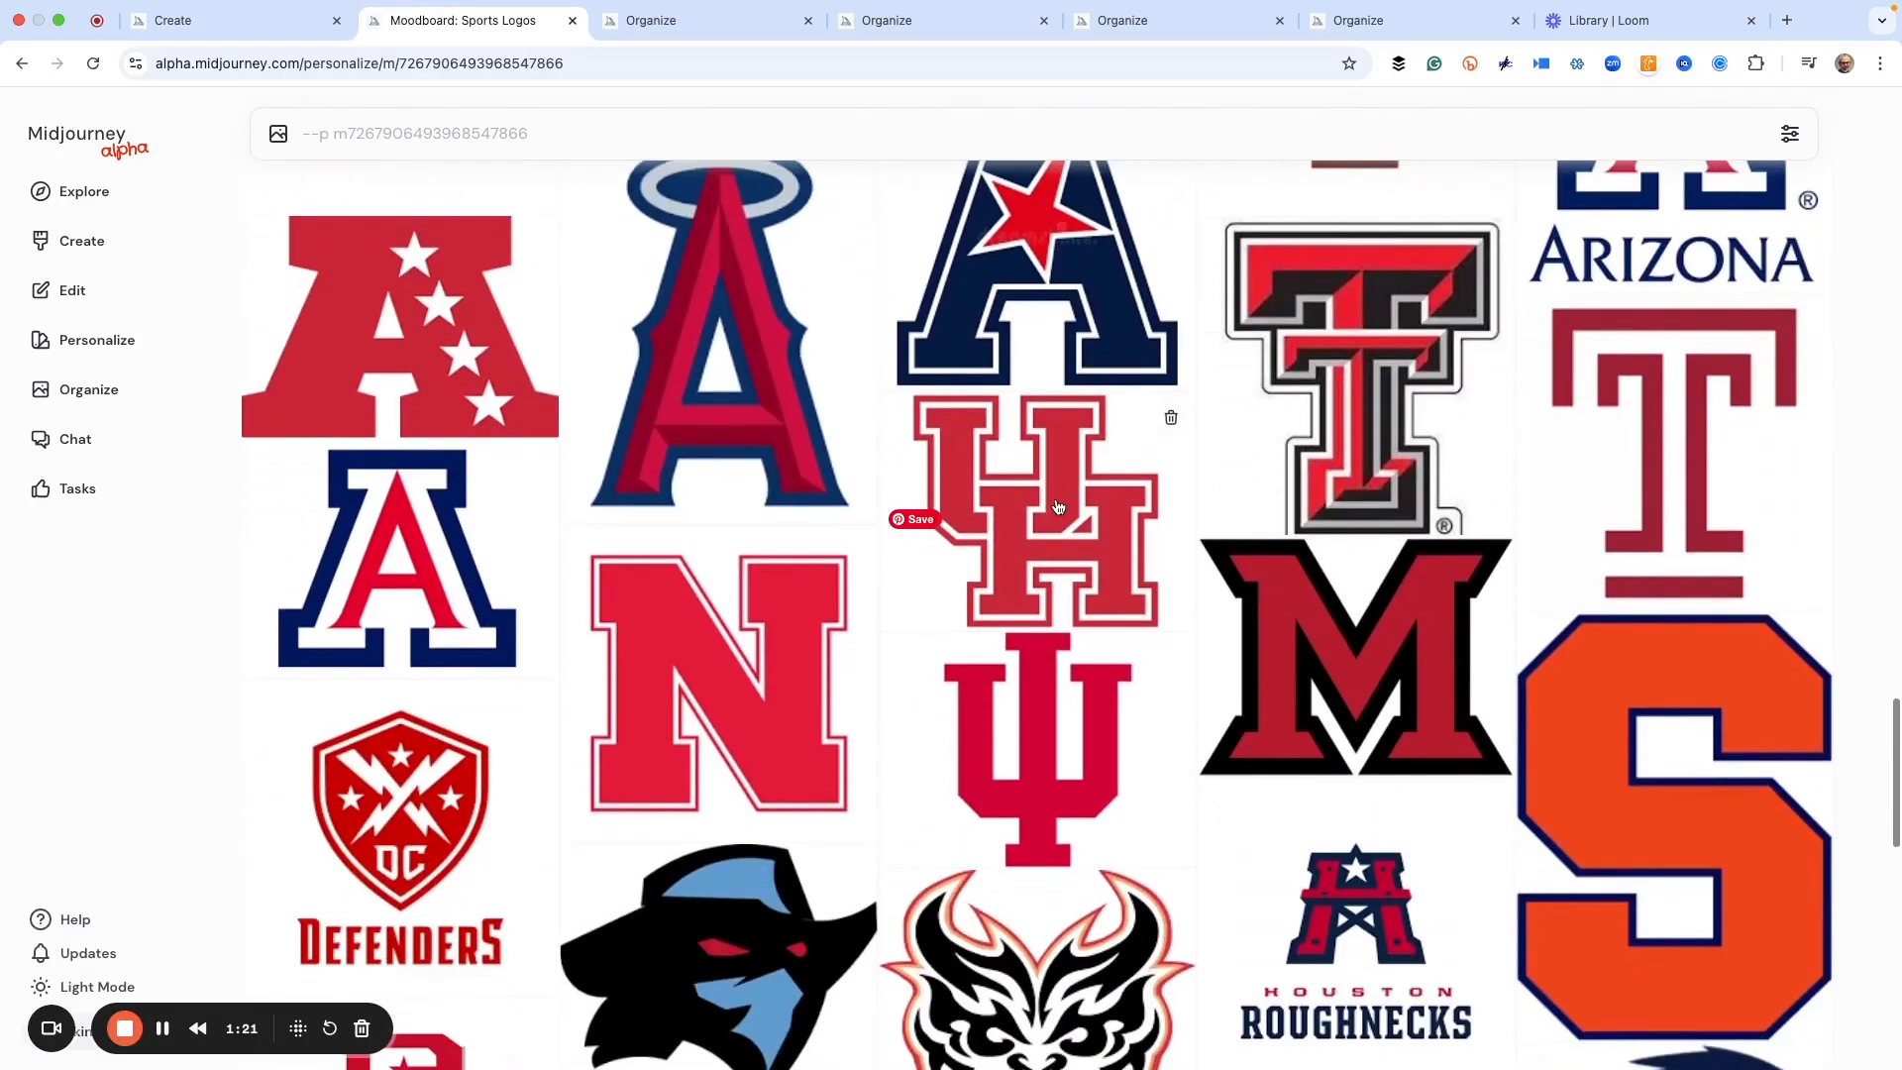
pyautogui.scroll(-3)
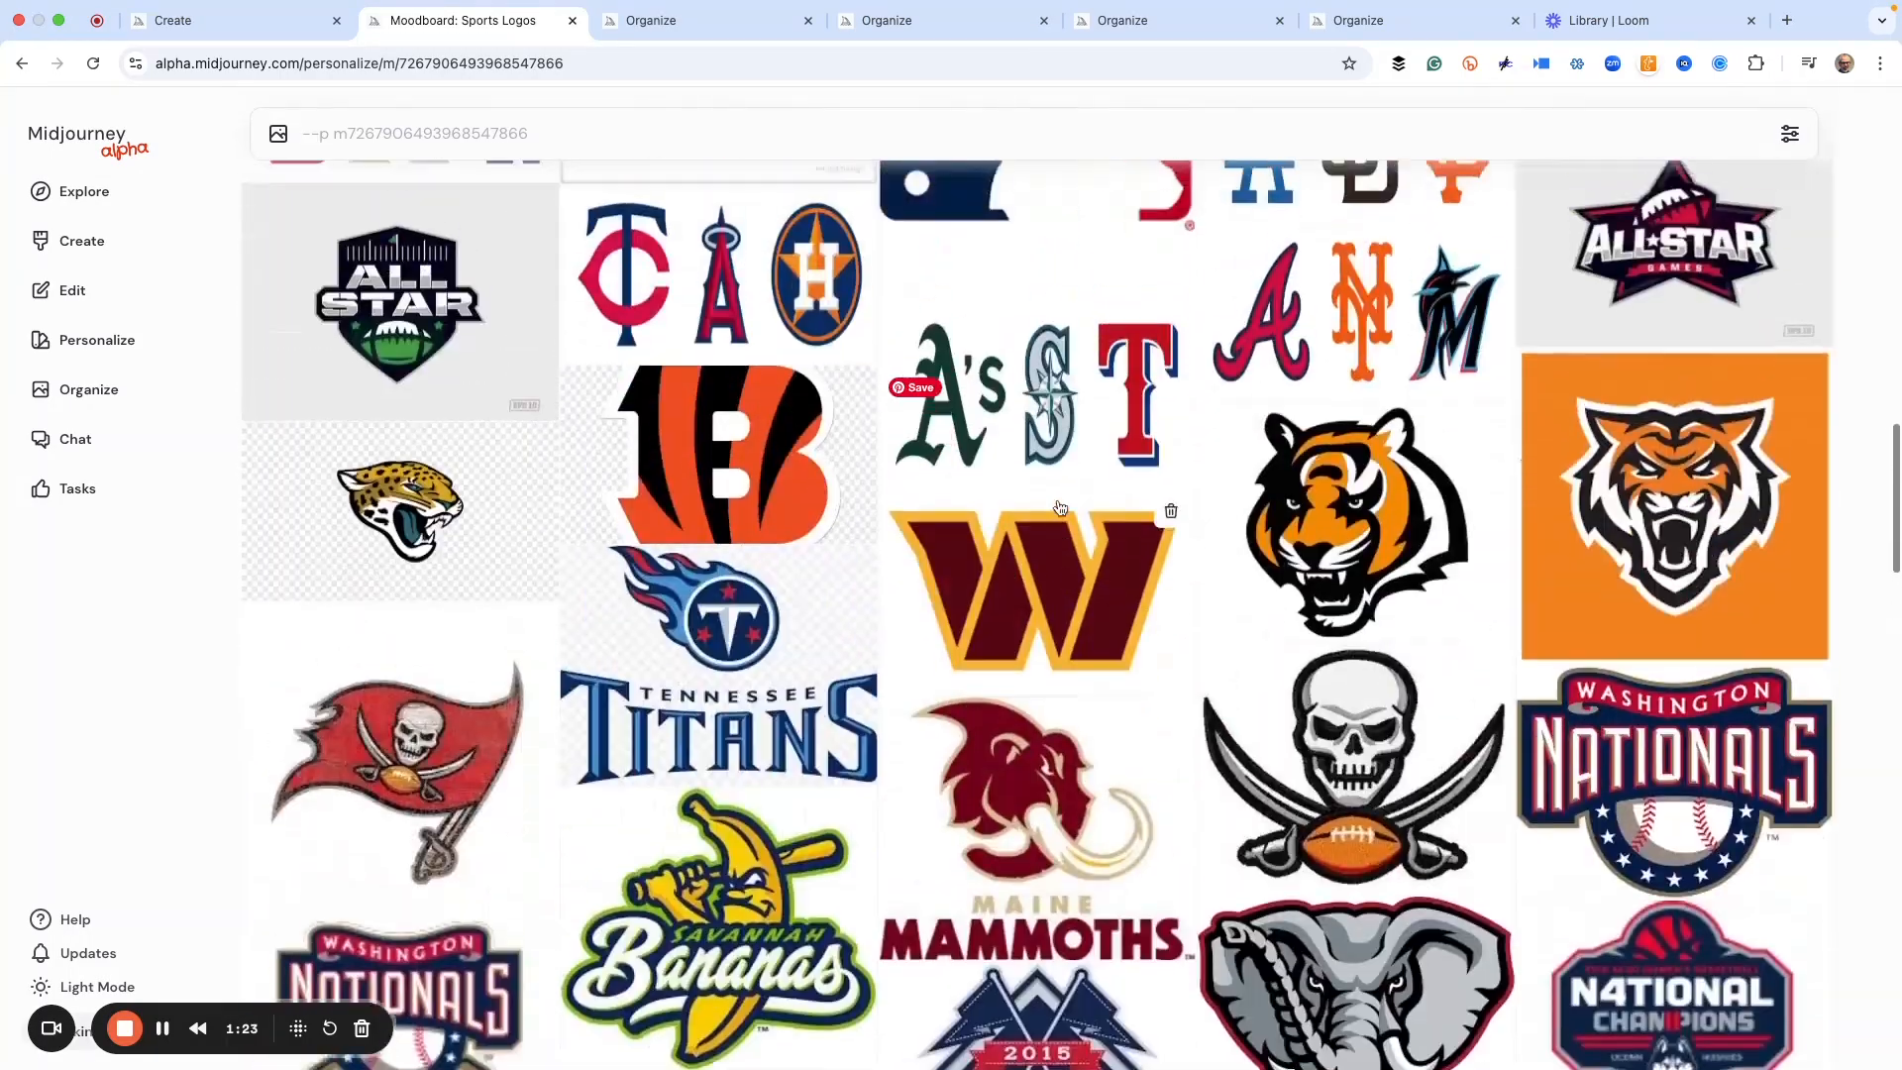
pyautogui.scroll(3)
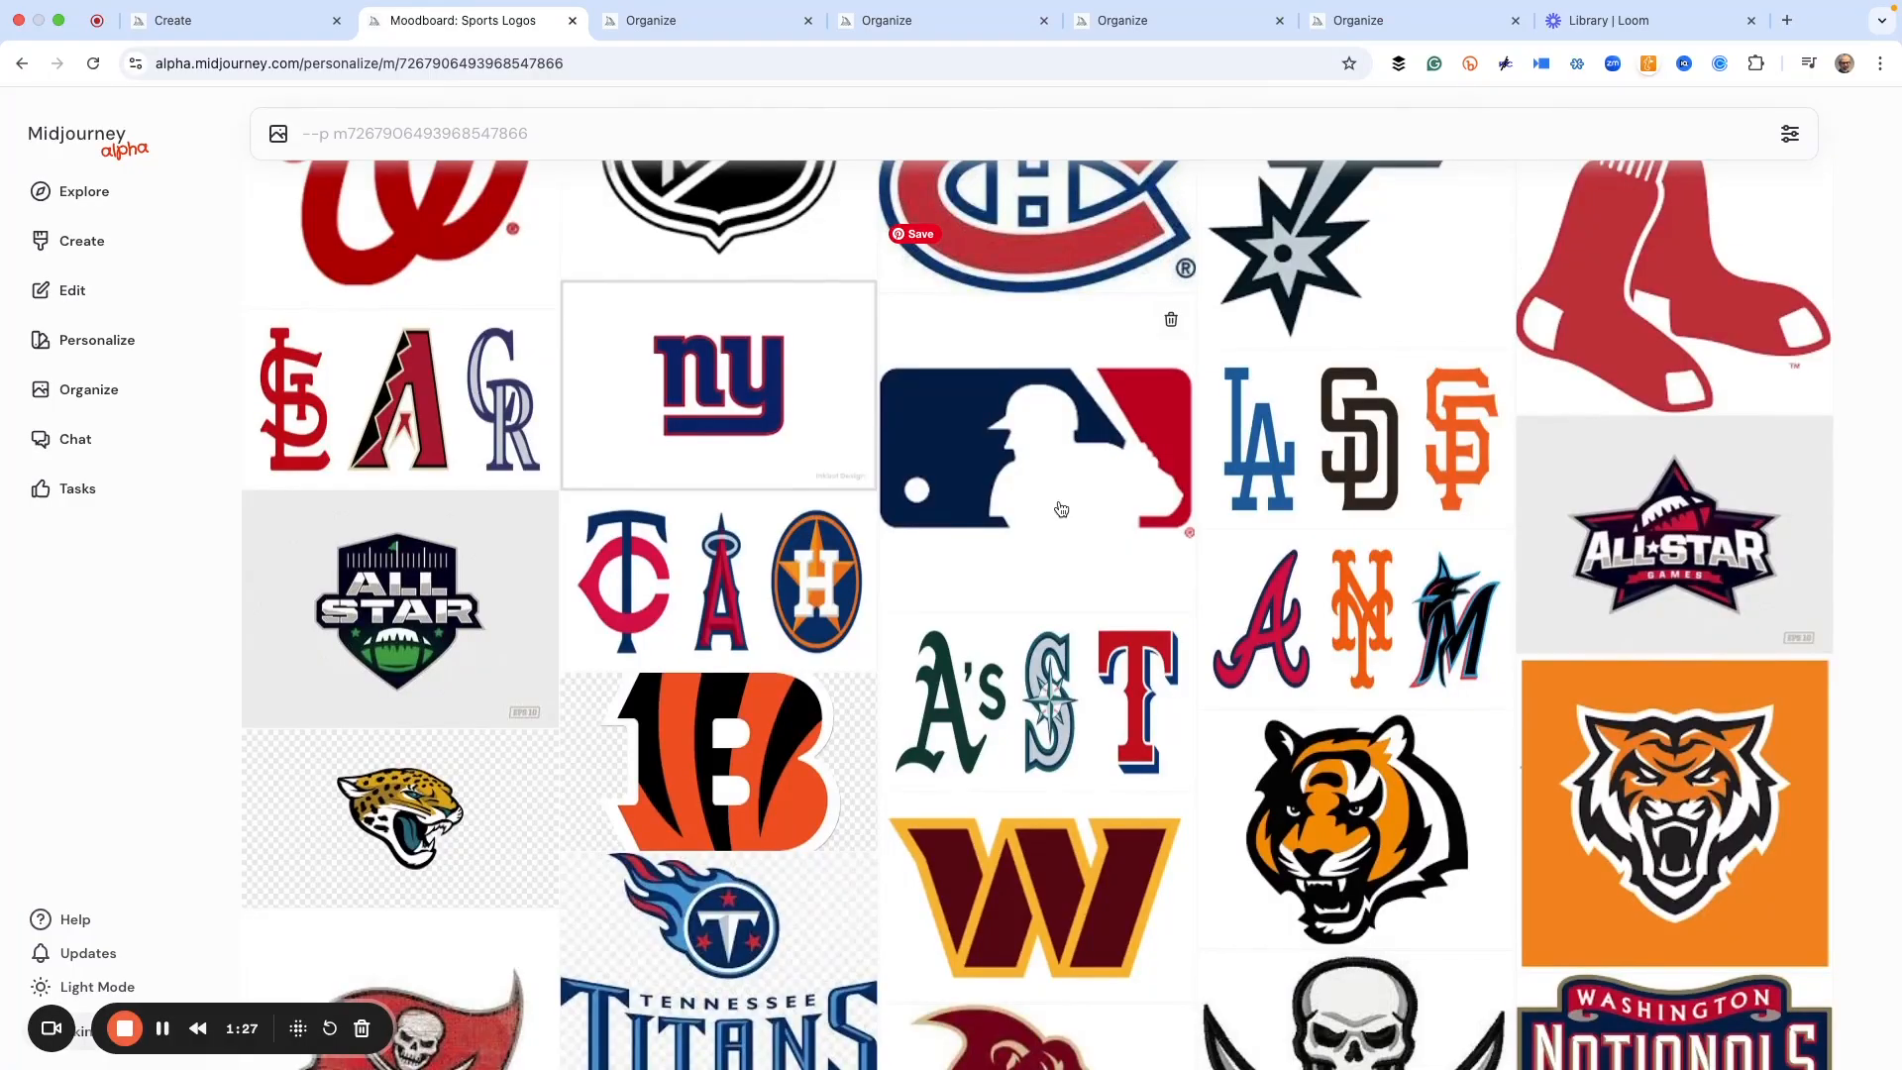
pyautogui.scroll(3)
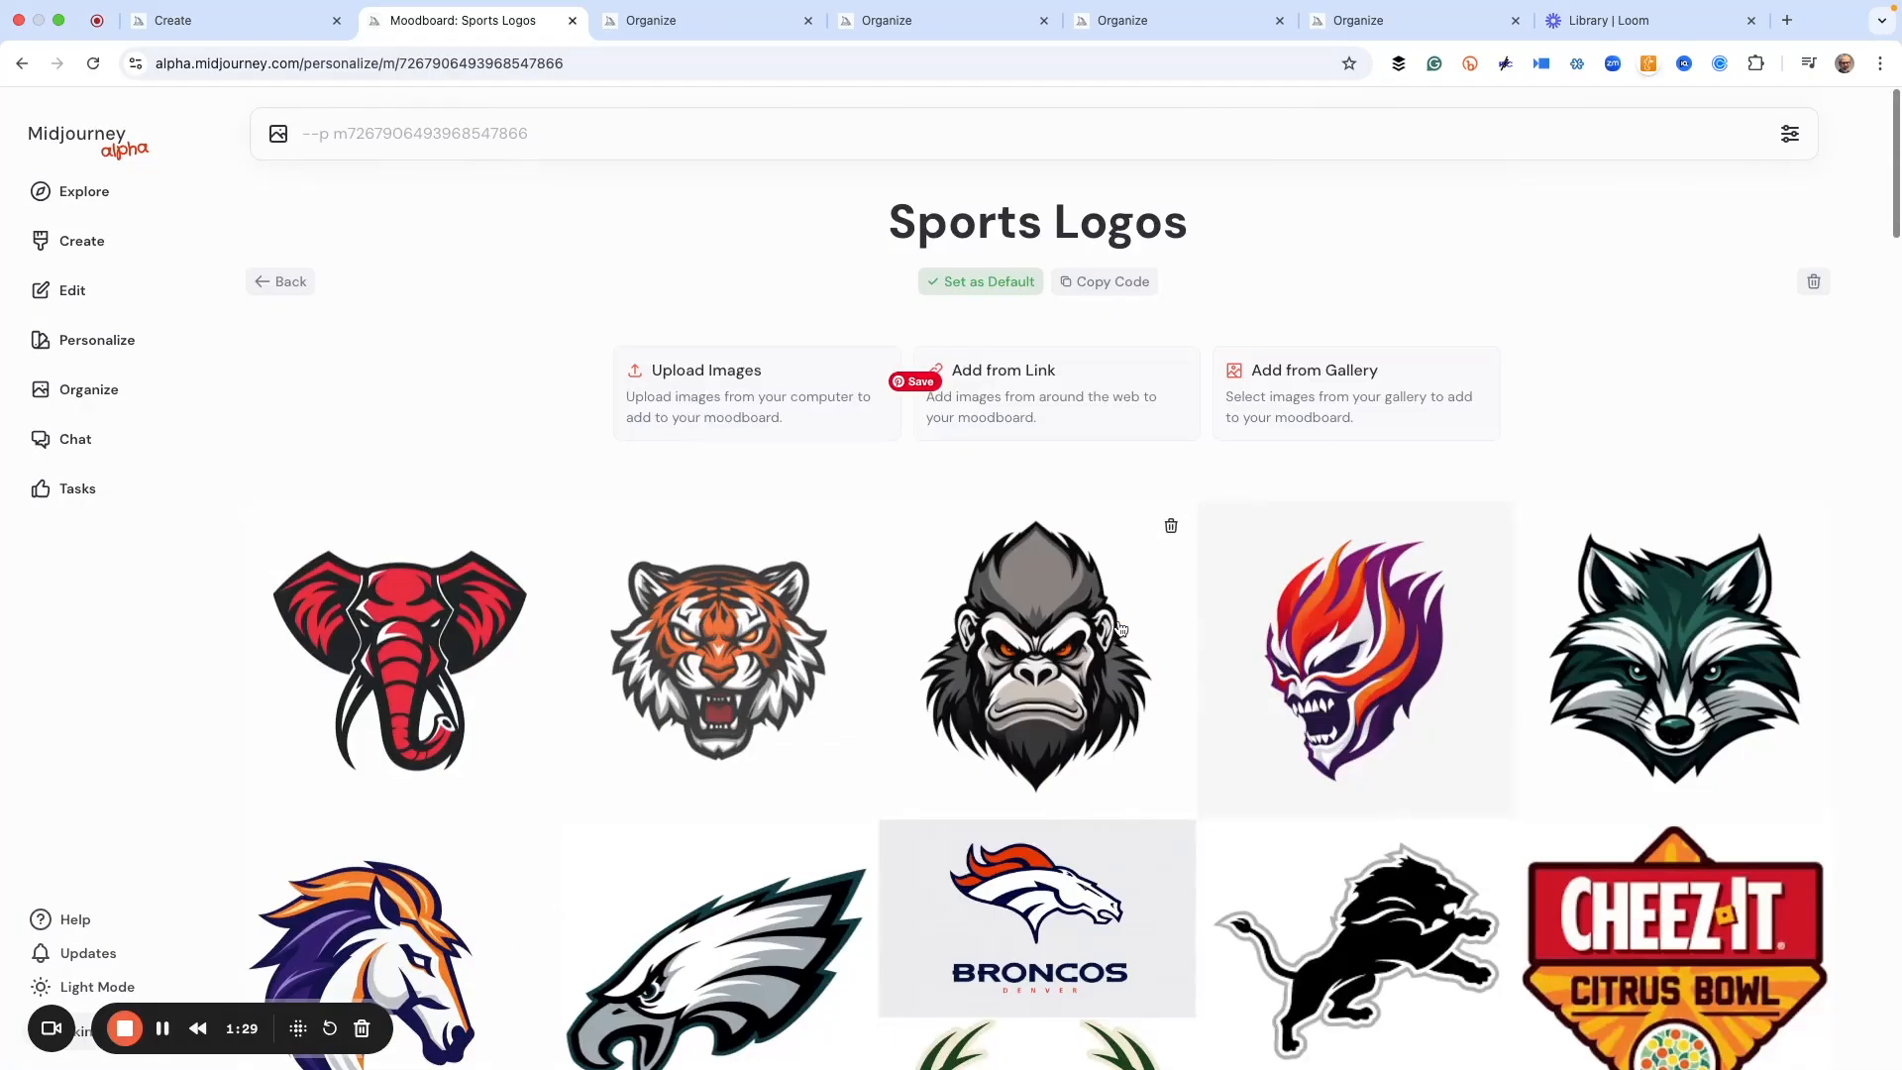
pyautogui.moveTo(279, 280)
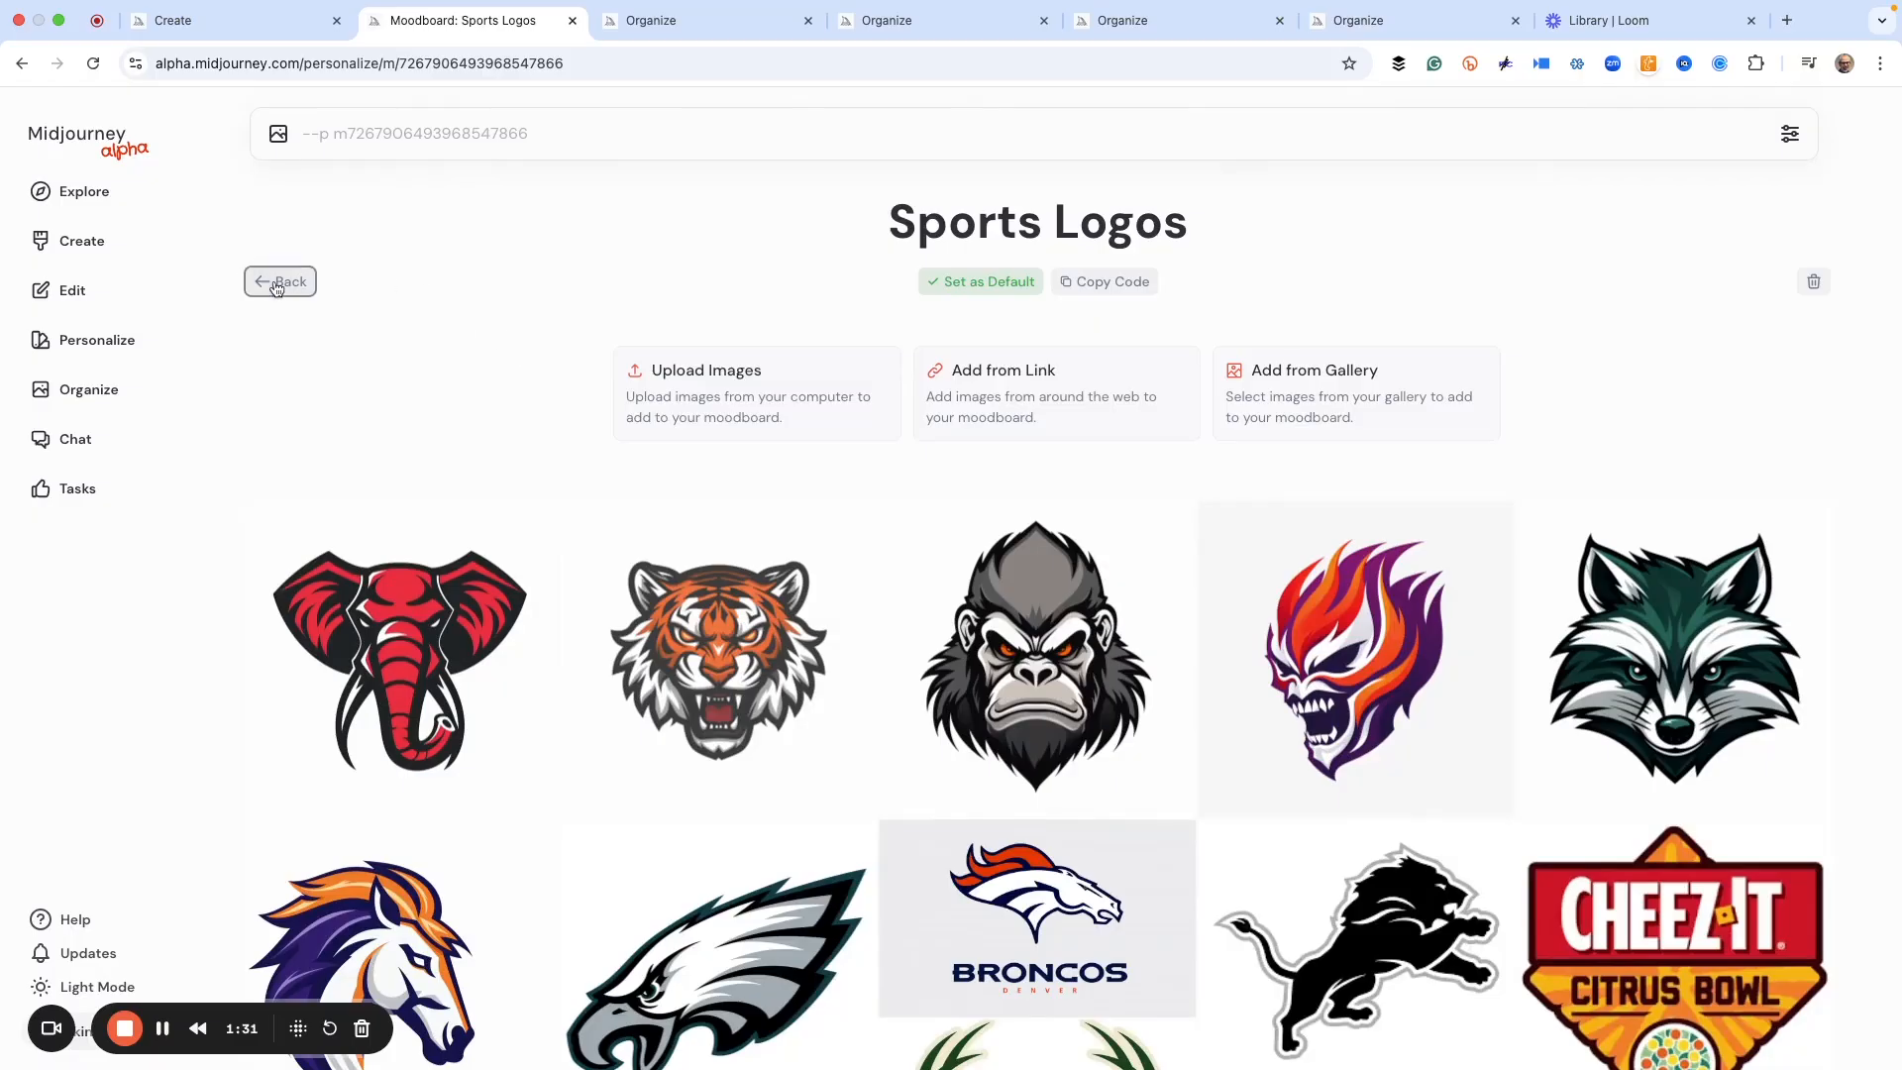
# Step: Return to the moodboard list and browse the Watercolor moodboard's reference paintings
pyautogui.click(279, 280)
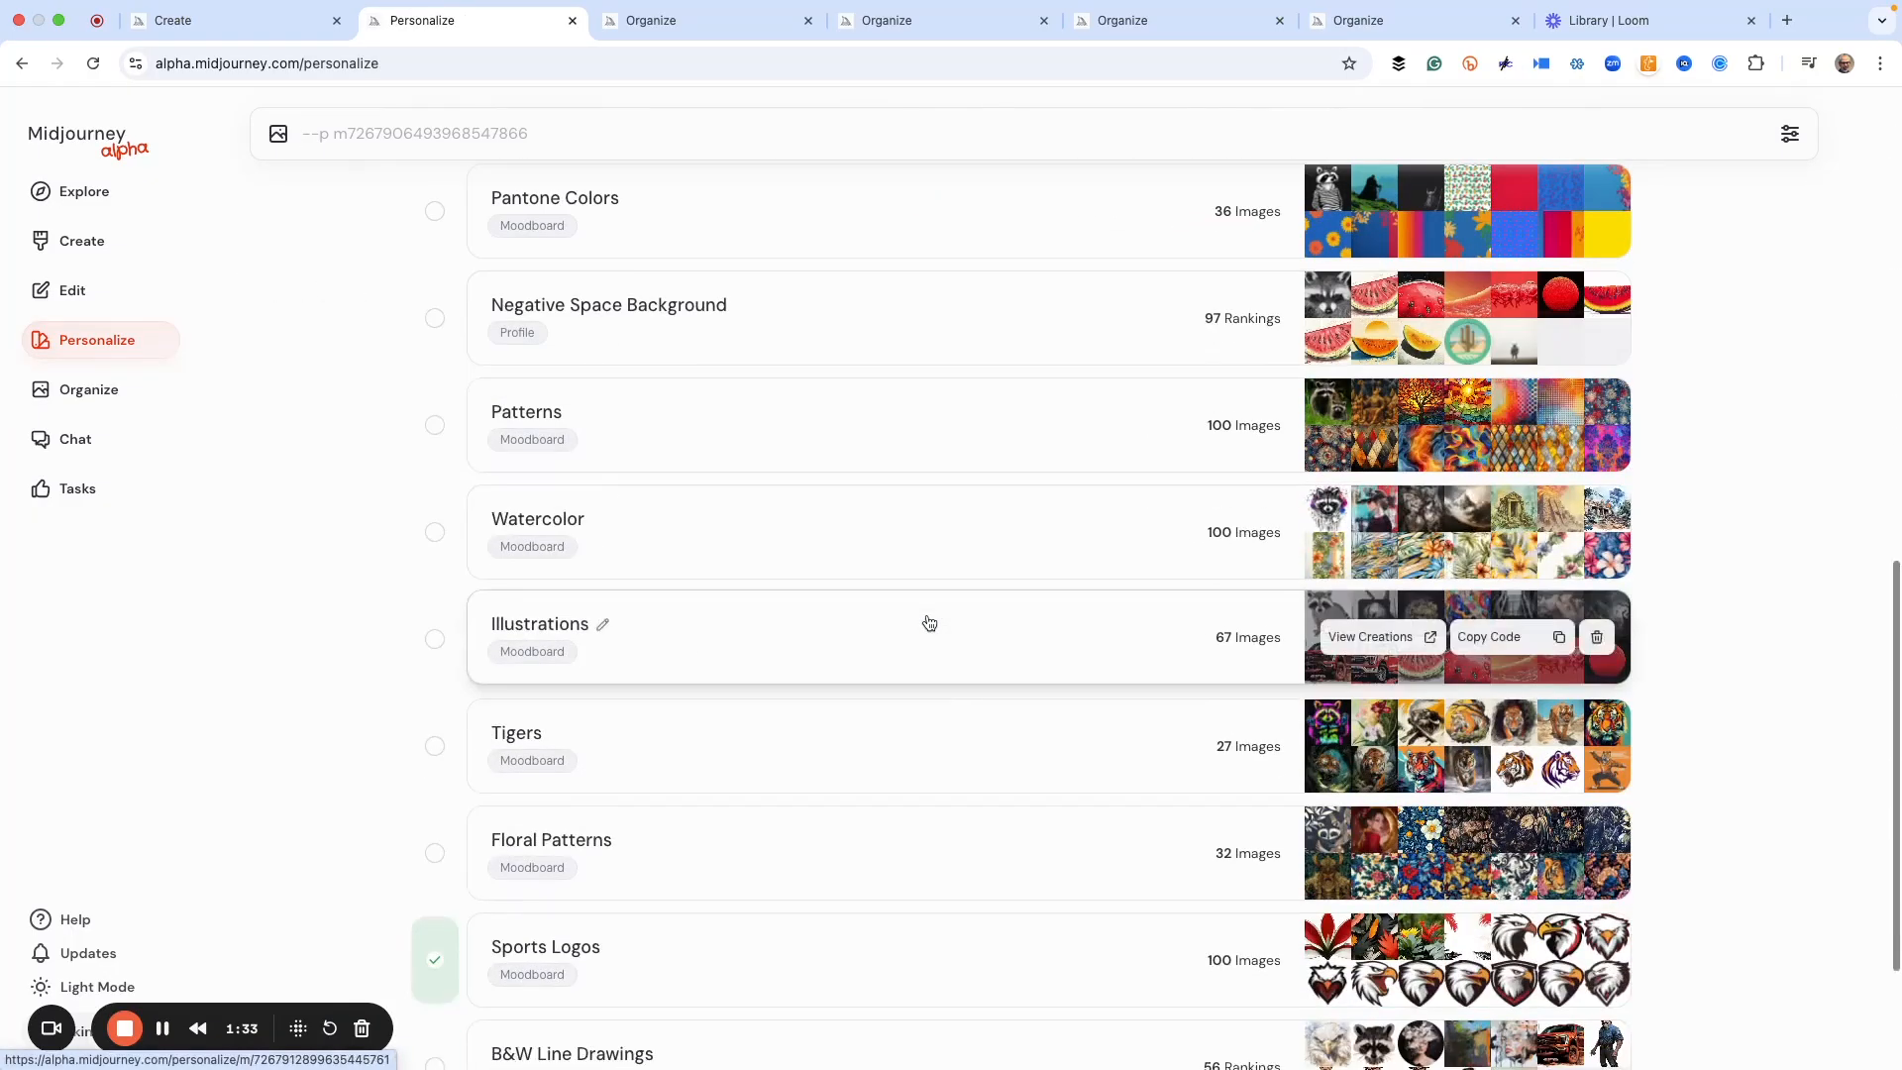
pyautogui.moveTo(923, 531)
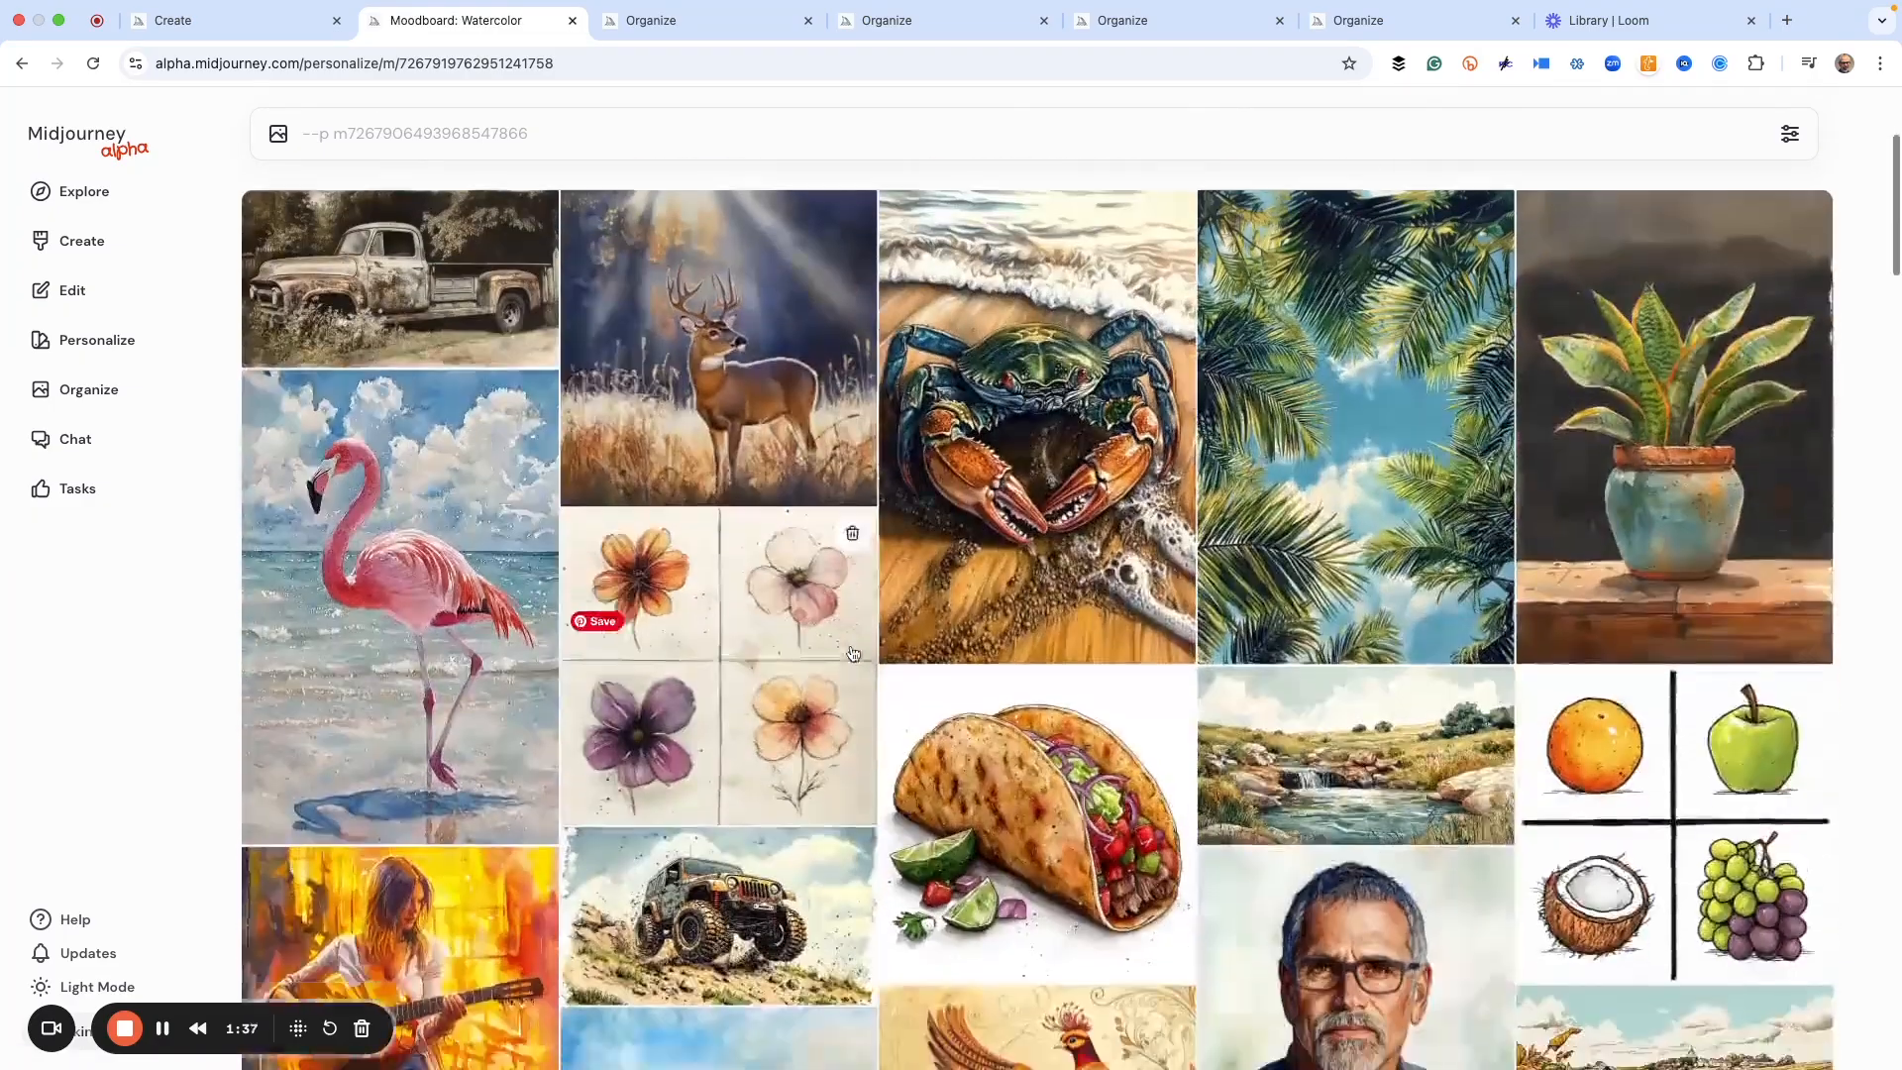
pyautogui.scroll(-3)
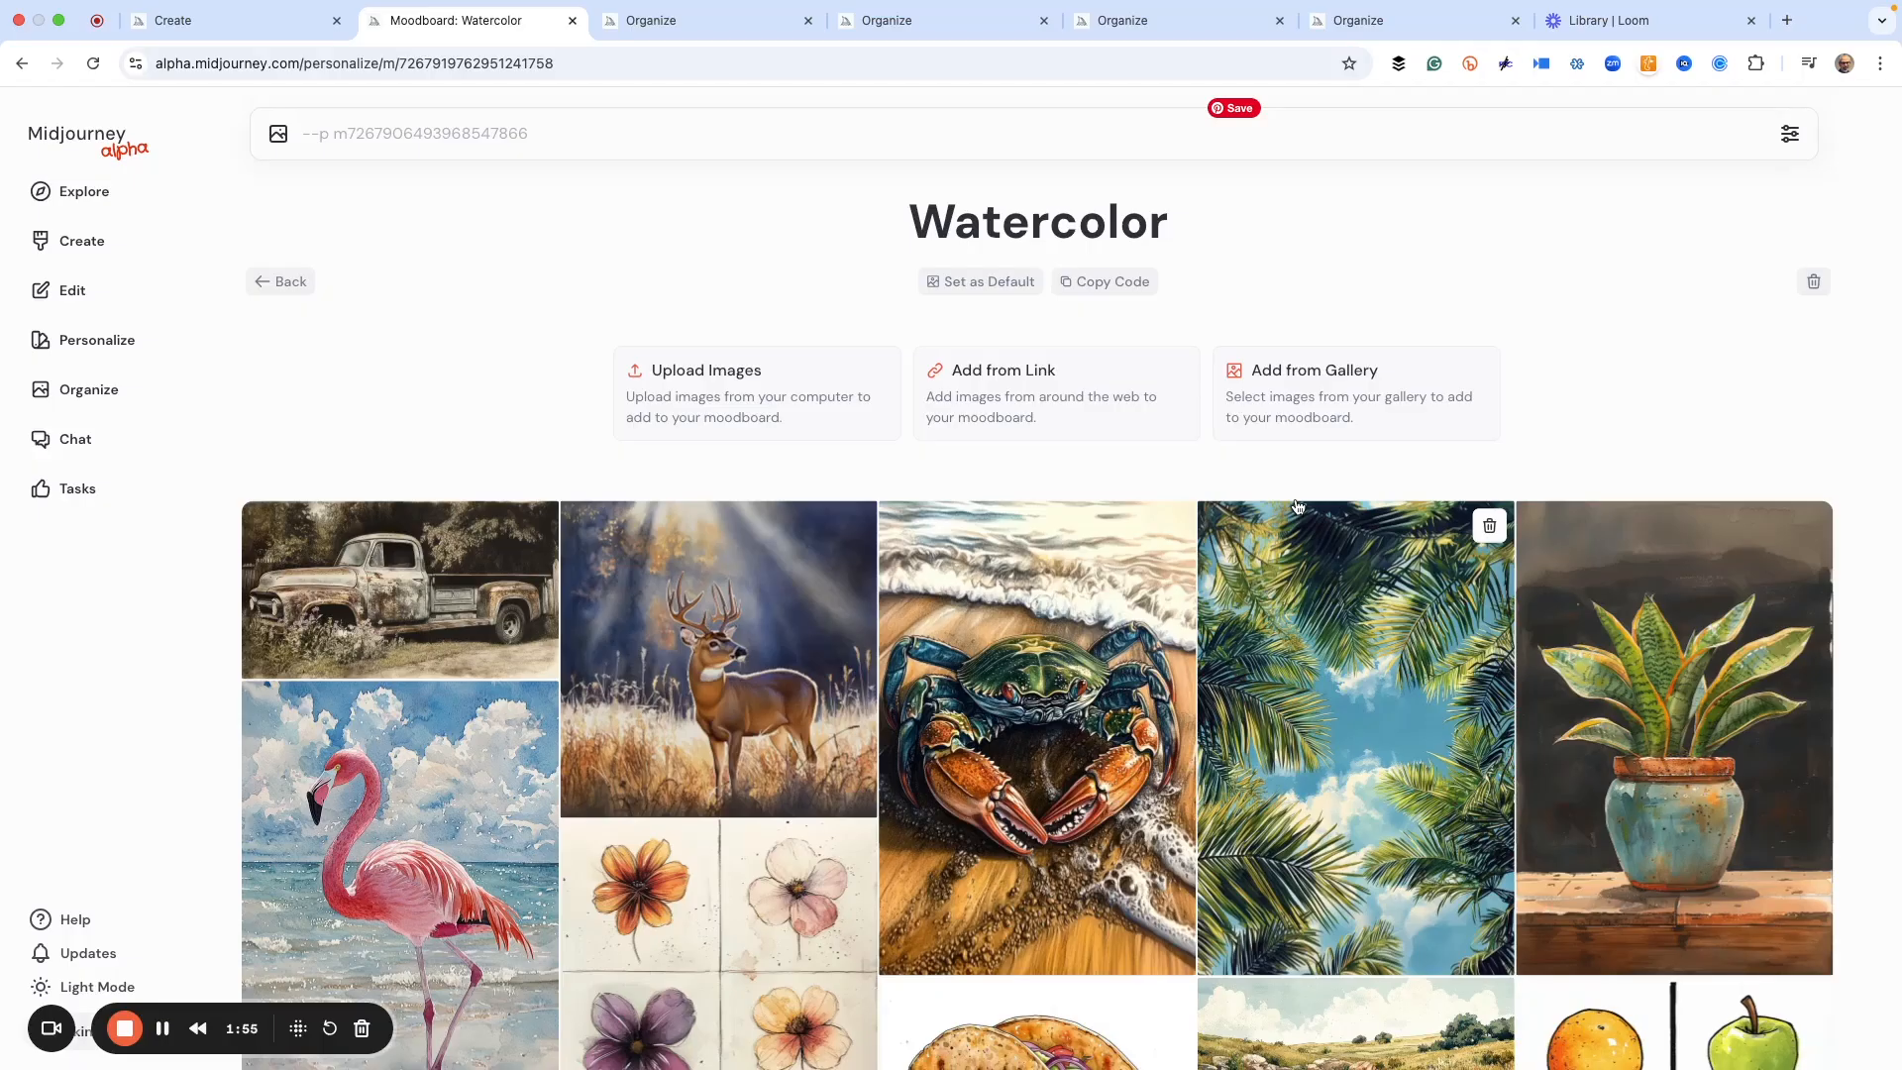
pyautogui.moveTo(765, 343)
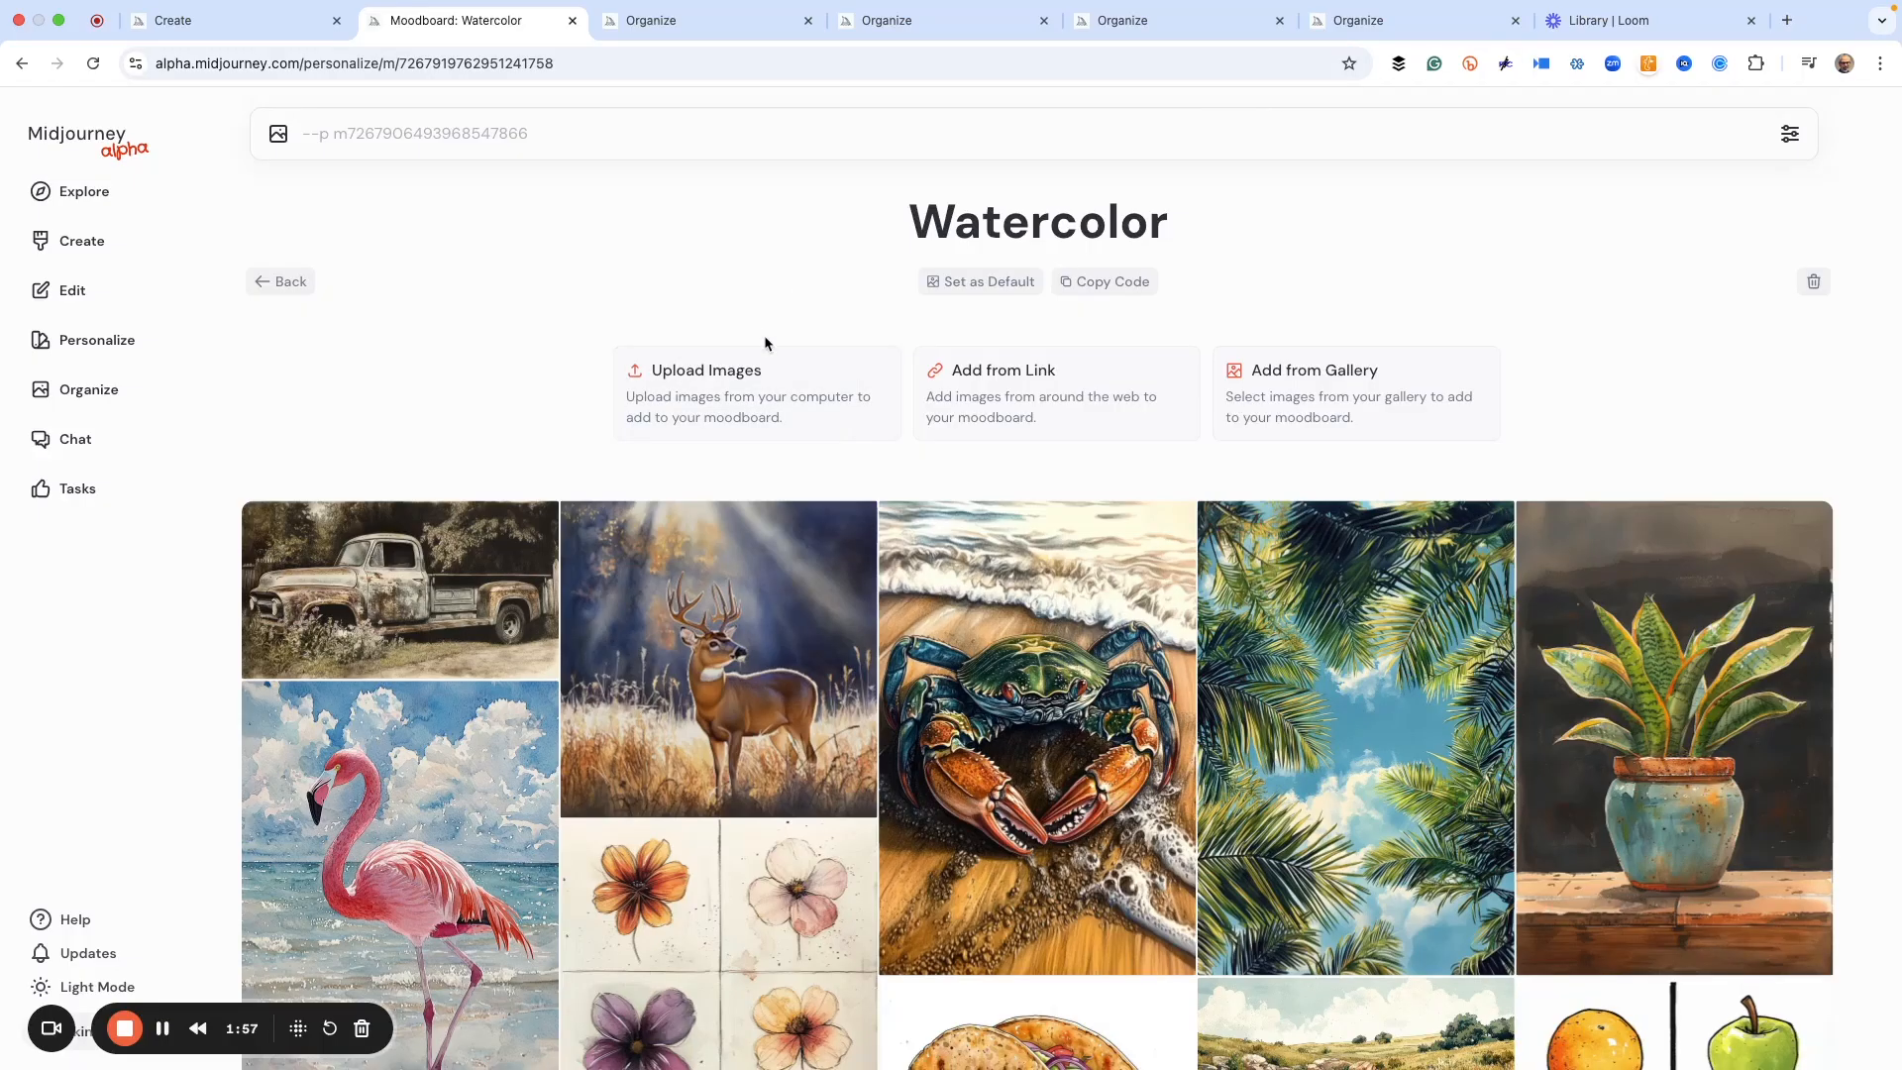
pyautogui.moveTo(752, 1006)
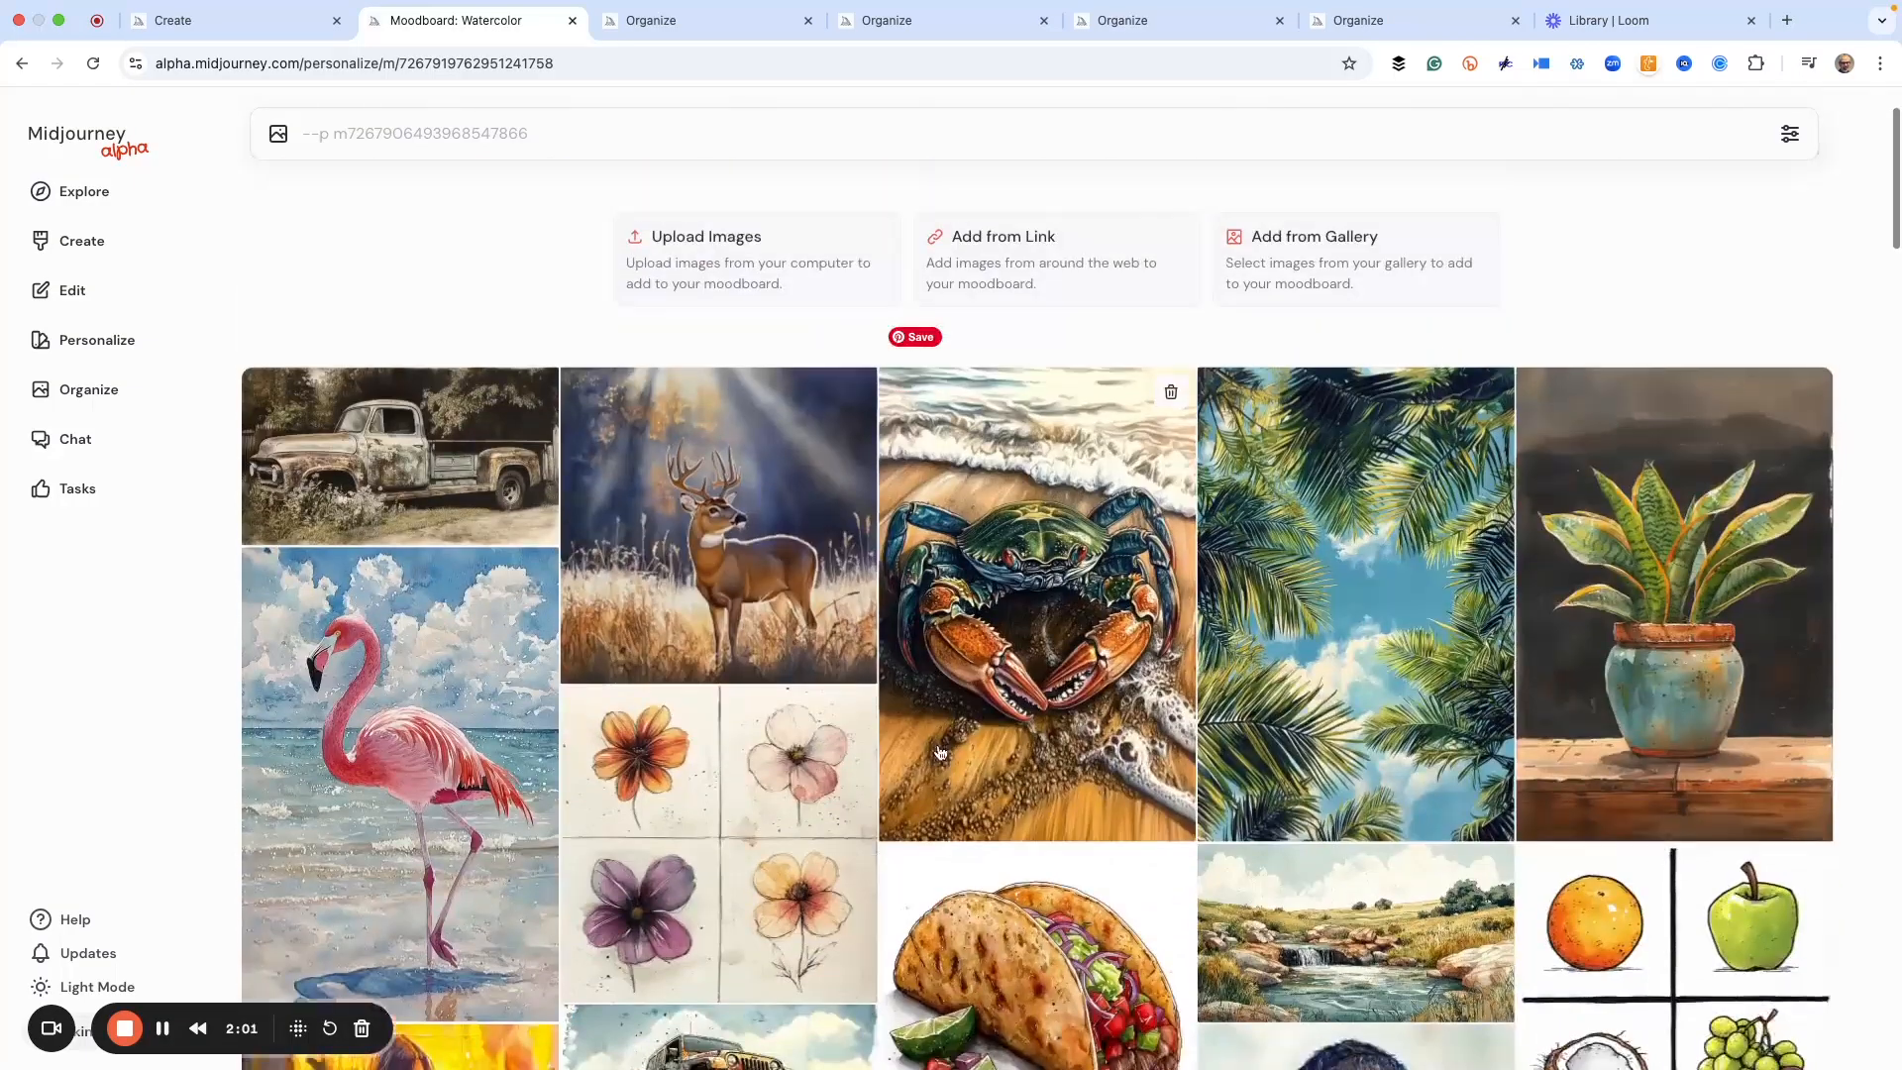
pyautogui.scroll(-3)
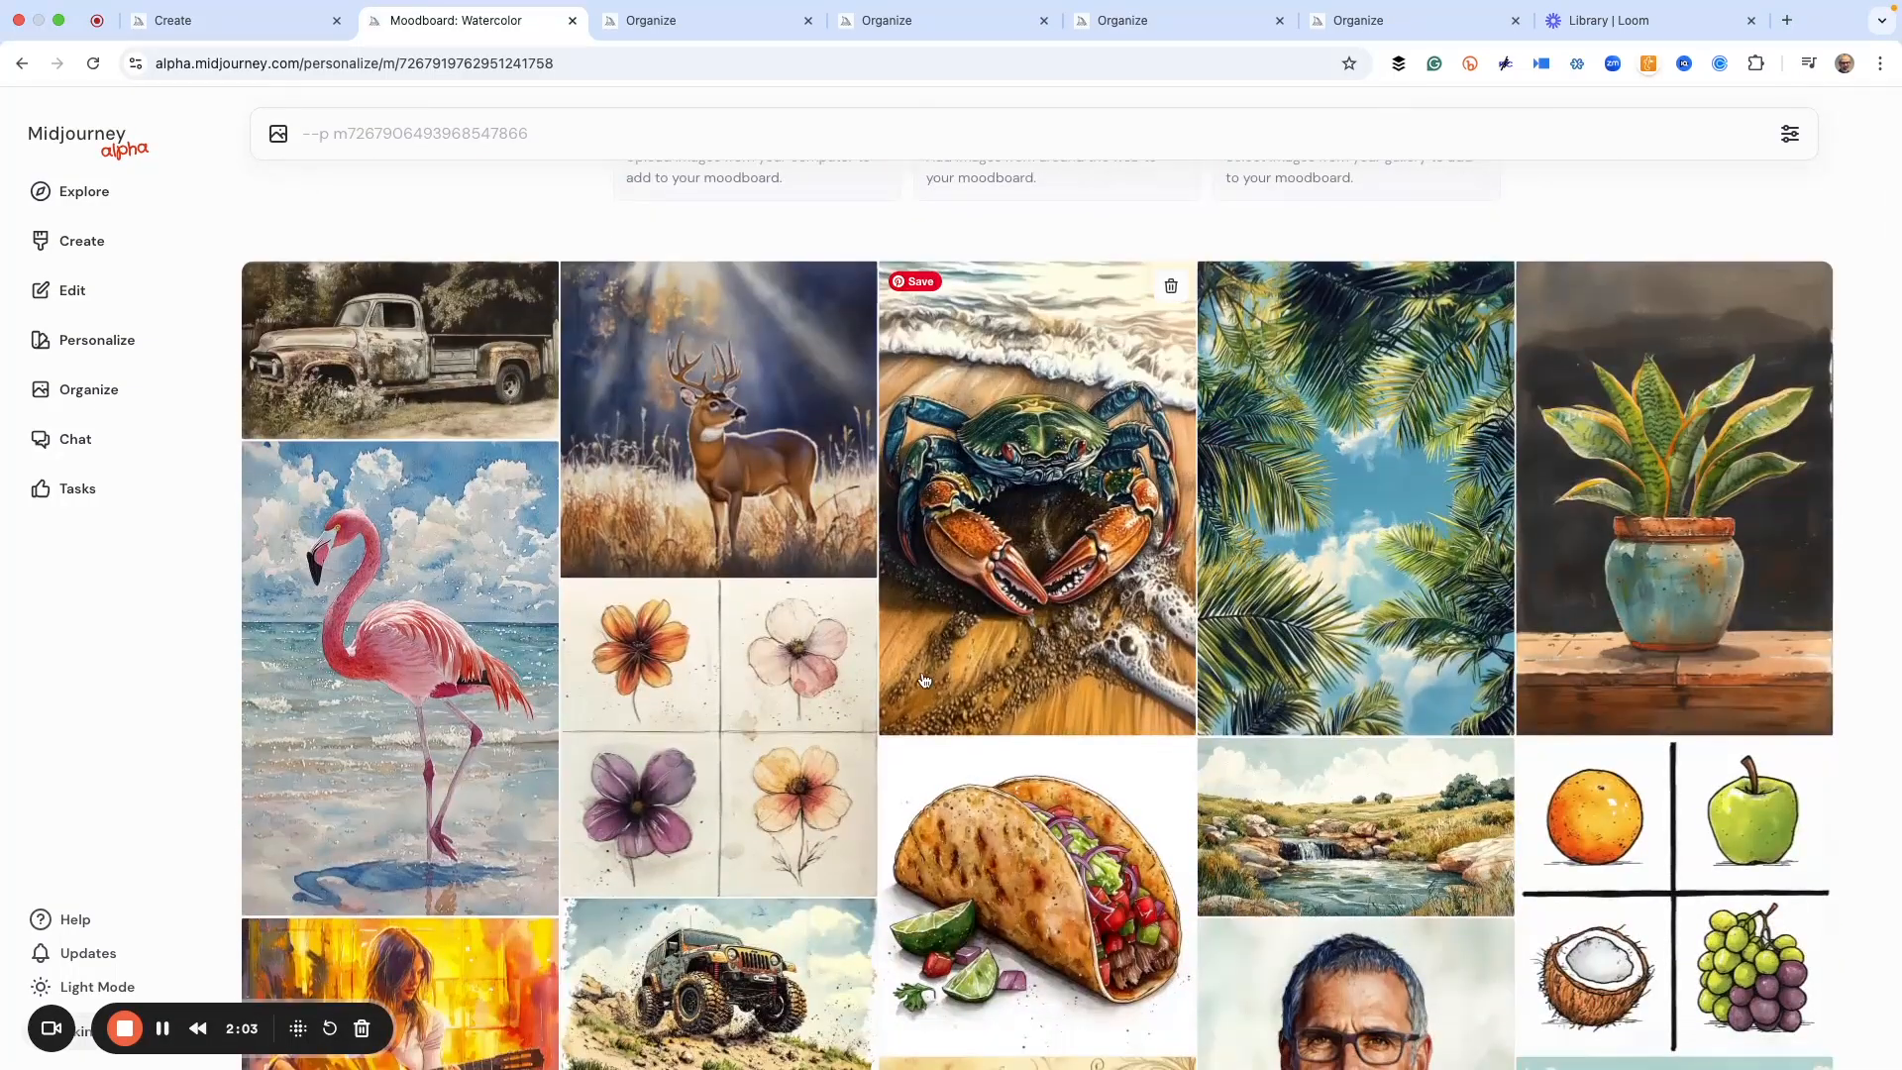
pyautogui.scroll(3)
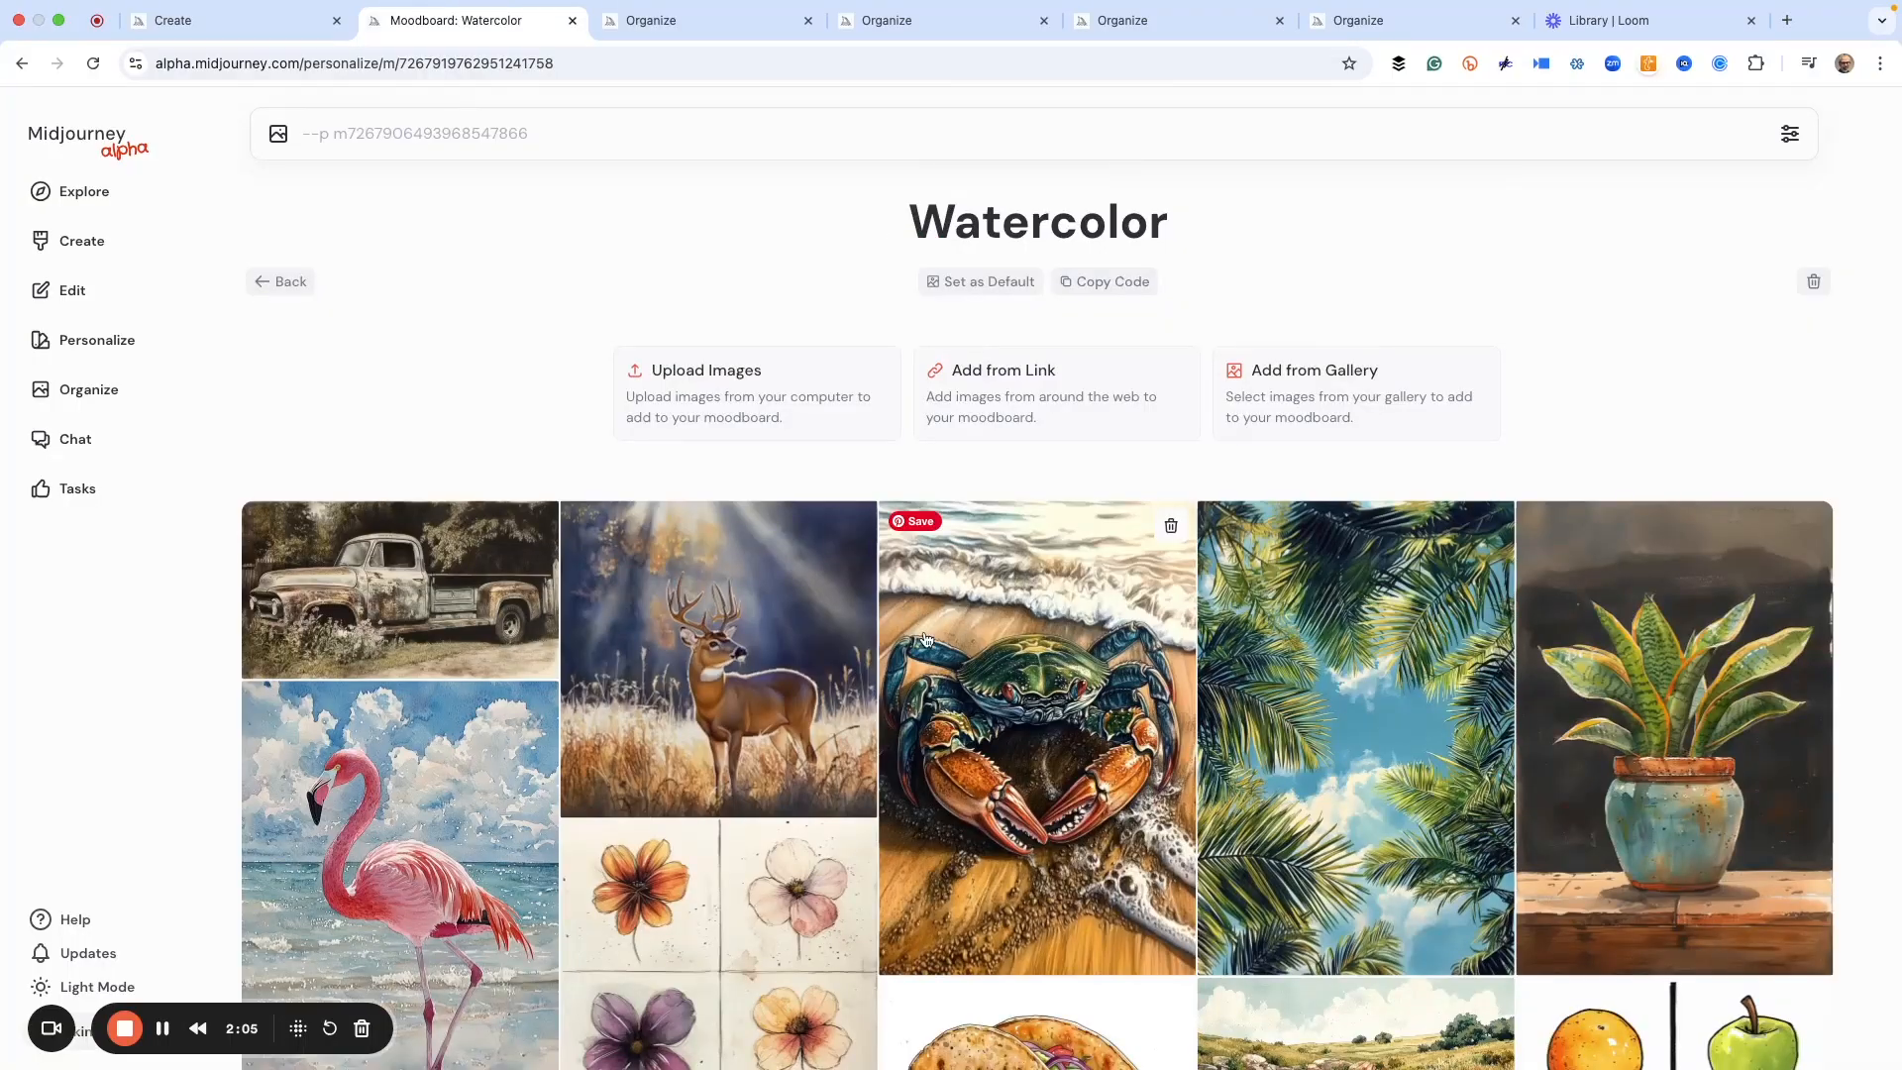
pyautogui.moveTo(750, 739)
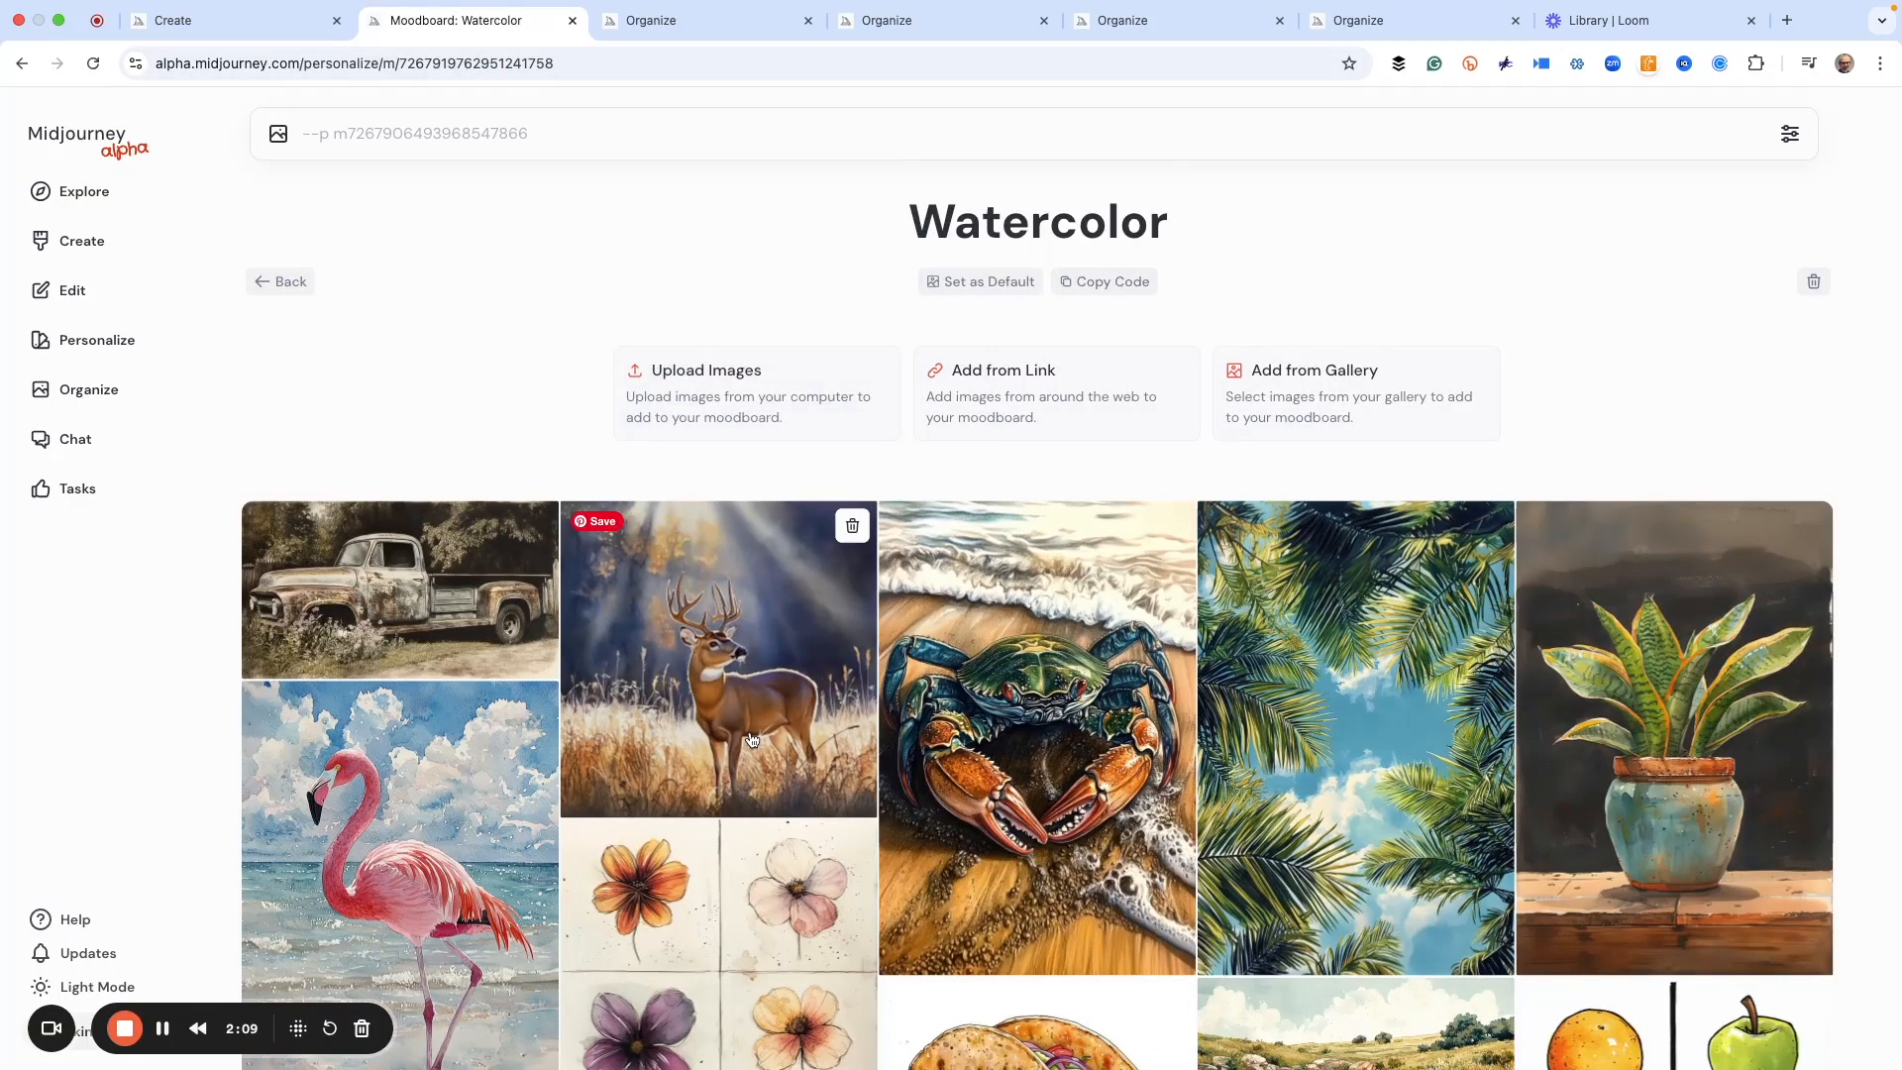
pyautogui.moveTo(1078, 551)
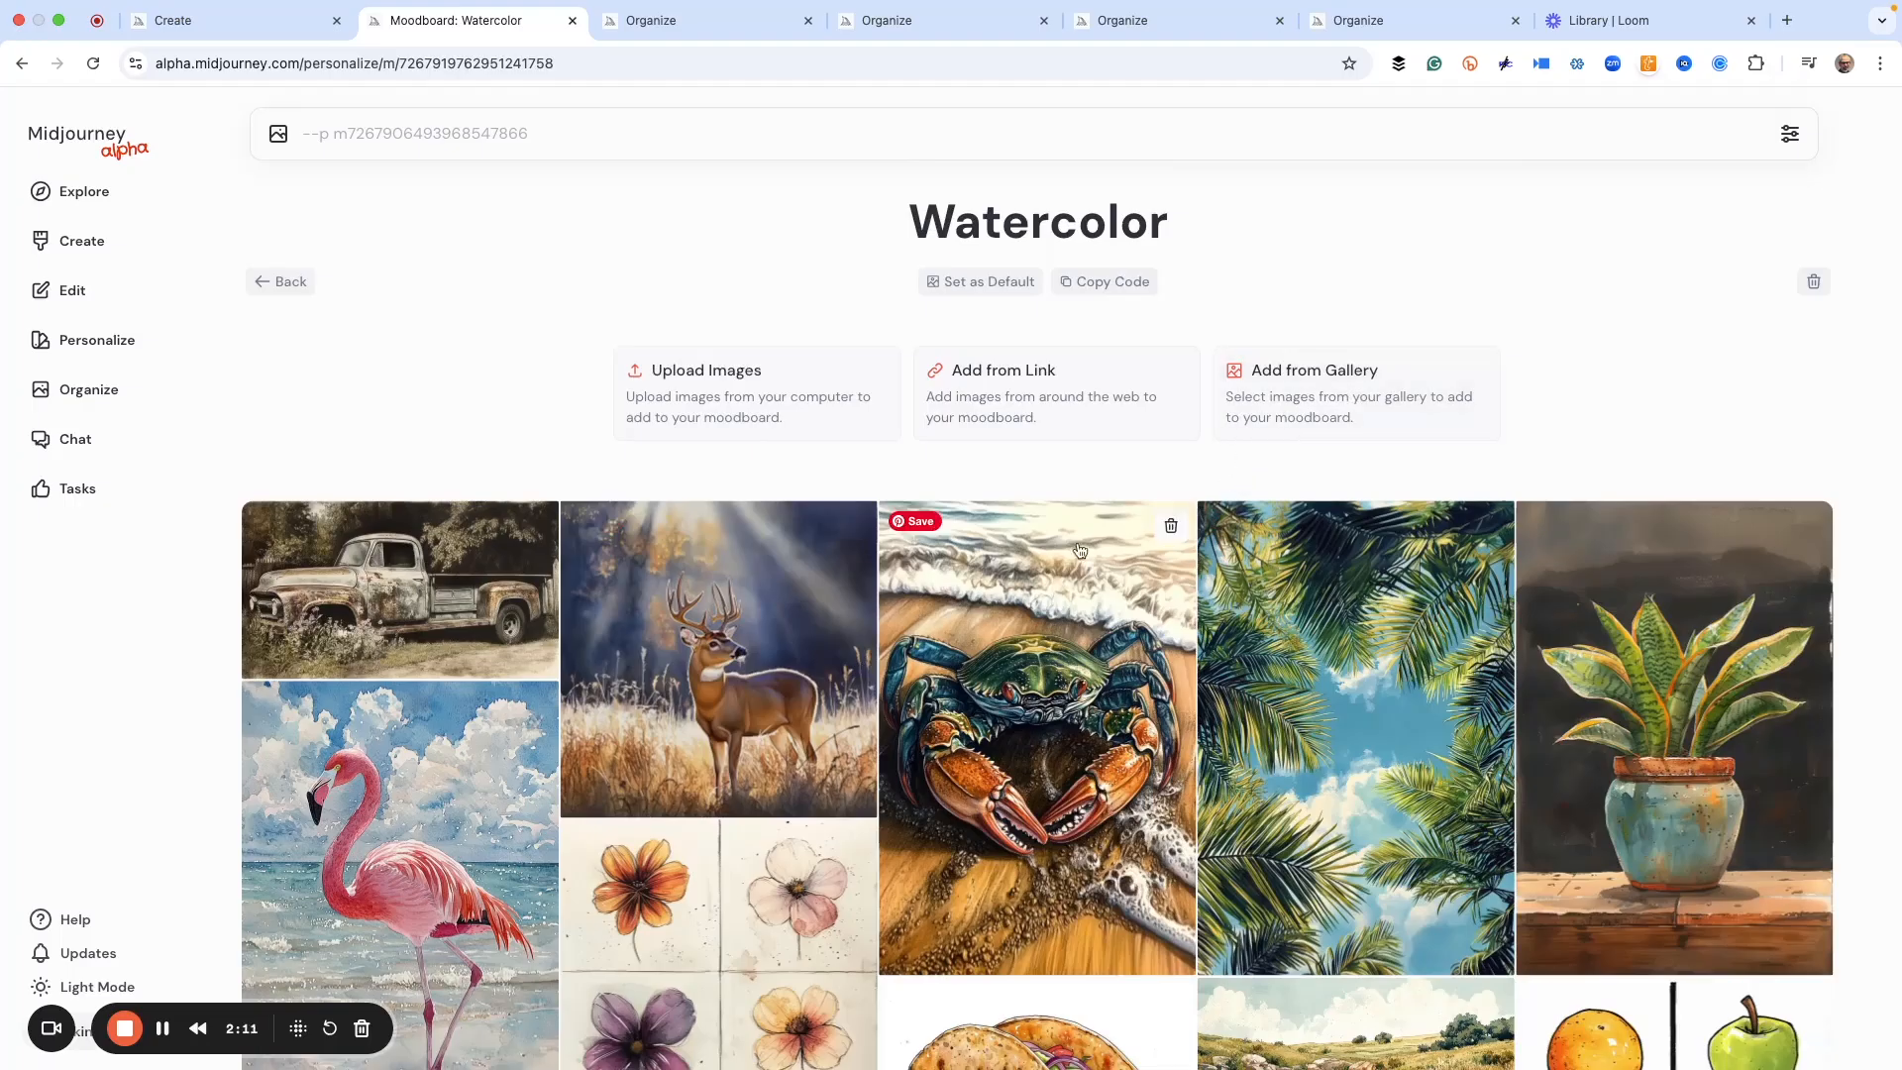
pyautogui.moveTo(1234, 391)
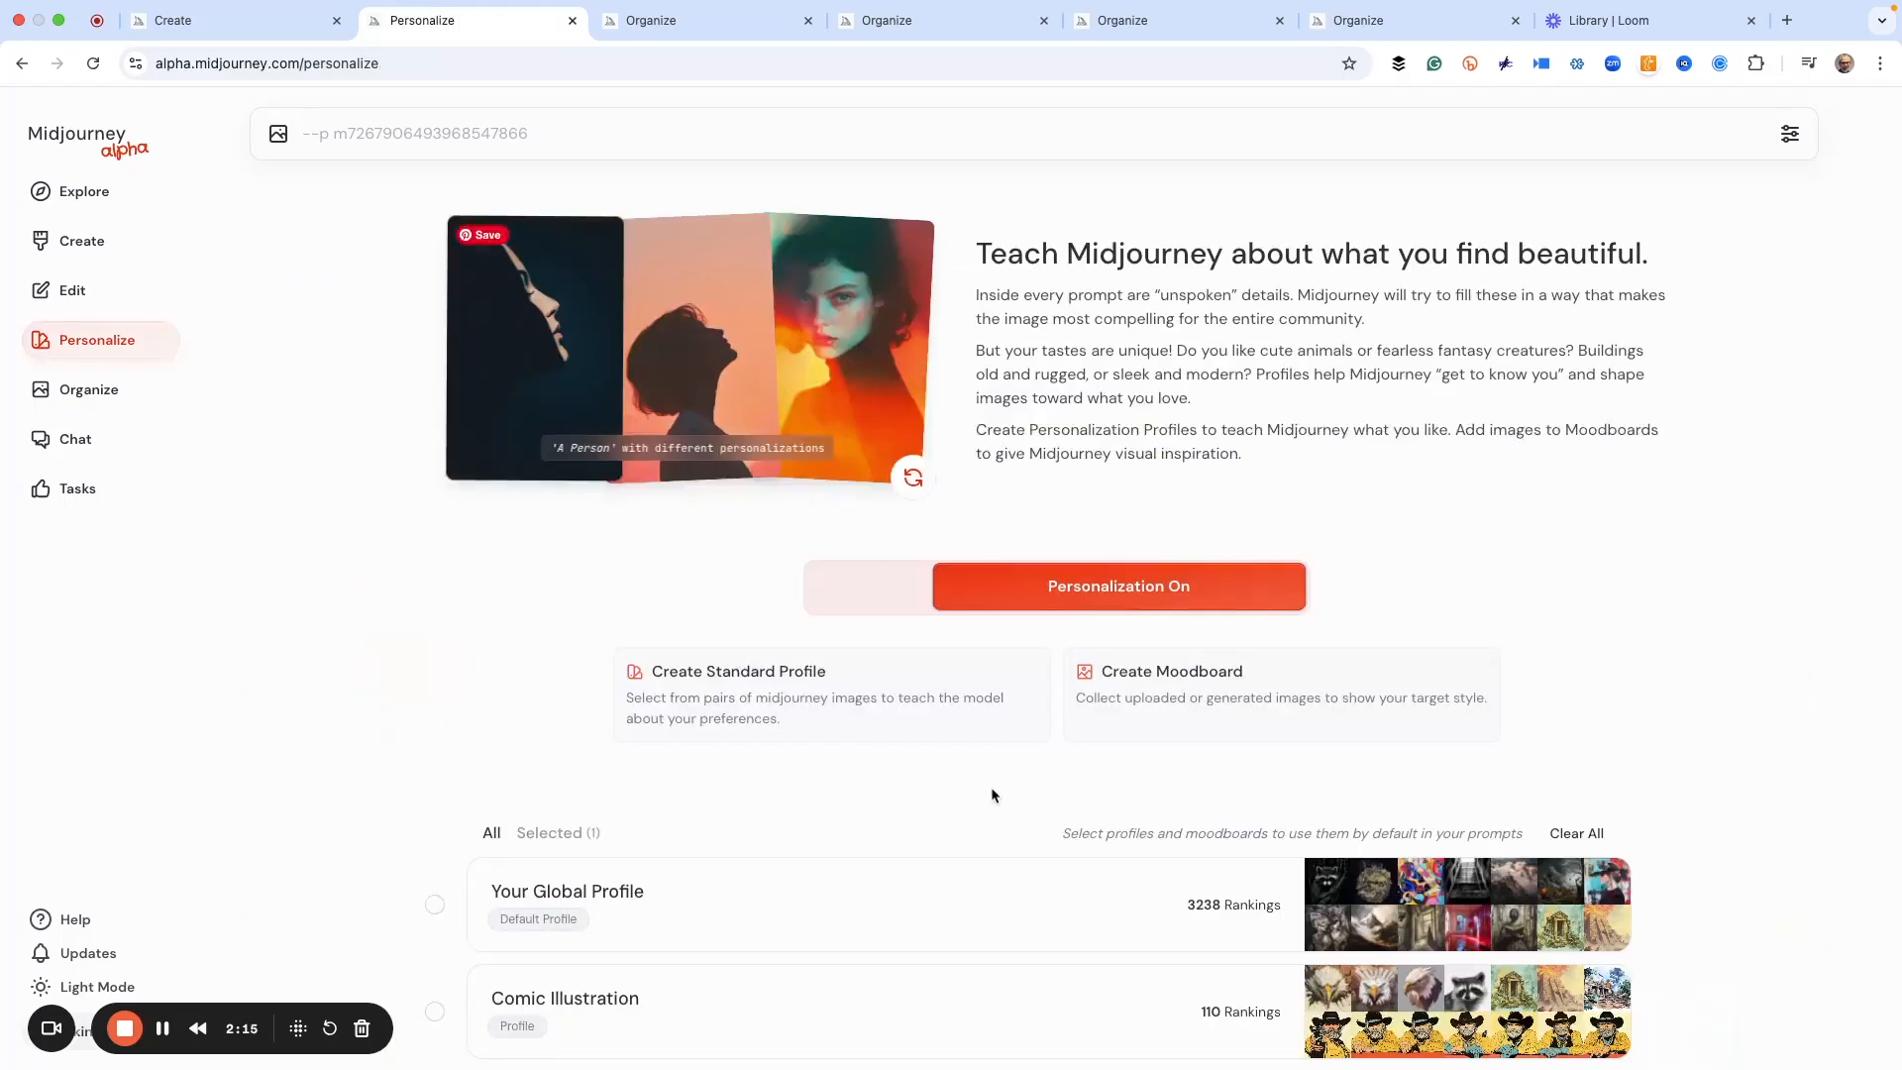
# Step: Skip the image-rating pair and return to the personalization overview listing Logos and Blue Ogre
pyautogui.scroll(-3)
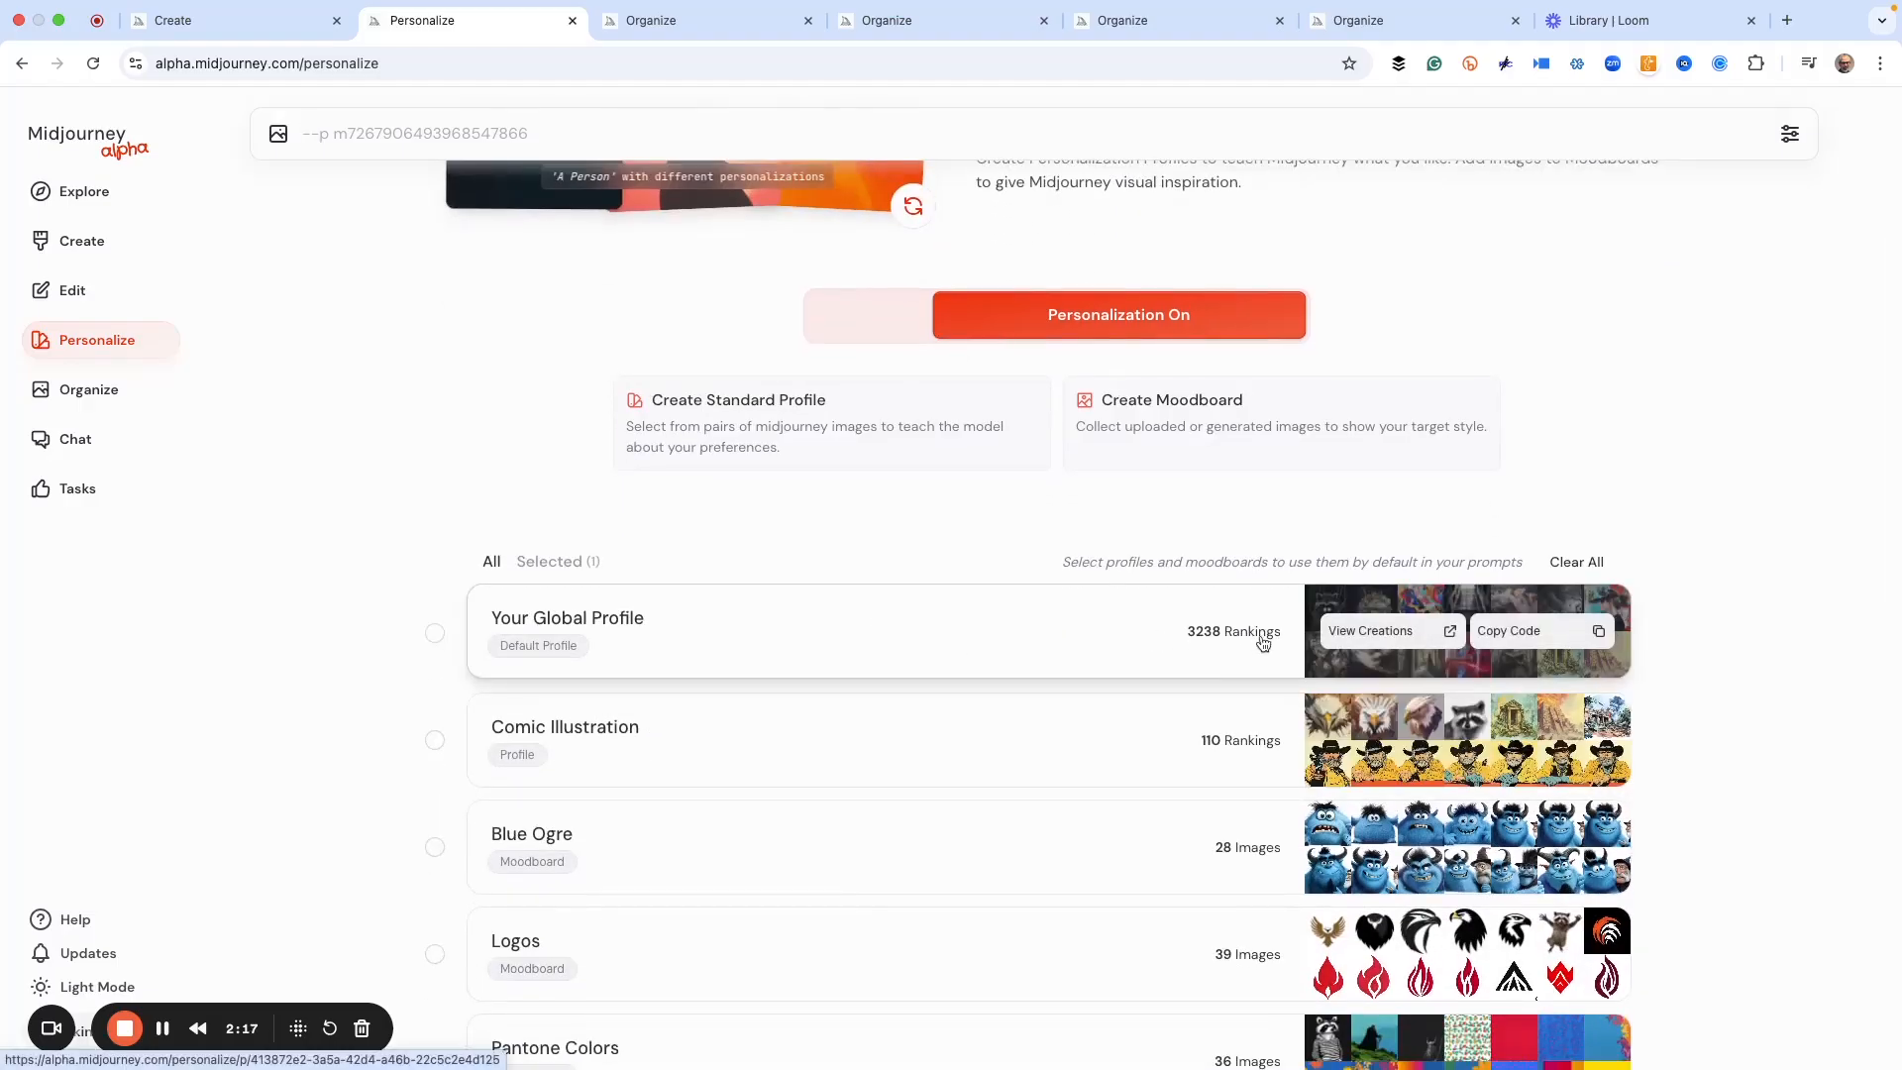
pyautogui.moveTo(1236, 644)
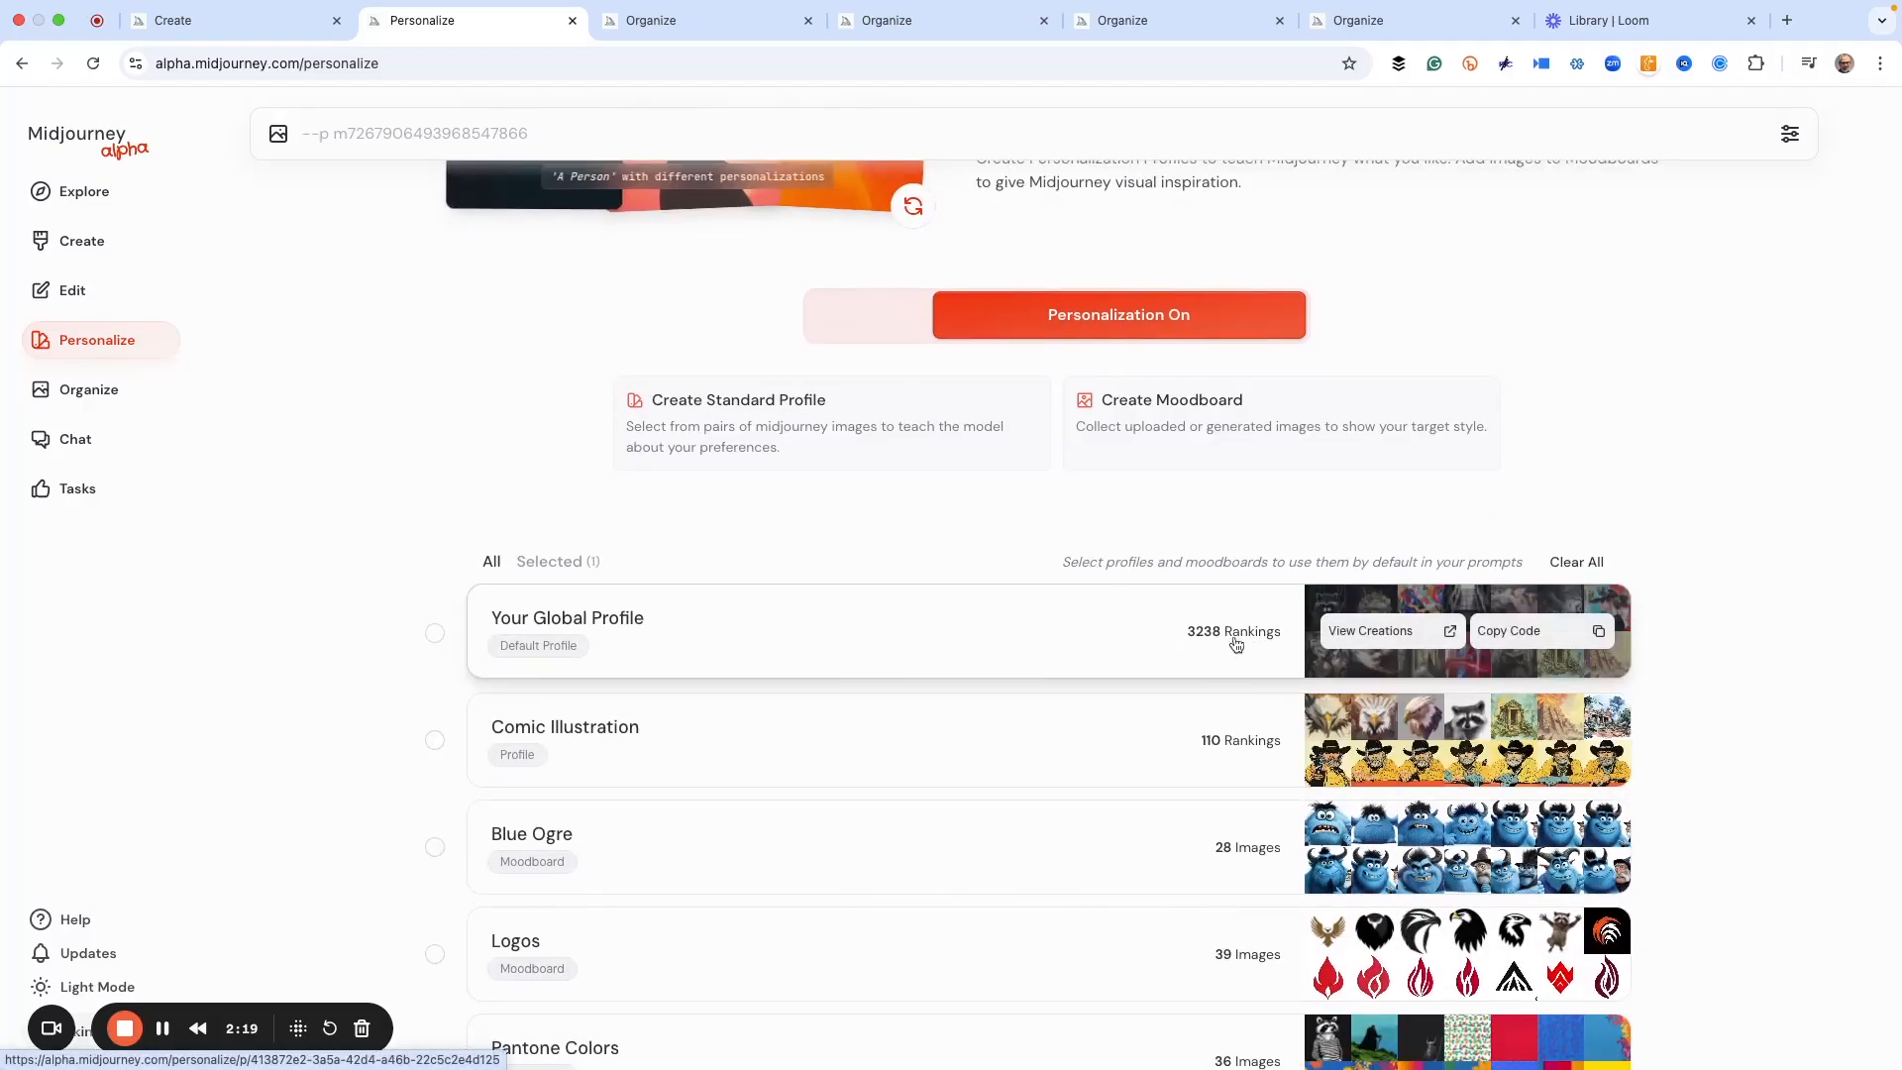
pyautogui.moveTo(1076, 636)
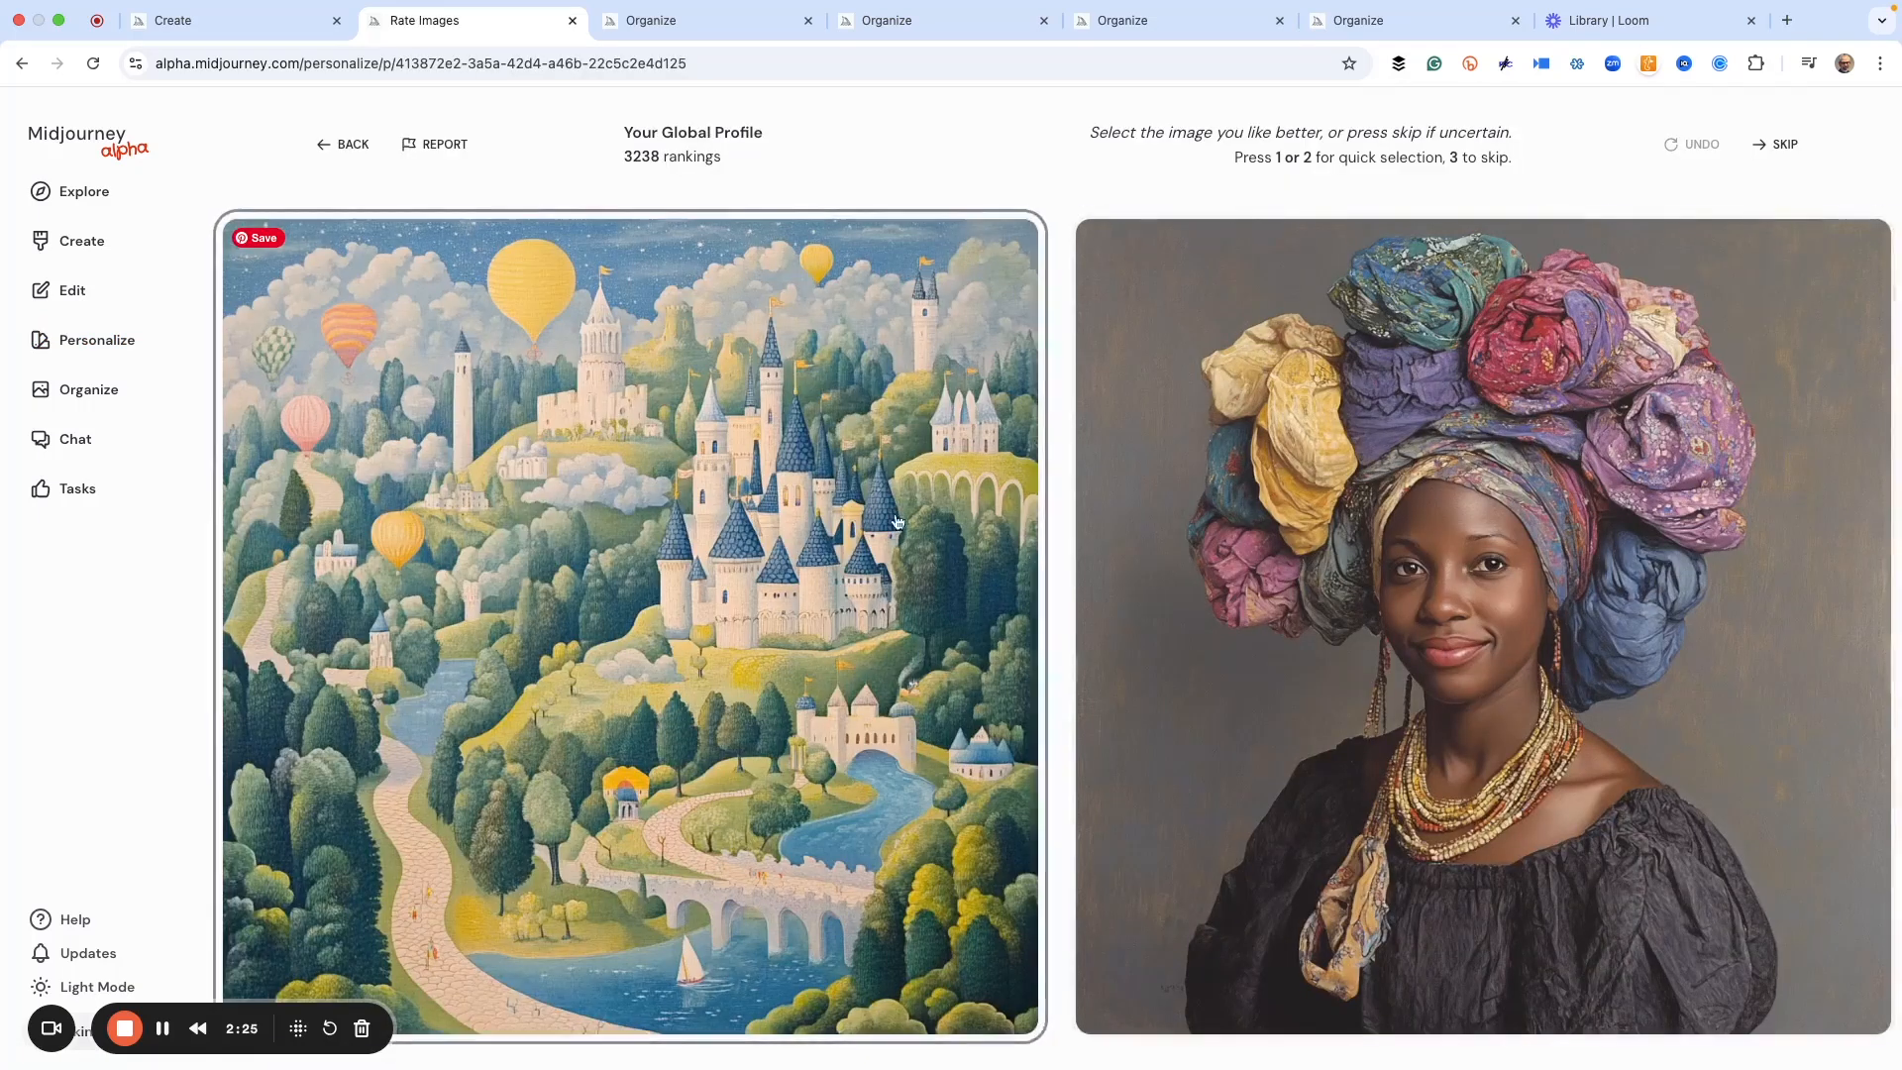
pyautogui.moveTo(1395, 549)
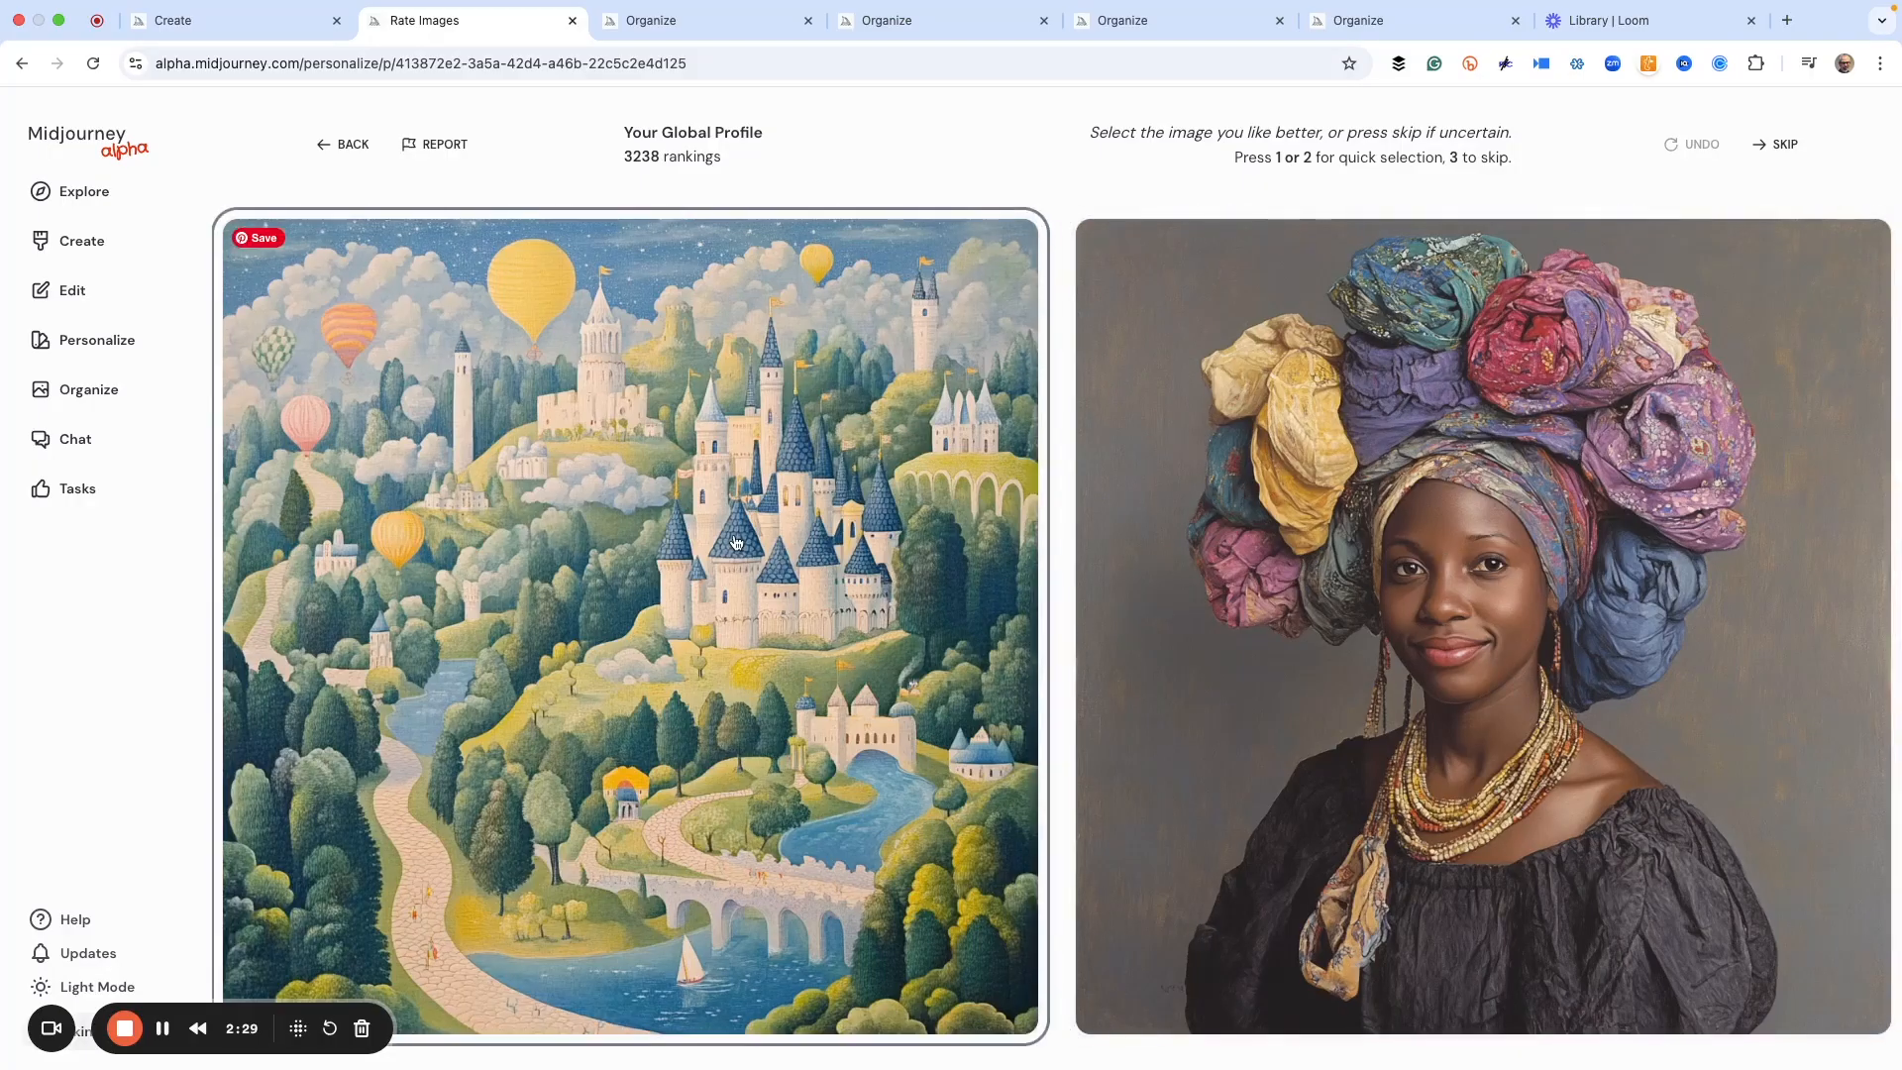
pyautogui.moveTo(1288, 533)
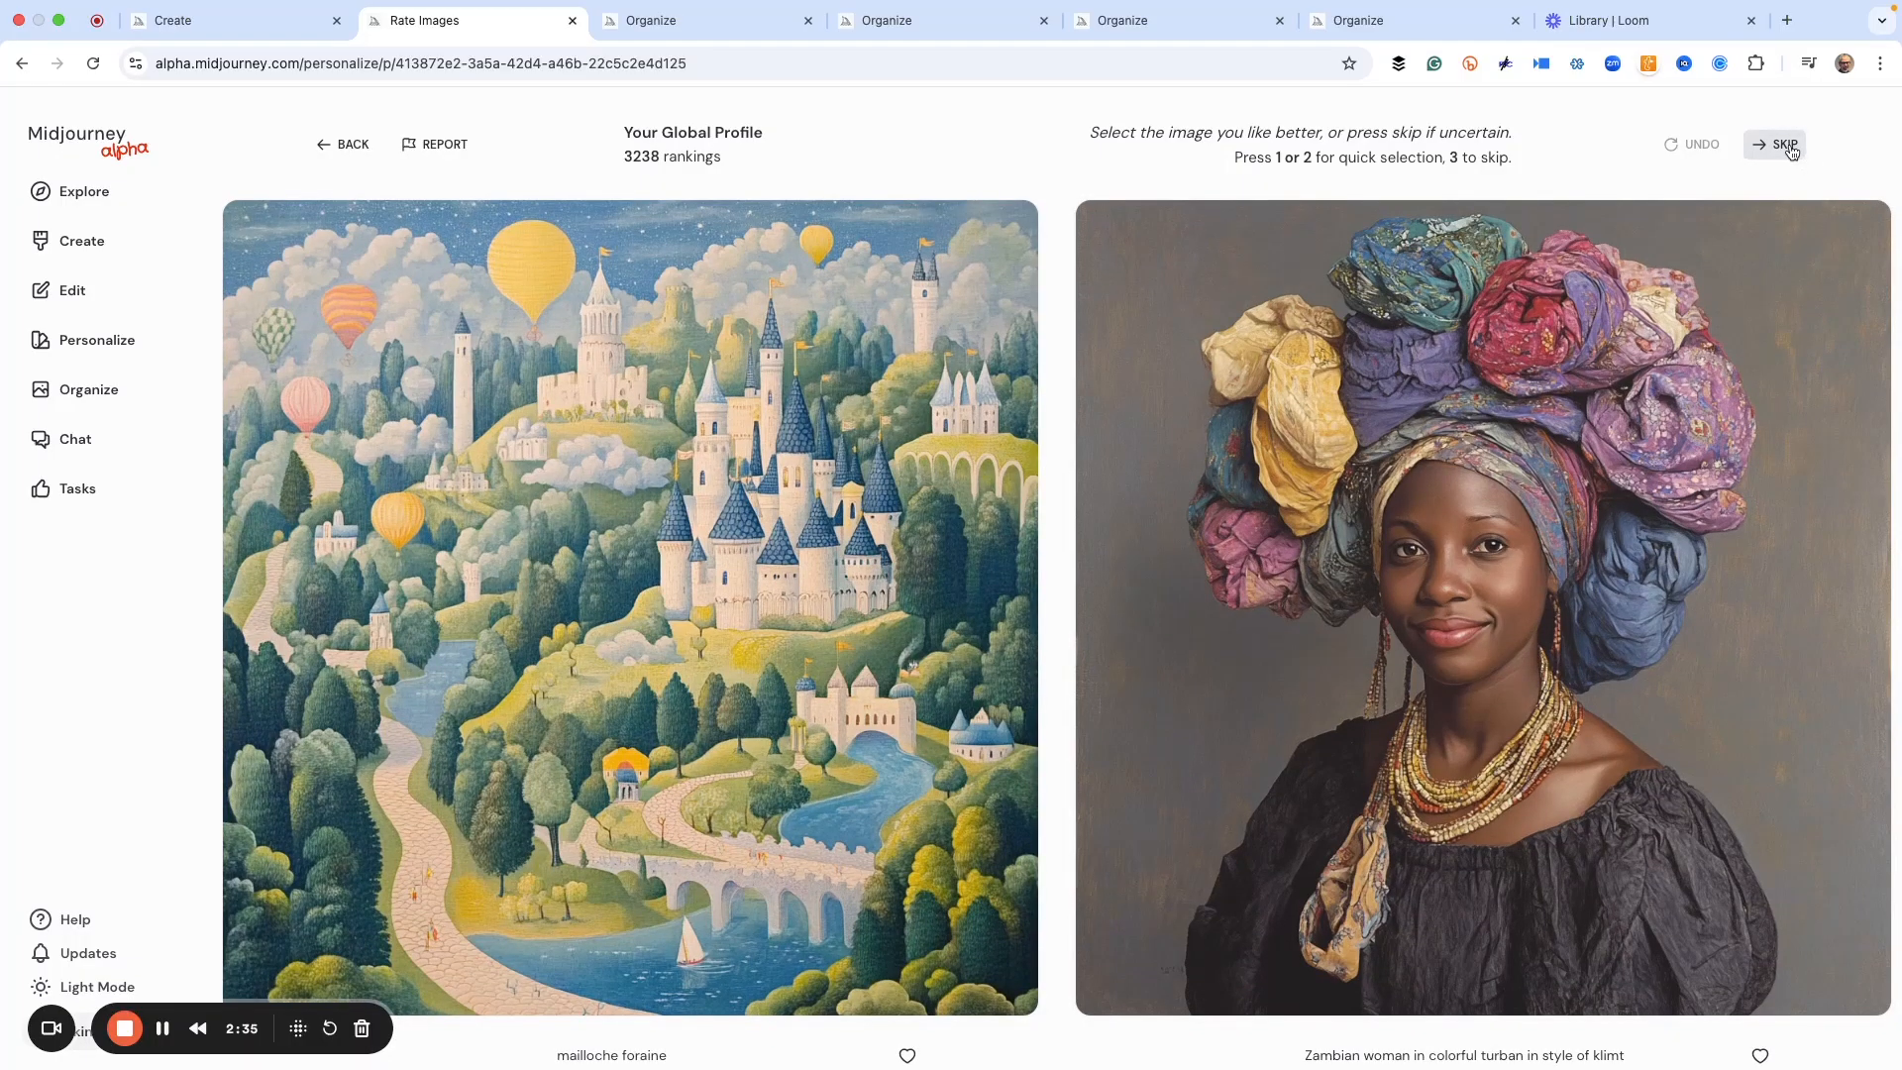
pyautogui.click(1783, 144)
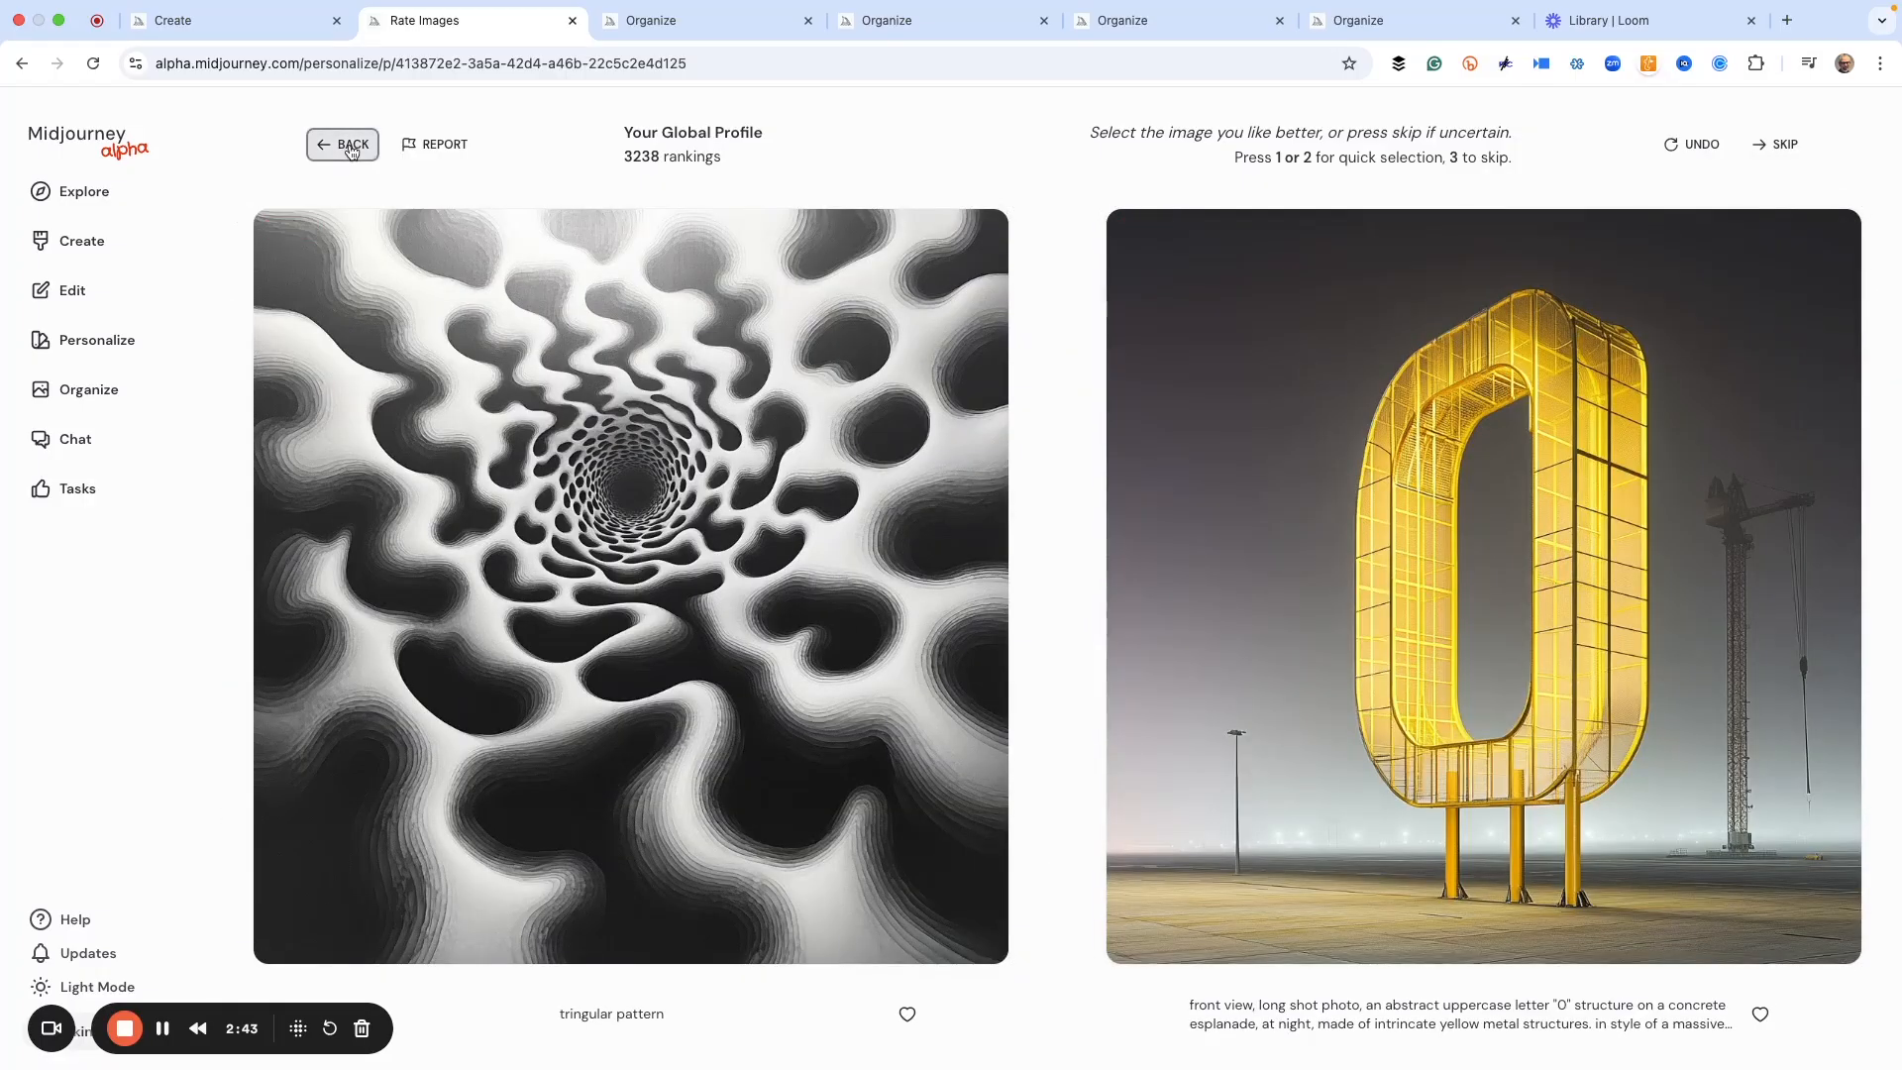
pyautogui.click(343, 142)
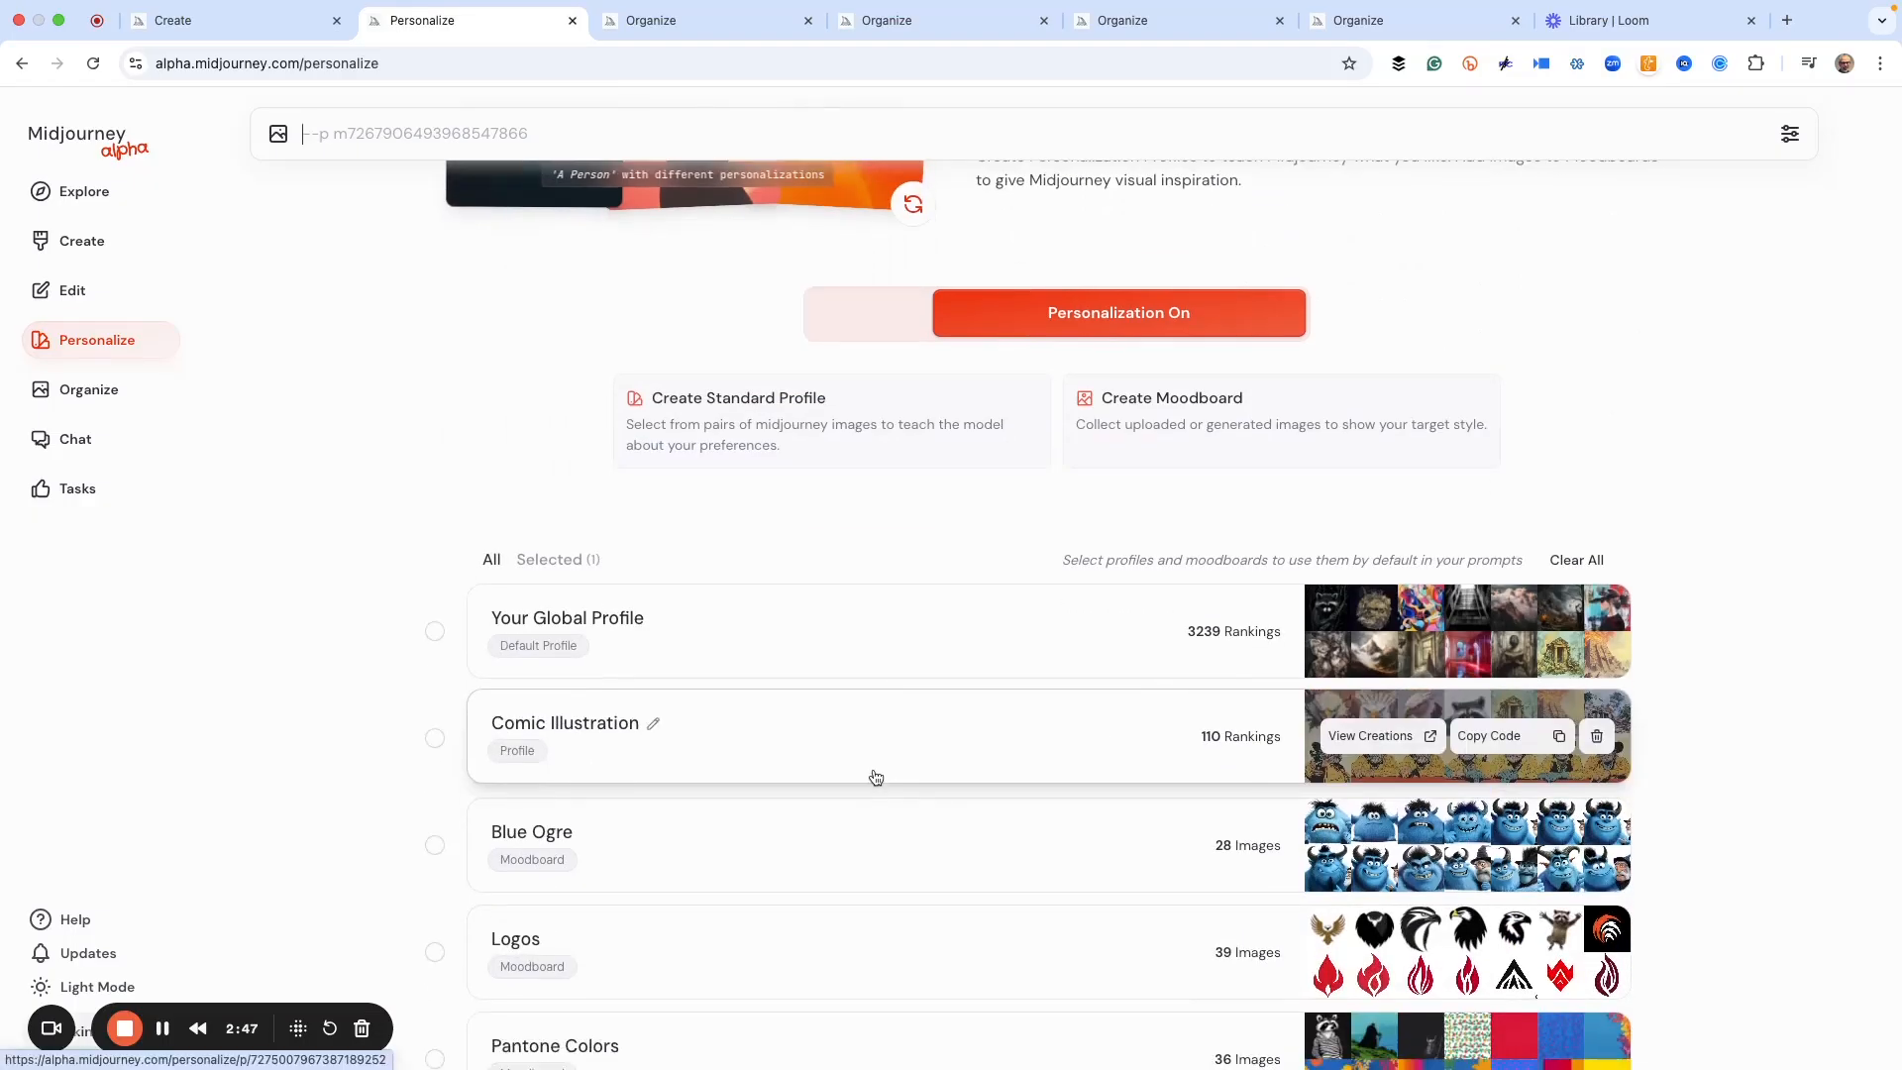
pyautogui.scroll(-3)
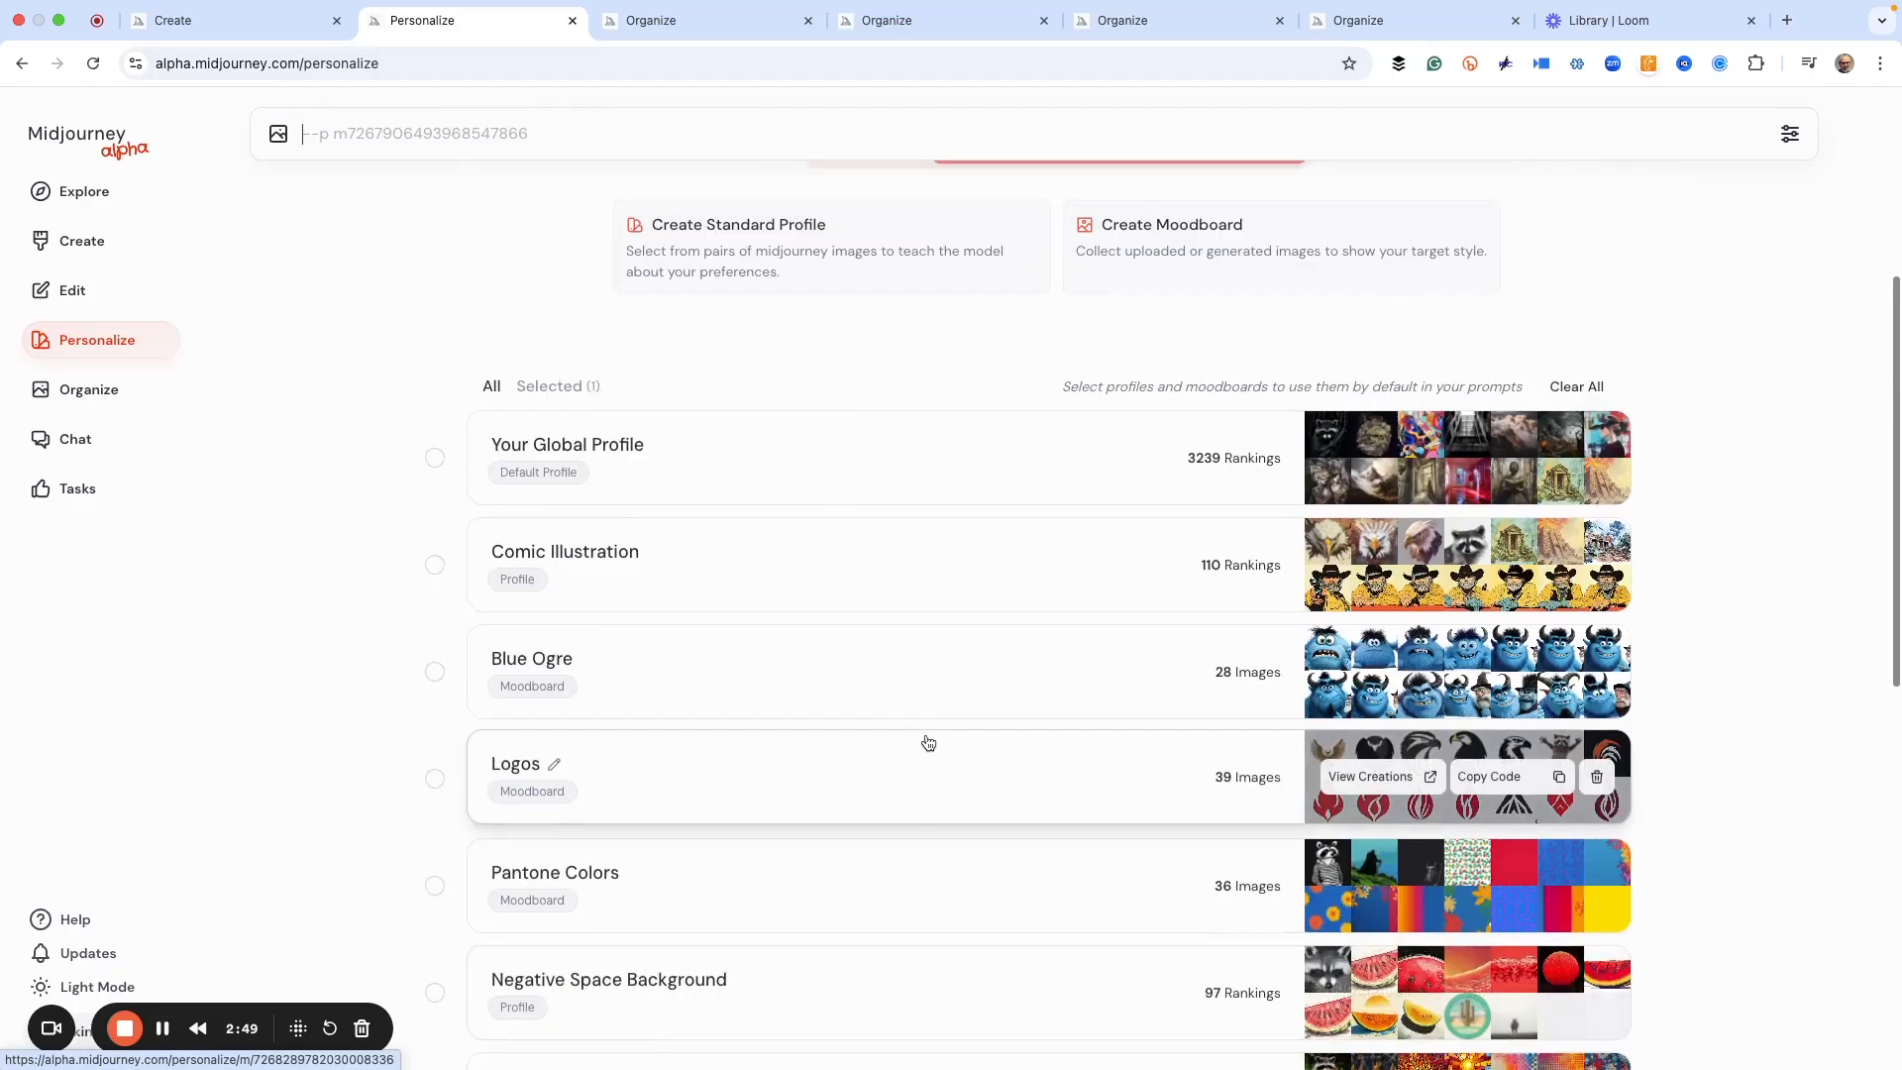
pyautogui.scroll(3)
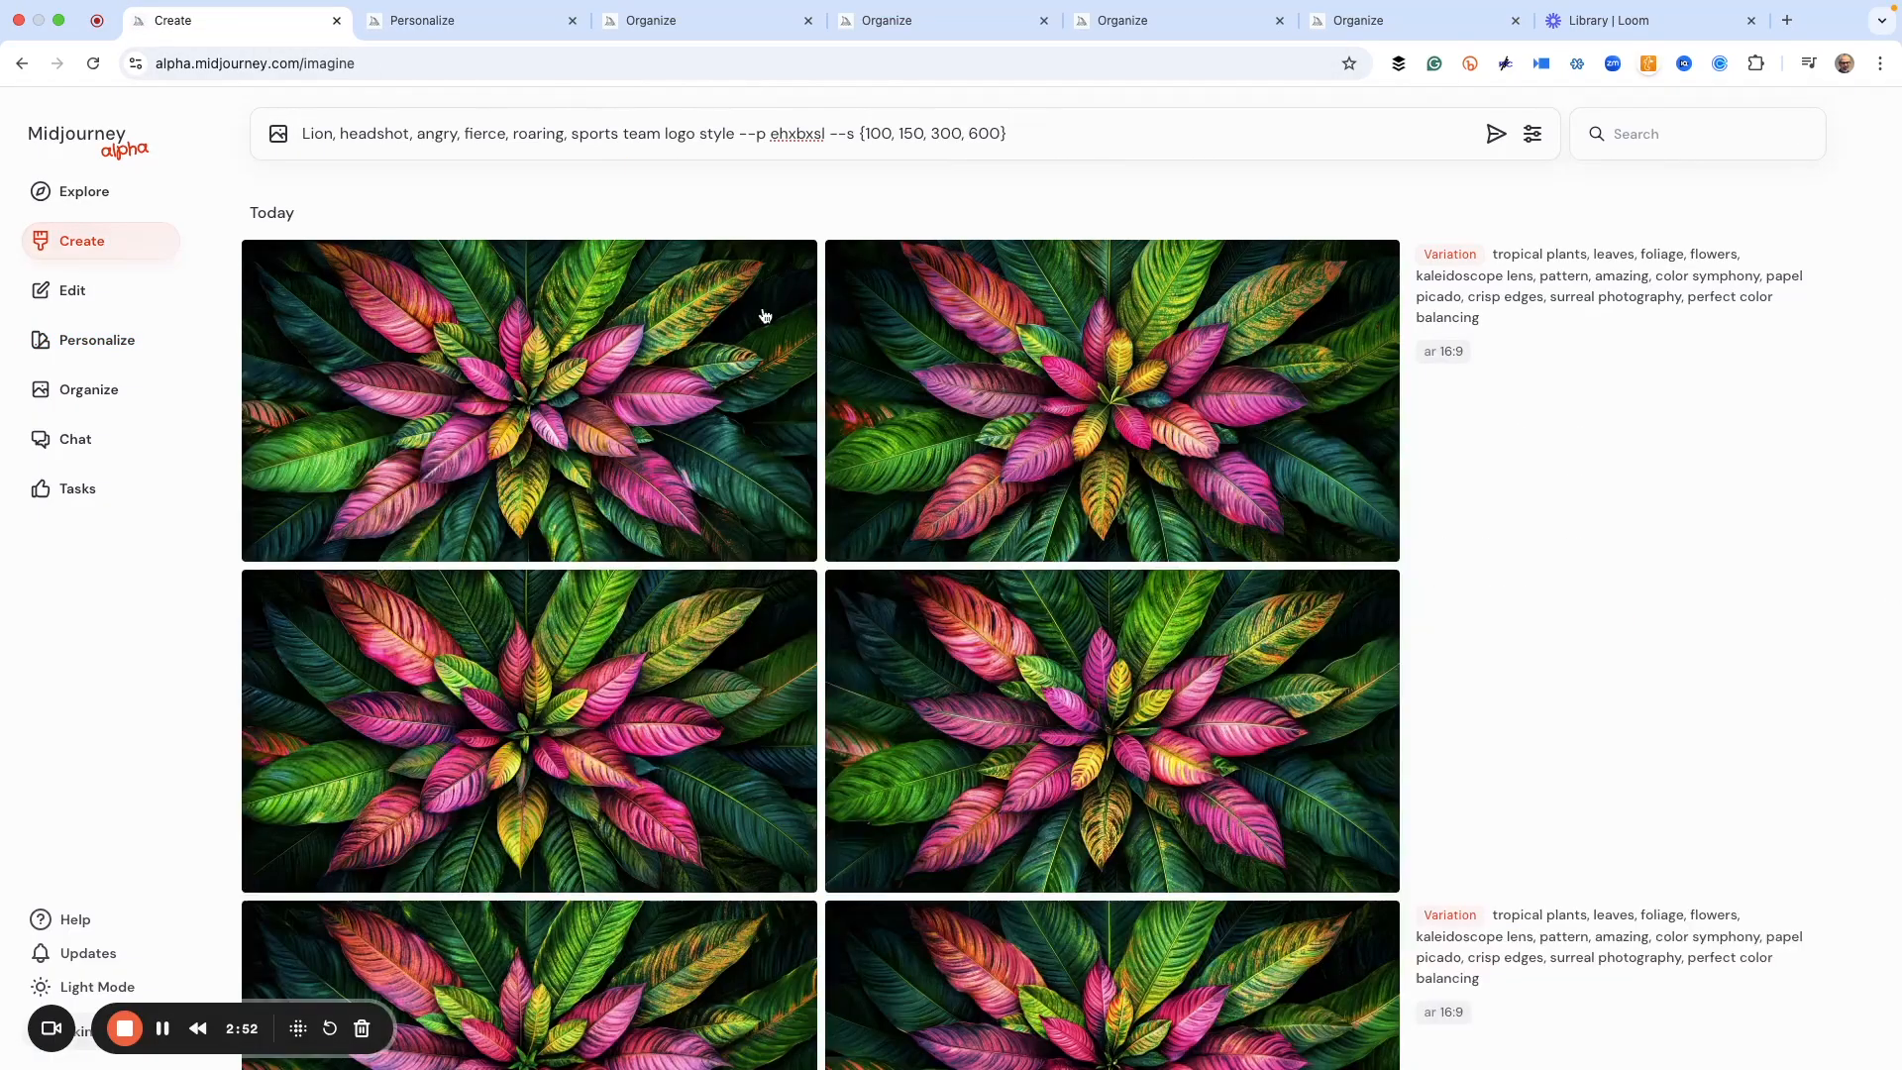
pyautogui.moveTo(662, 245)
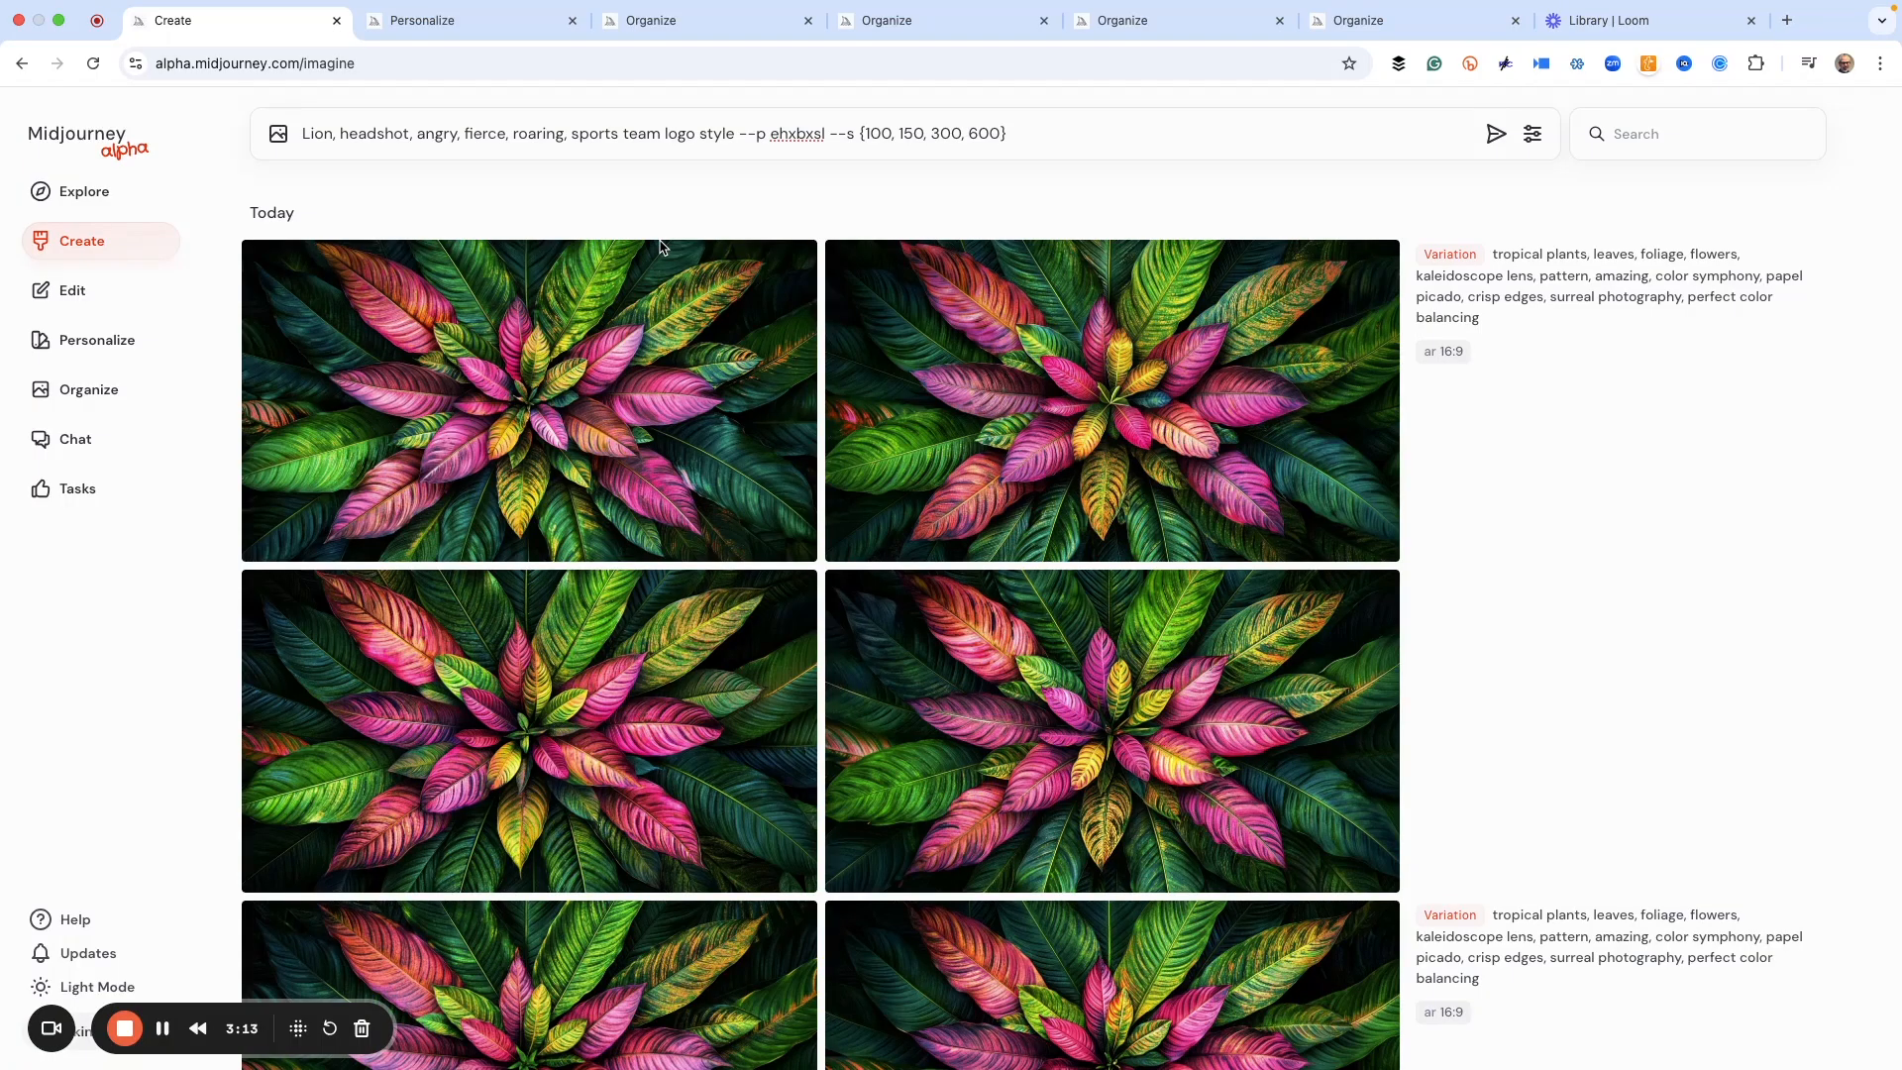
pyautogui.moveTo(680, 202)
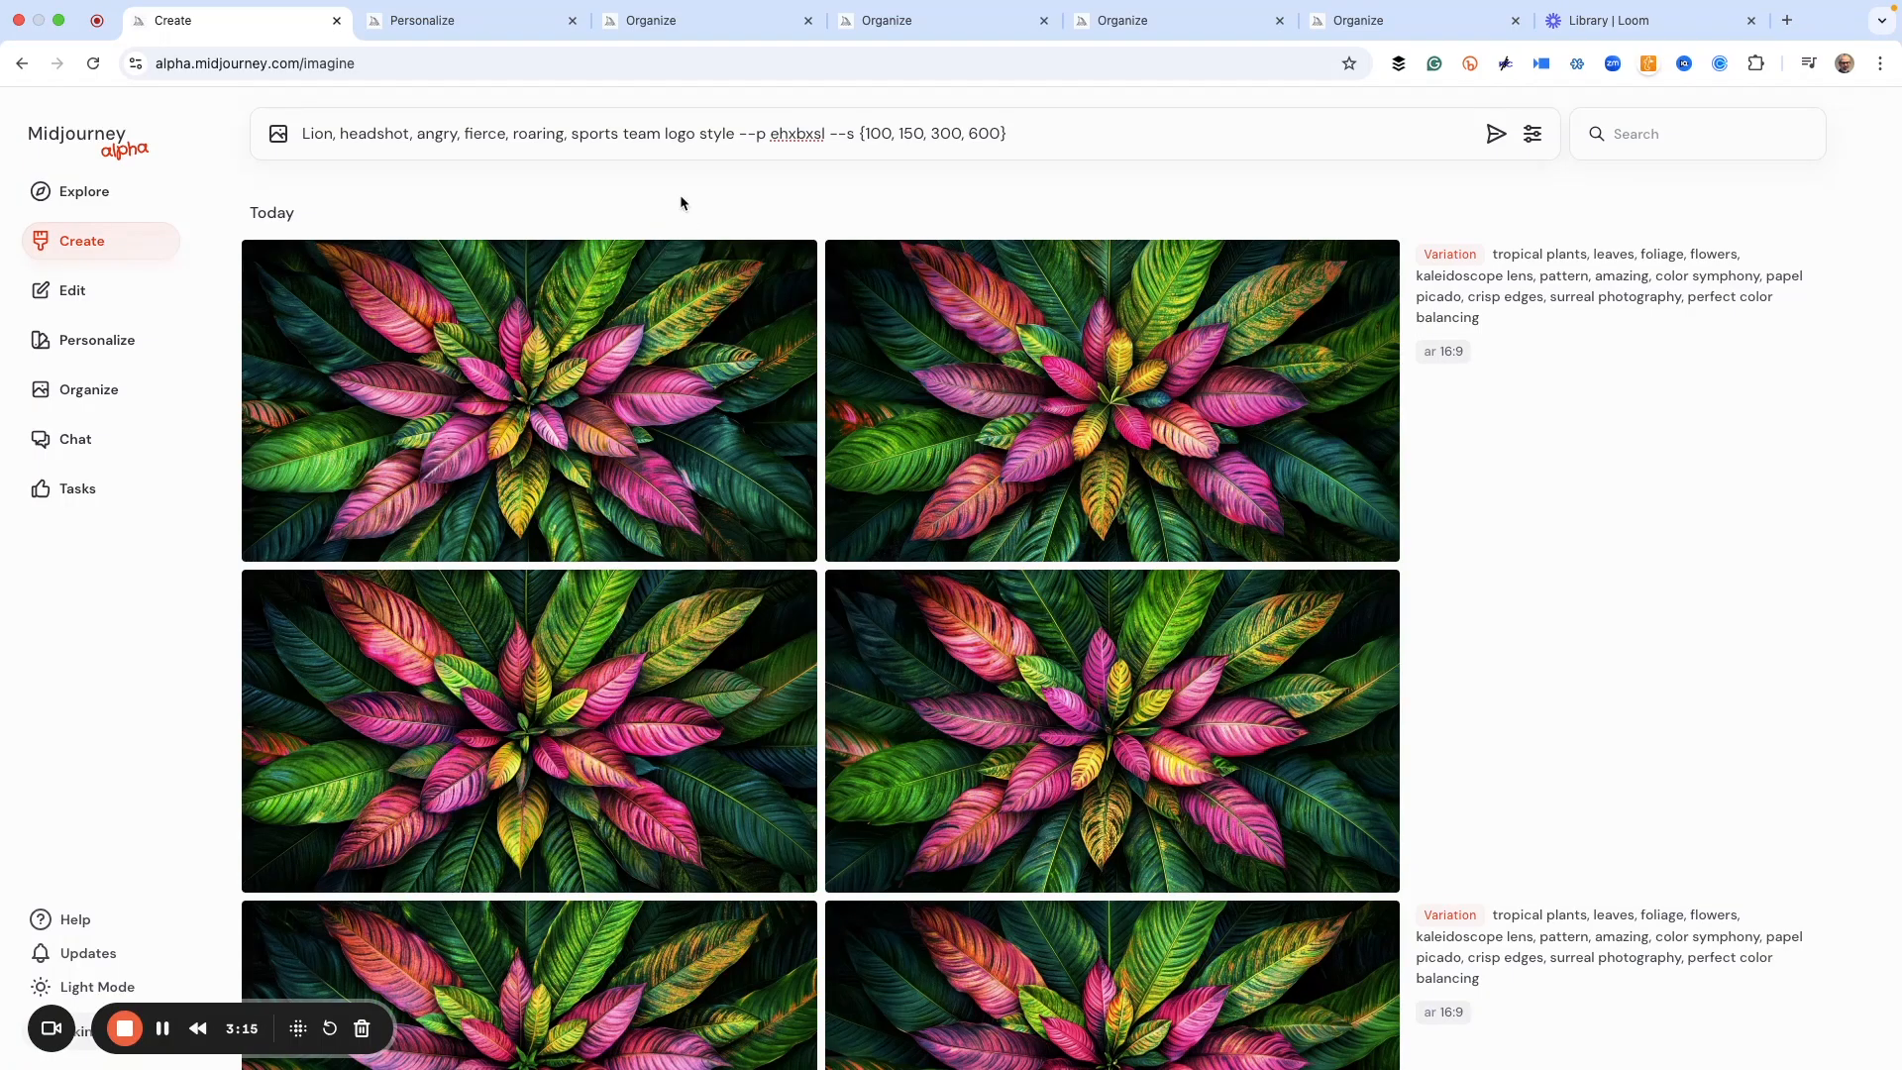
pyautogui.moveTo(400, 159)
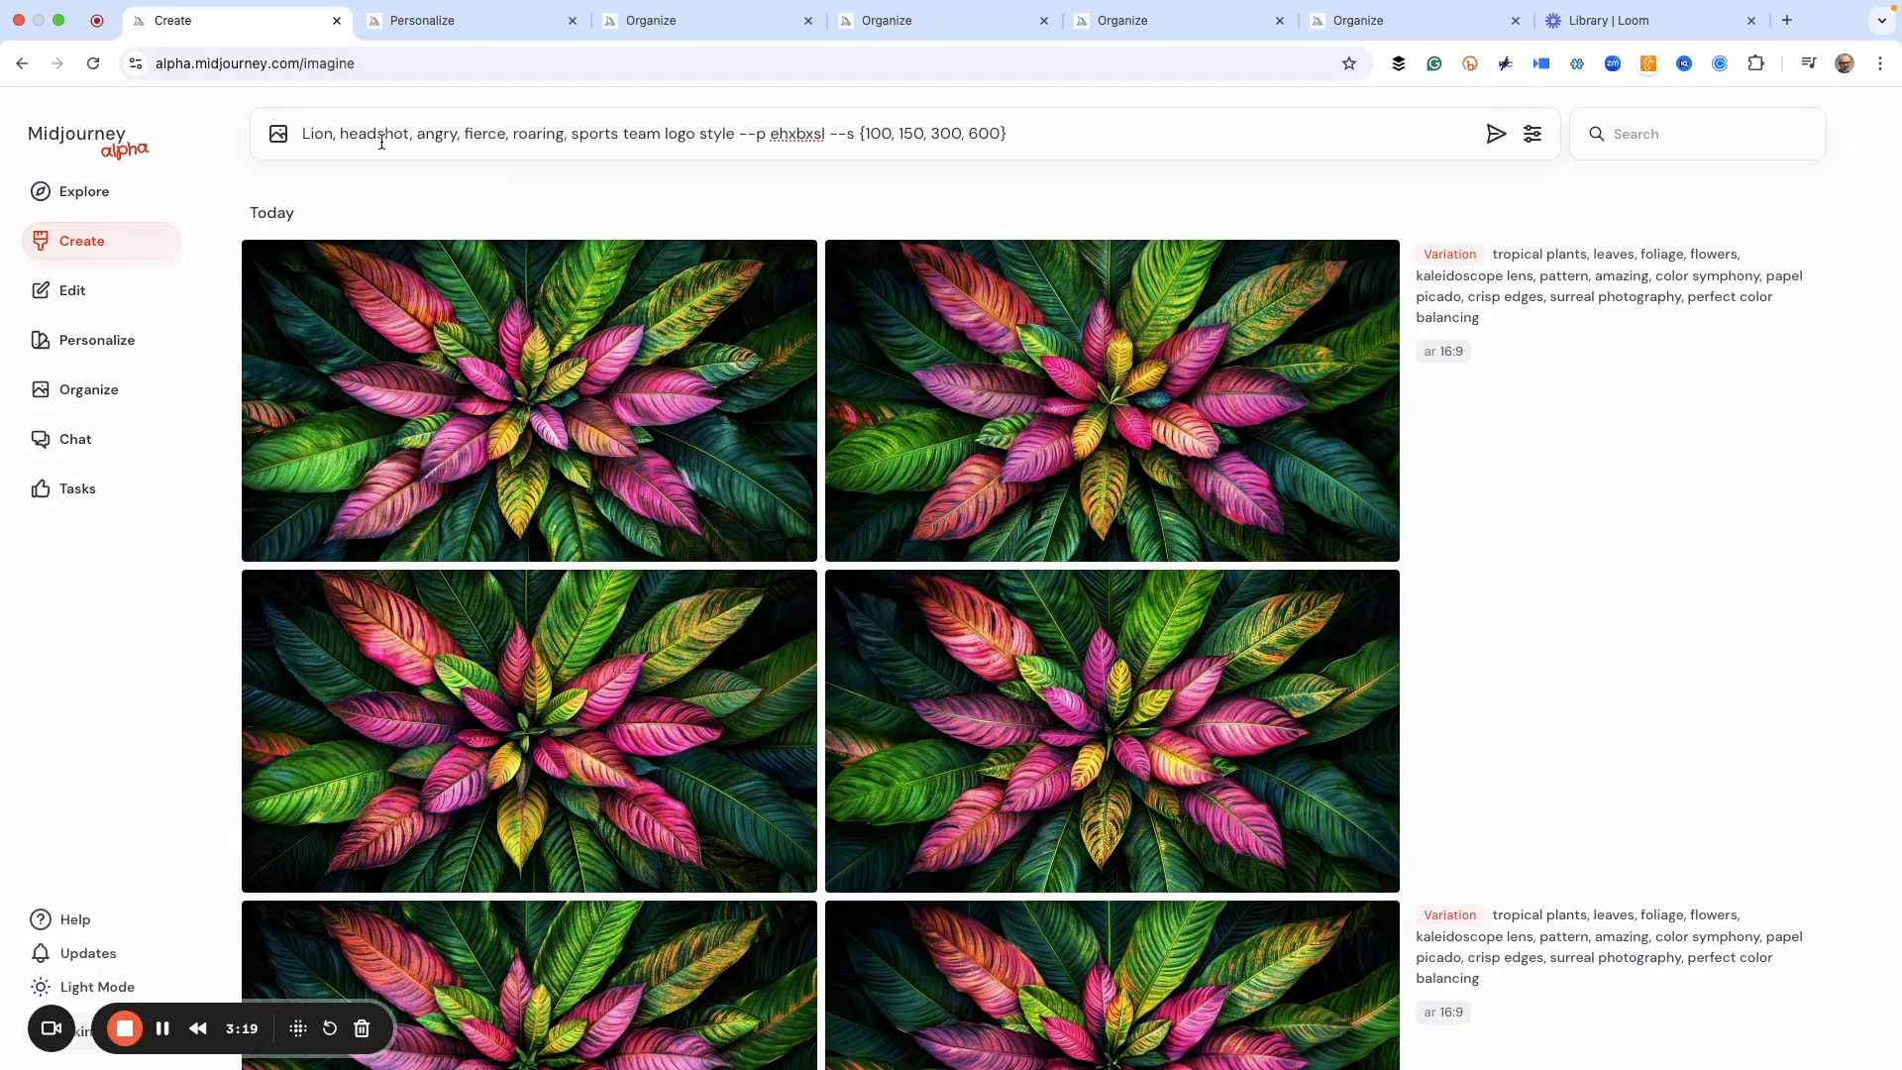
pyautogui.moveTo(428, 152)
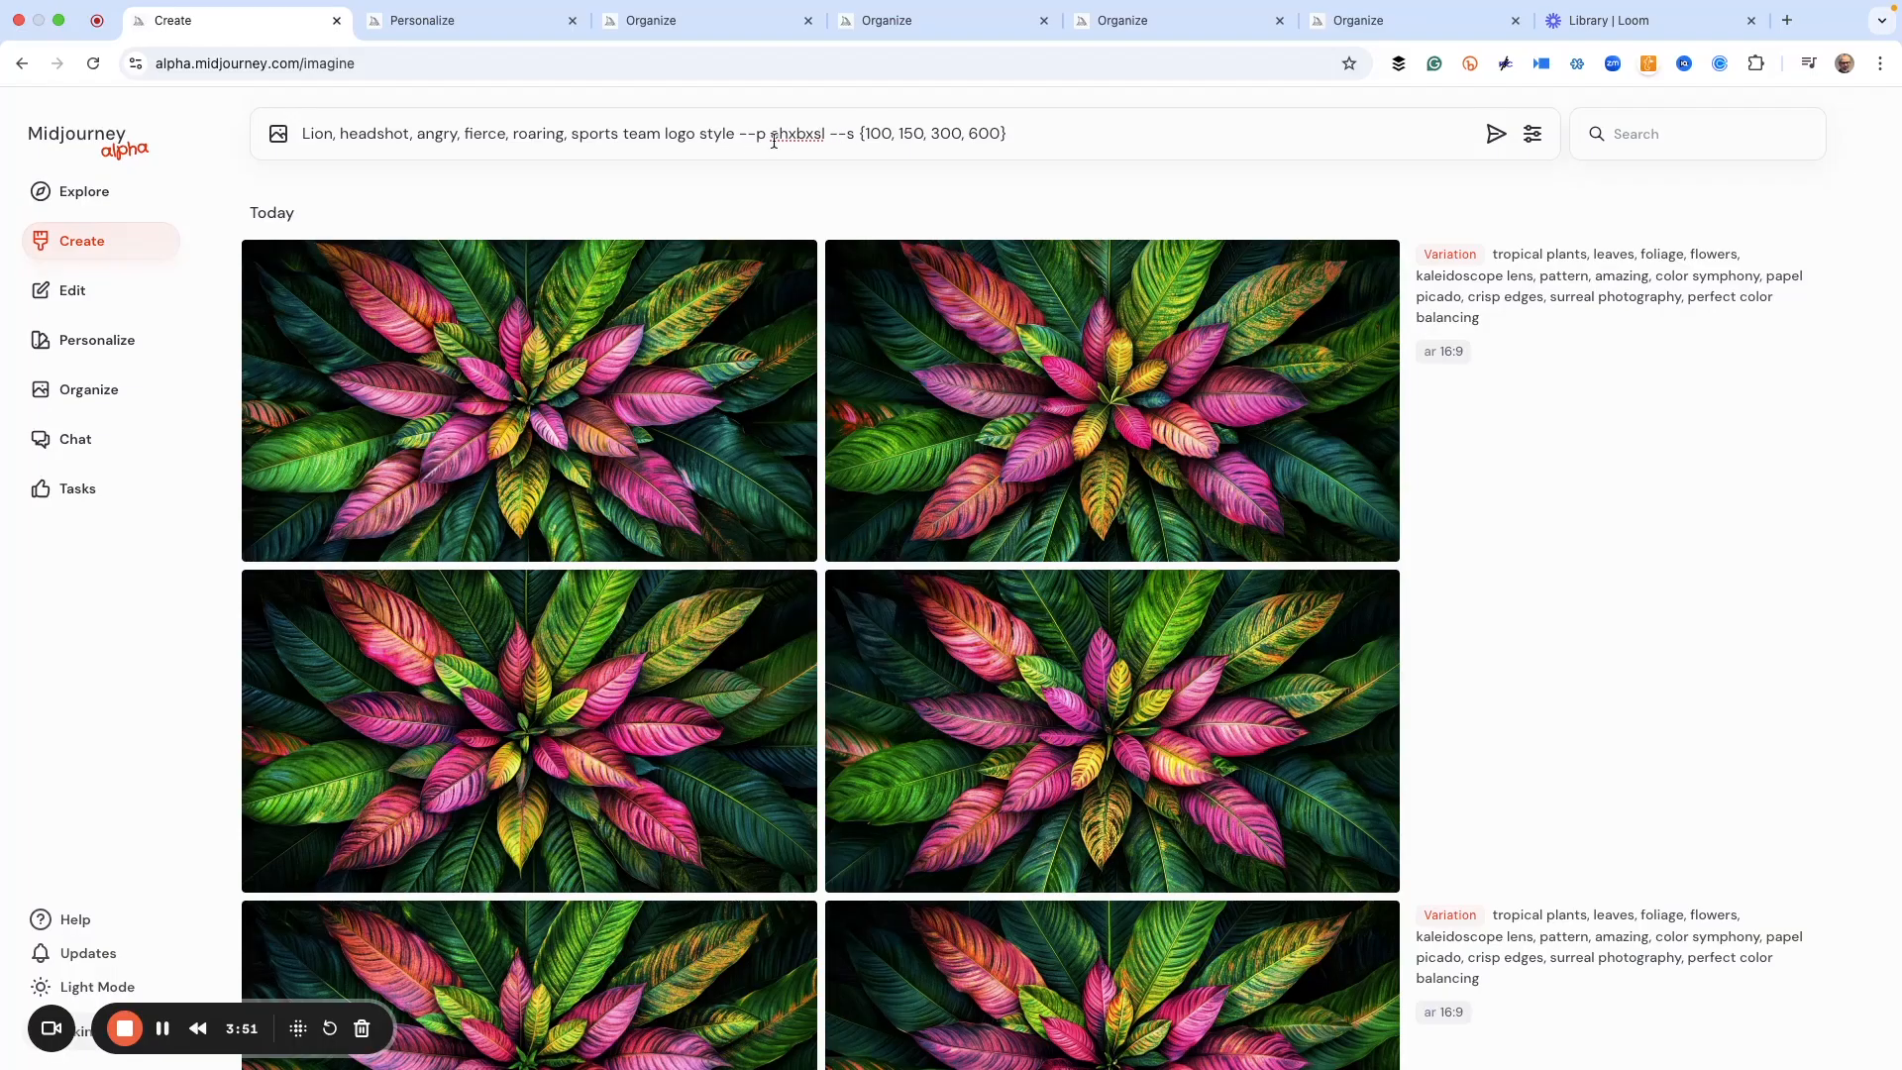
pyautogui.moveTo(1050, 243)
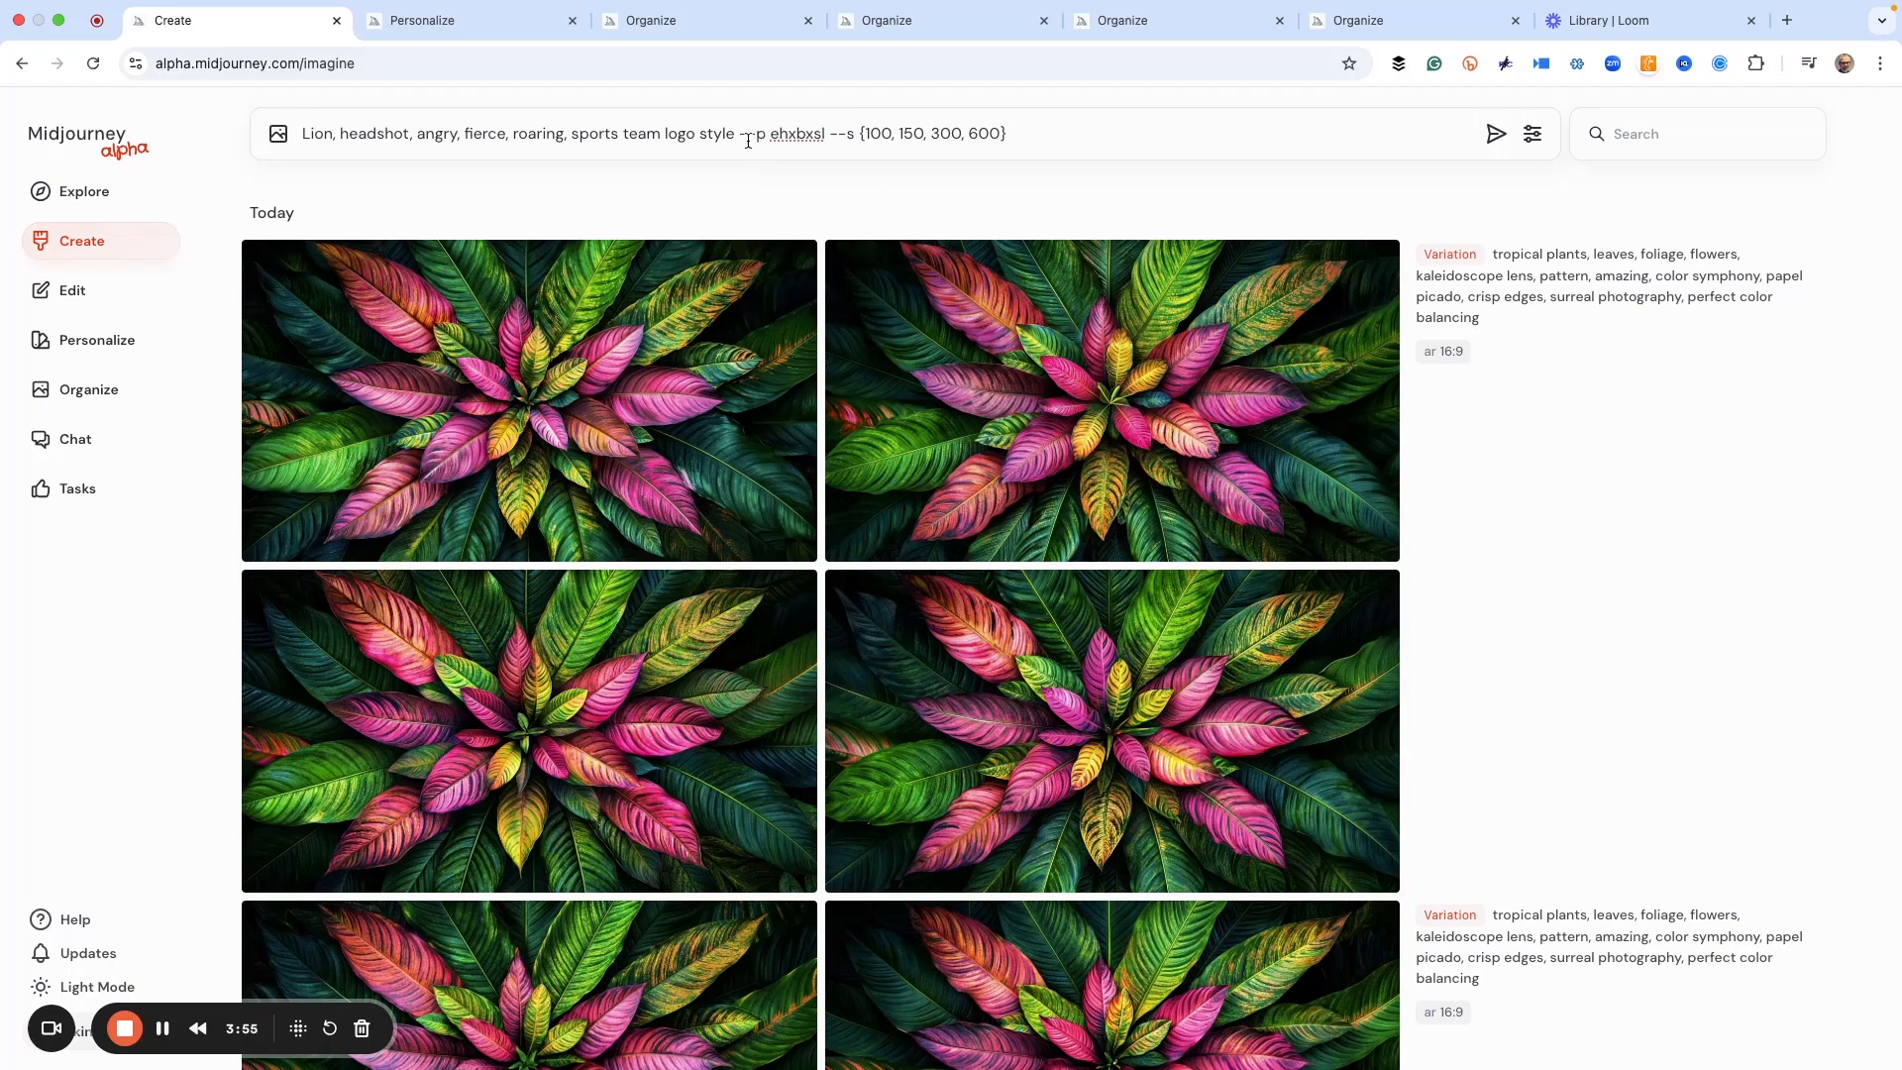
pyautogui.moveTo(761, 167)
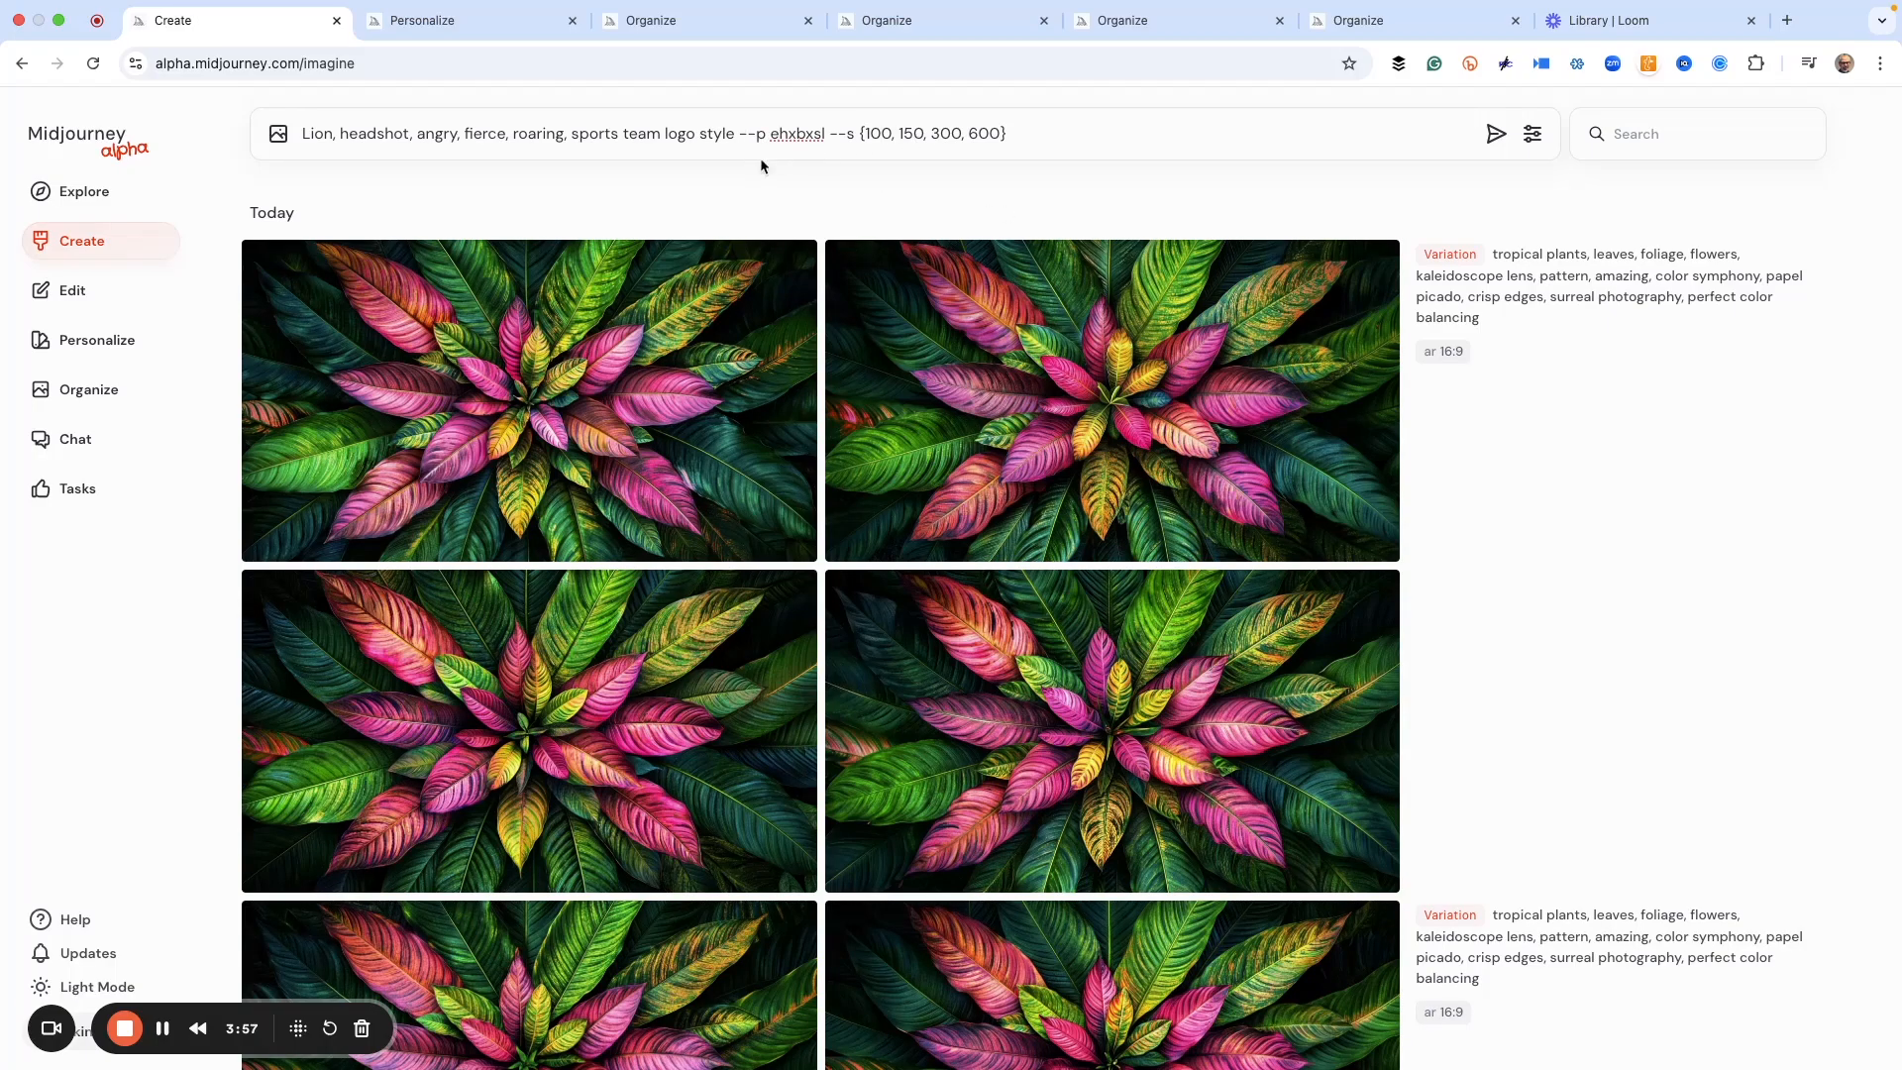
pyautogui.moveTo(755, 182)
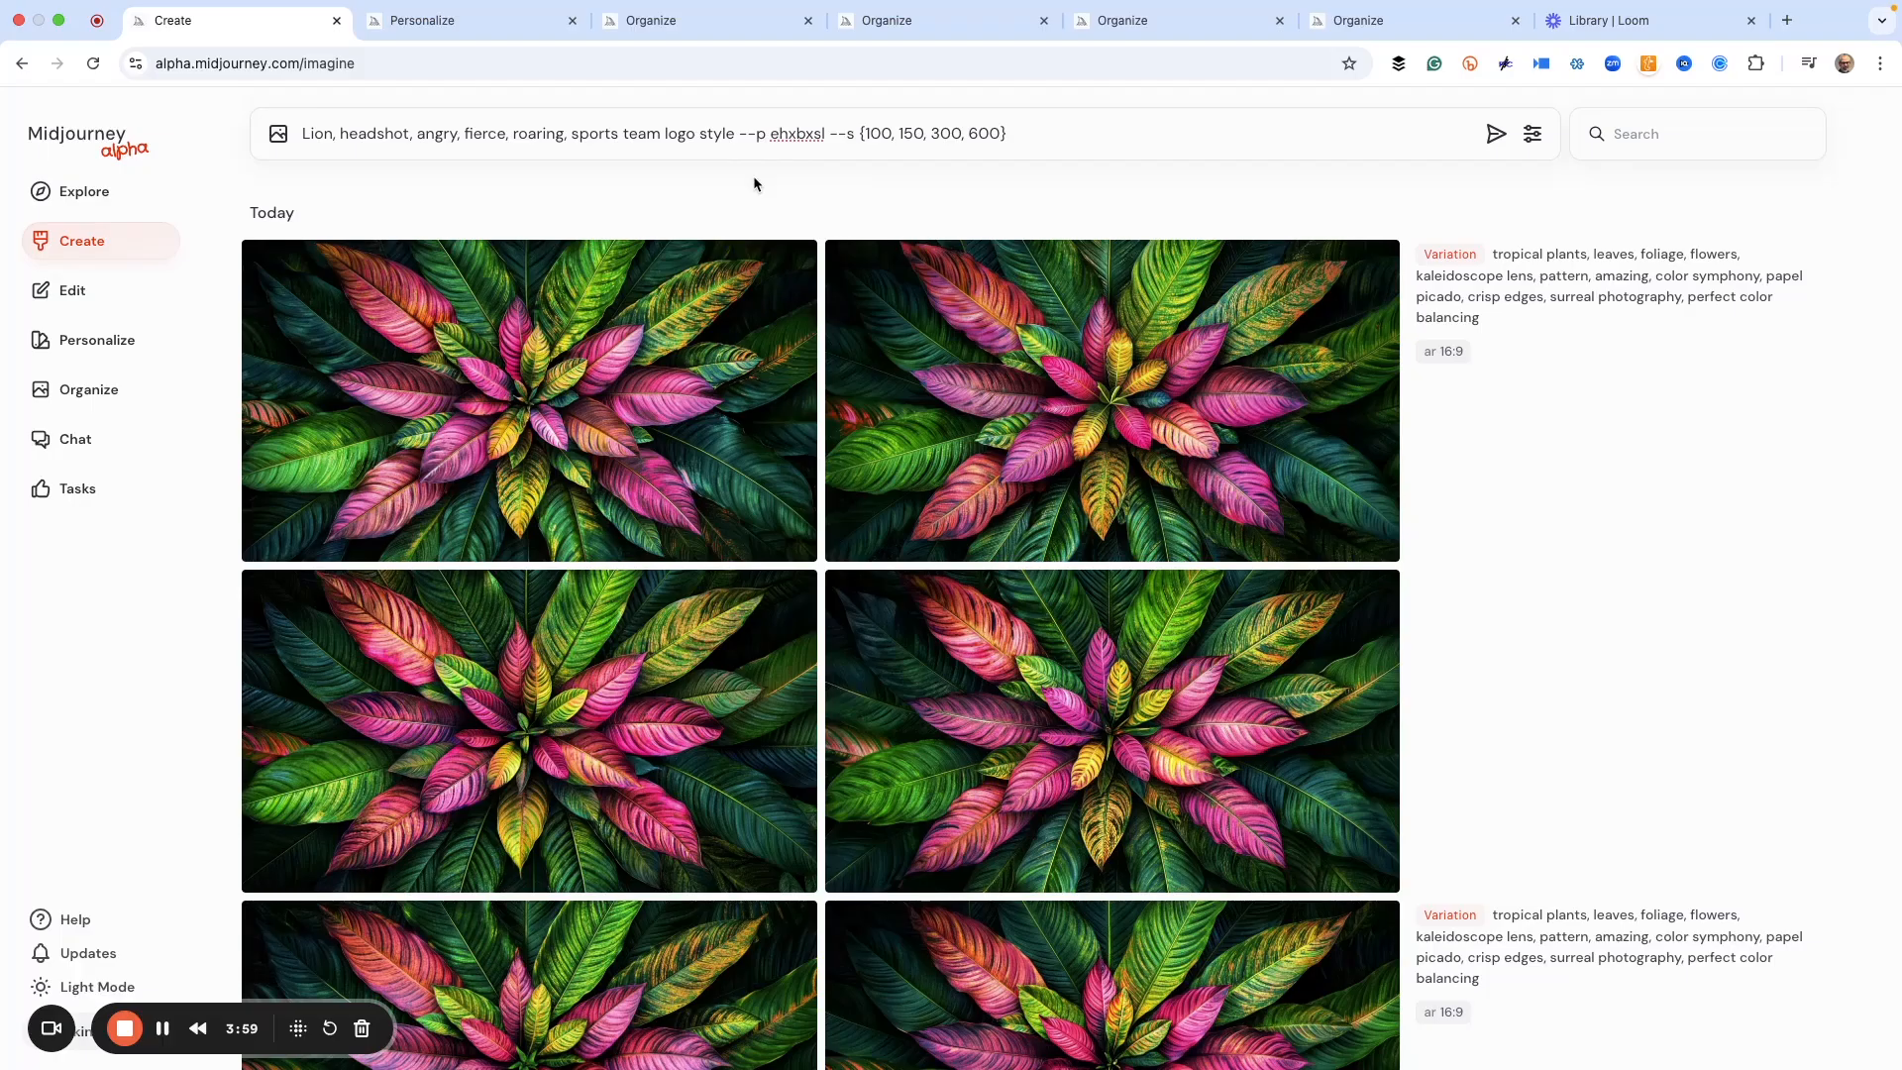
pyautogui.moveTo(747, 155)
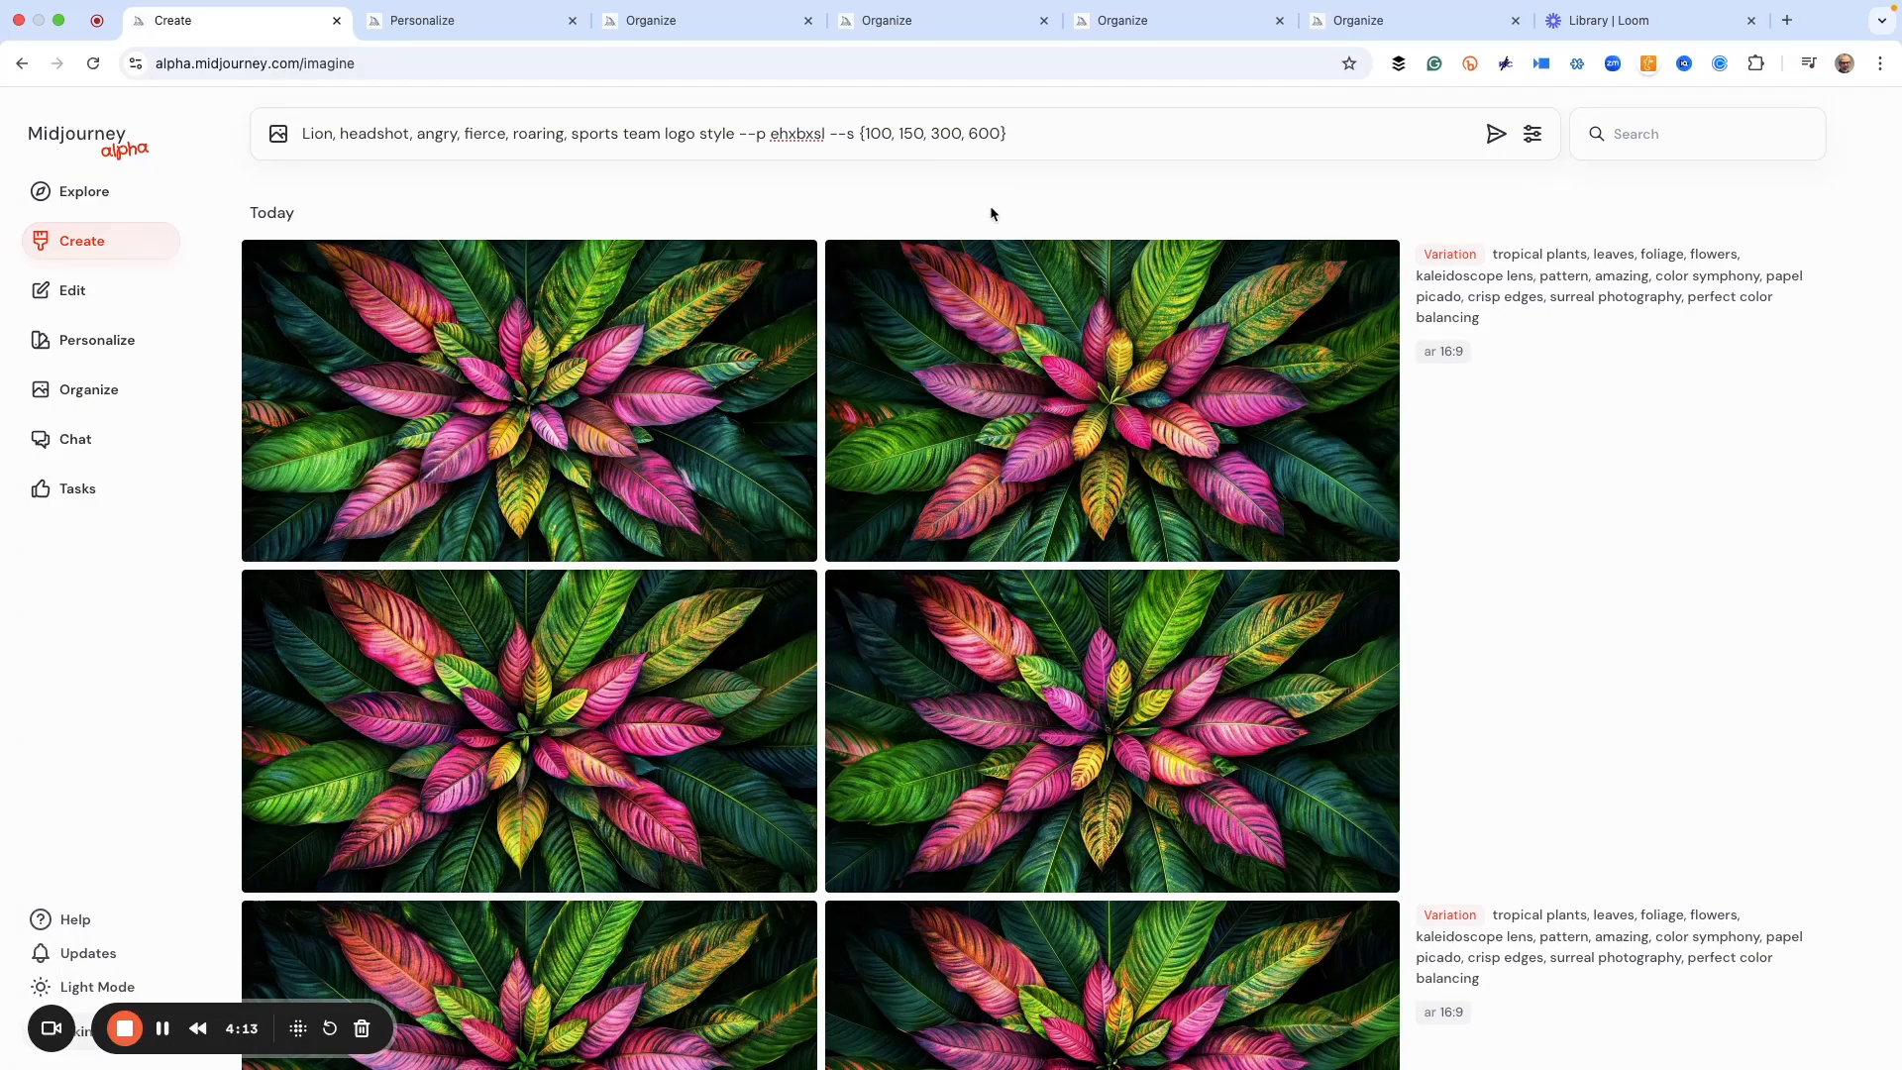
pyautogui.moveTo(979, 206)
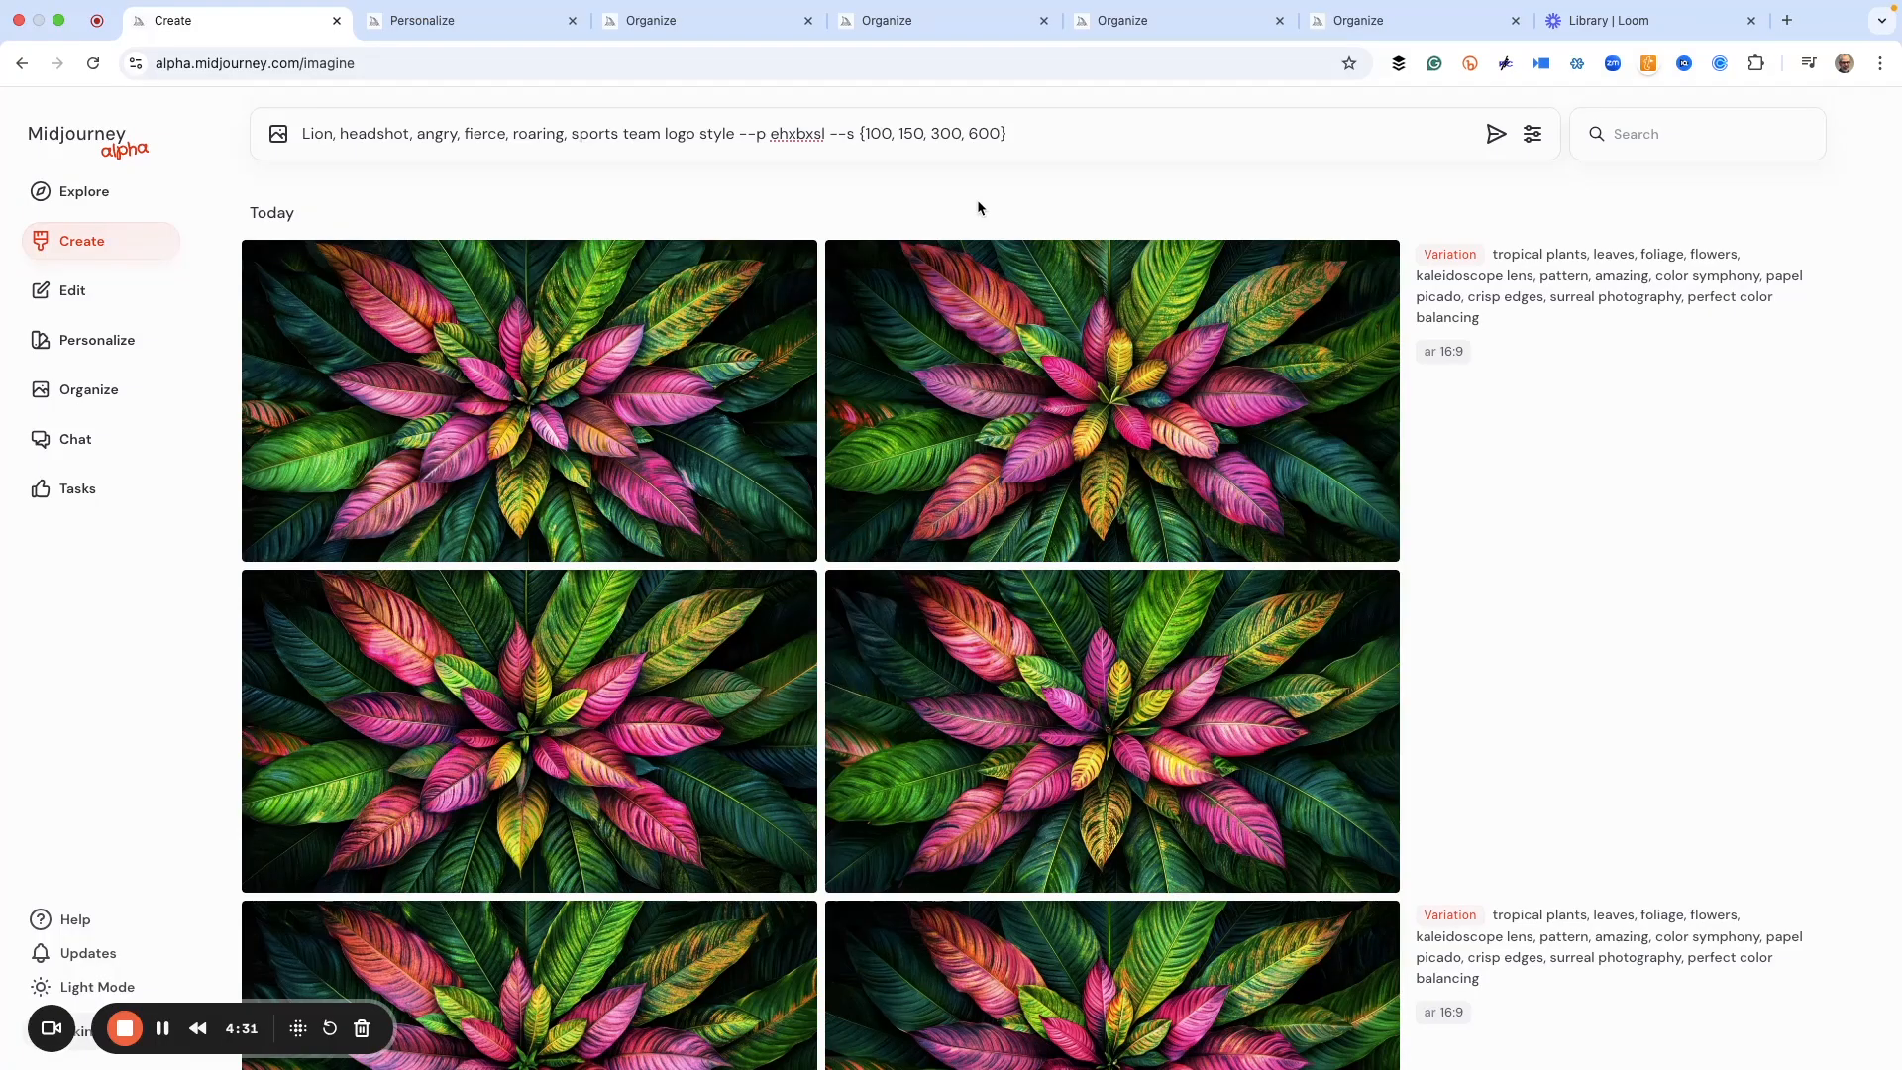
pyautogui.moveTo(921, 174)
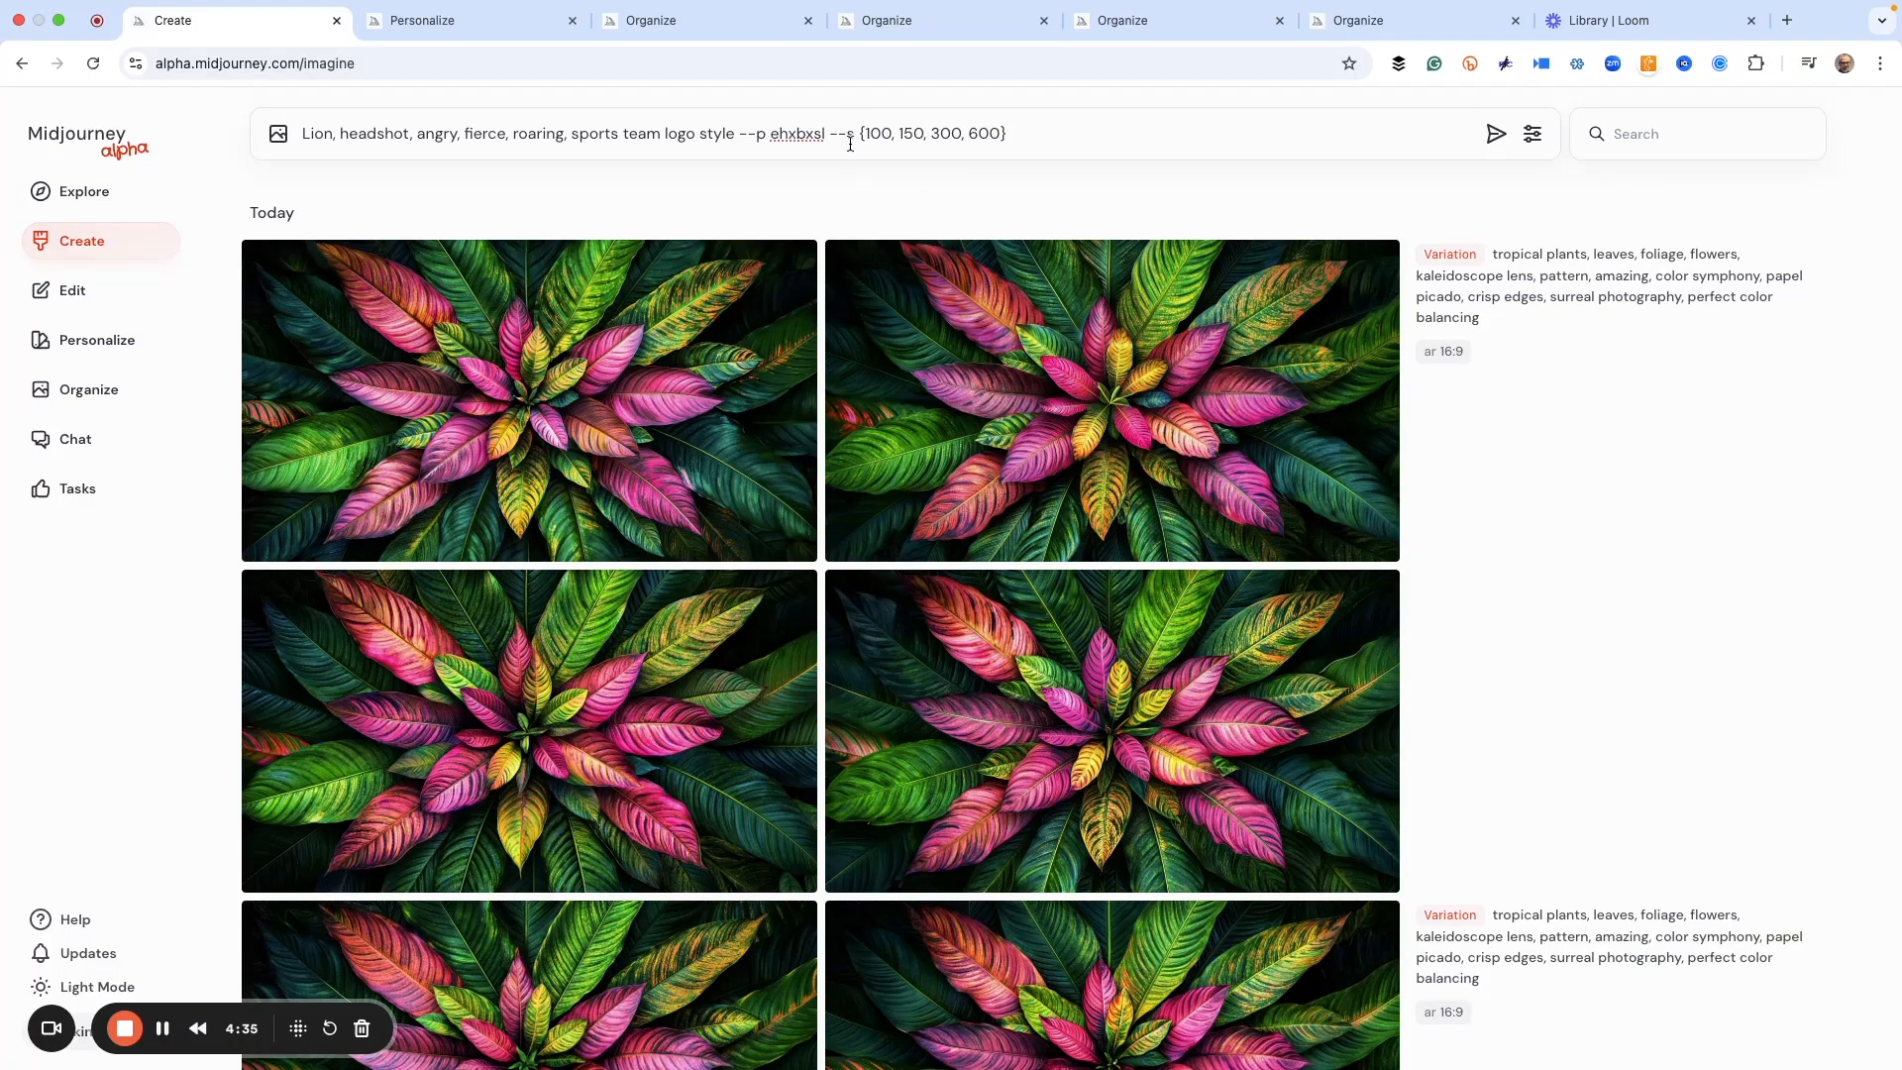
pyautogui.moveTo(969, 190)
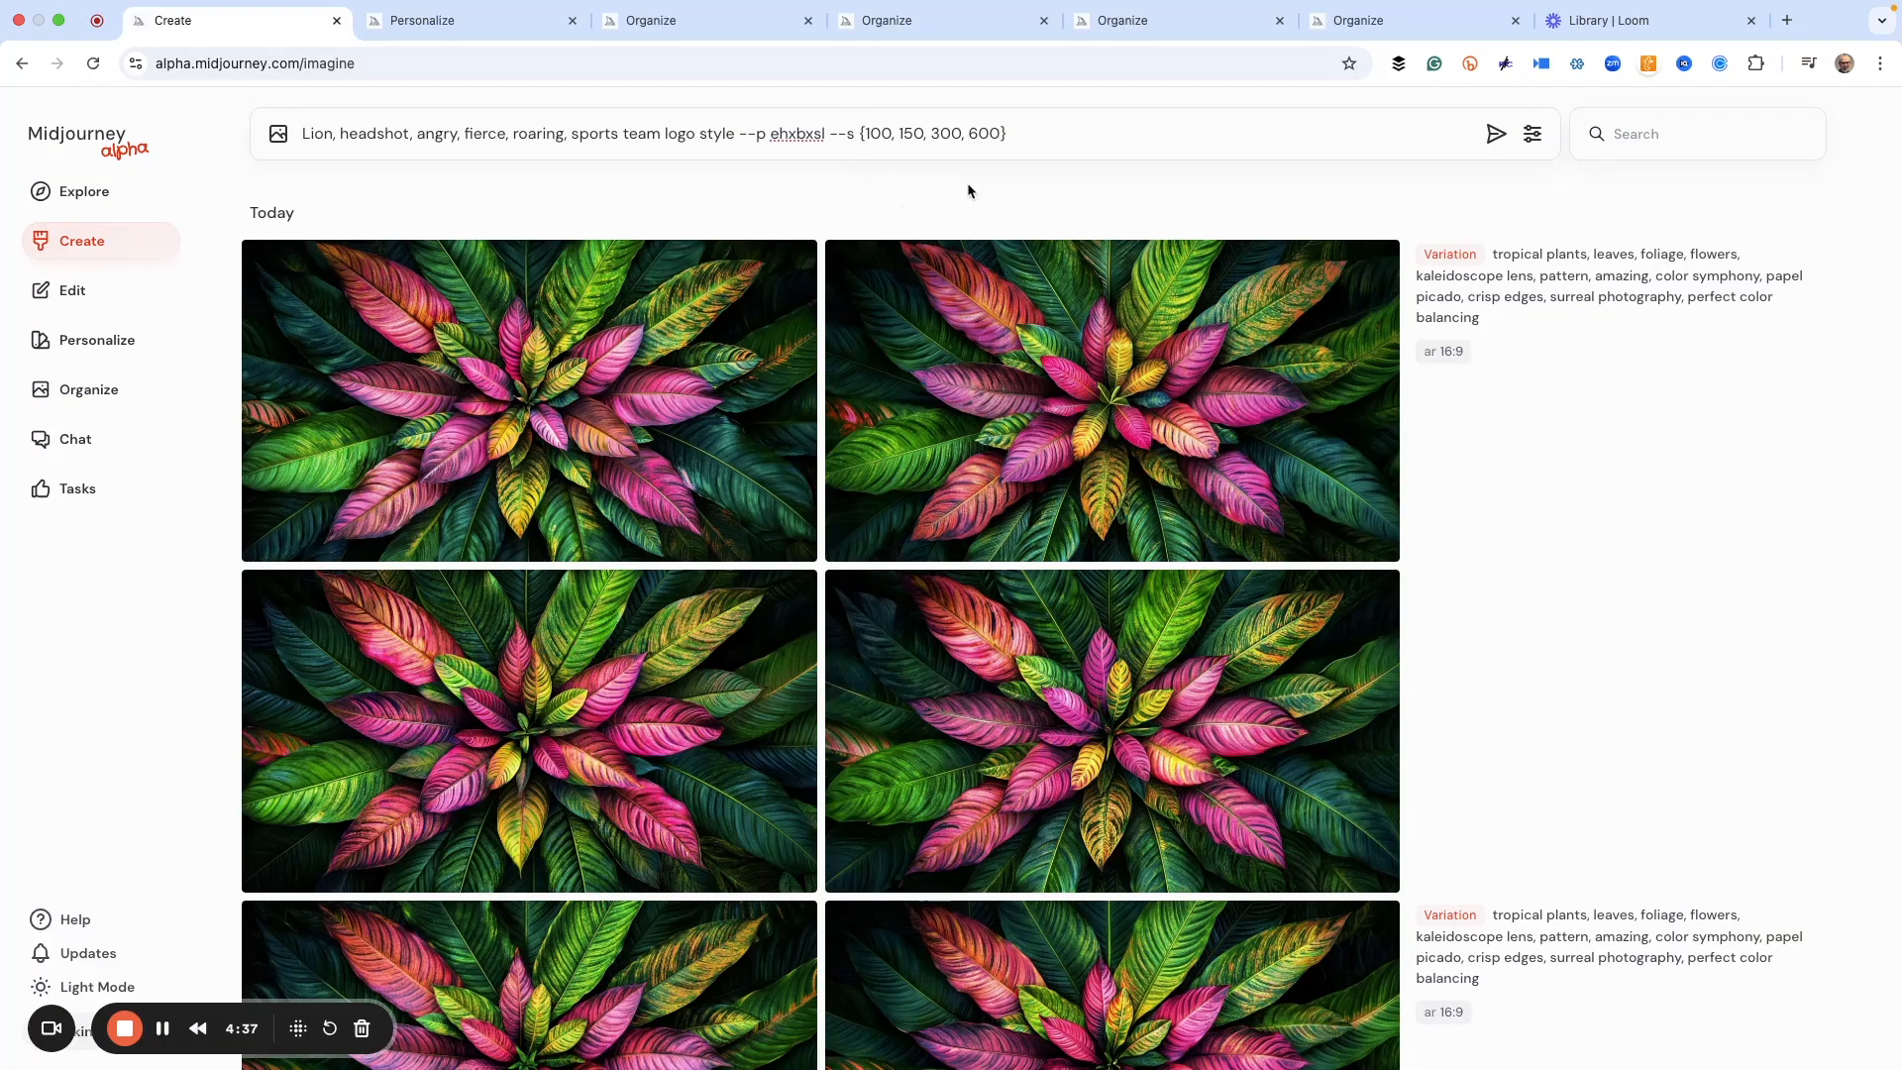
pyautogui.moveTo(982, 182)
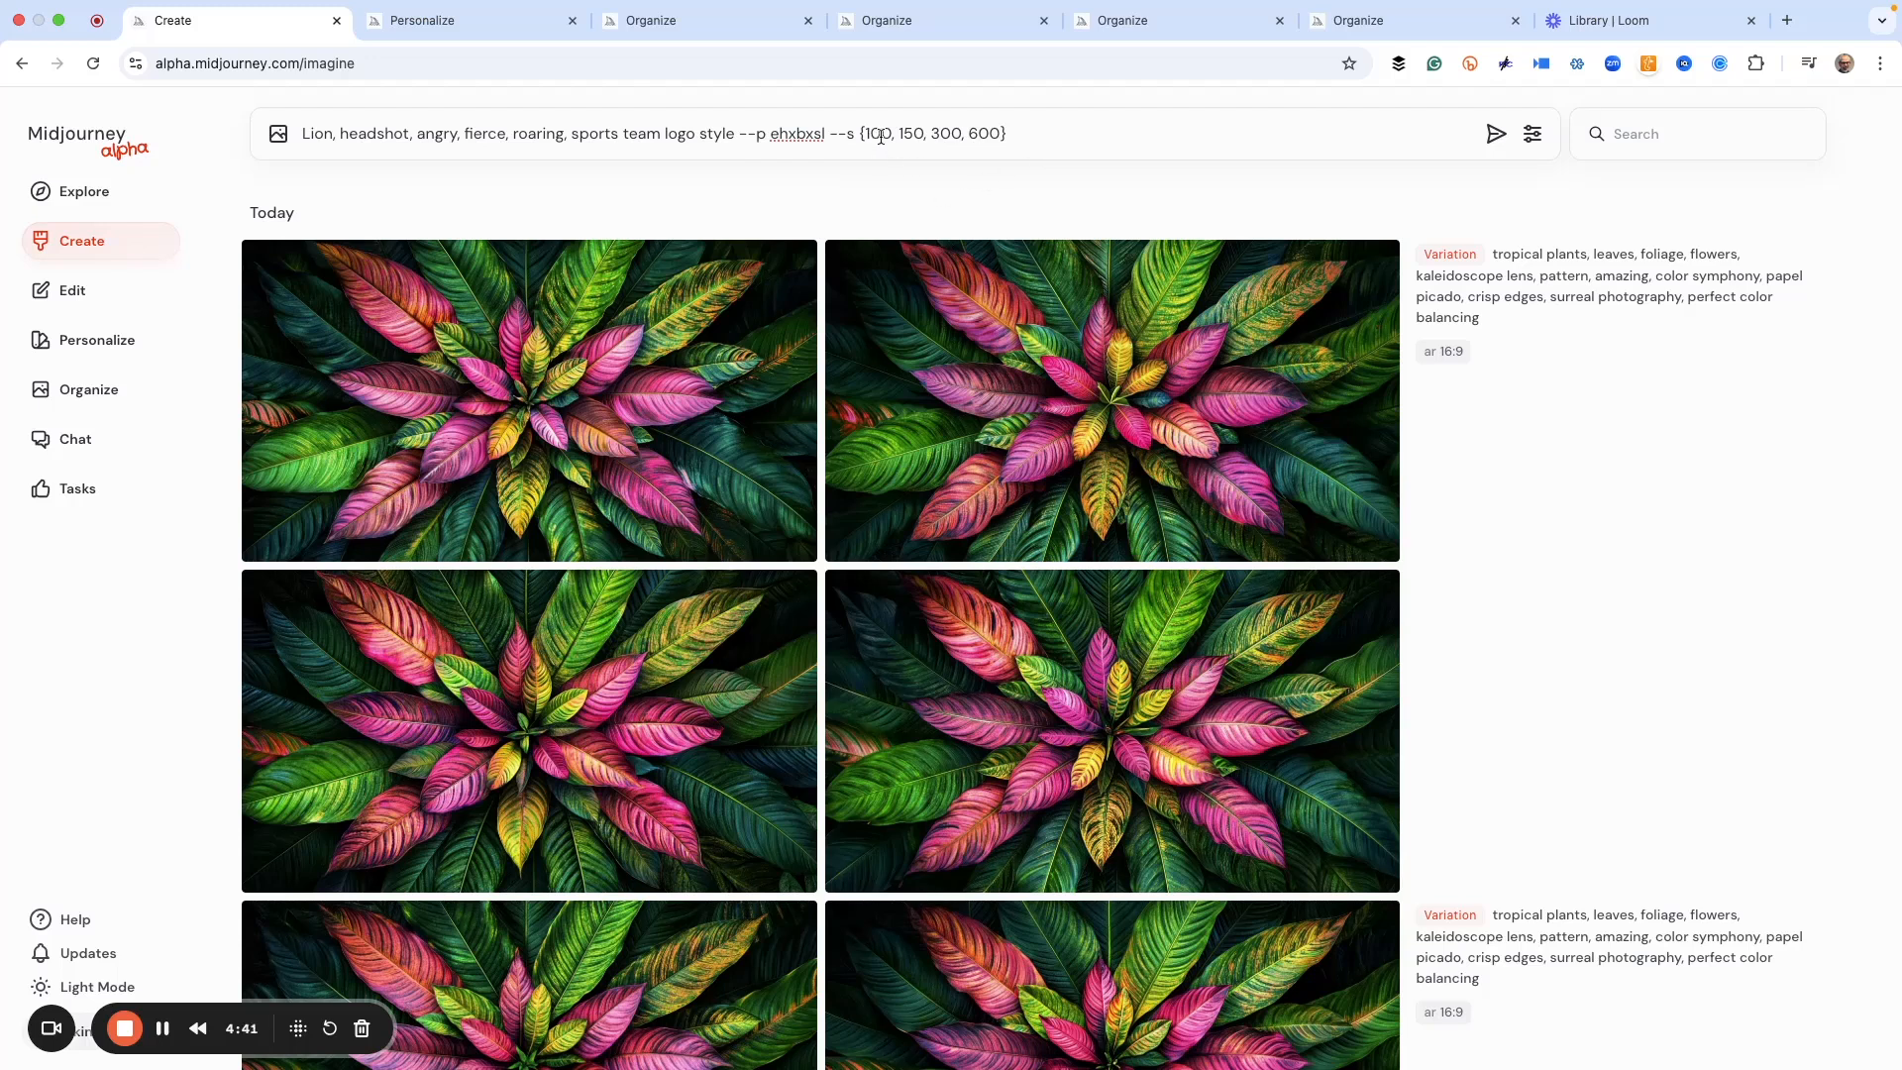
pyautogui.moveTo(989, 152)
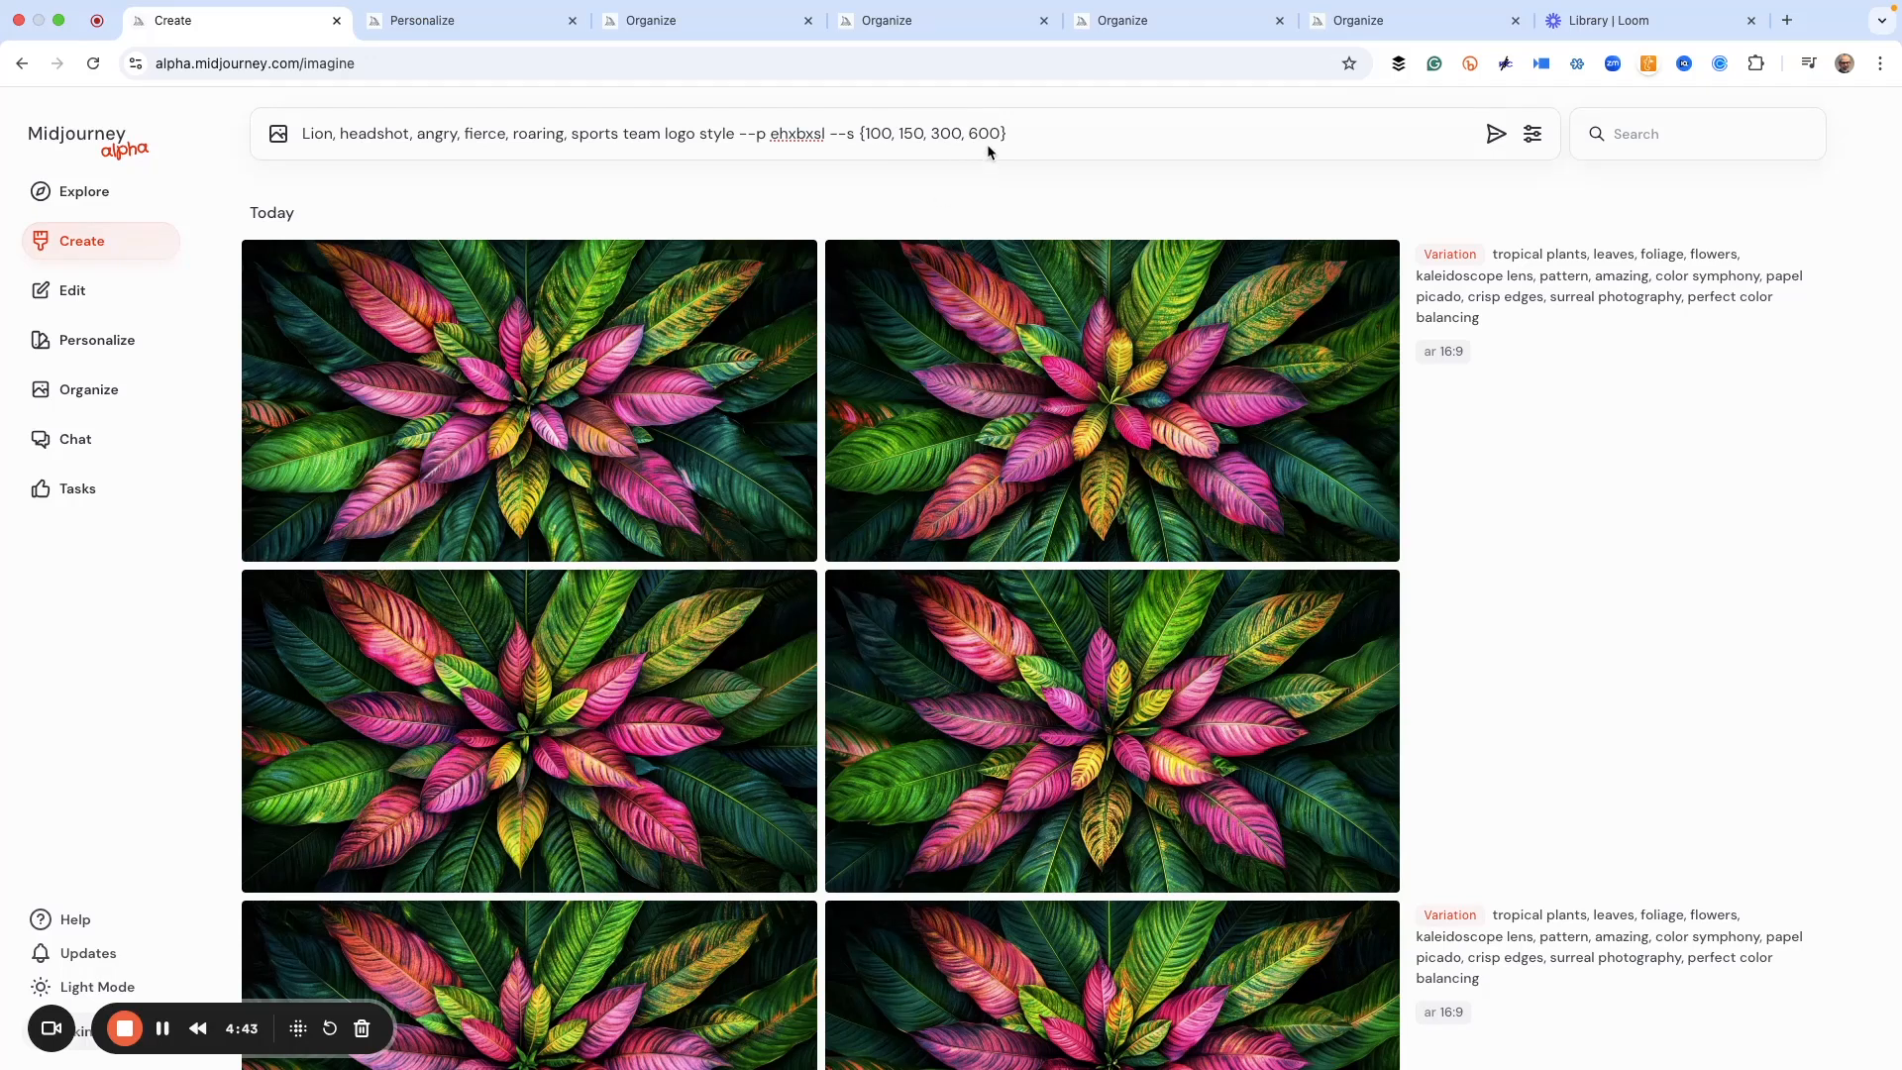
pyautogui.moveTo(902, 193)
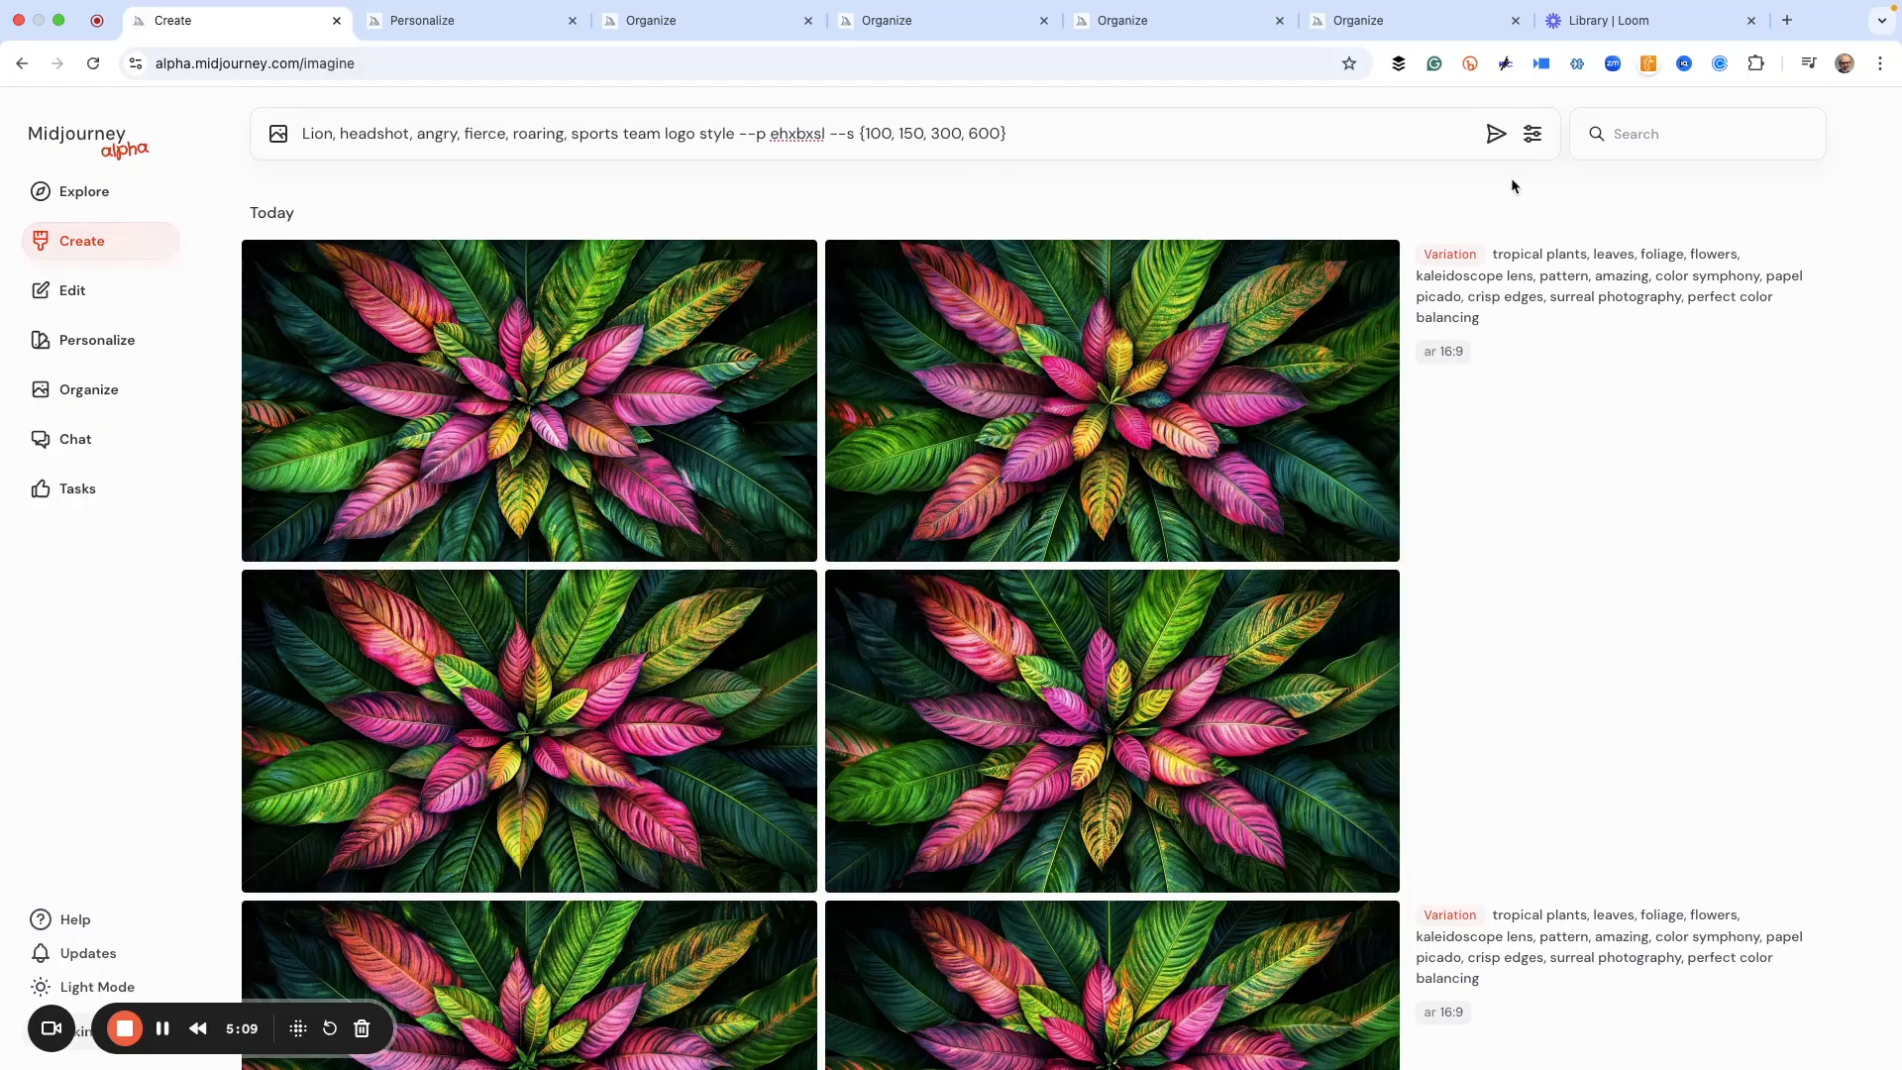
pyautogui.click(1532, 133)
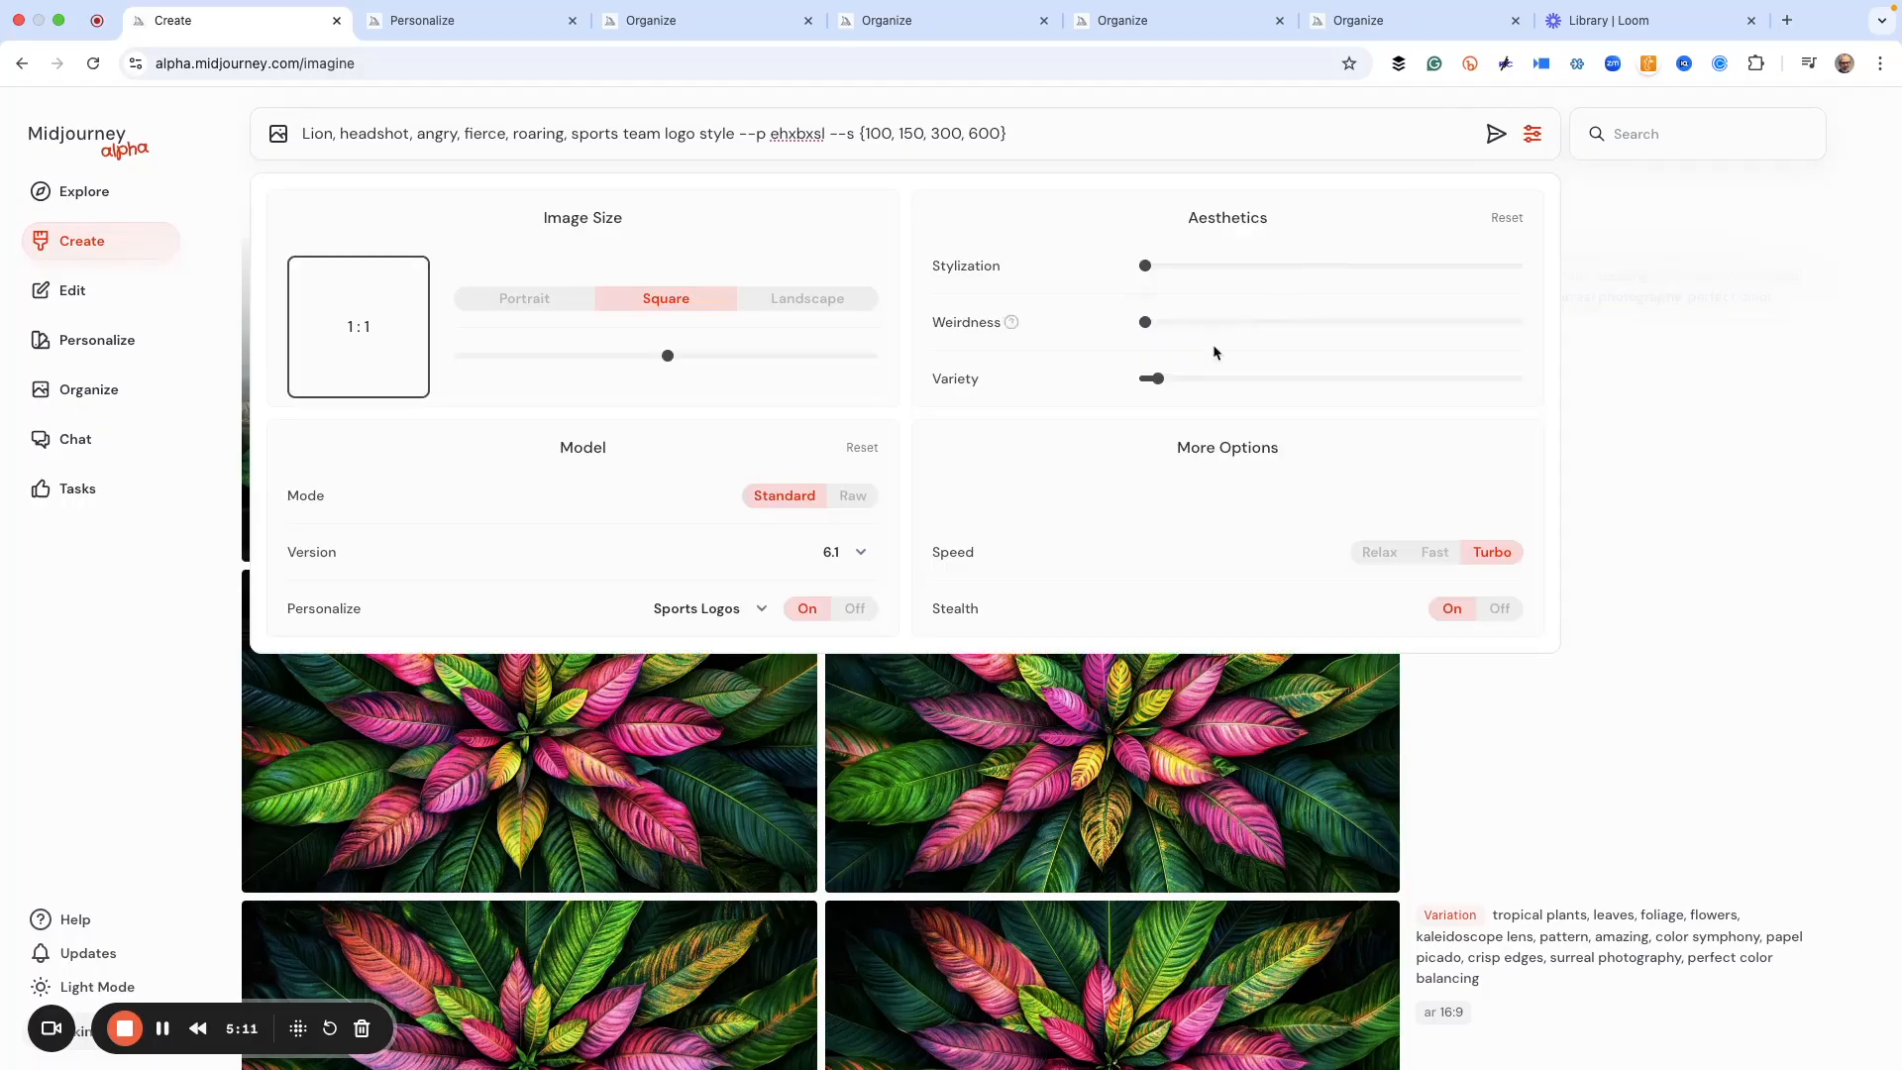
pyautogui.moveTo(955, 378)
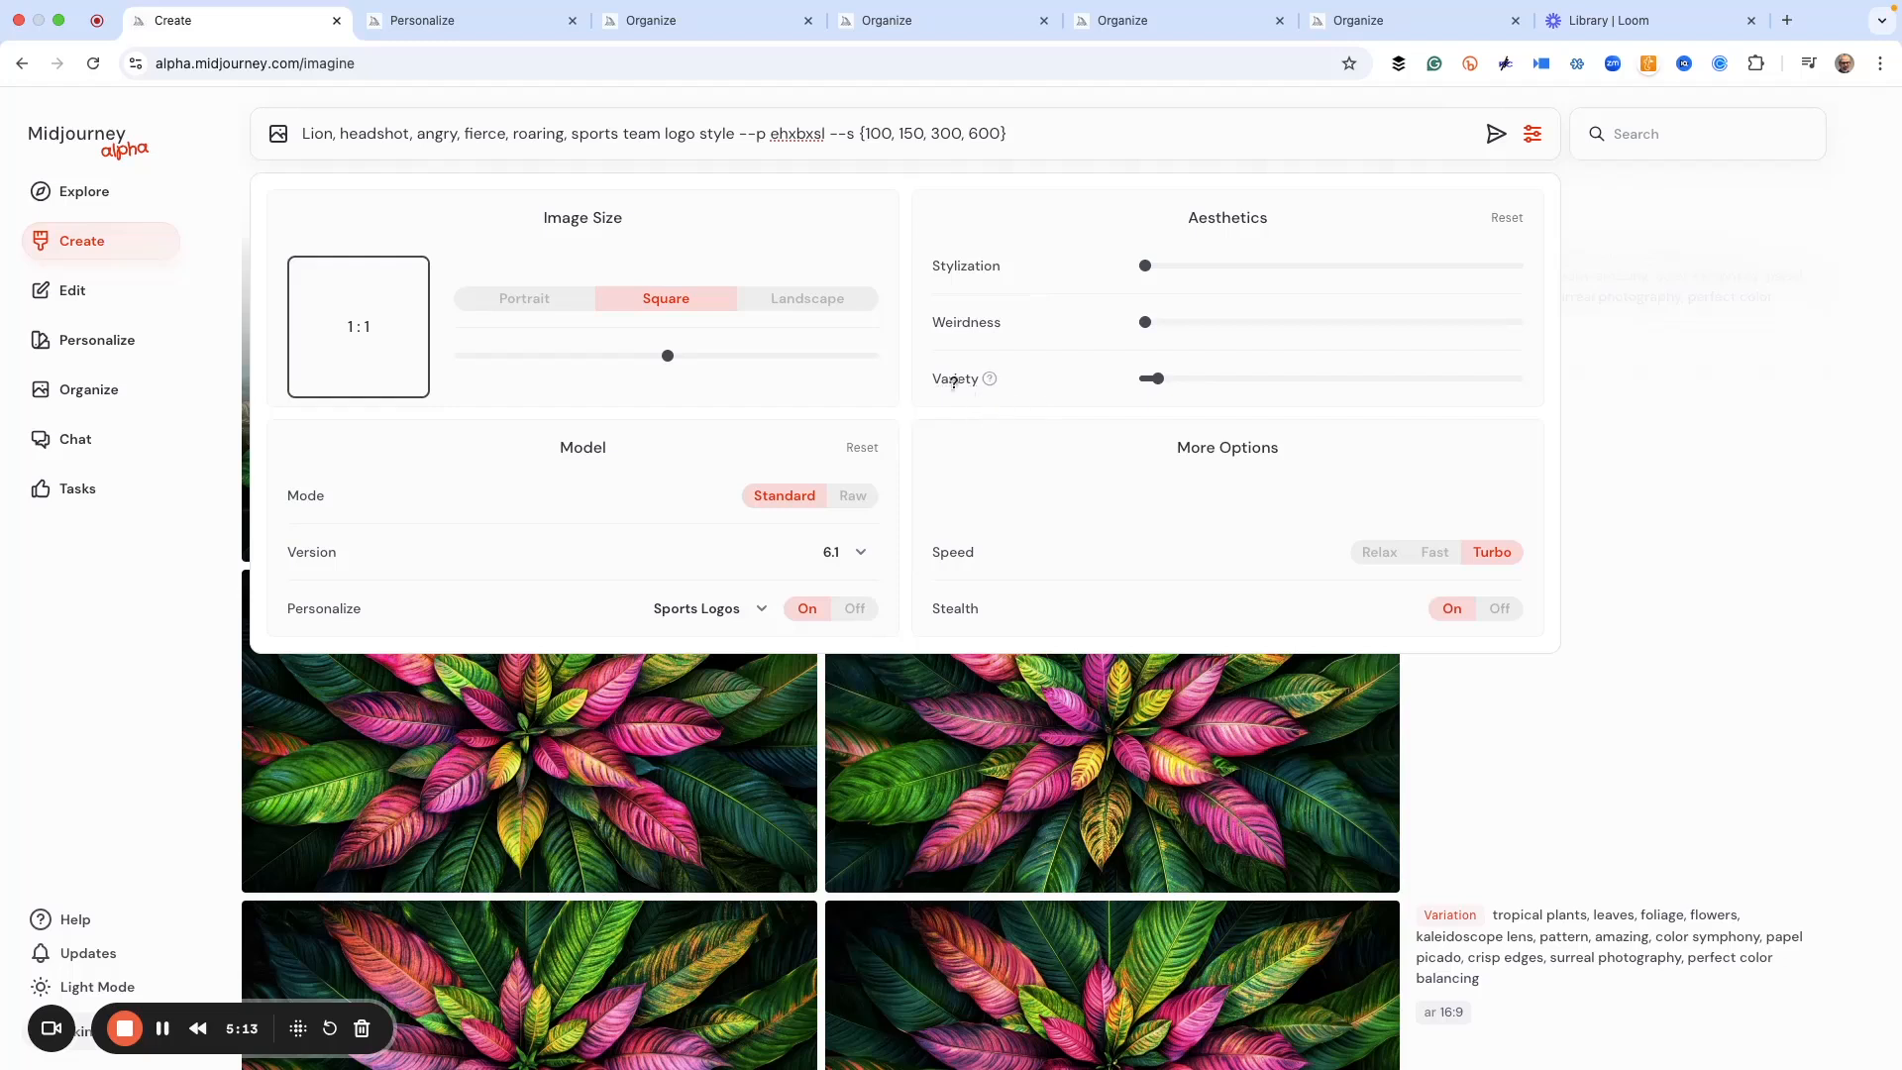
pyautogui.moveTo(1155, 376)
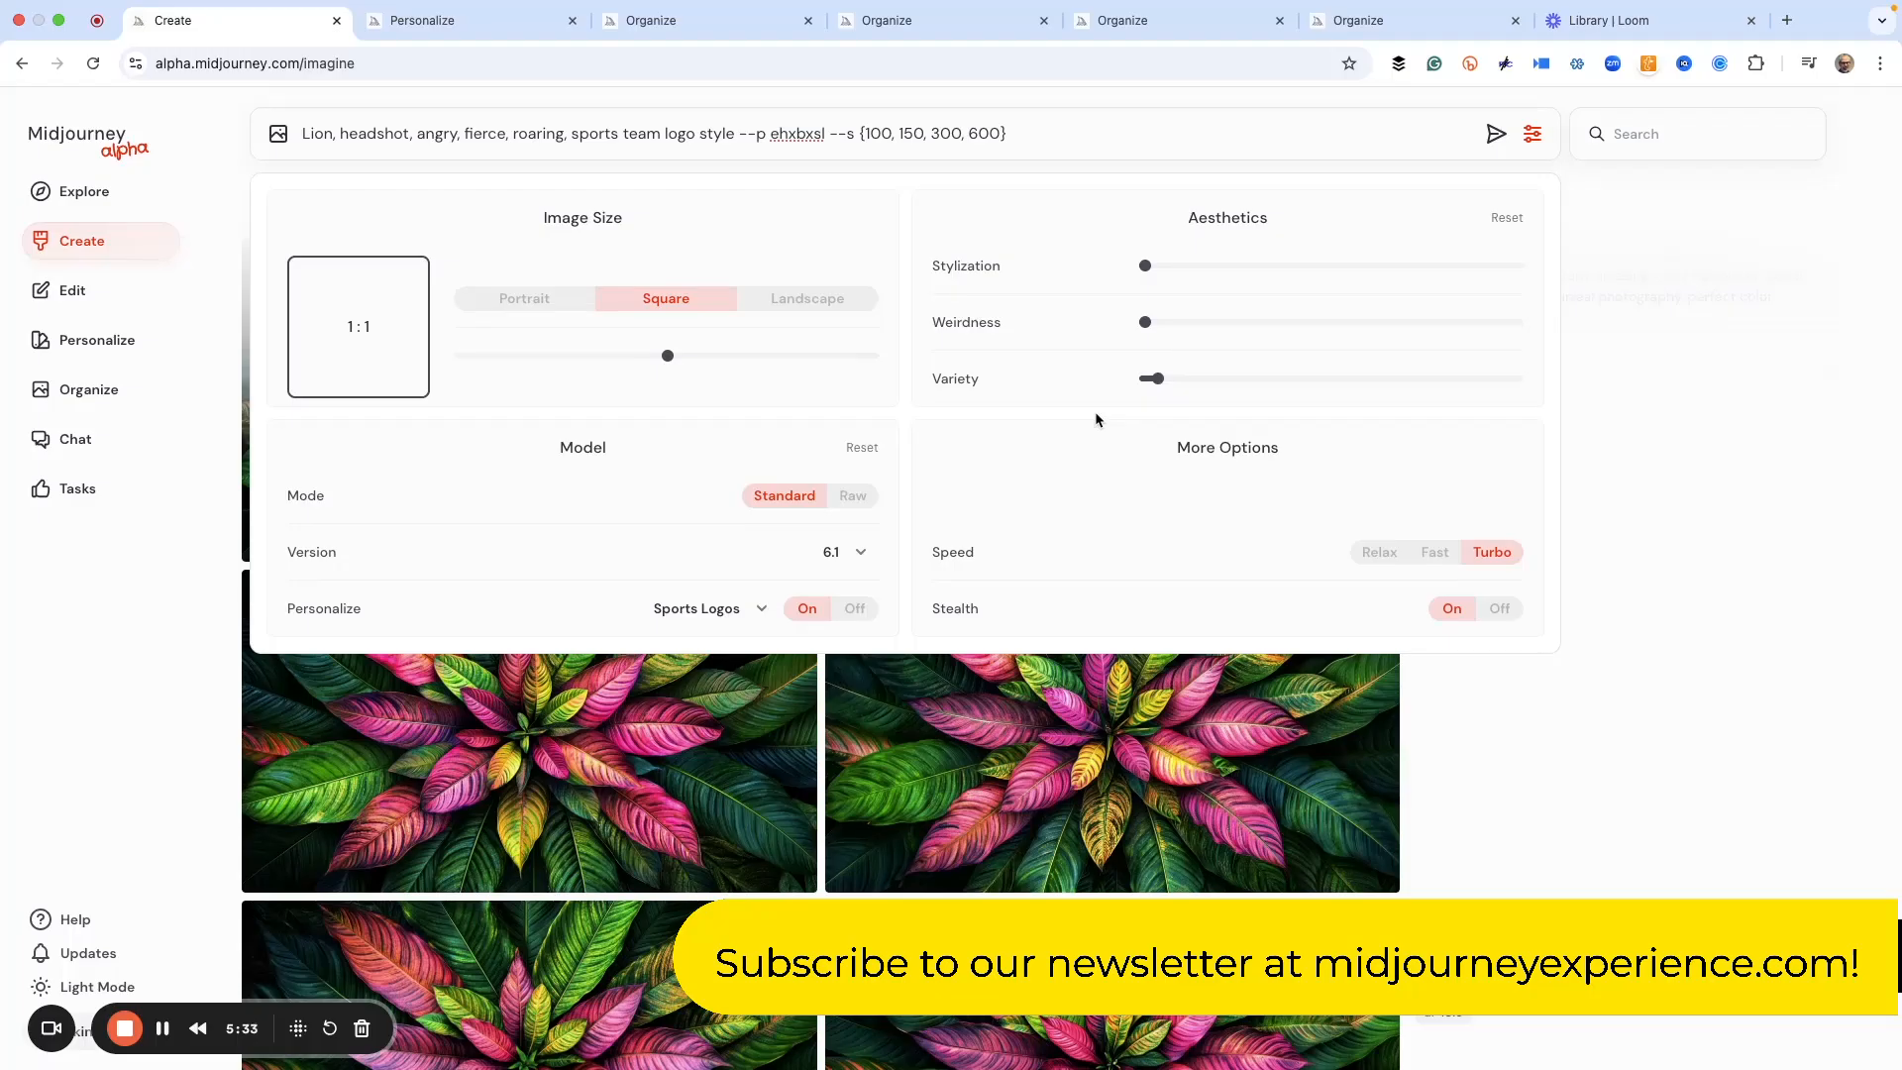
pyautogui.moveTo(1058, 340)
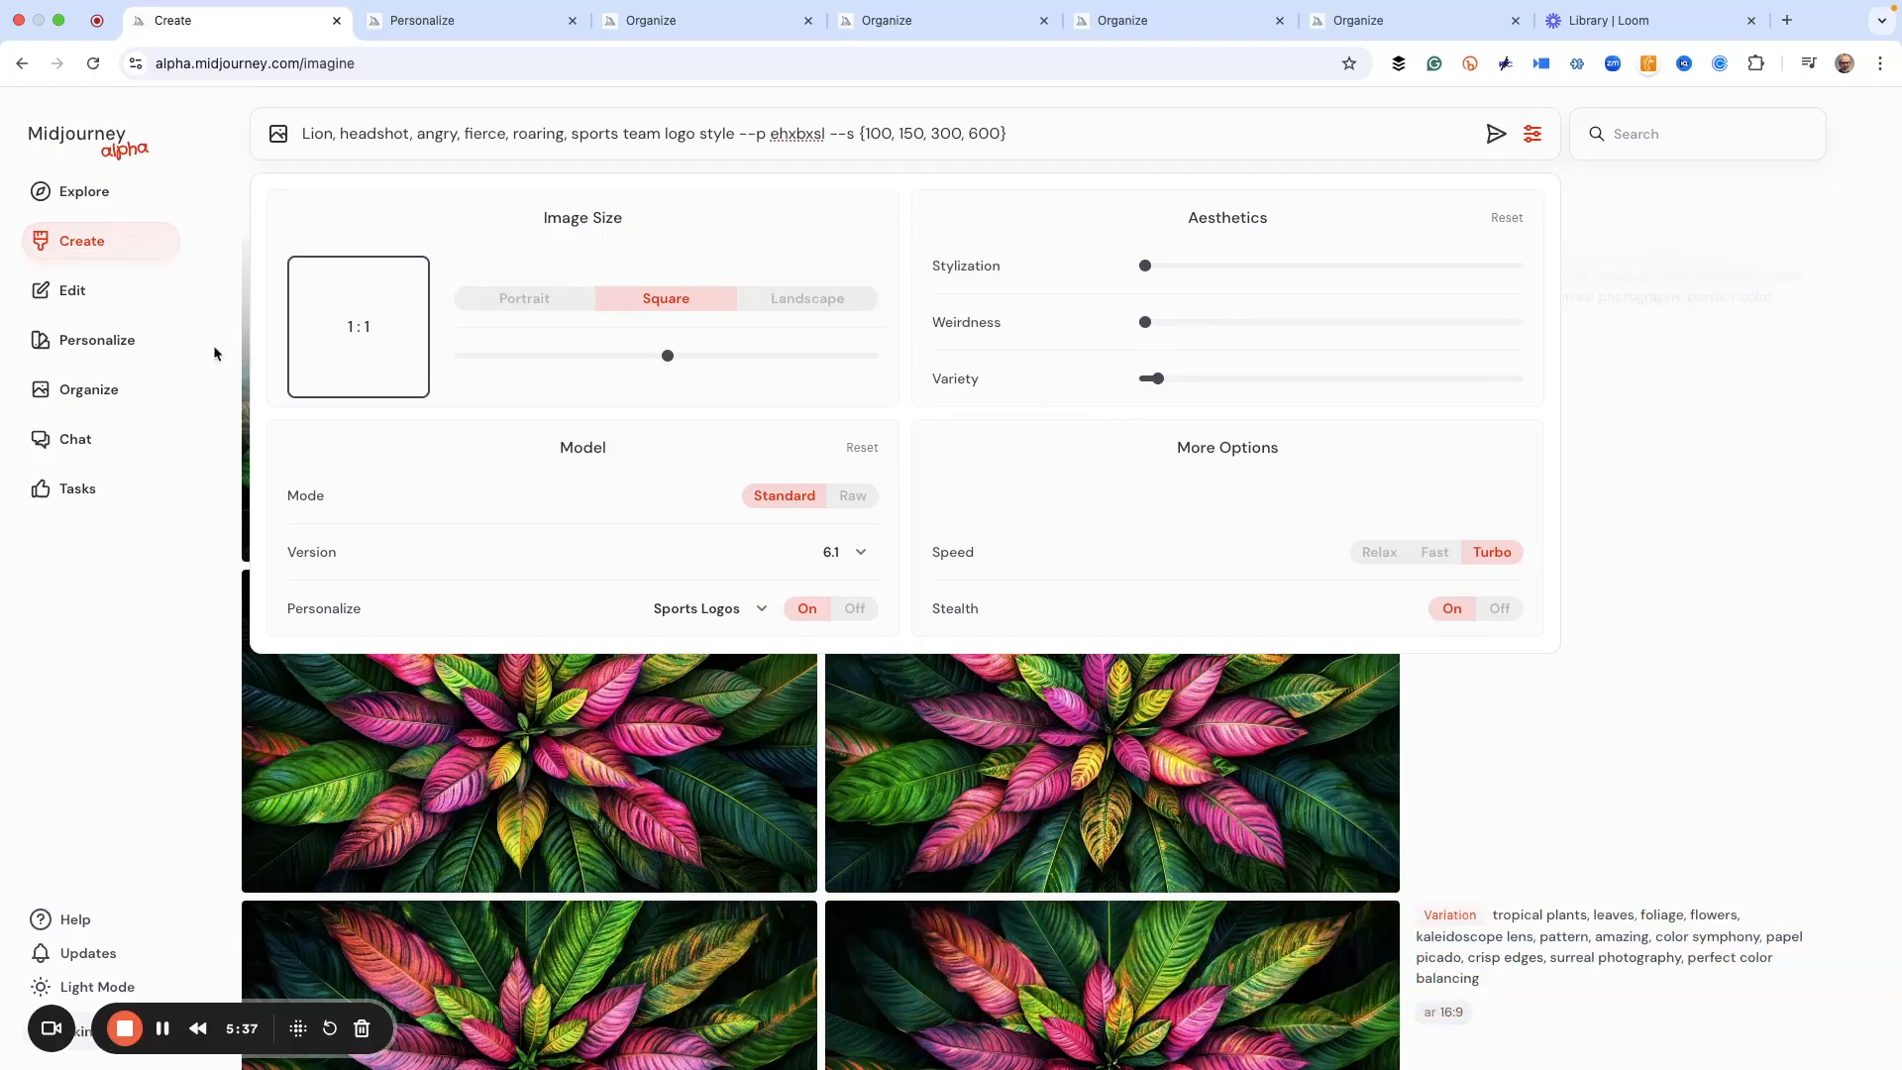
pyautogui.moveTo(369, 353)
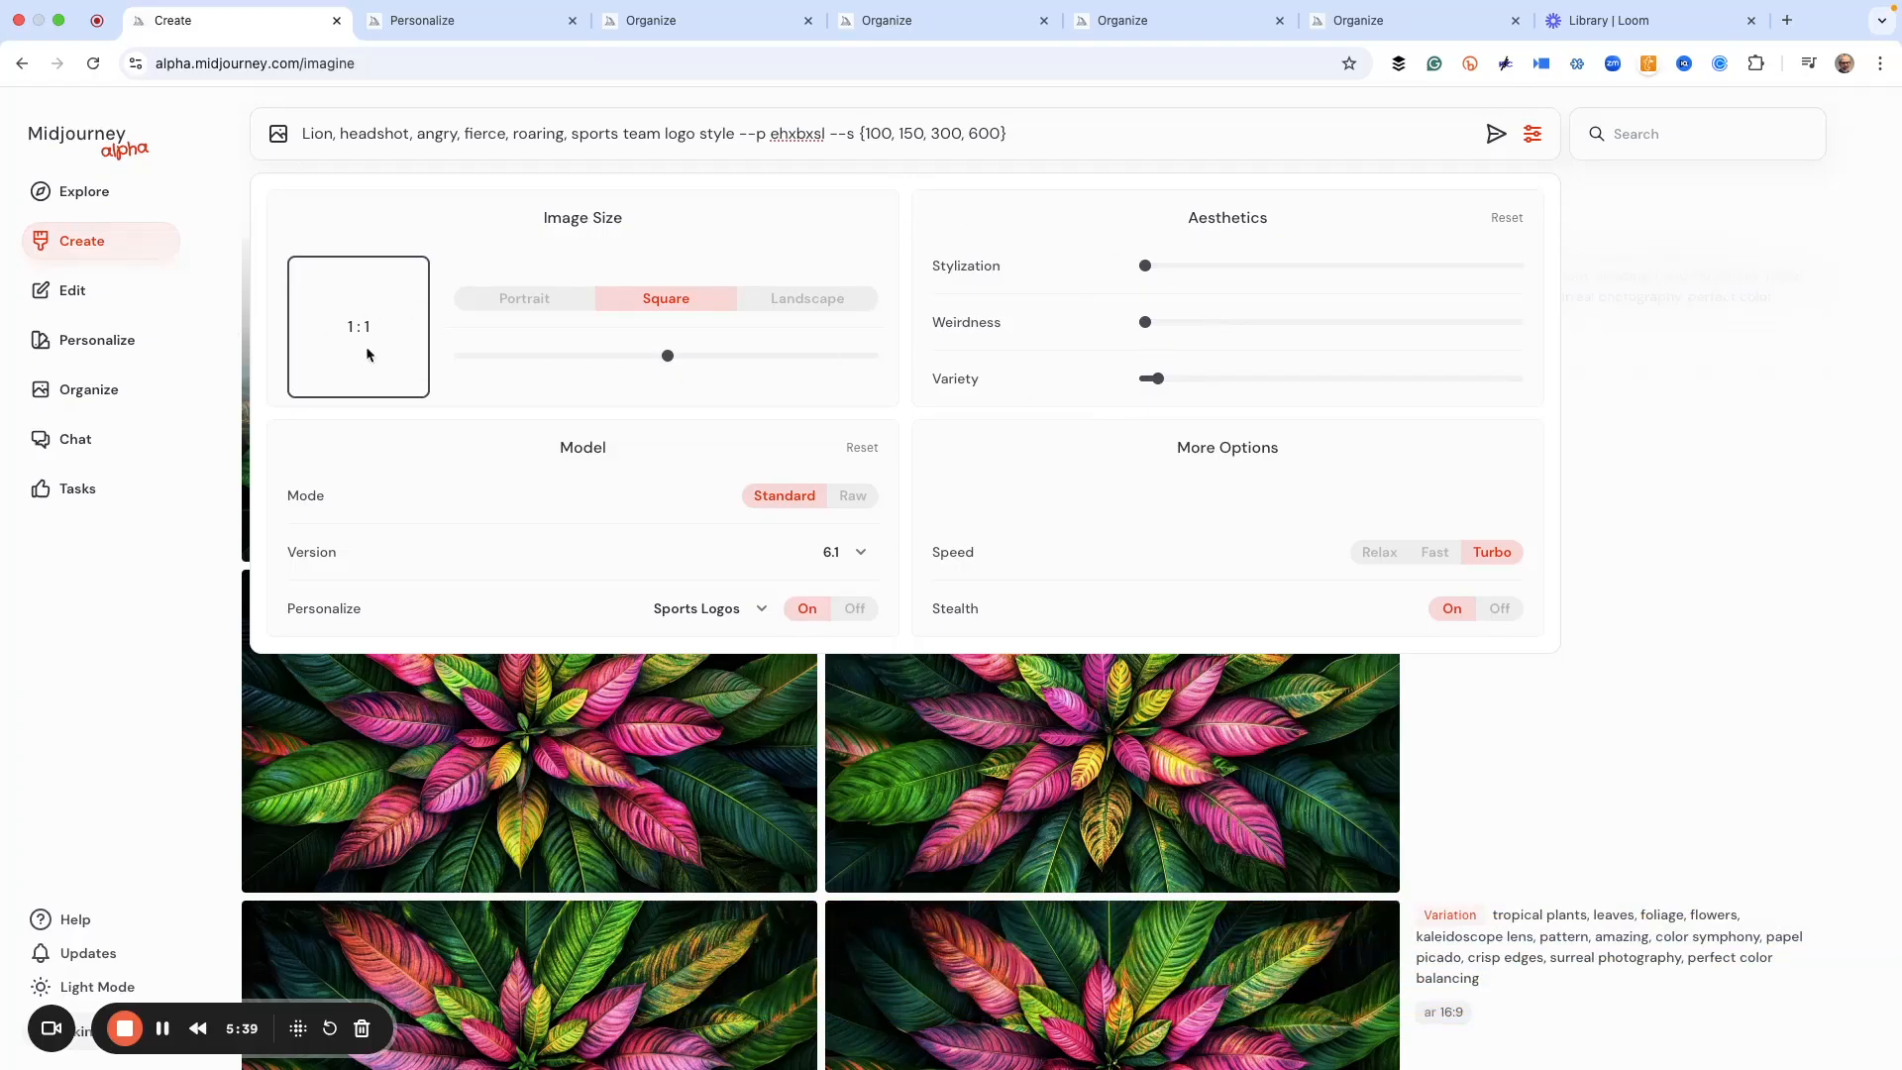
pyautogui.moveTo(459, 202)
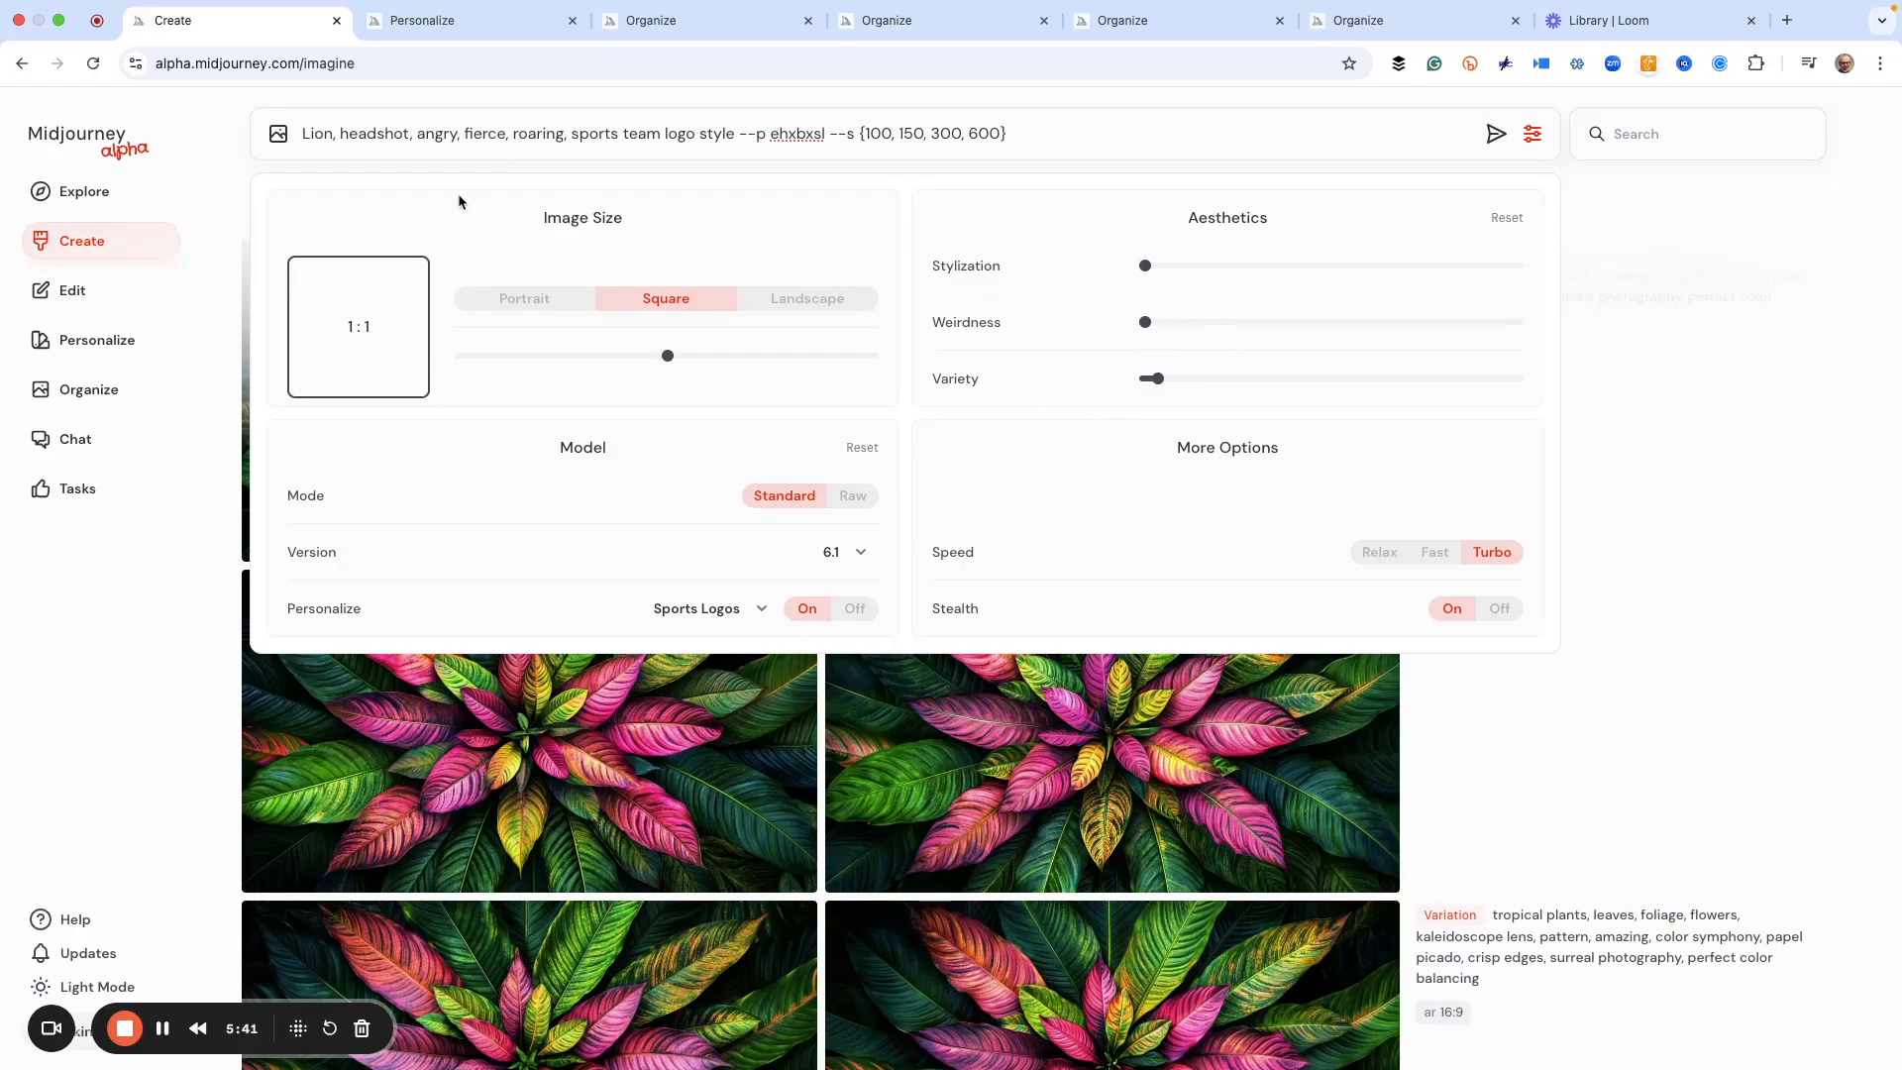
pyautogui.moveTo(515, 234)
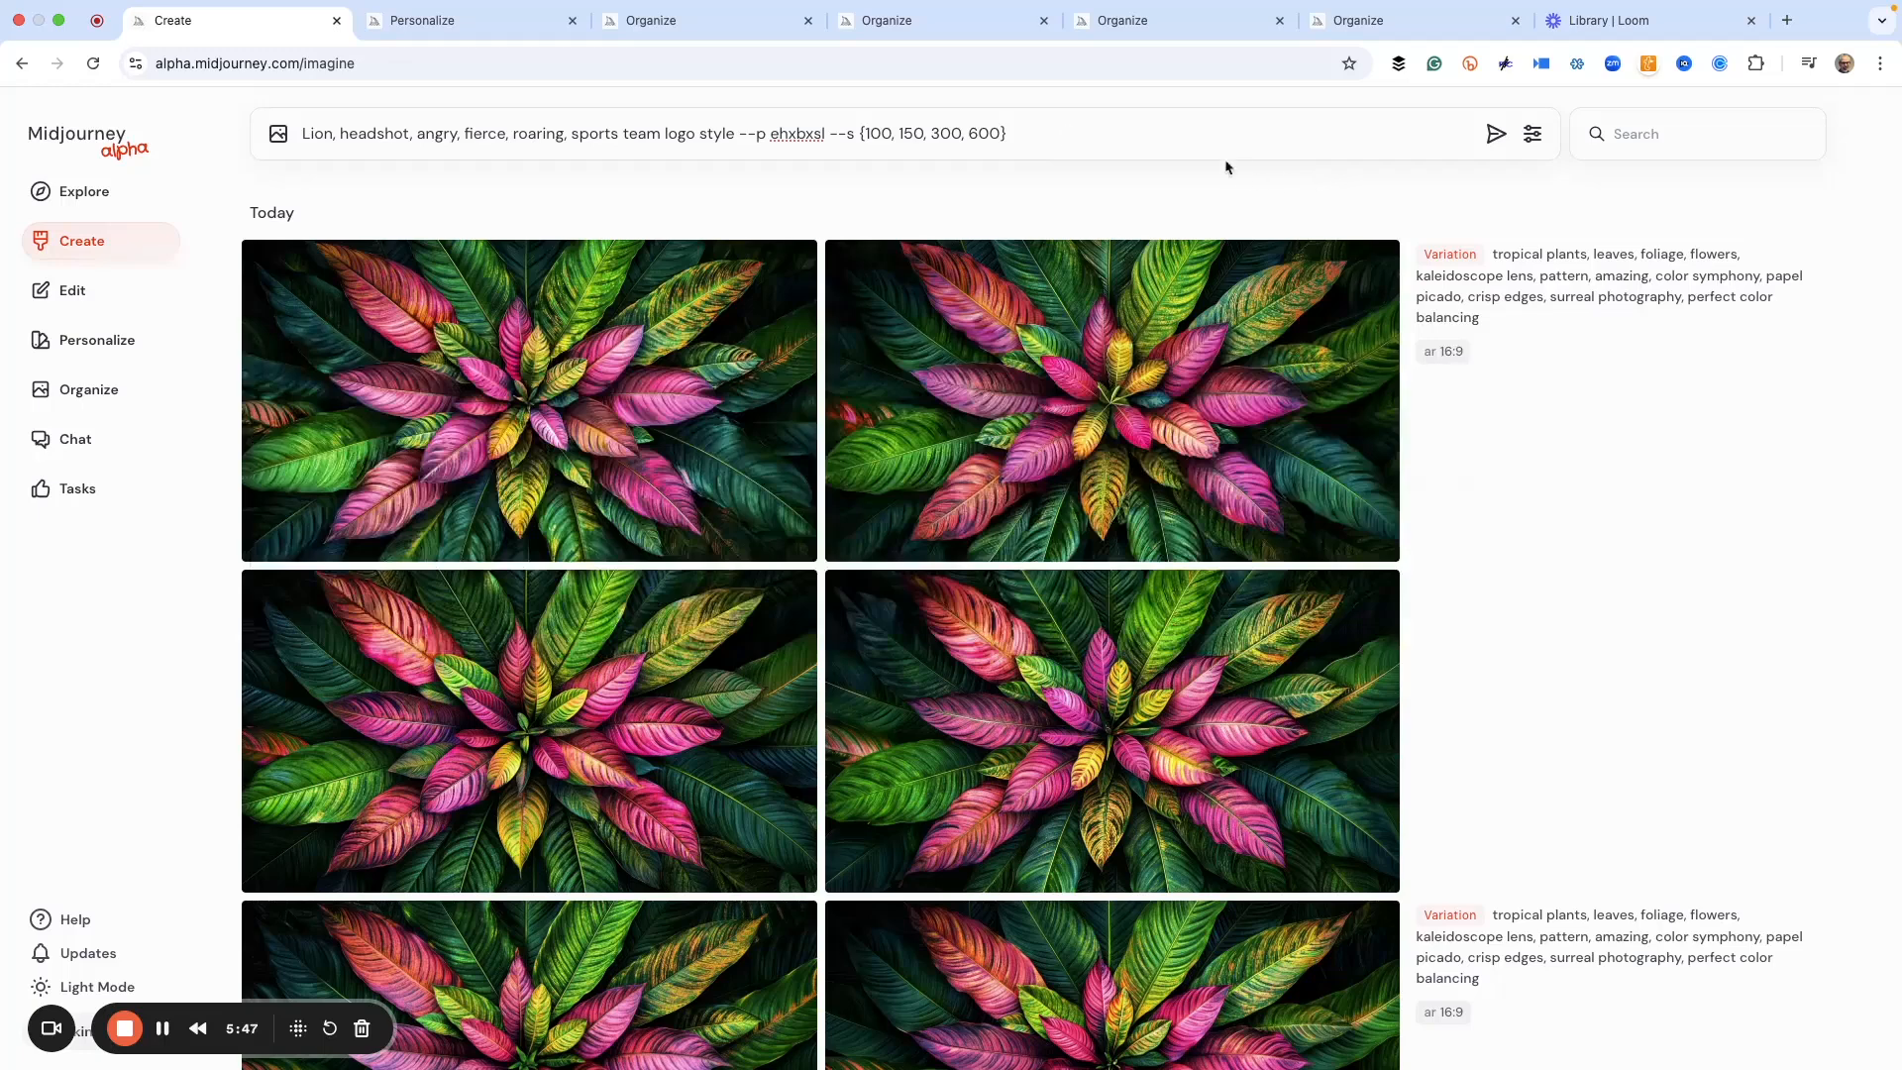
pyautogui.click(1498, 133)
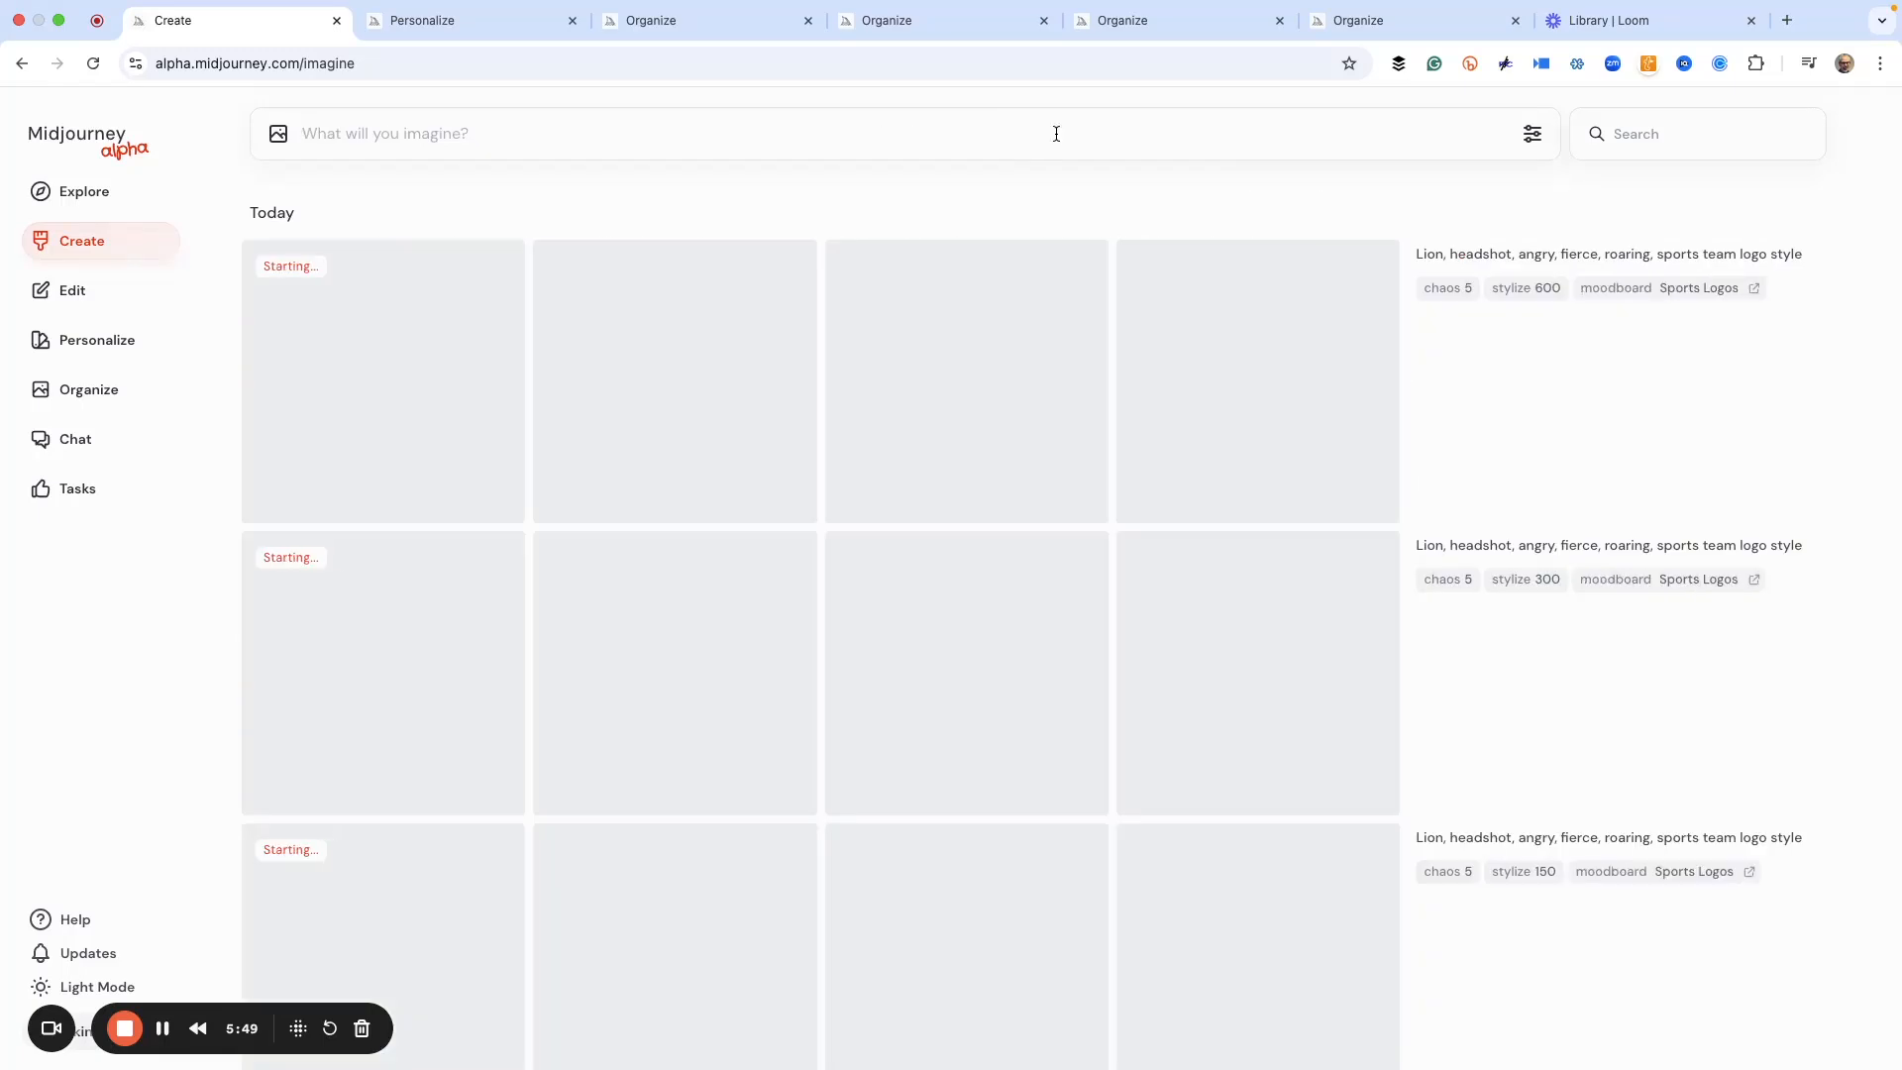
pyautogui.scroll(-3)
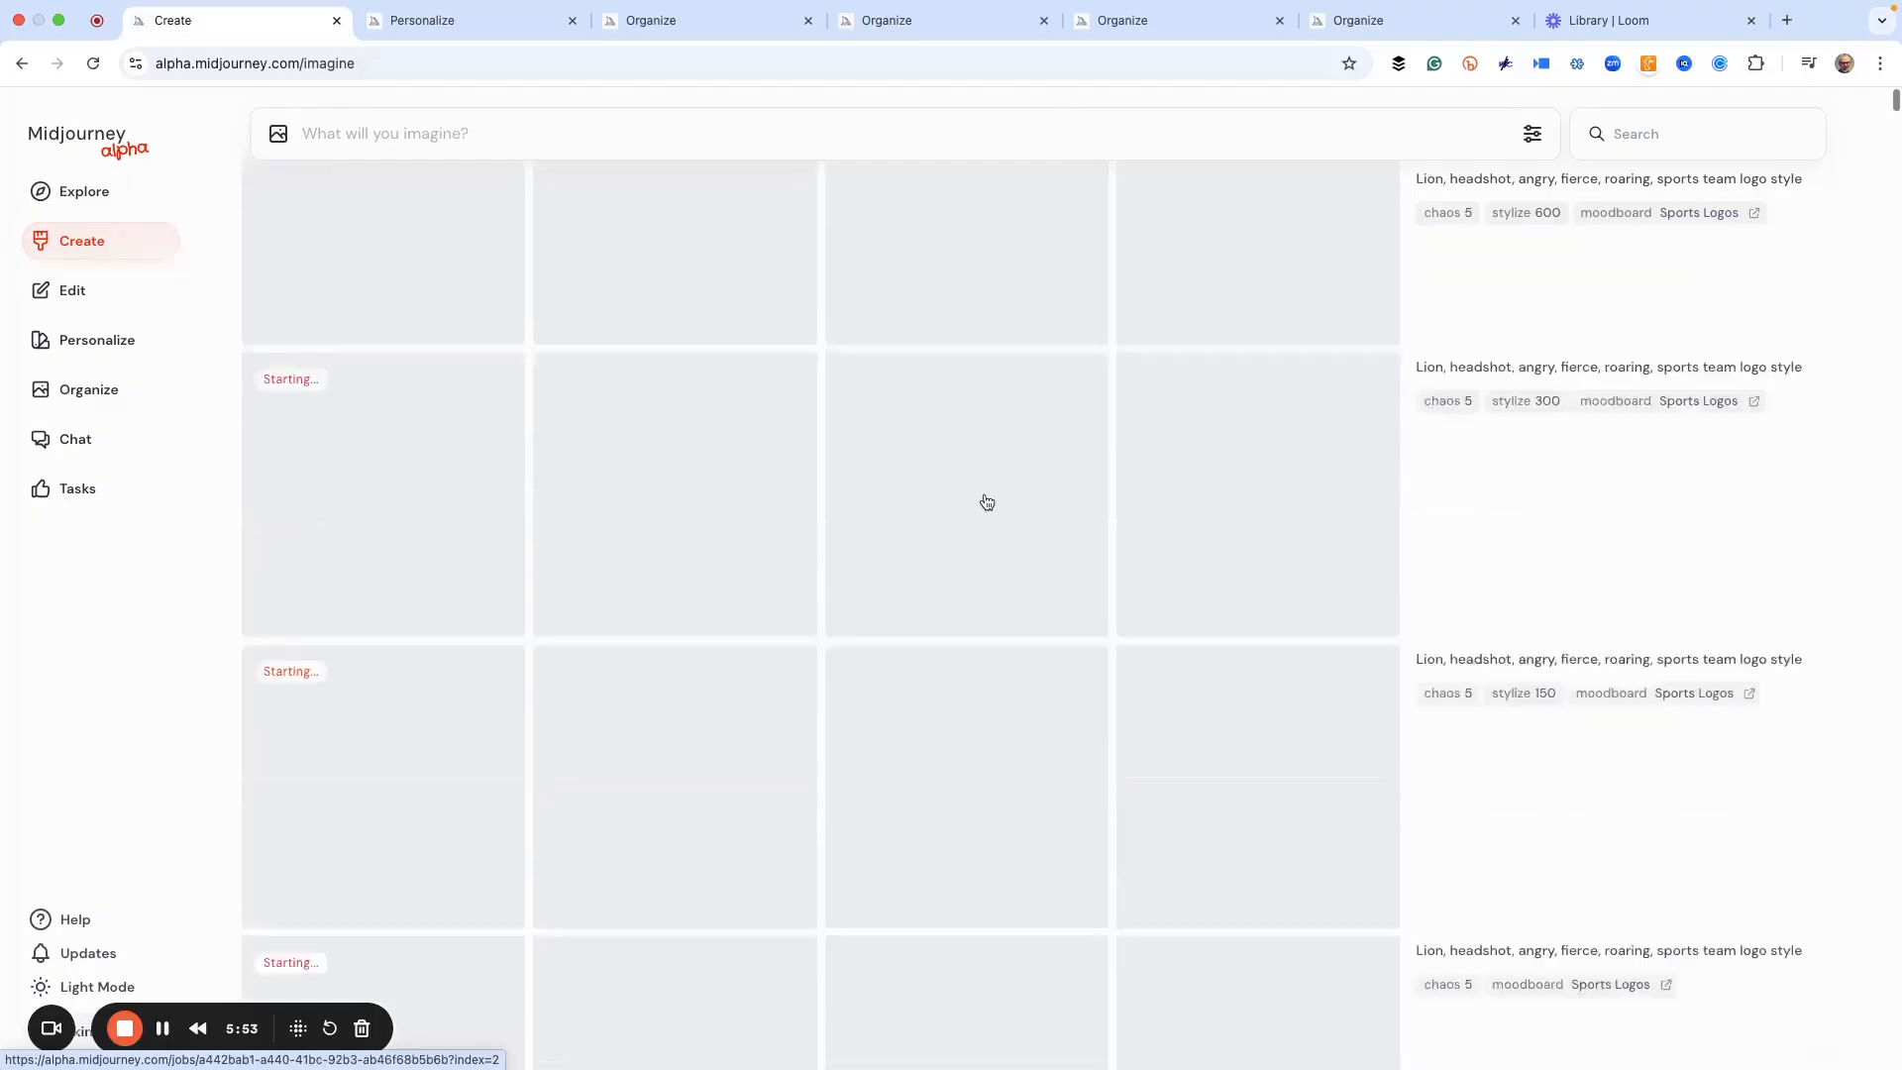
pyautogui.scroll(-3)
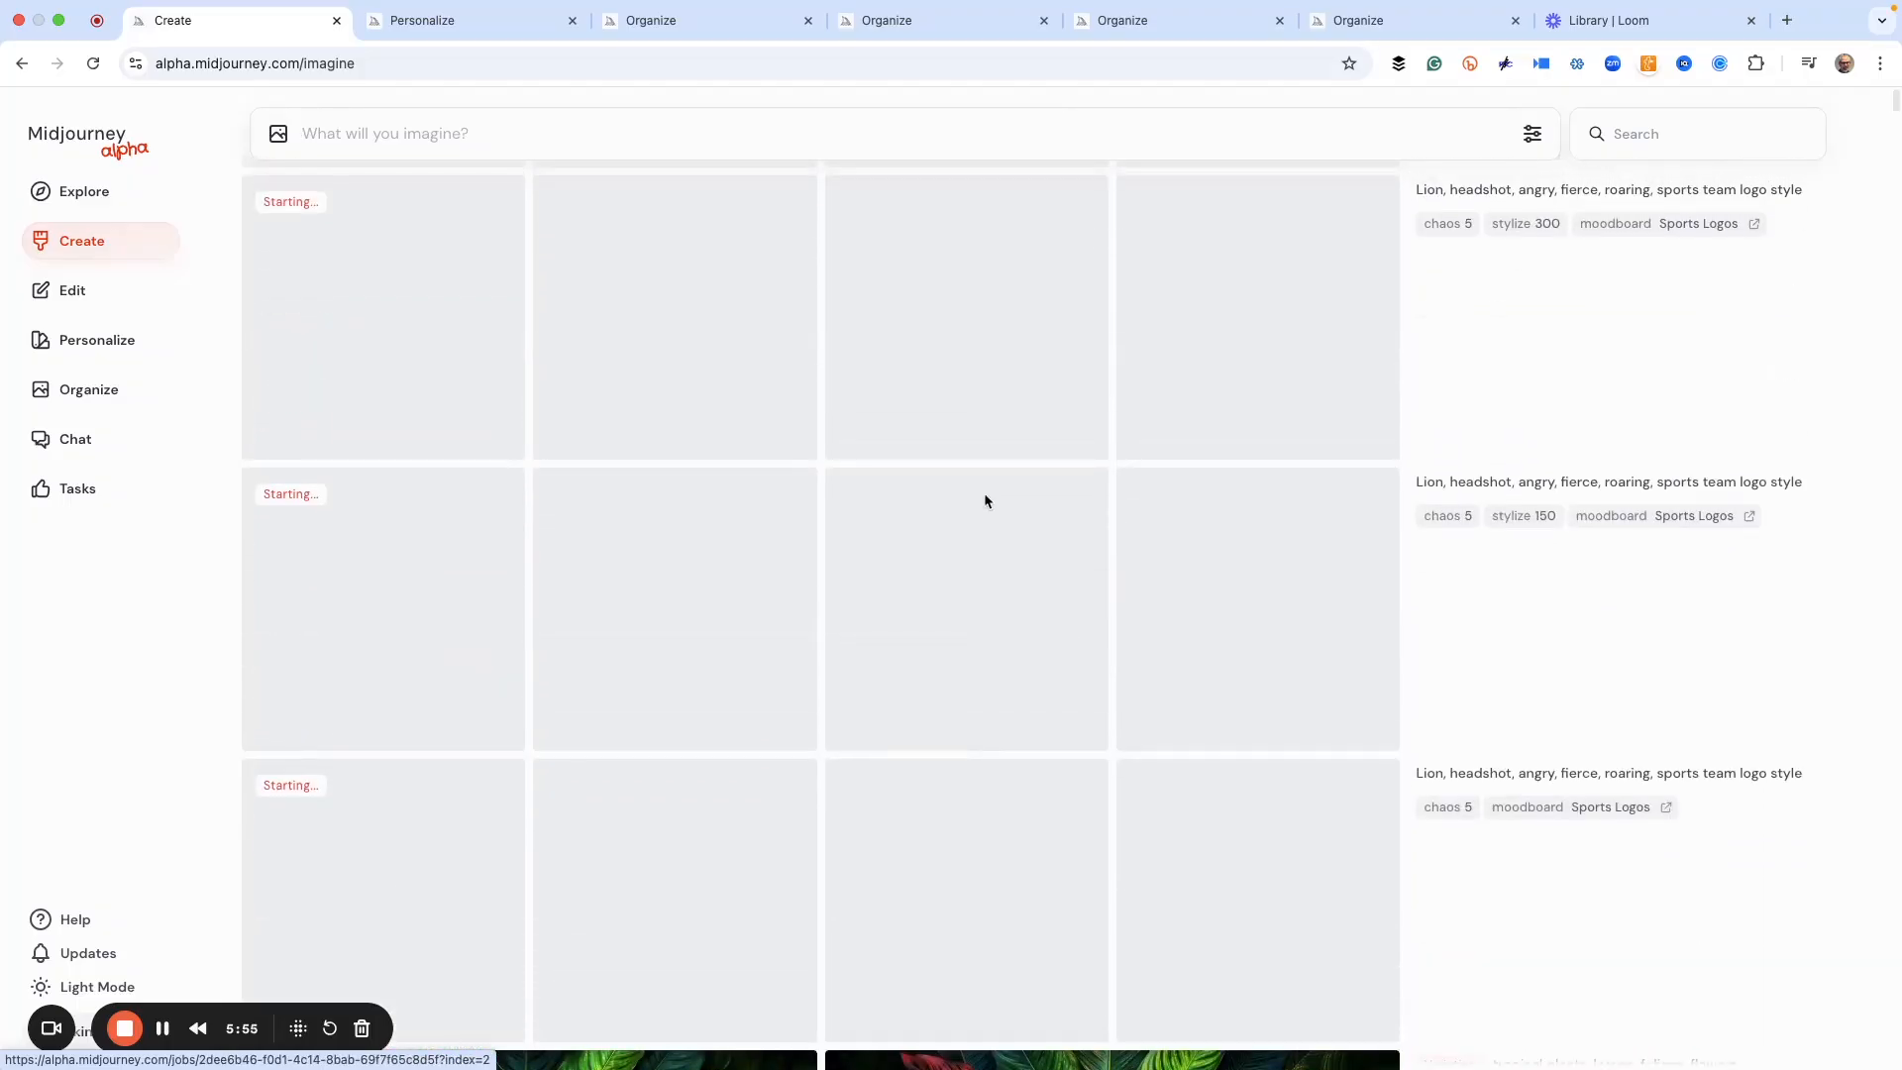
pyautogui.moveTo(1533, 812)
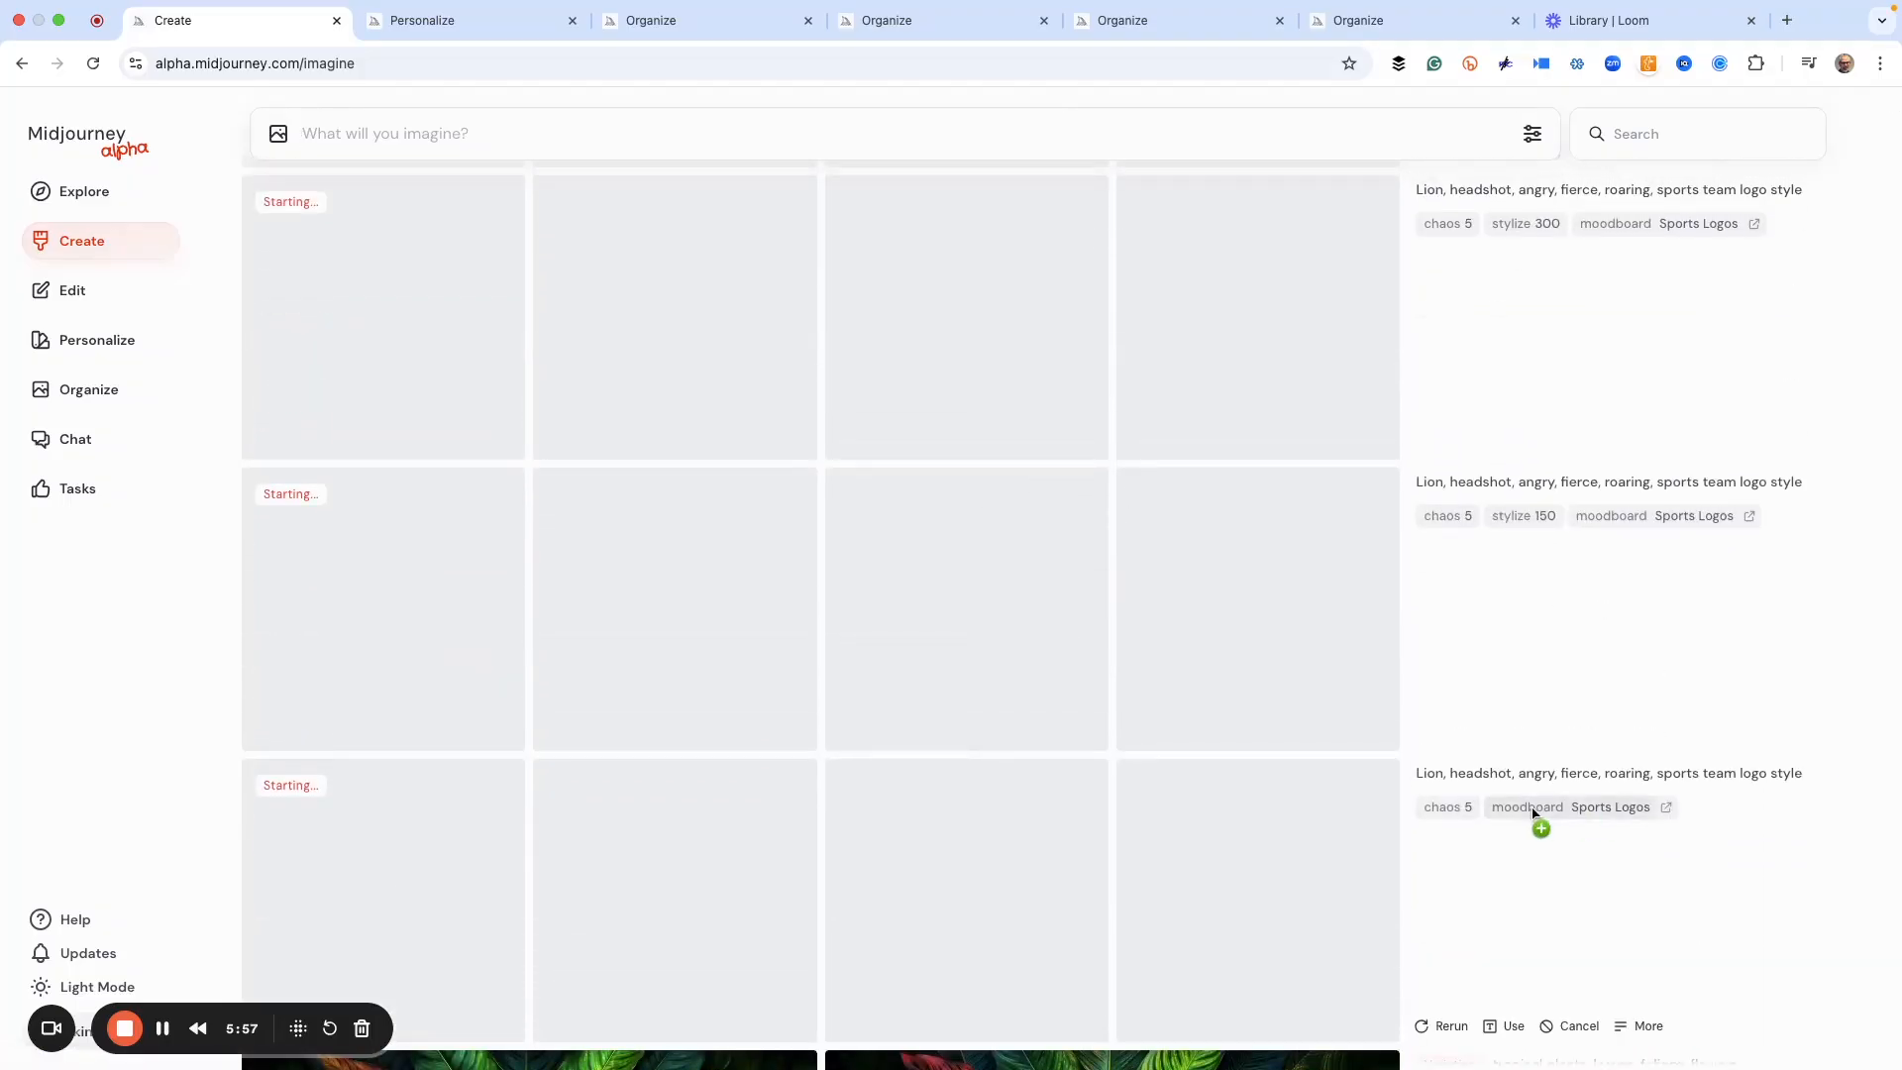
pyautogui.moveTo(1650, 824)
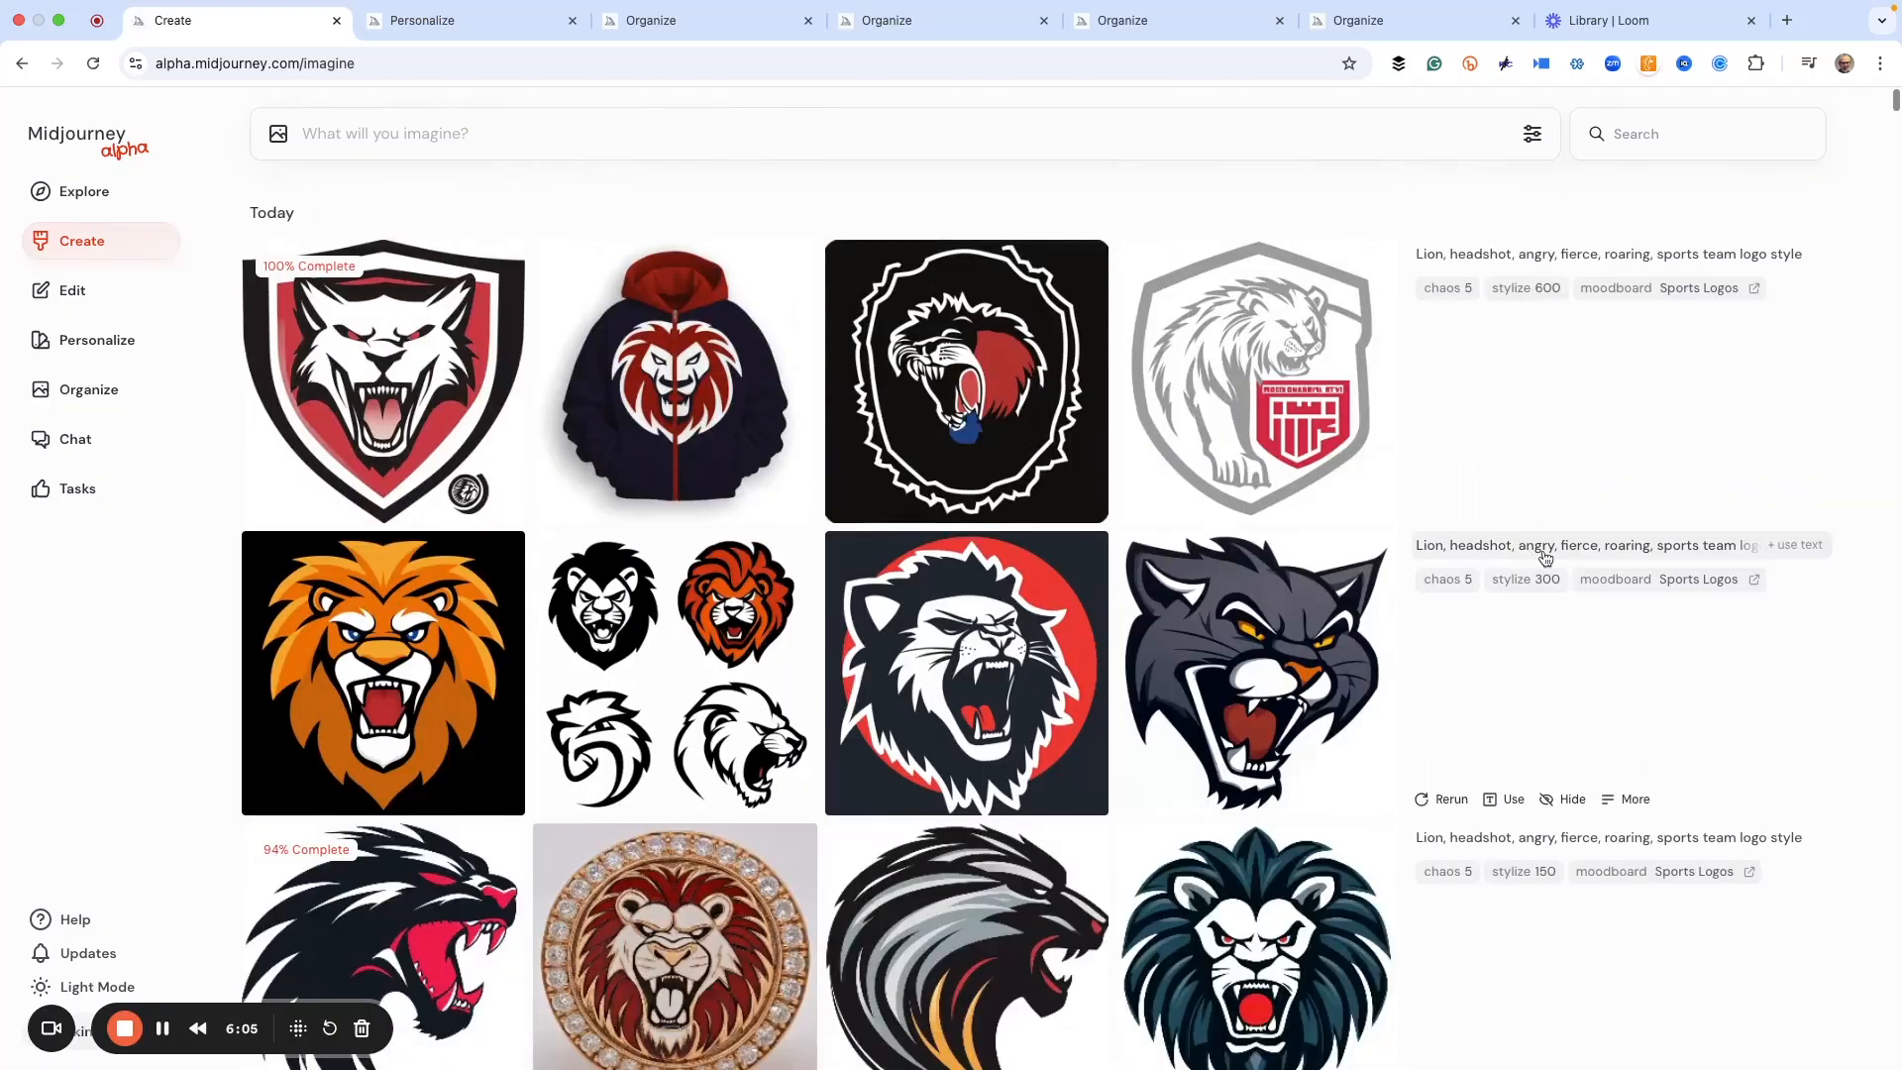
pyautogui.scroll(-3)
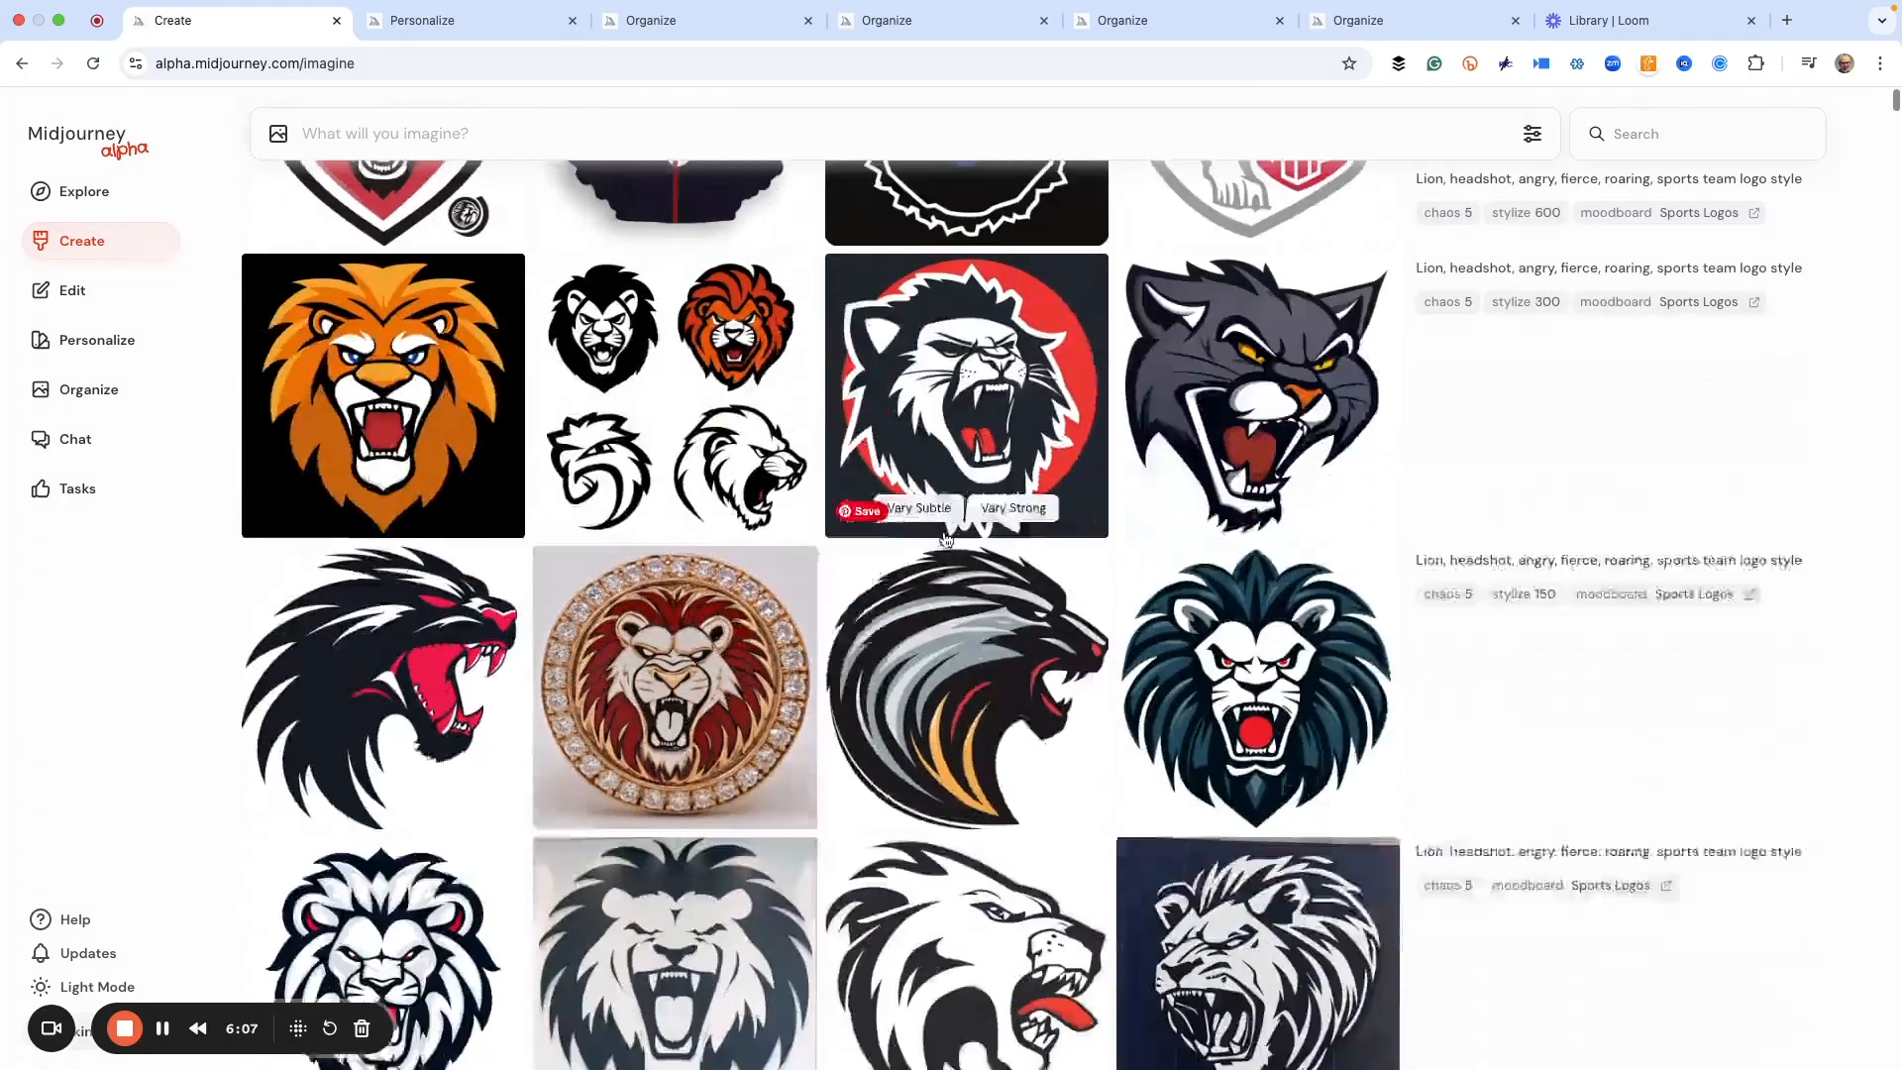
pyautogui.scroll(-3)
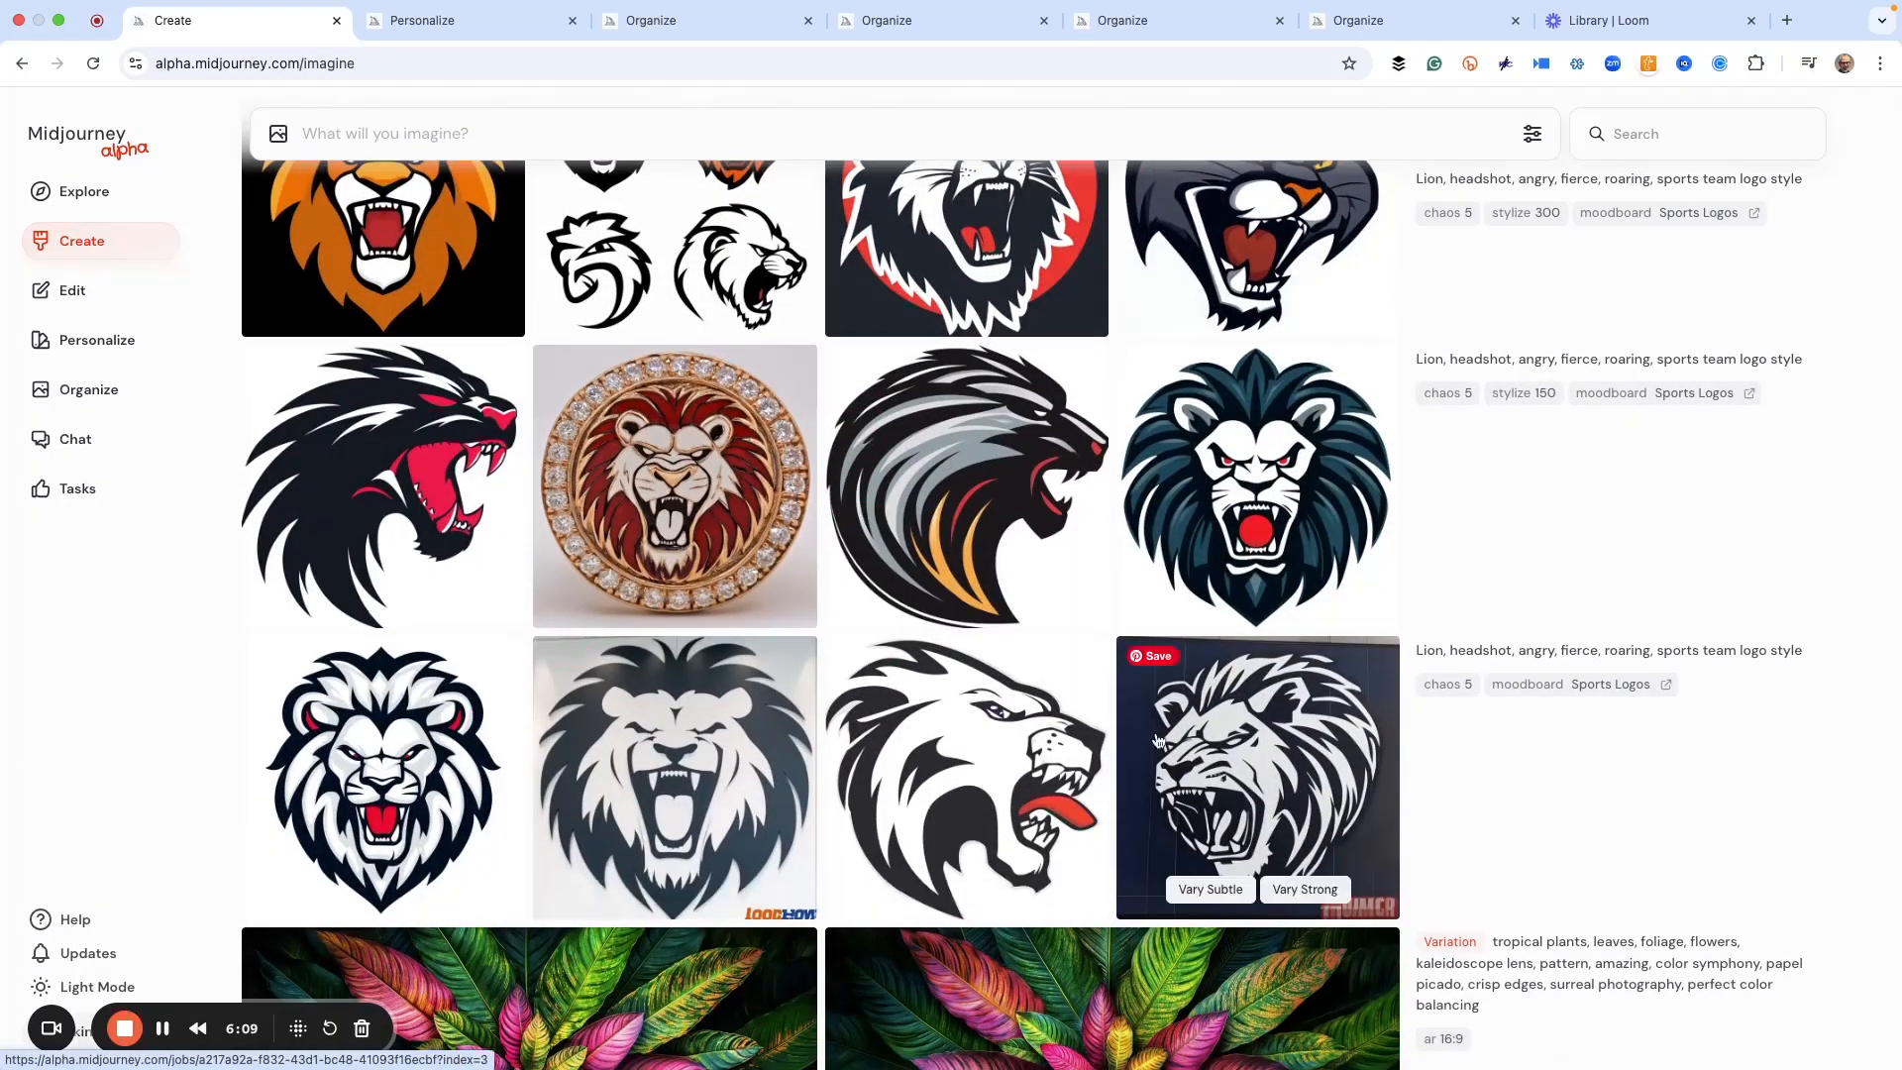
pyautogui.scroll(3)
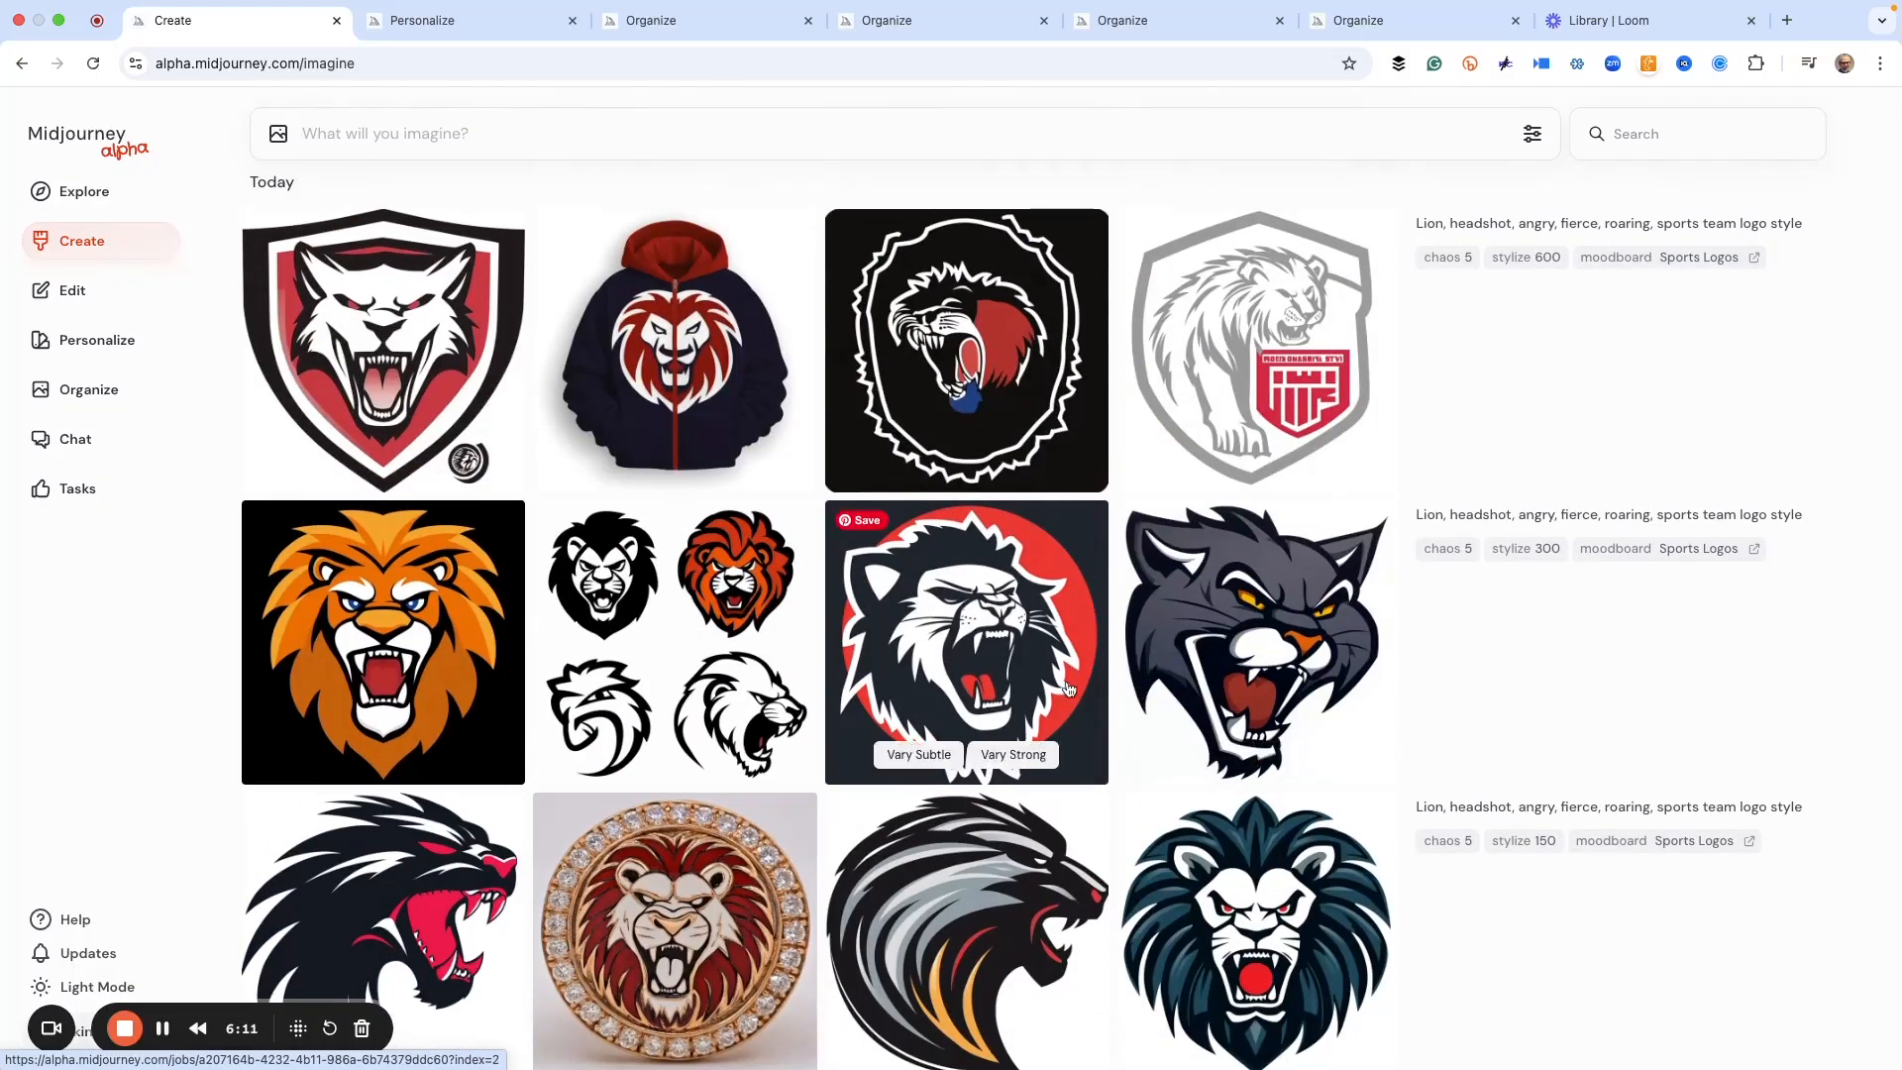
pyautogui.moveTo(662, 608)
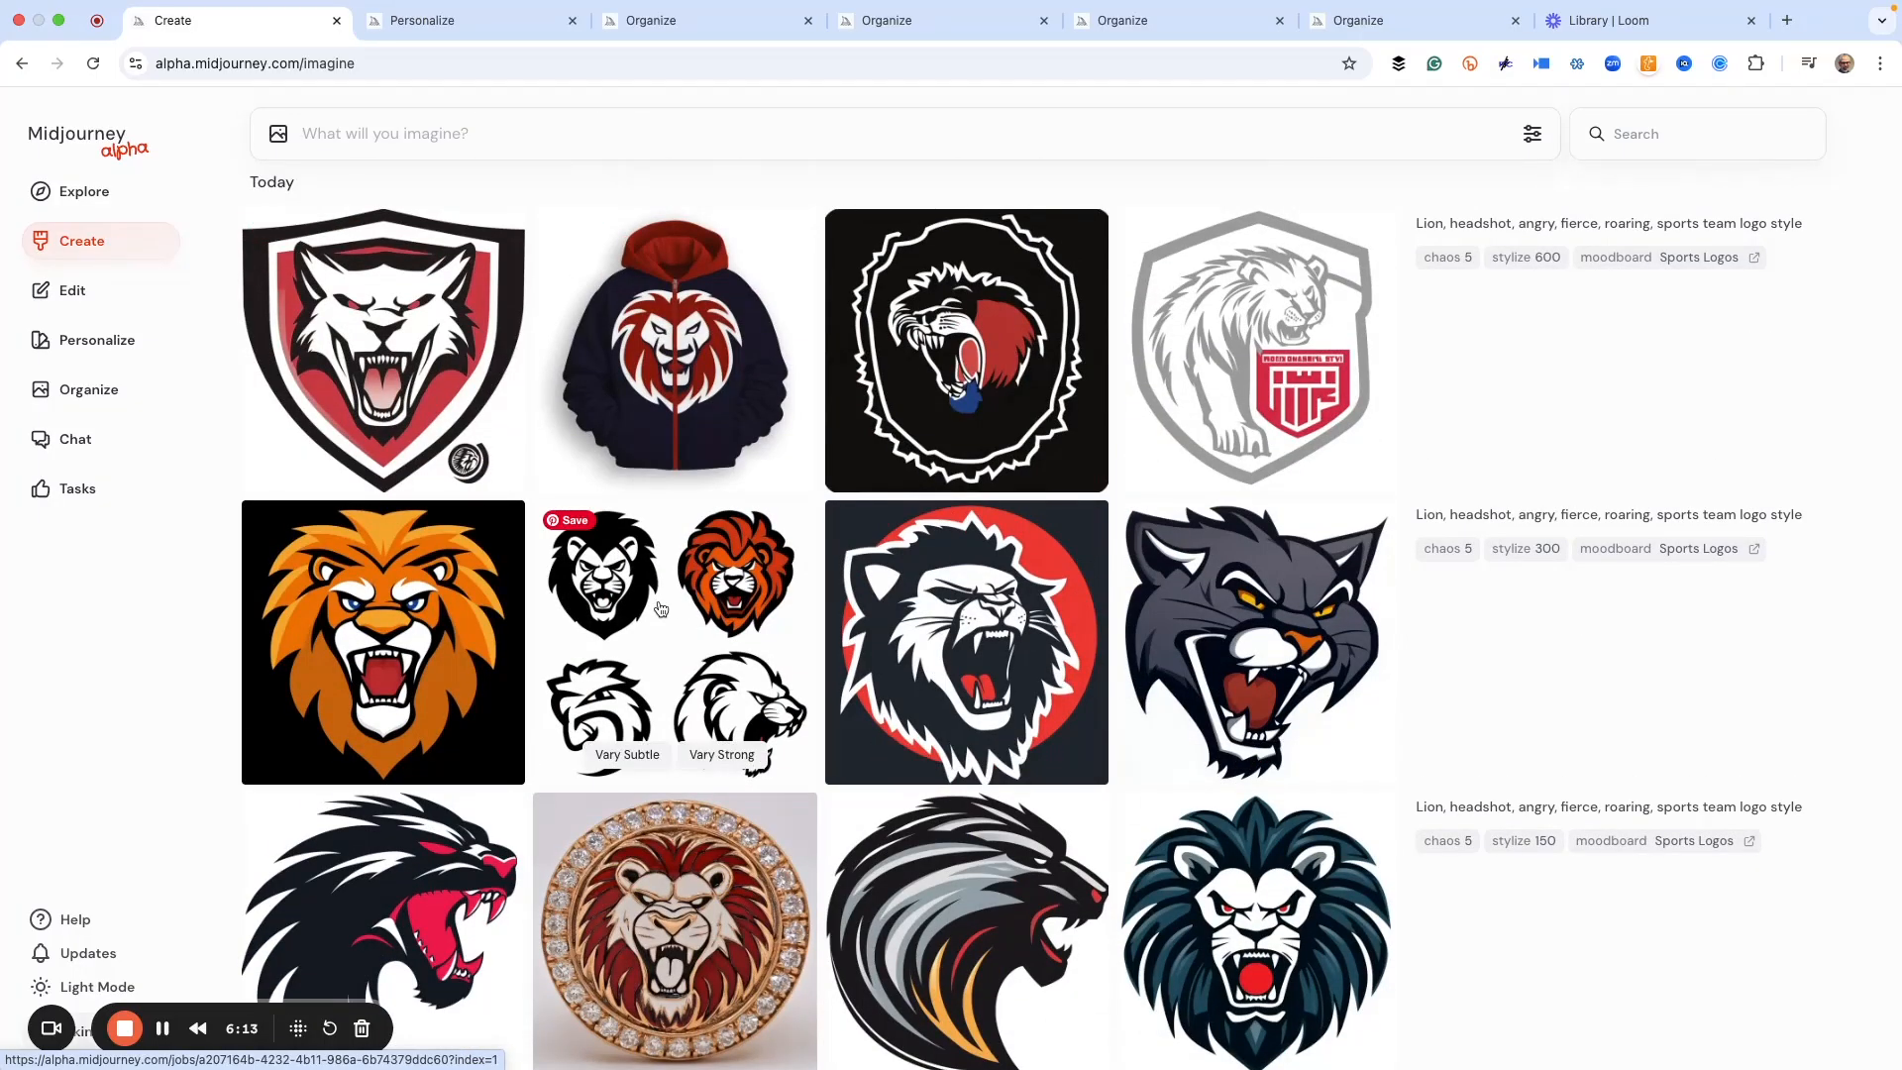
pyautogui.moveTo(674, 604)
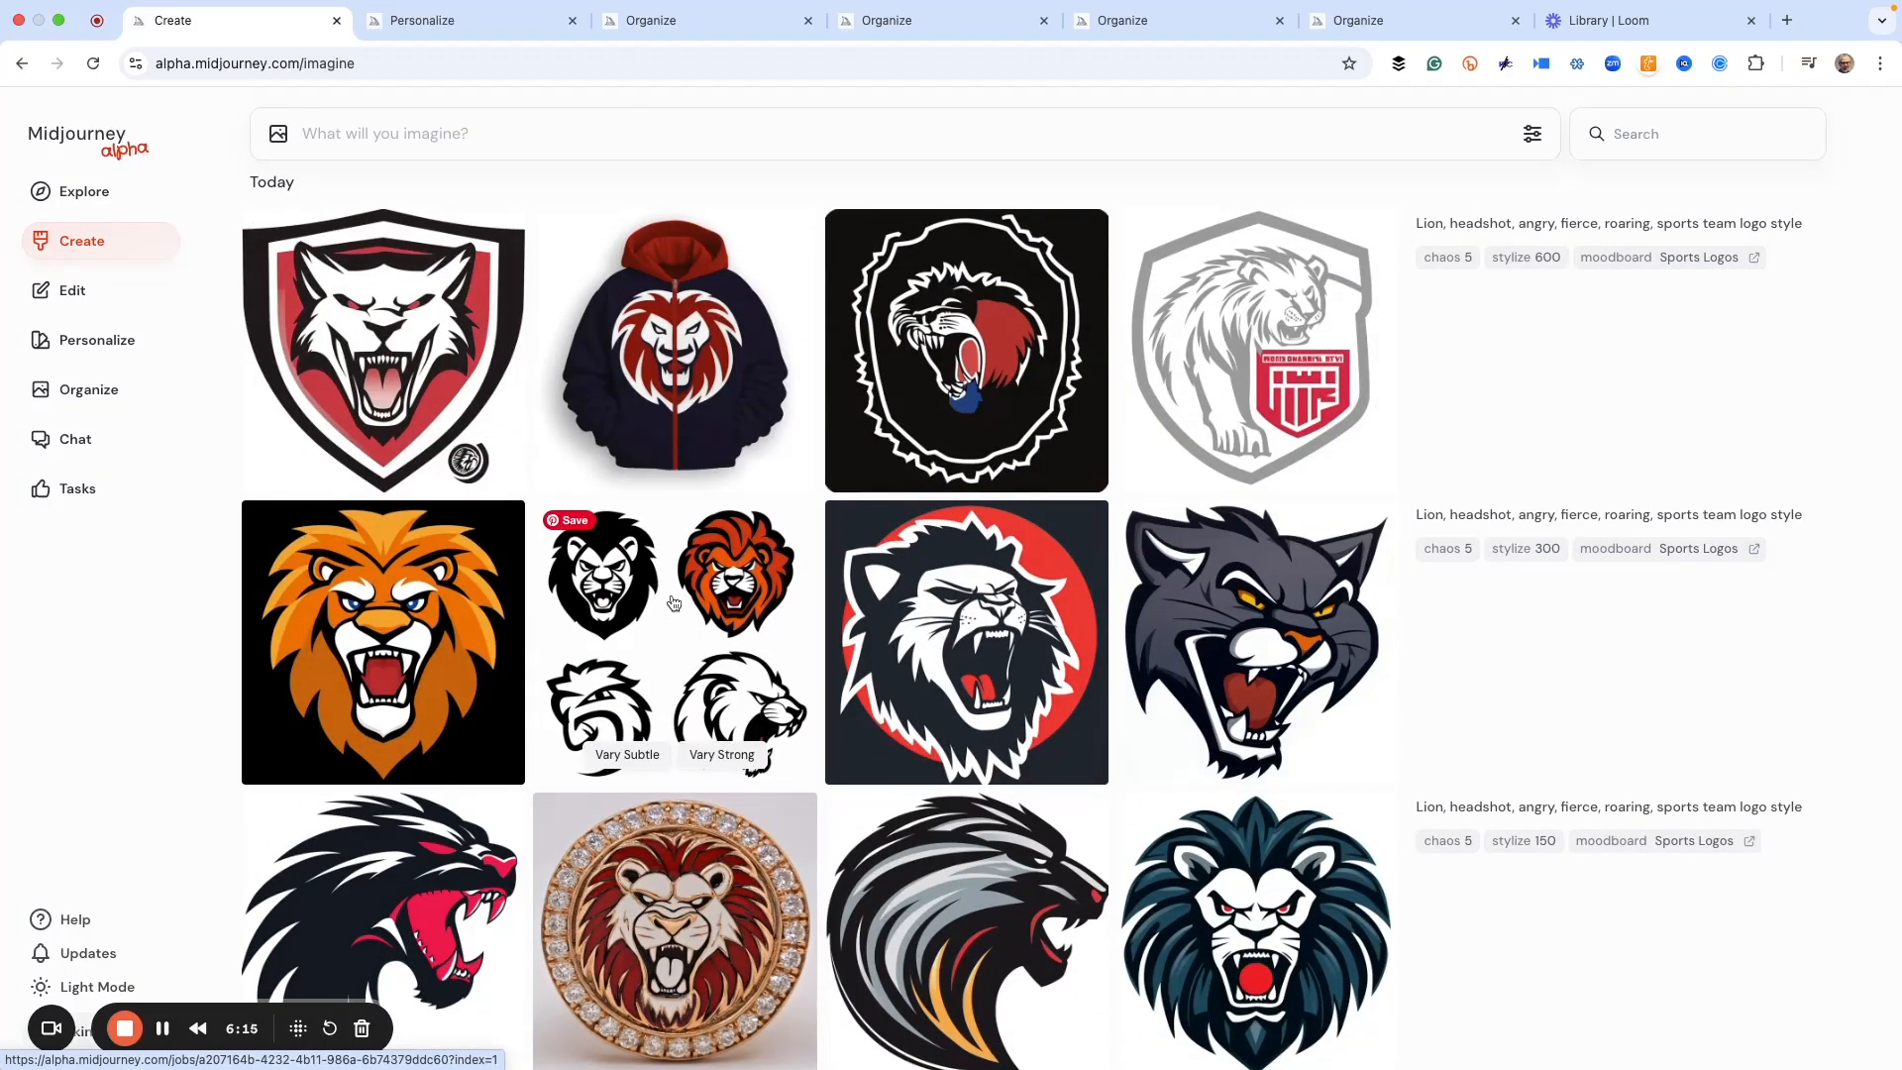
pyautogui.scroll(-3)
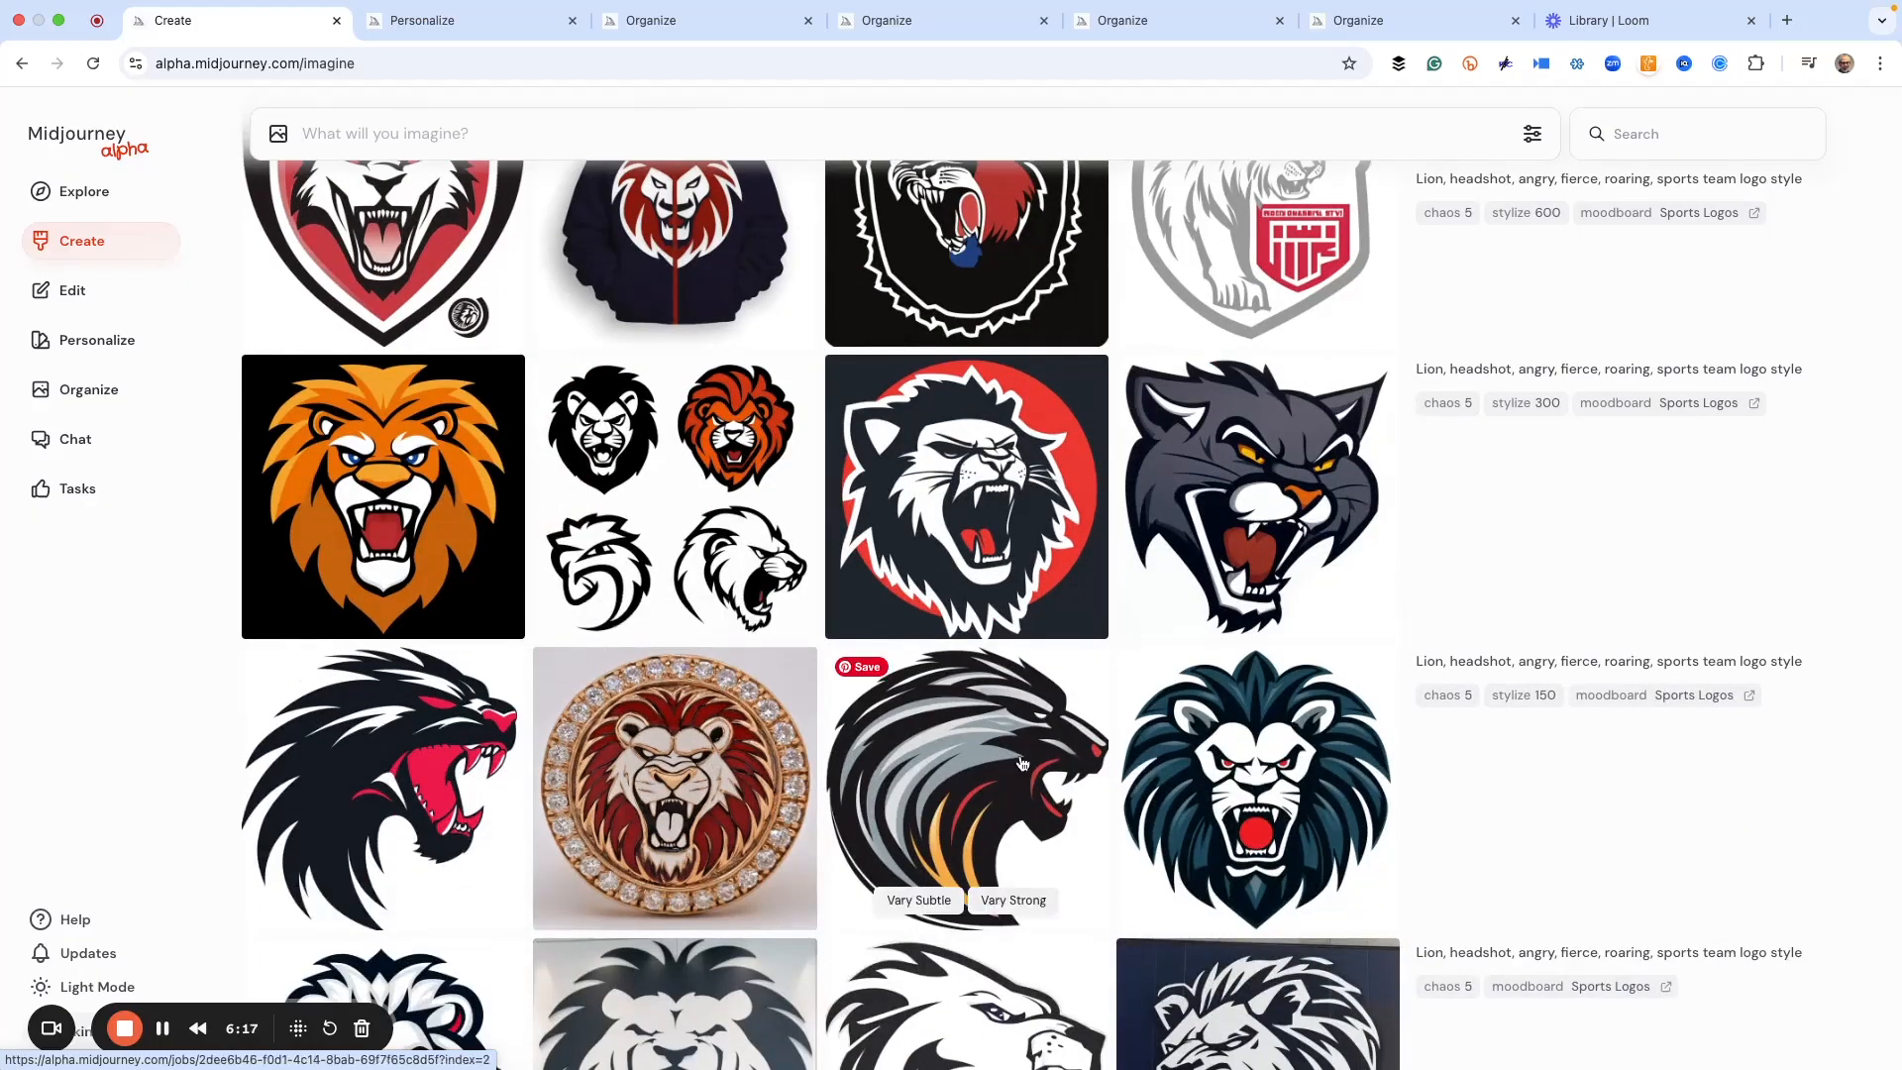
pyautogui.scroll(-3)
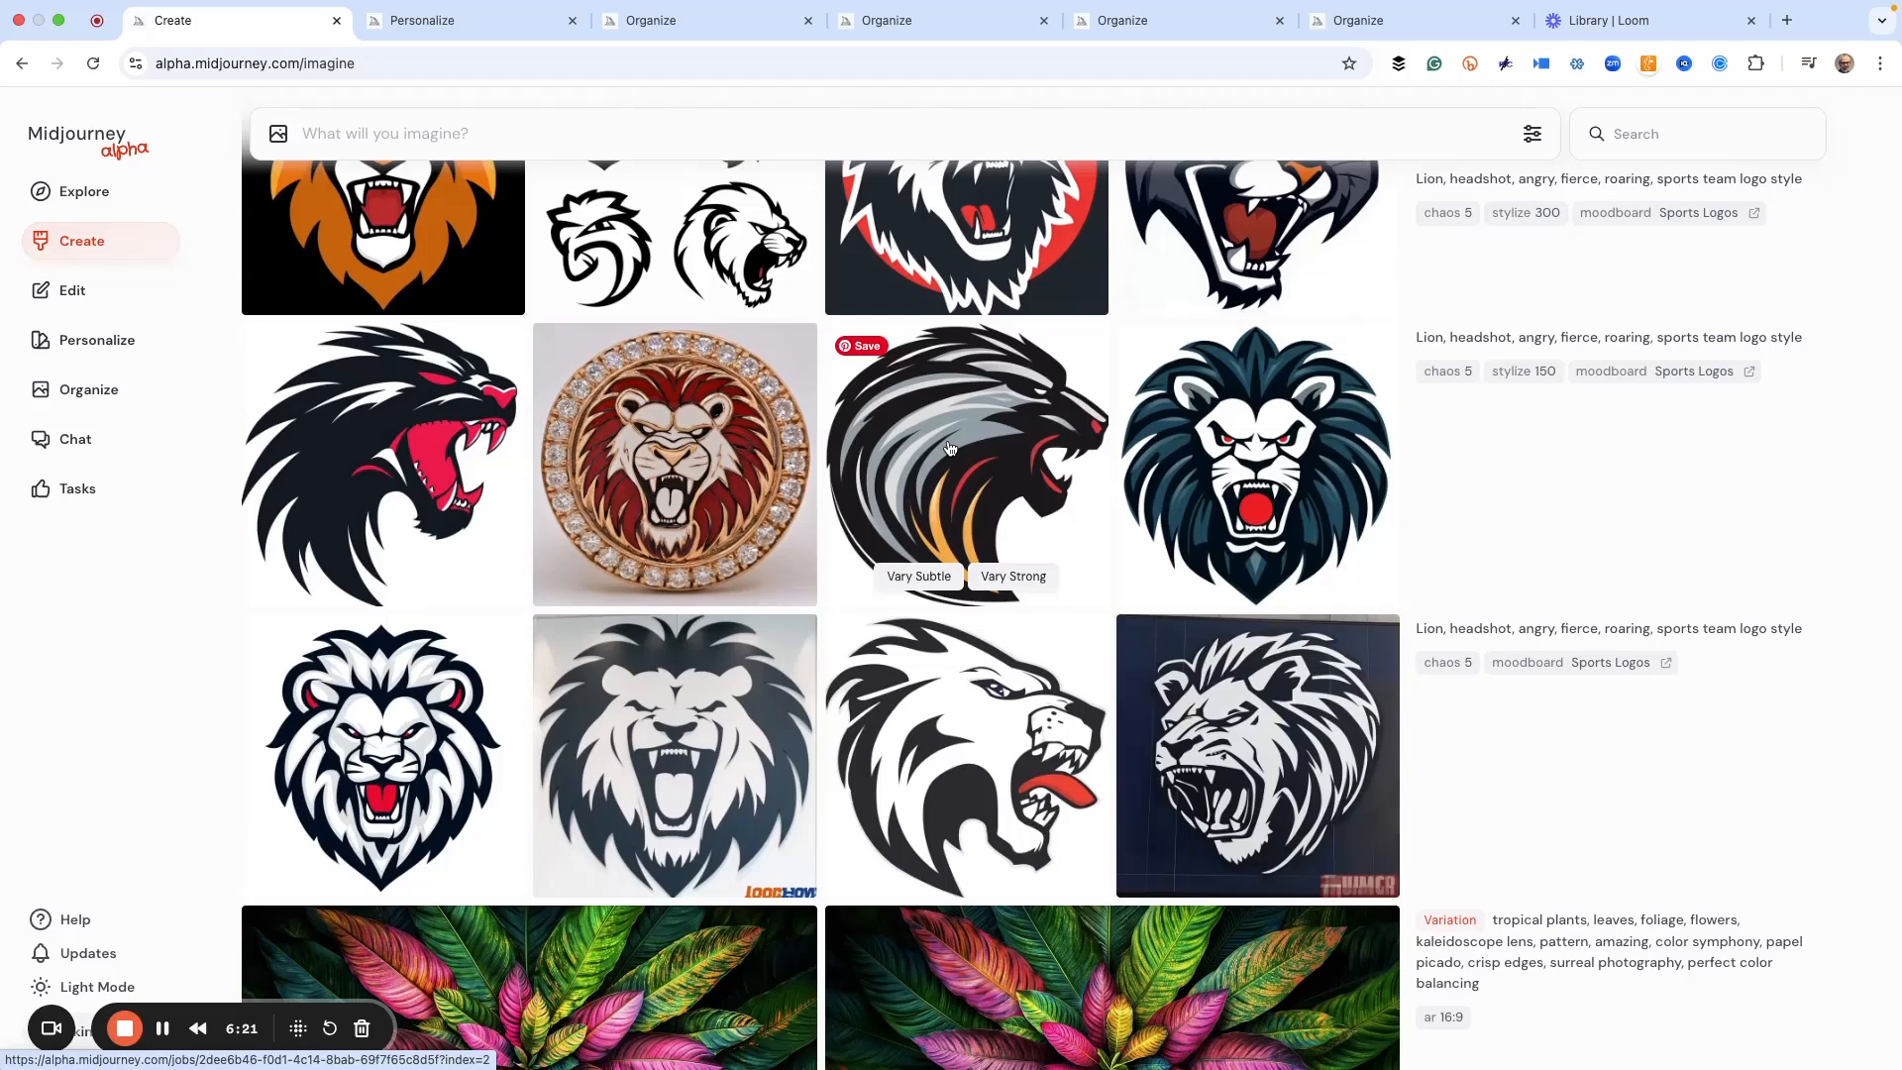
pyautogui.moveTo(382, 745)
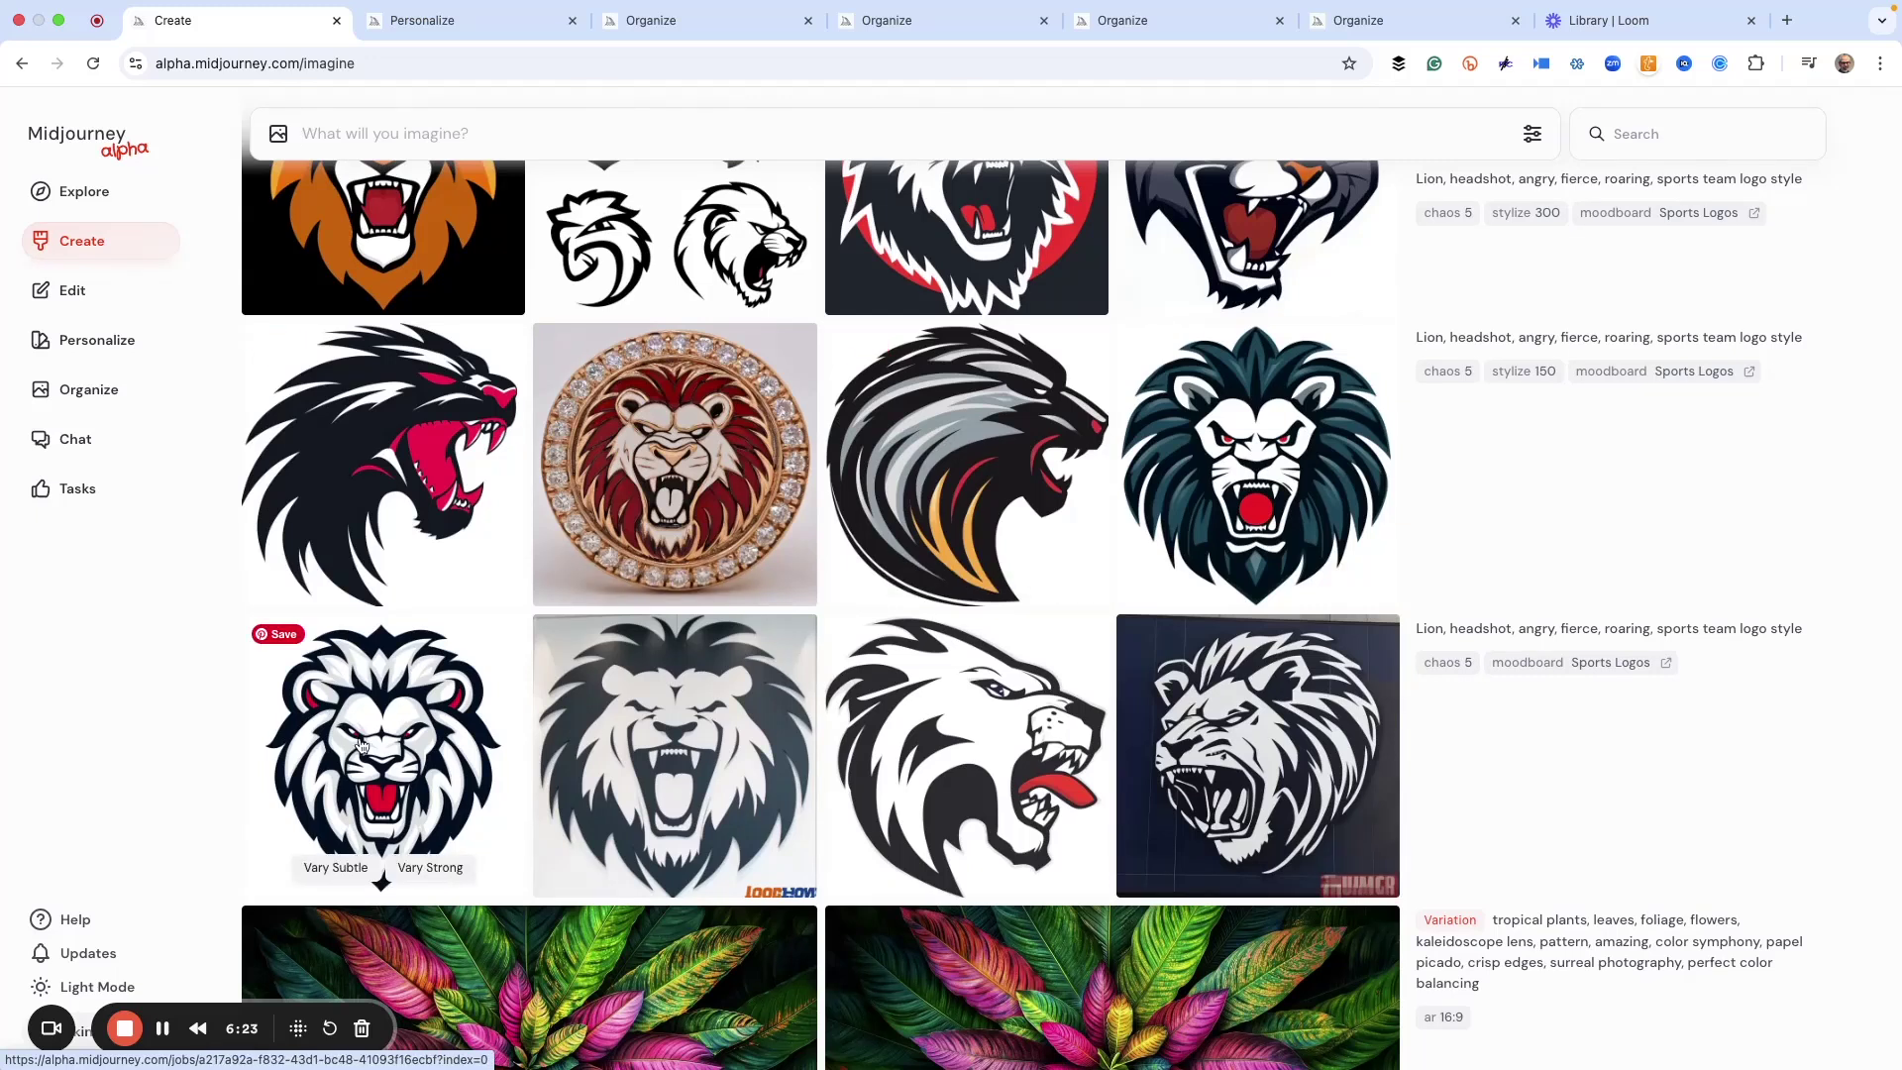
pyautogui.moveTo(607, 756)
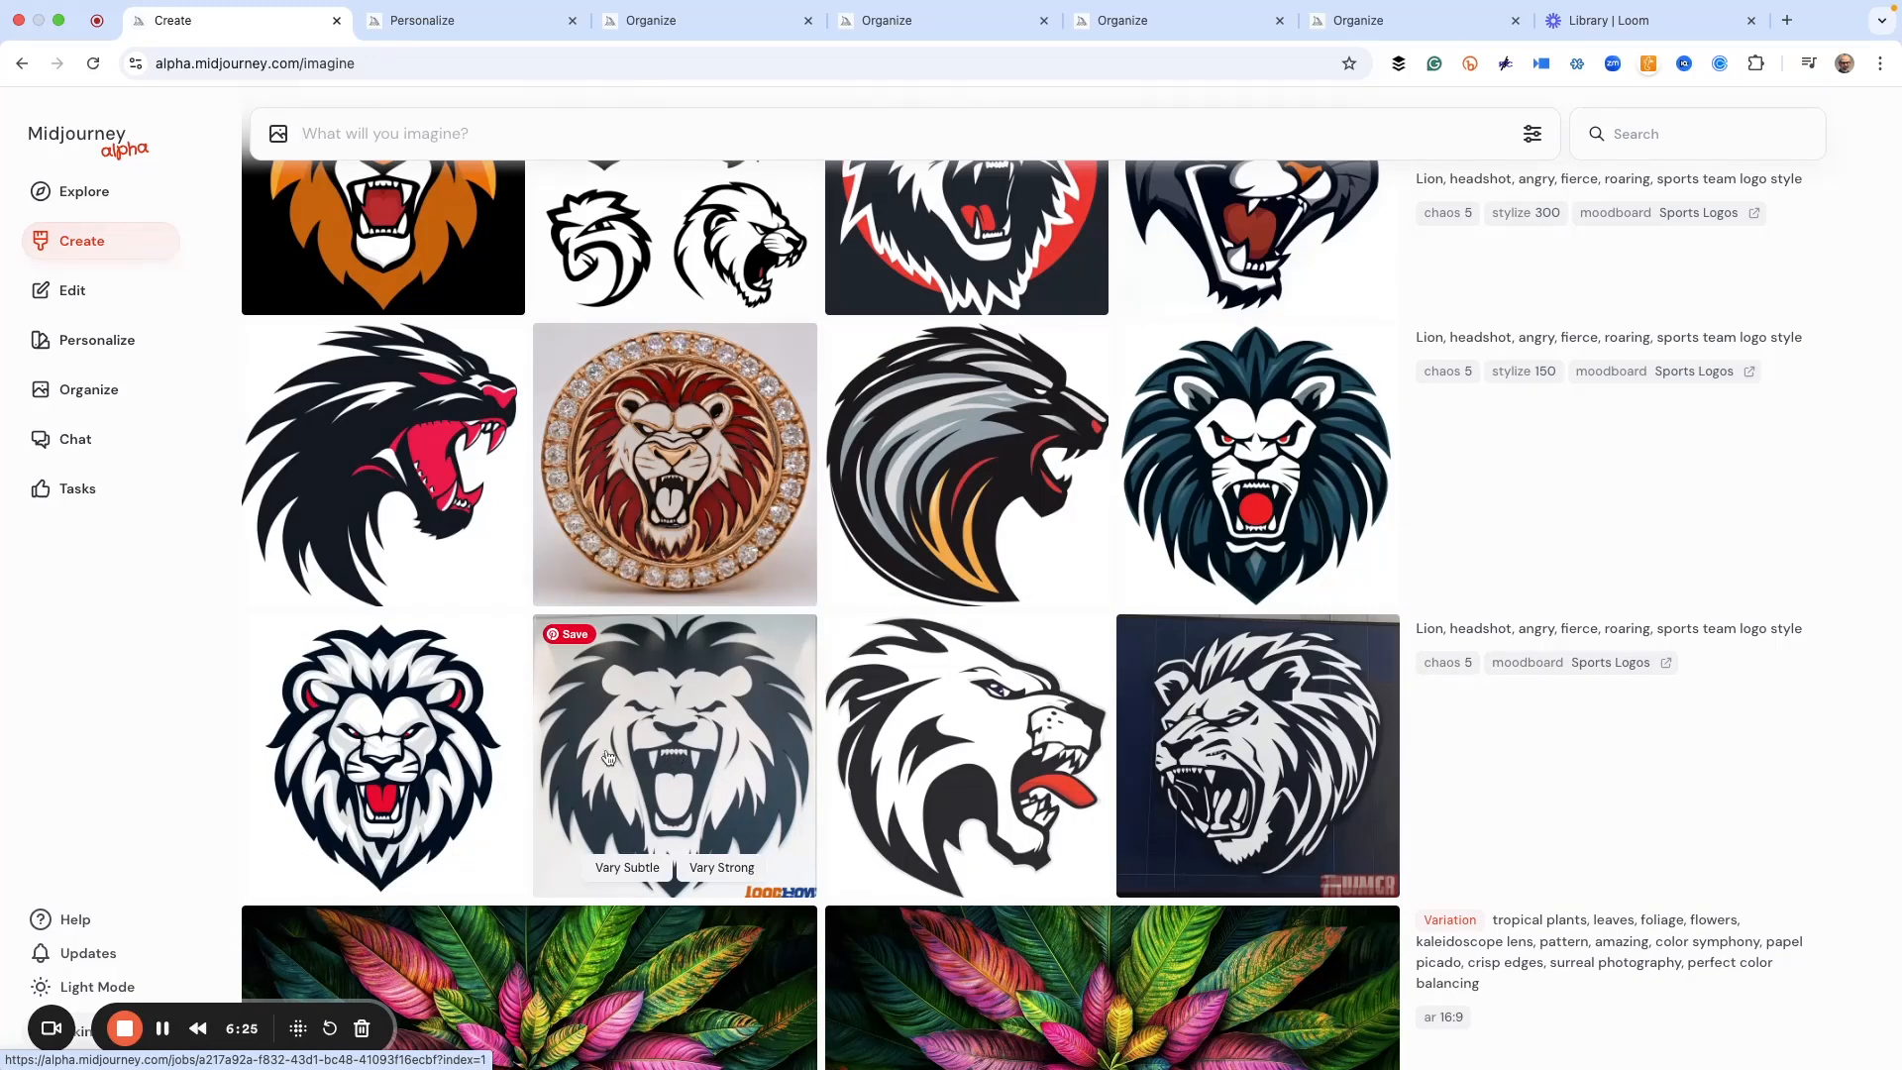
pyautogui.moveTo(691, 725)
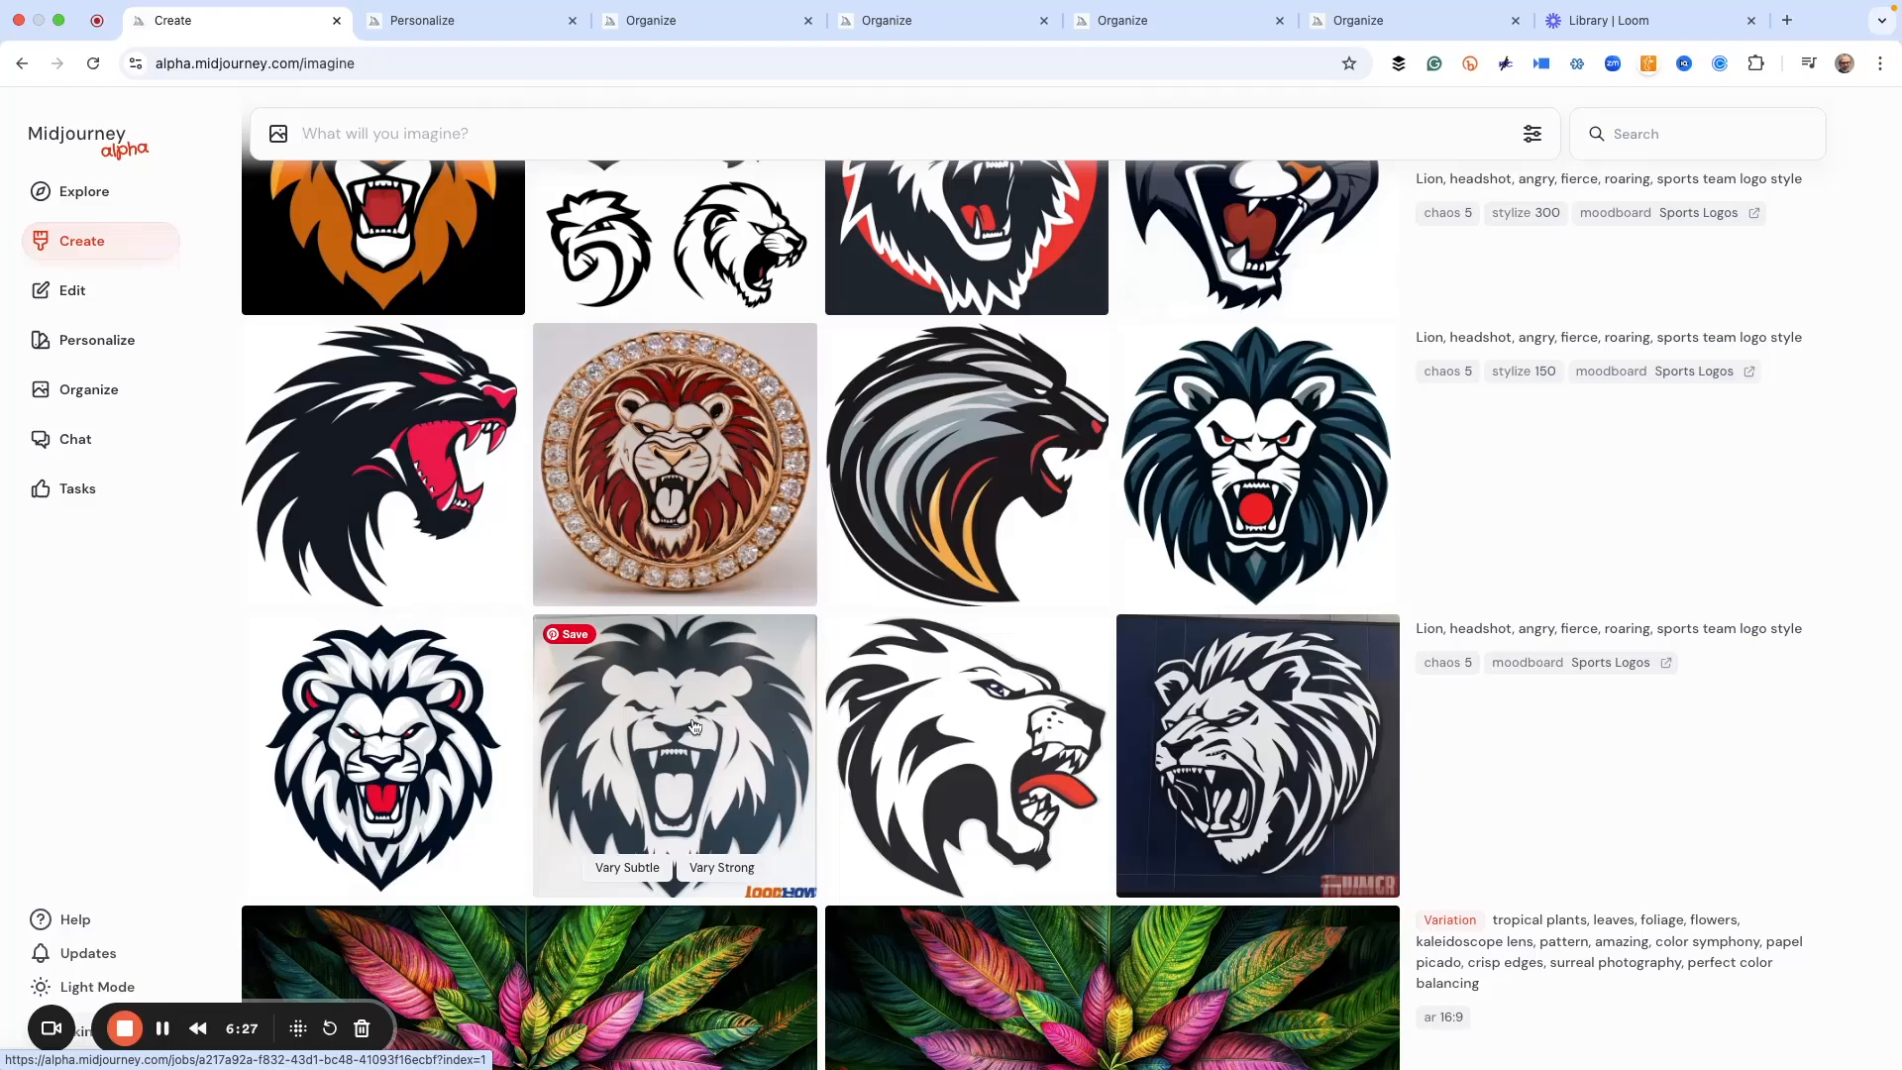
# Step: Send the front-facing navy-and-white lion logo to the editor and submit it as an edit job
pyautogui.click(674, 753)
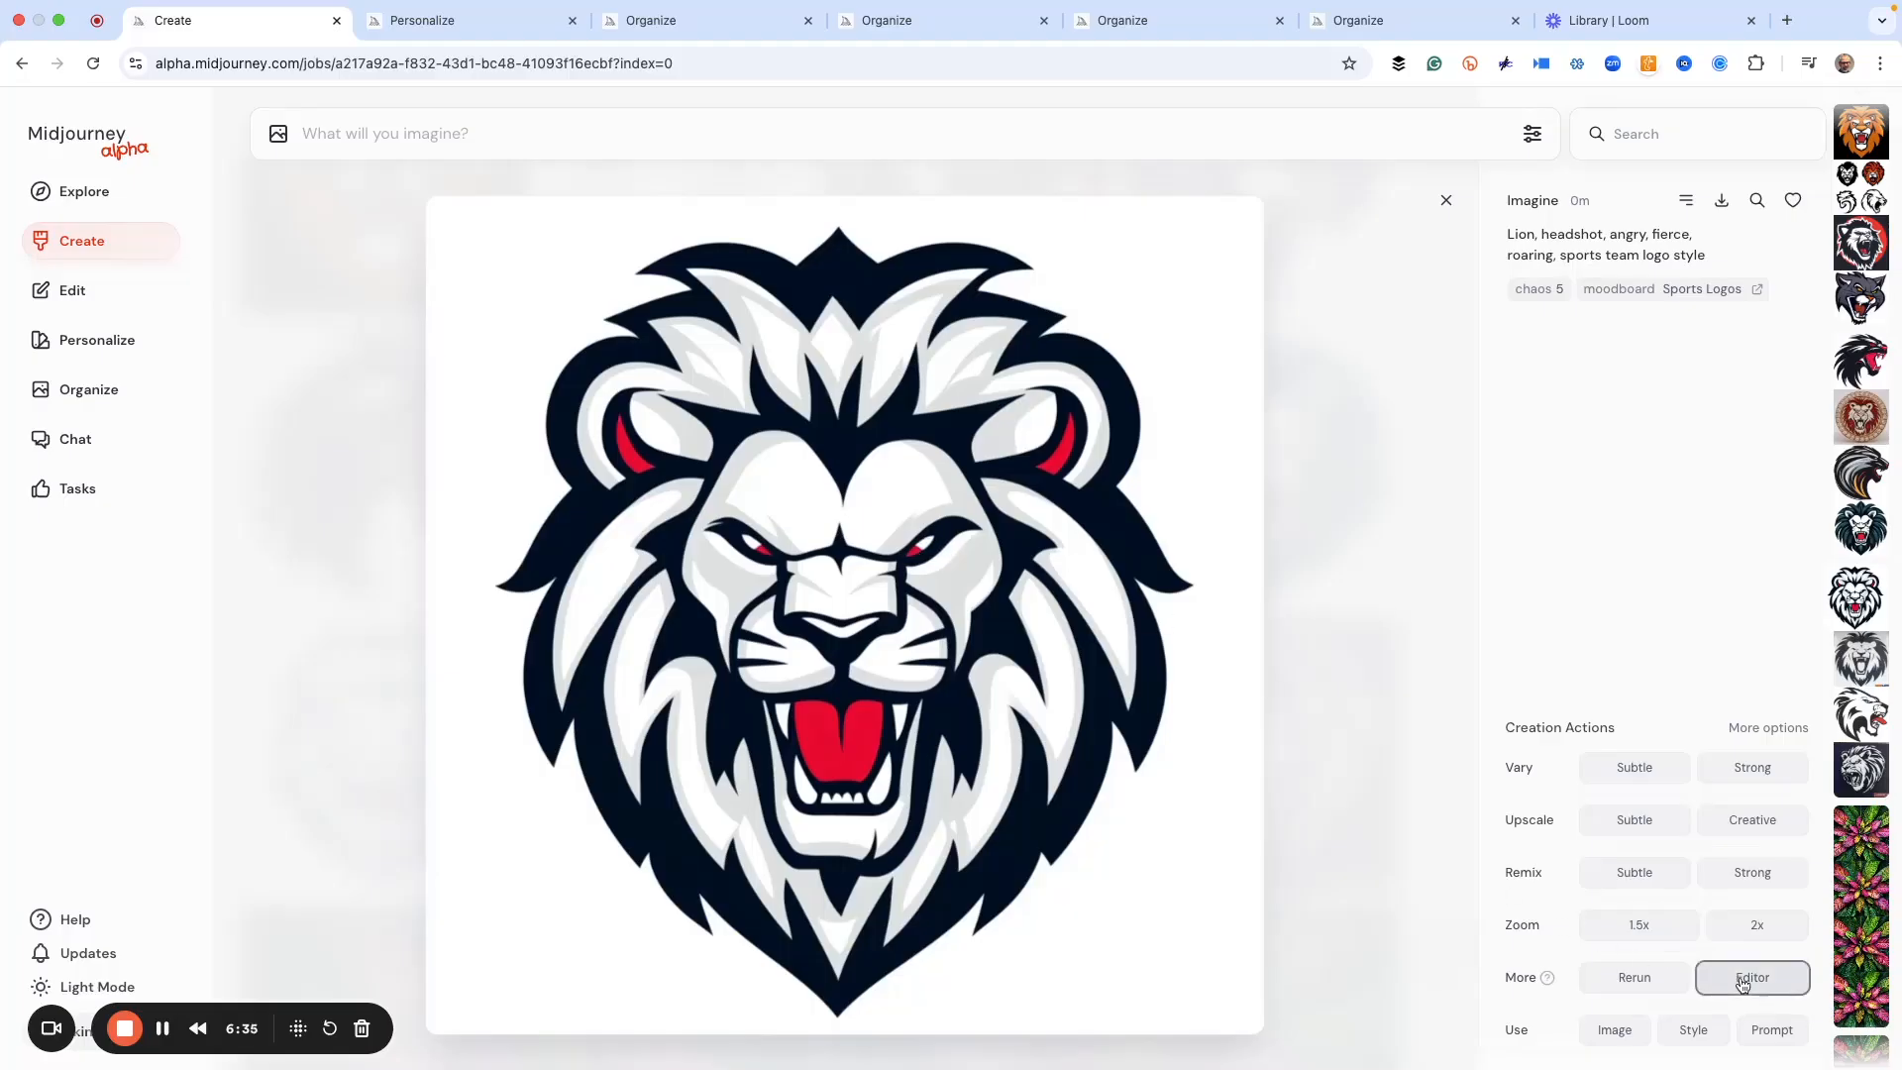
pyautogui.click(1751, 976)
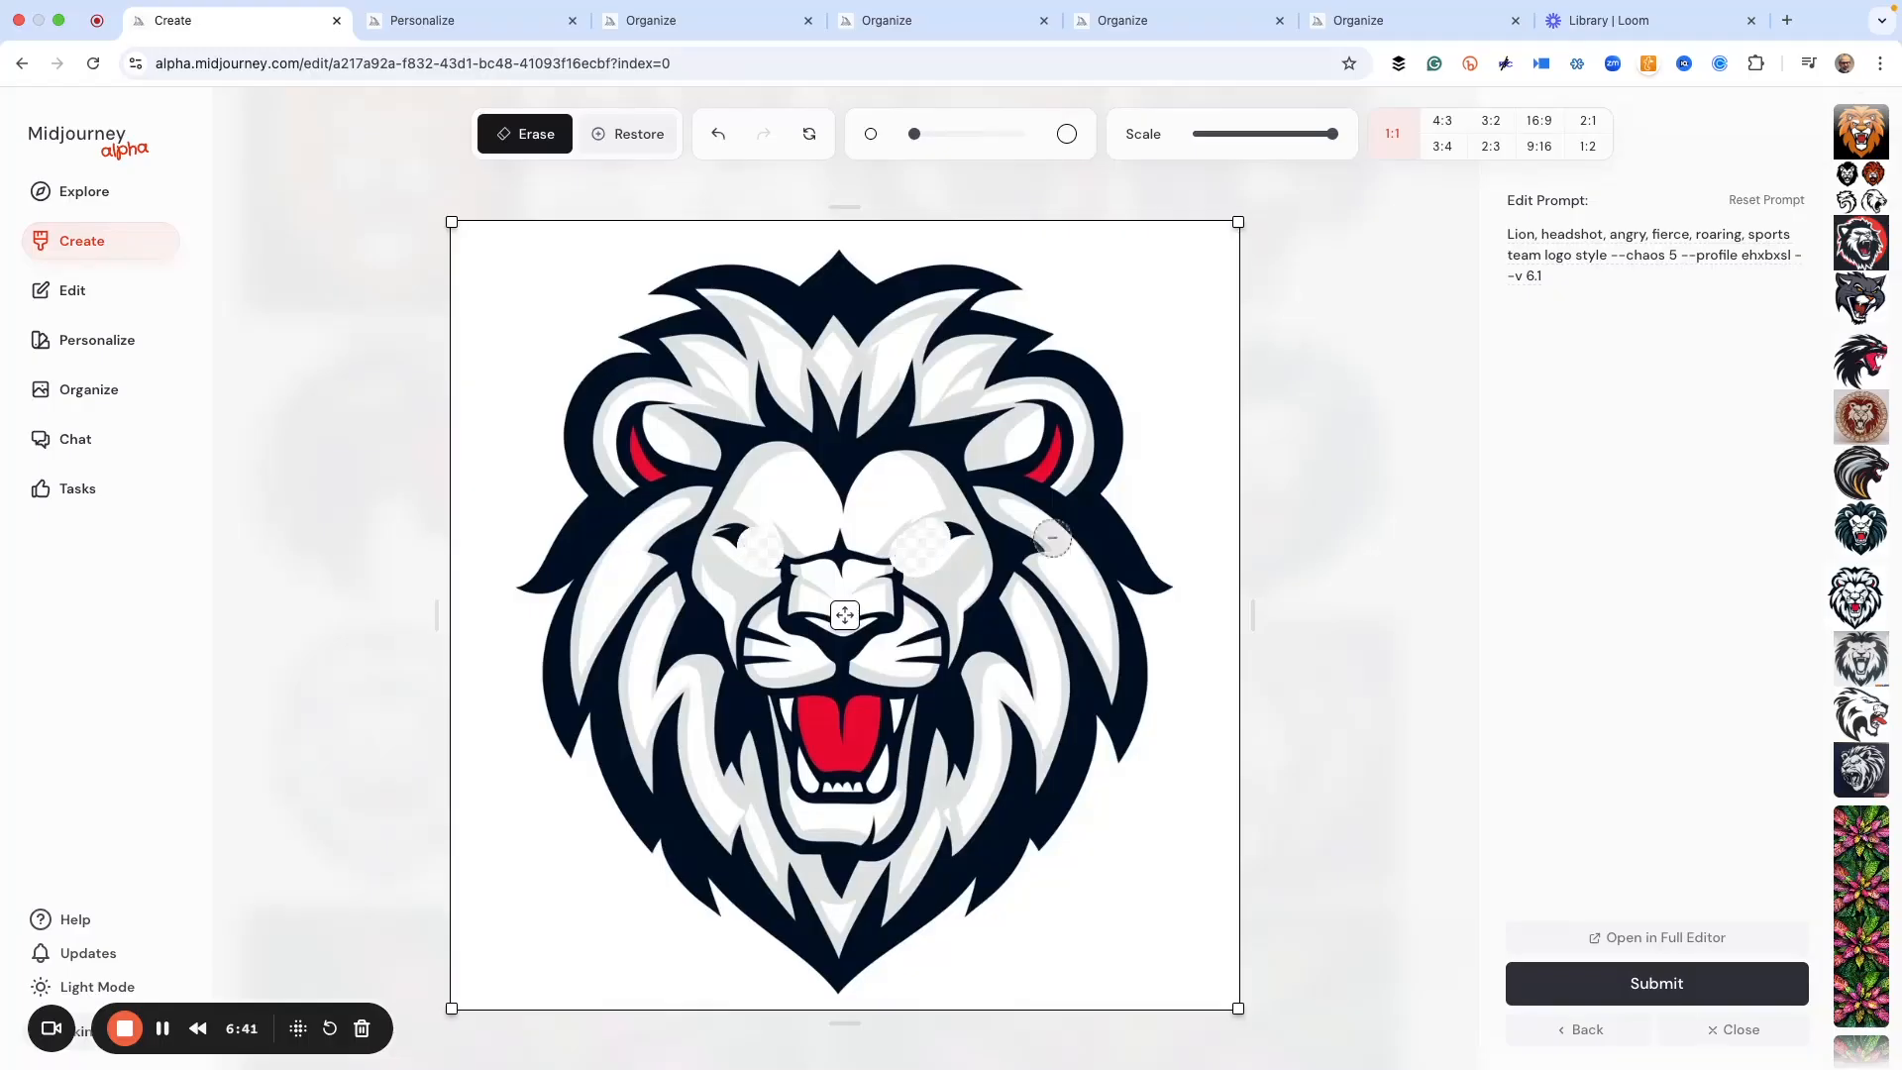
pyautogui.click(1656, 983)
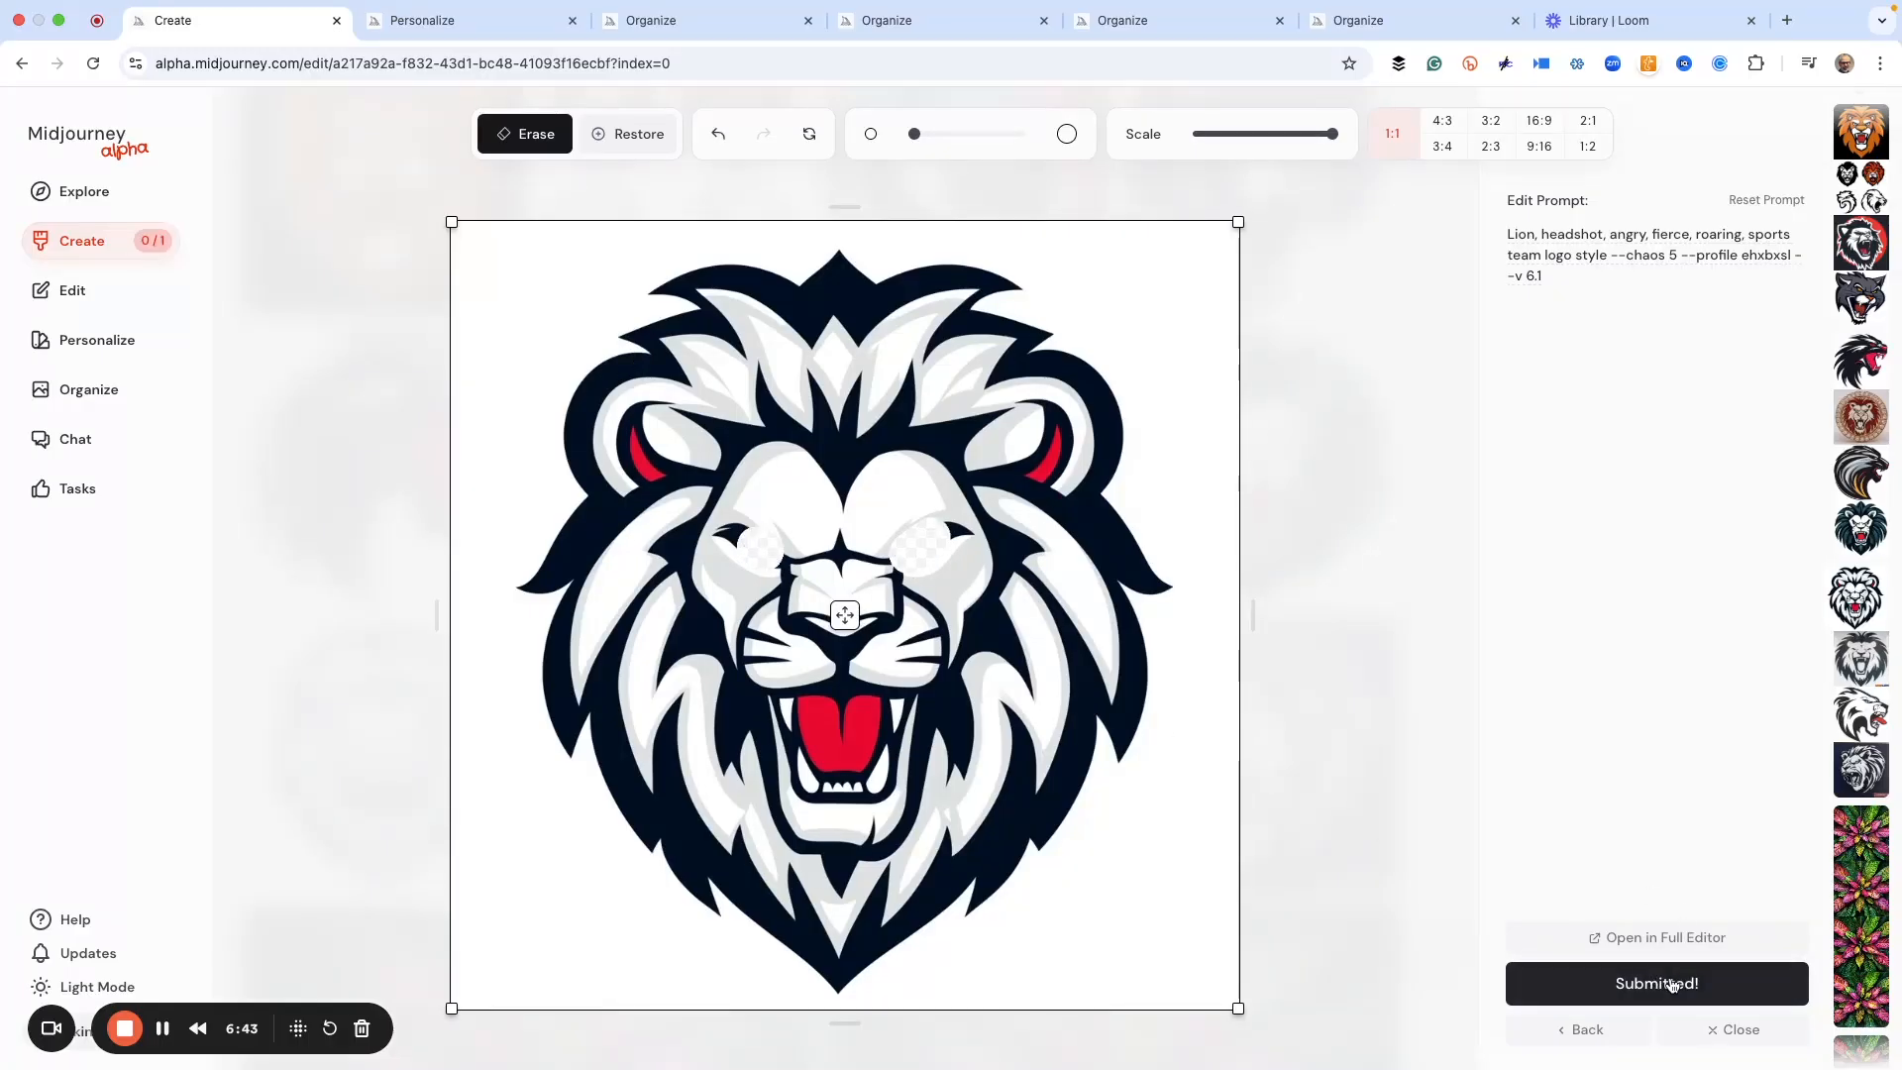
# Step: Erase the background across the top of the grey roaring lion silhouette and submit it for regeneration
pyautogui.click(1655, 982)
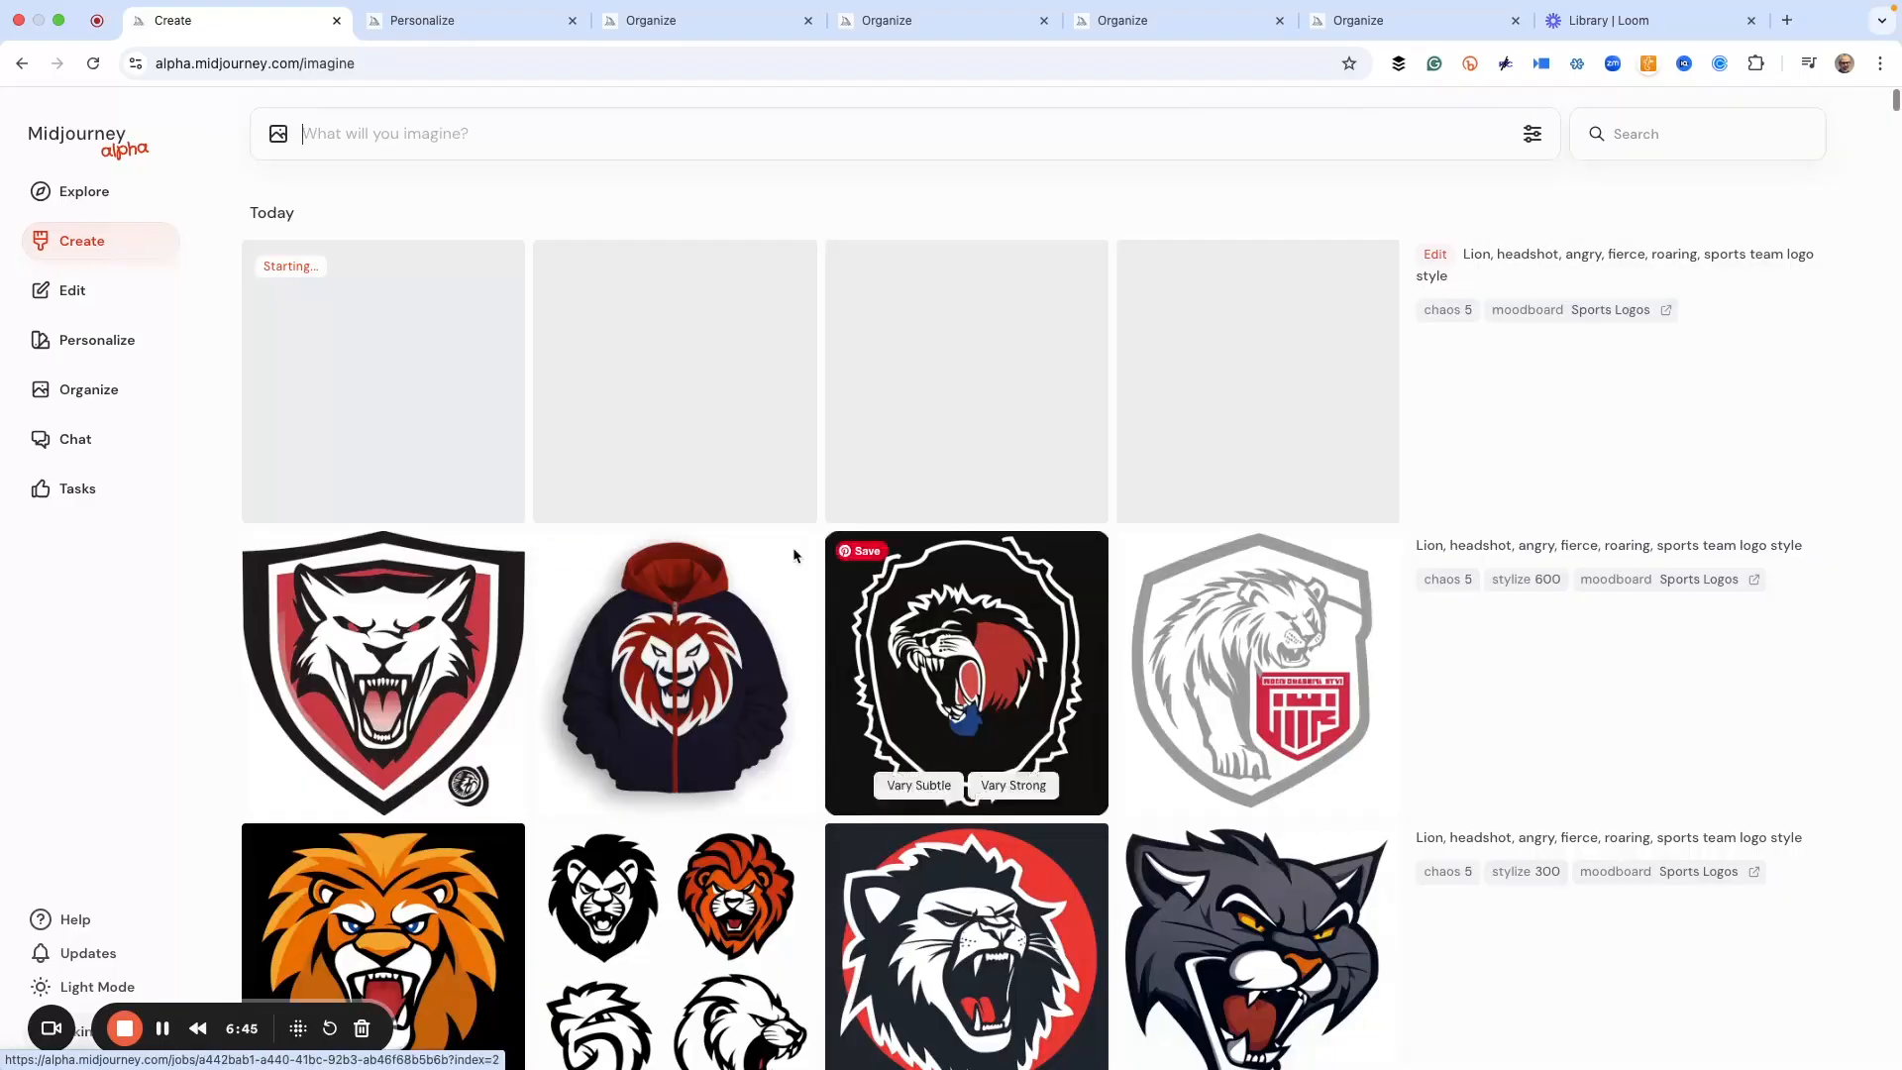
pyautogui.scroll(-3)
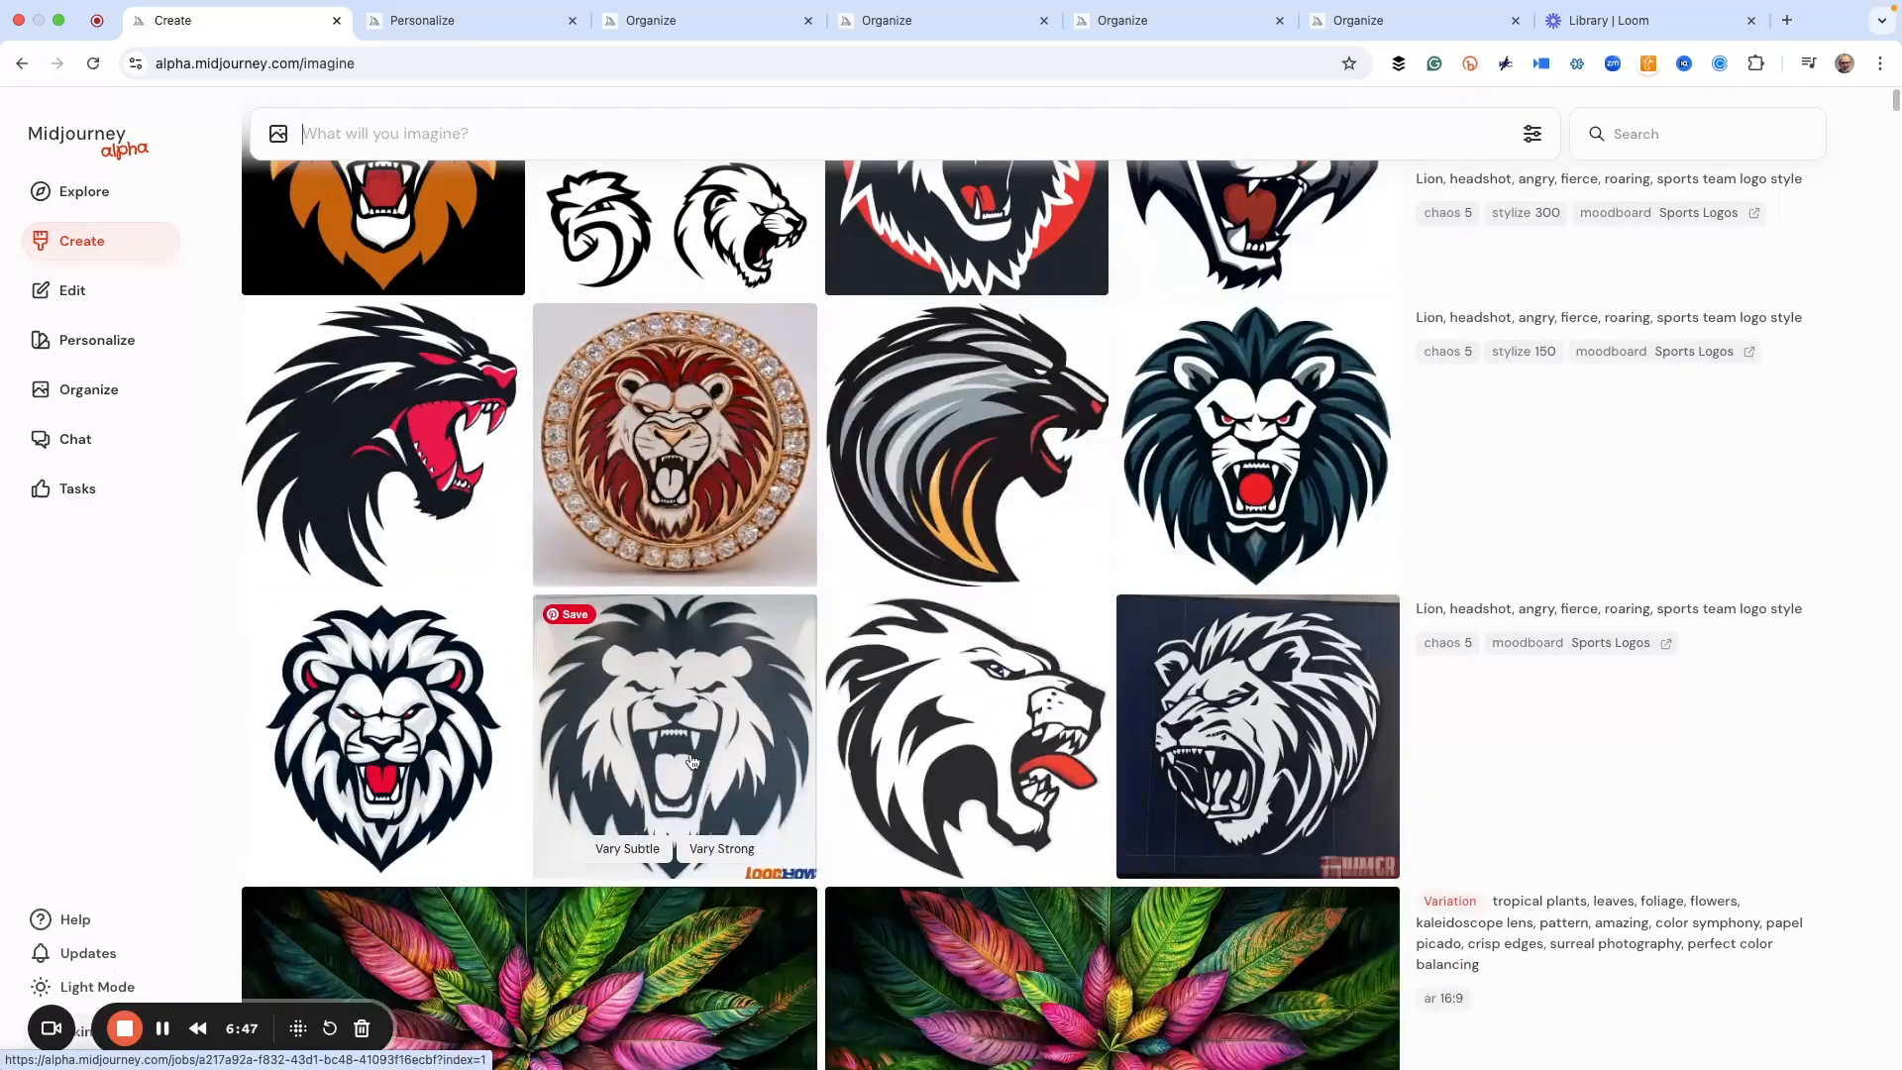
pyautogui.click(674, 733)
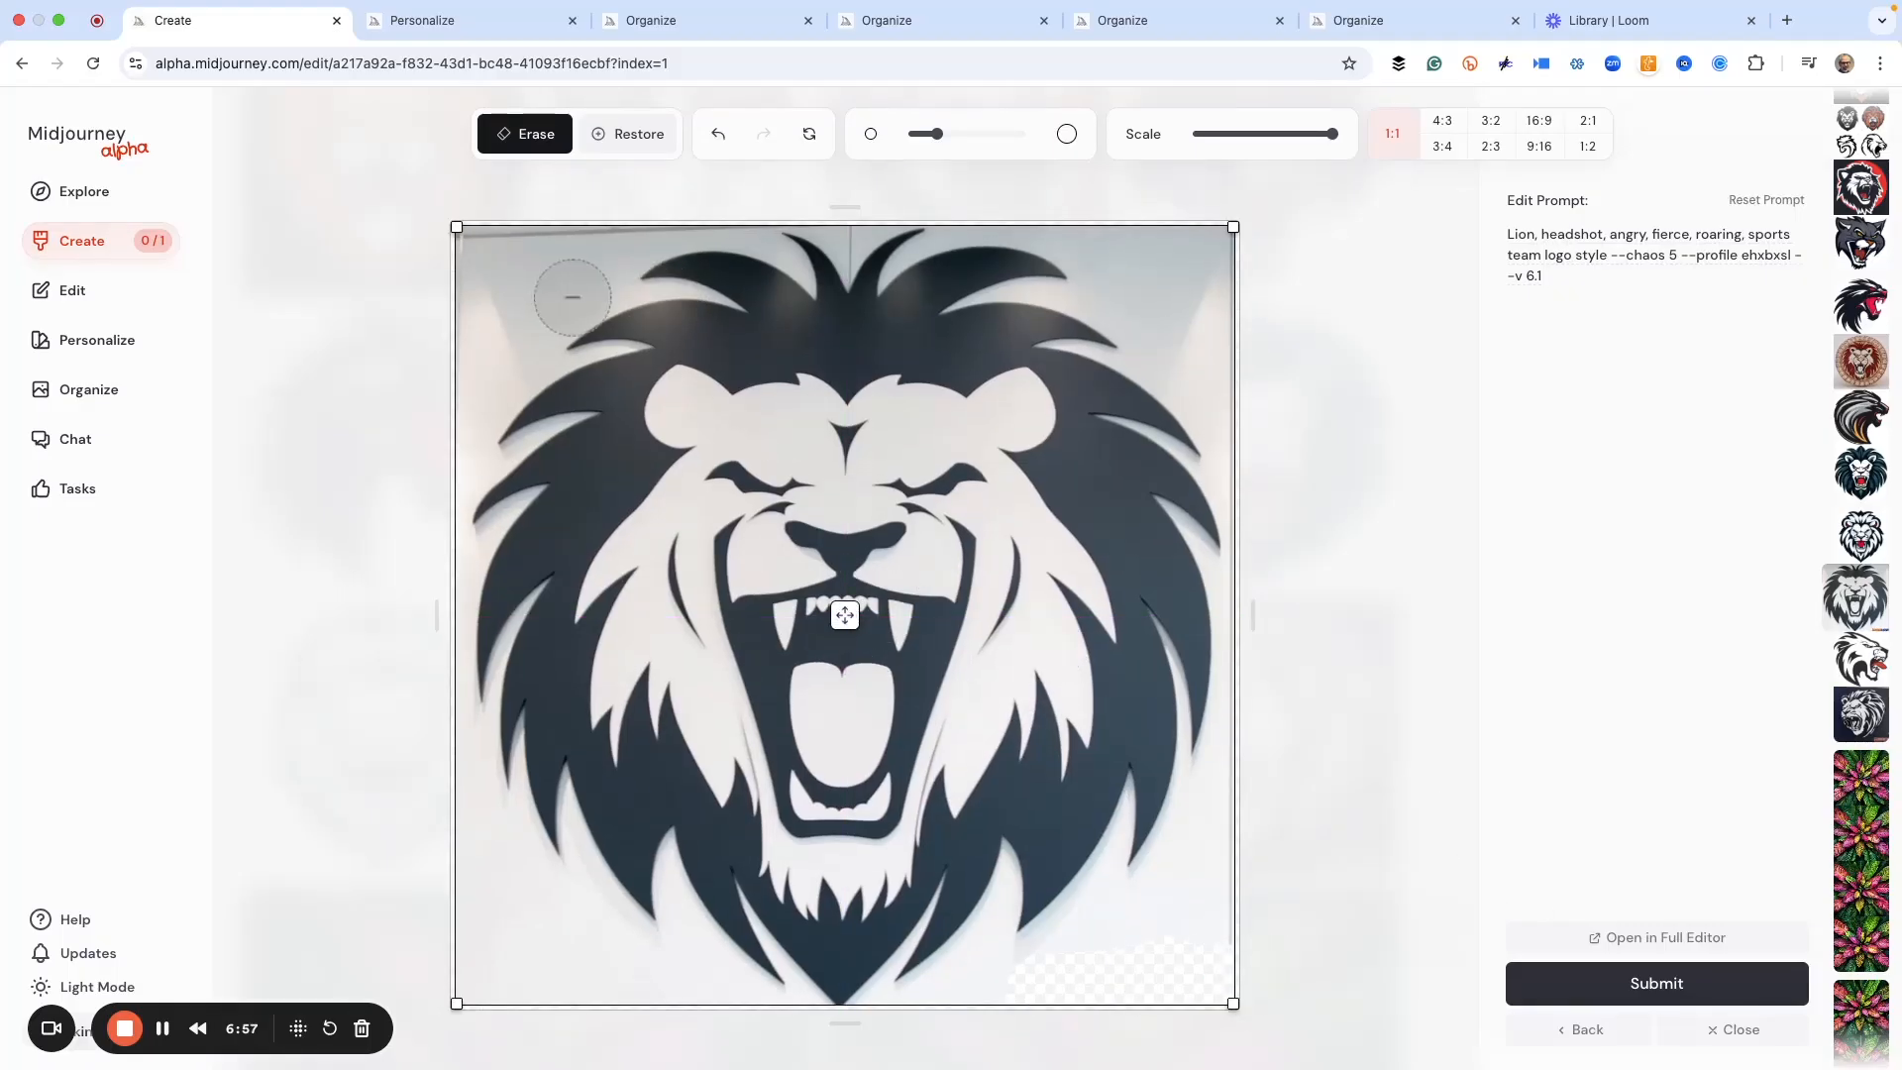
pyautogui.moveTo(573, 295); pyautogui.dragTo(483, 392)
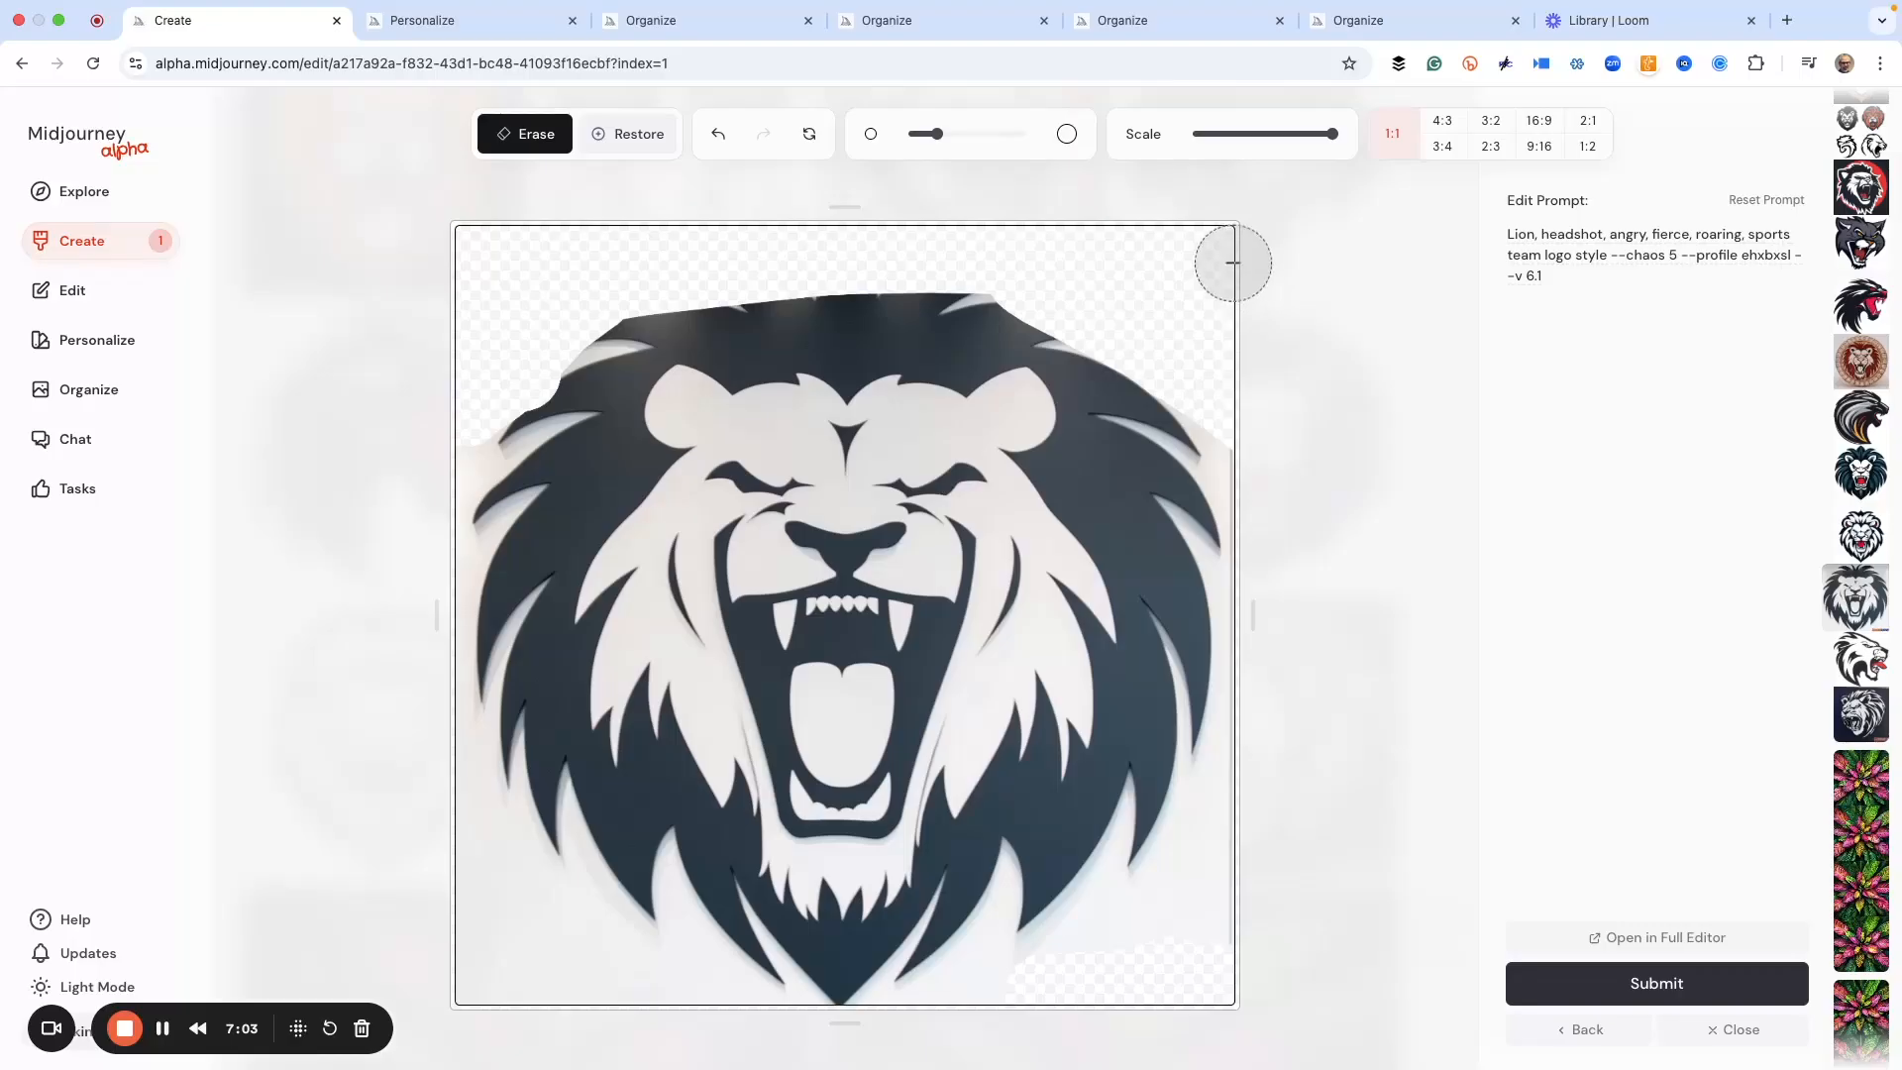
pyautogui.click(1656, 983)
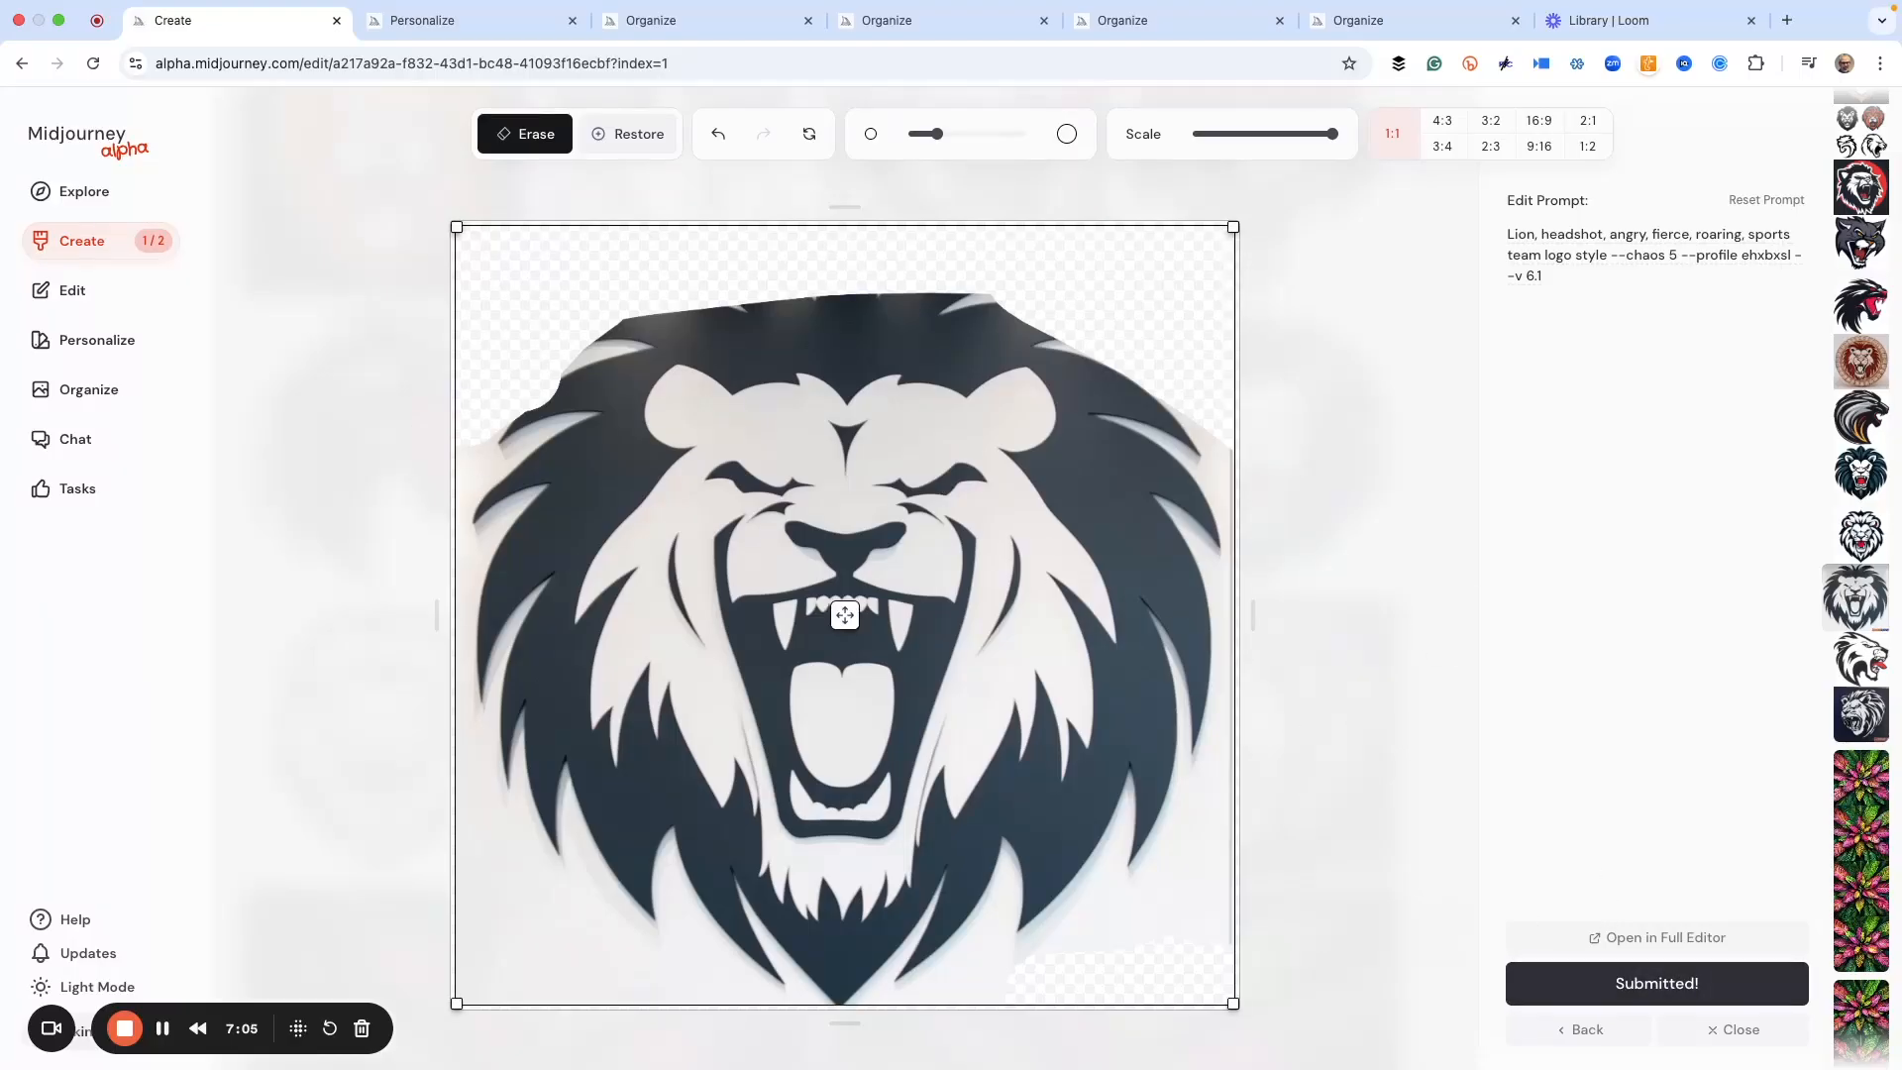
# Step: Request Vary Subtle and Vary Strong jobs from the edited front-facing lion
pyautogui.click(1740, 1028)
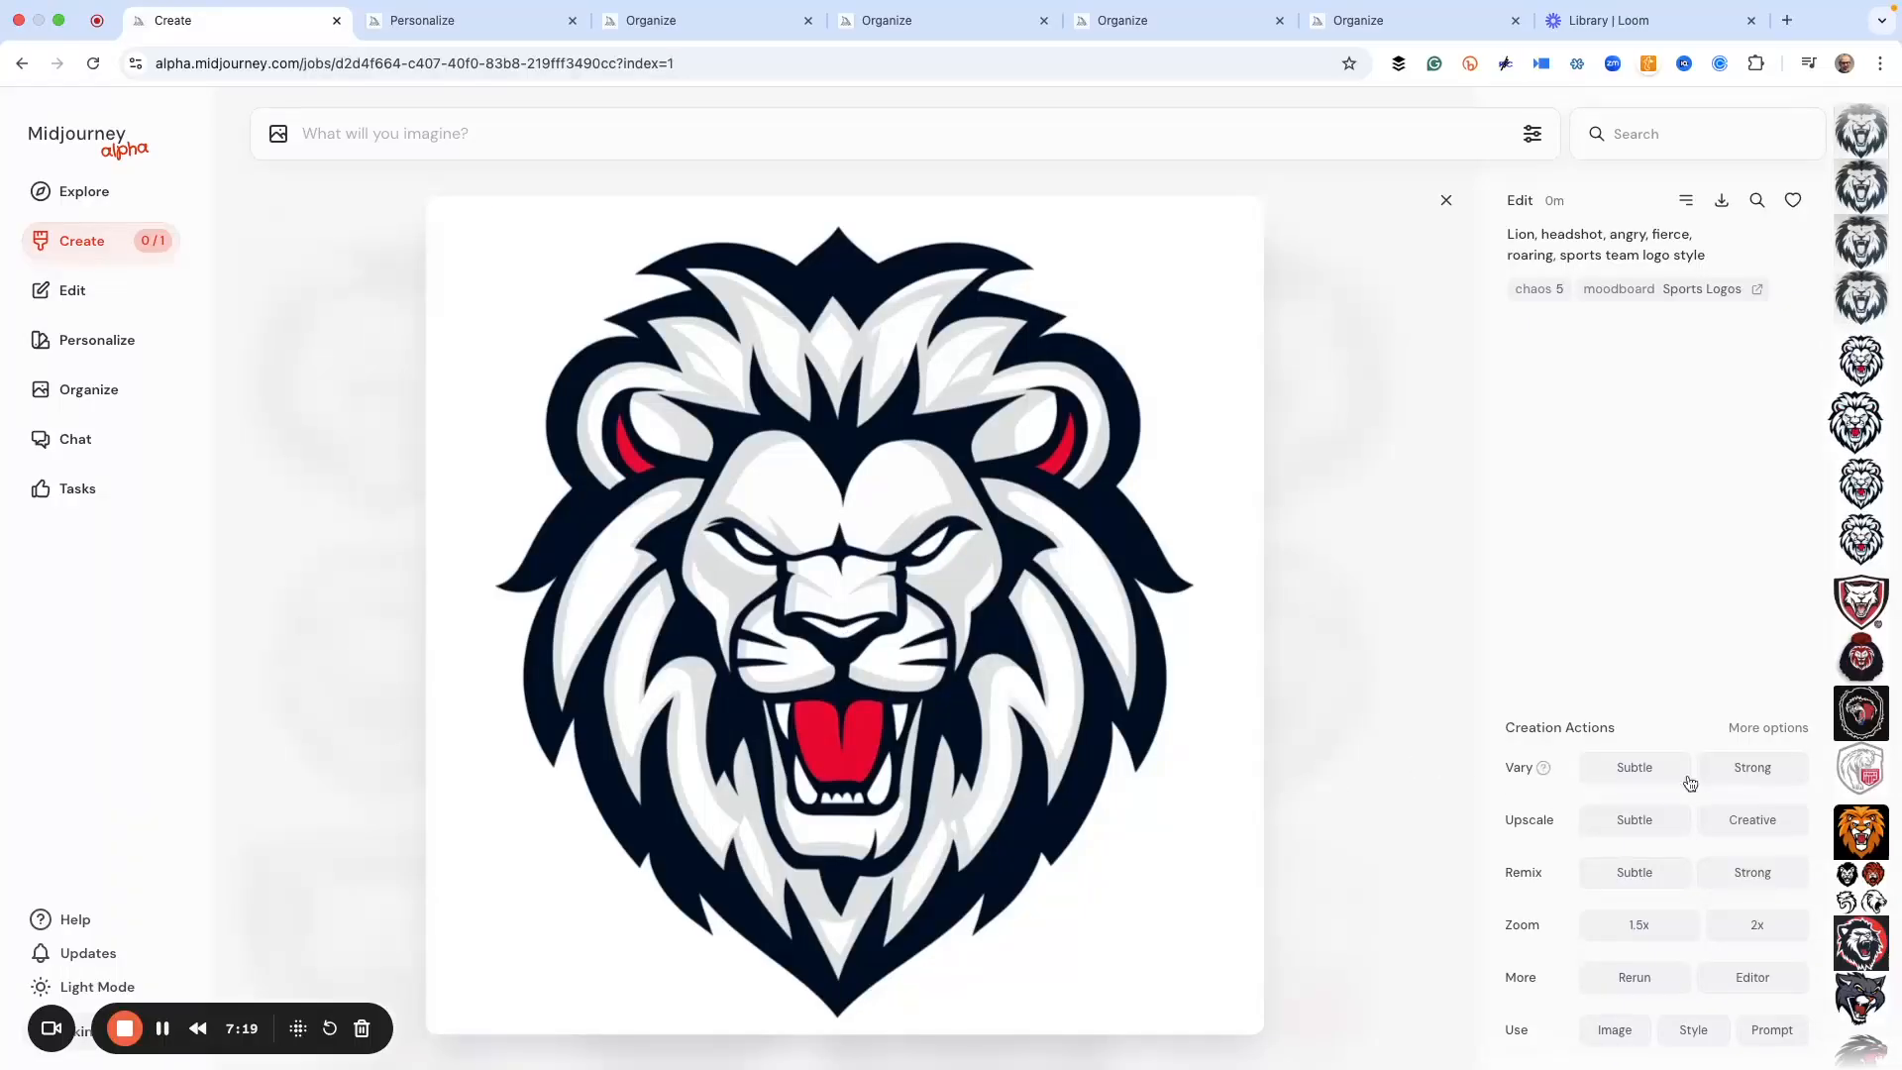
pyautogui.click(1751, 766)
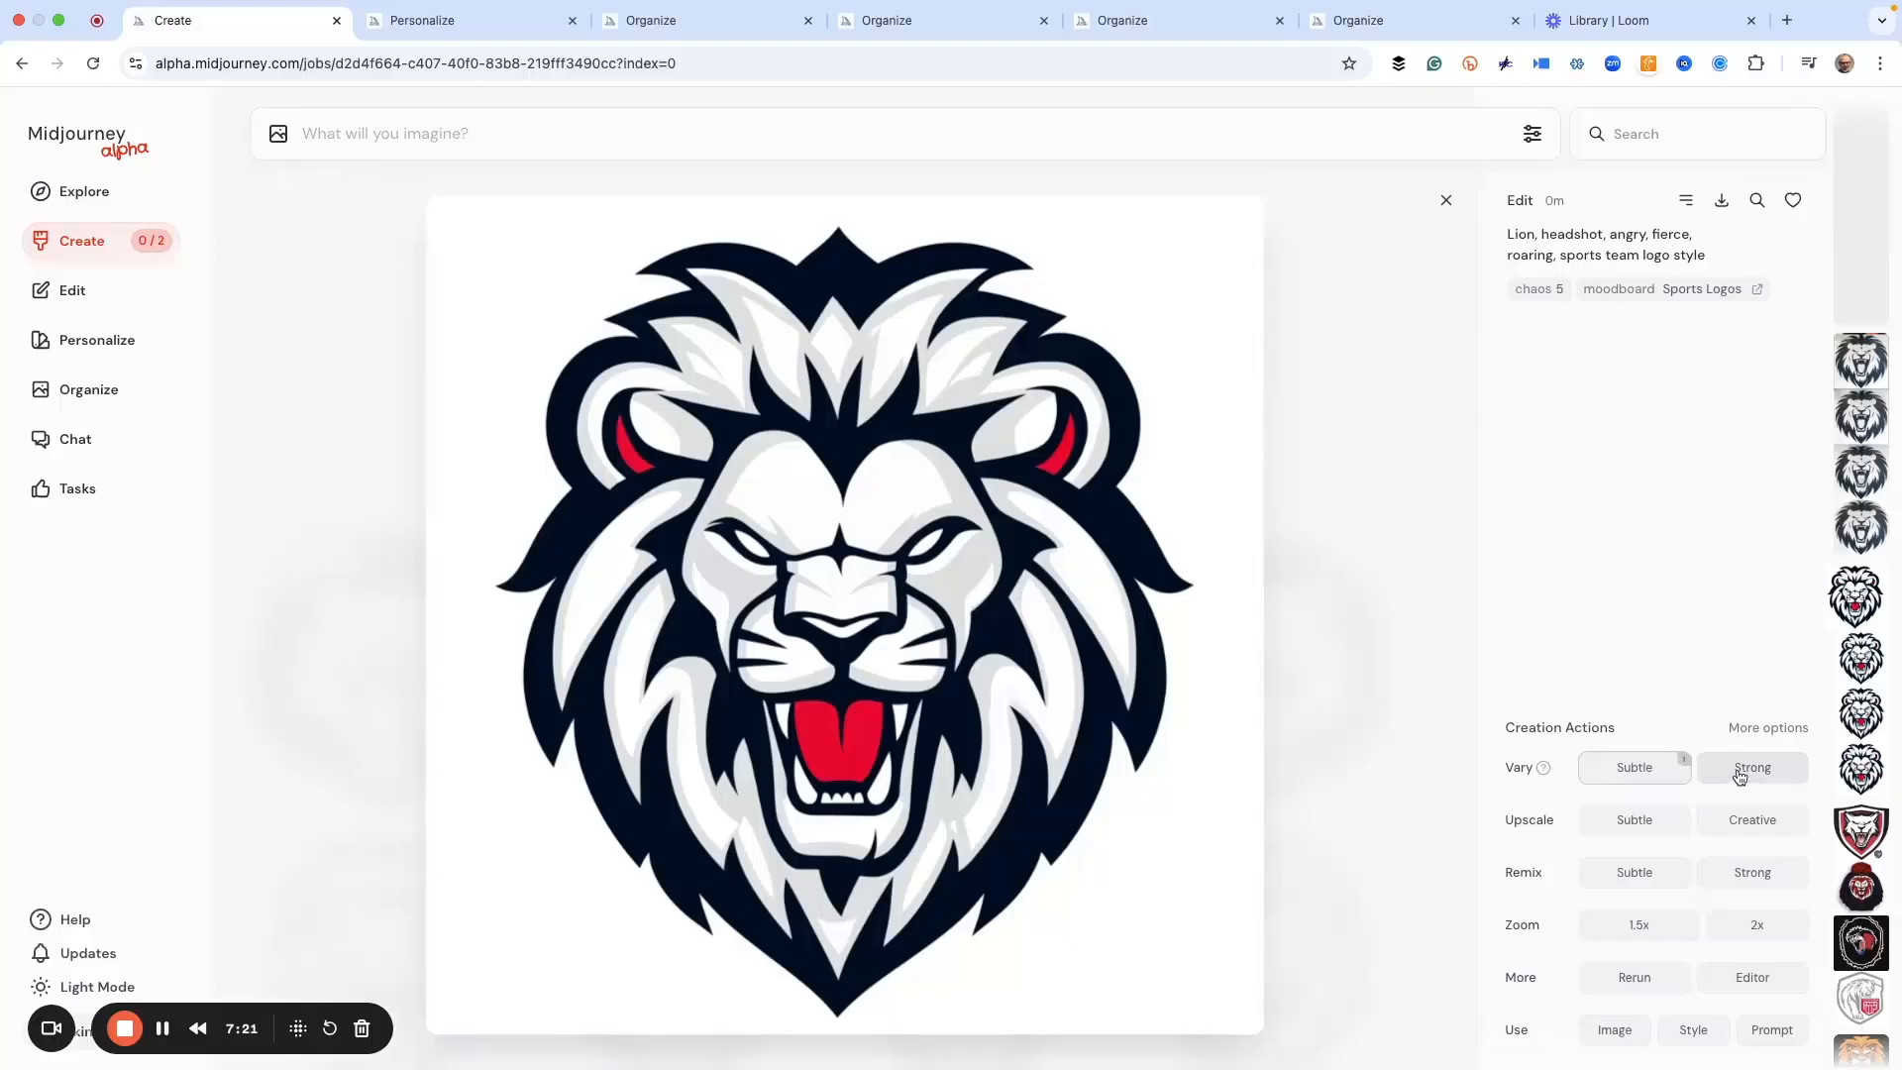
pyautogui.click(1752, 767)
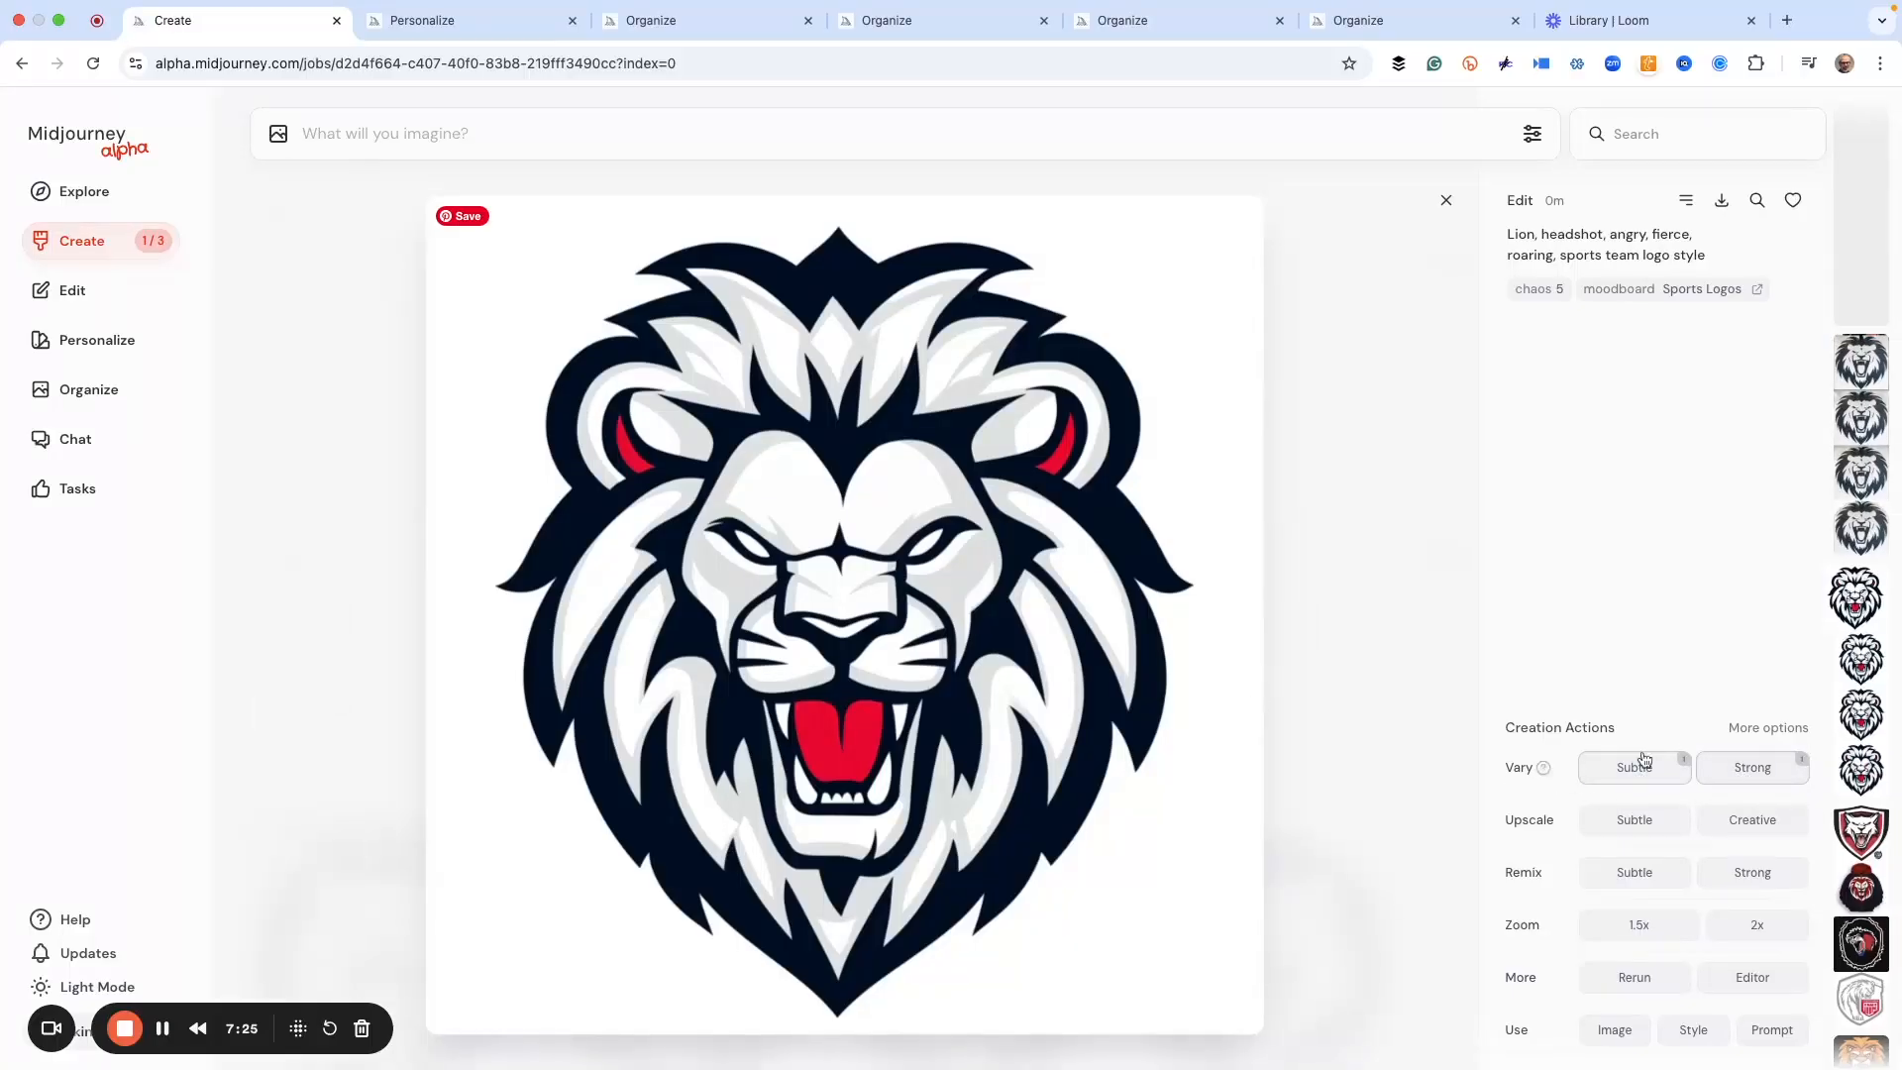
pyautogui.moveTo(1385, 581)
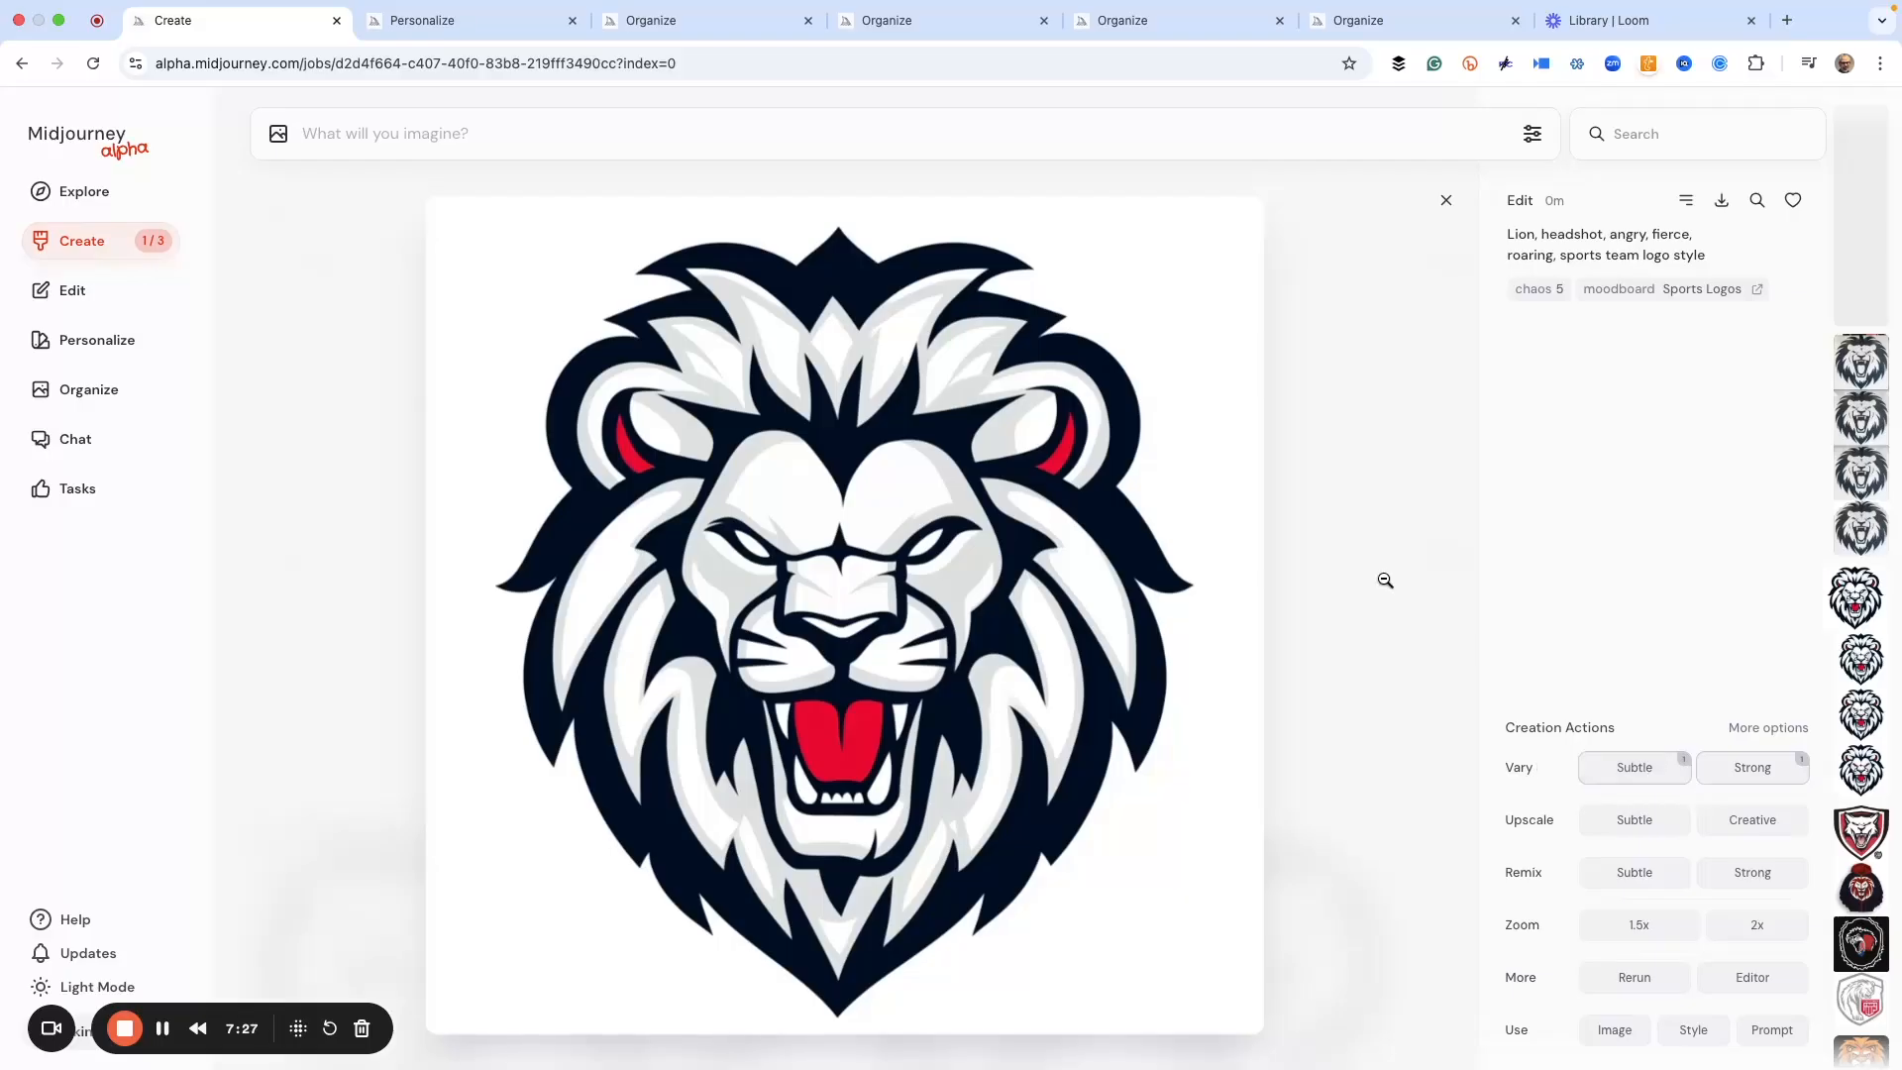
pyautogui.click(1444, 200)
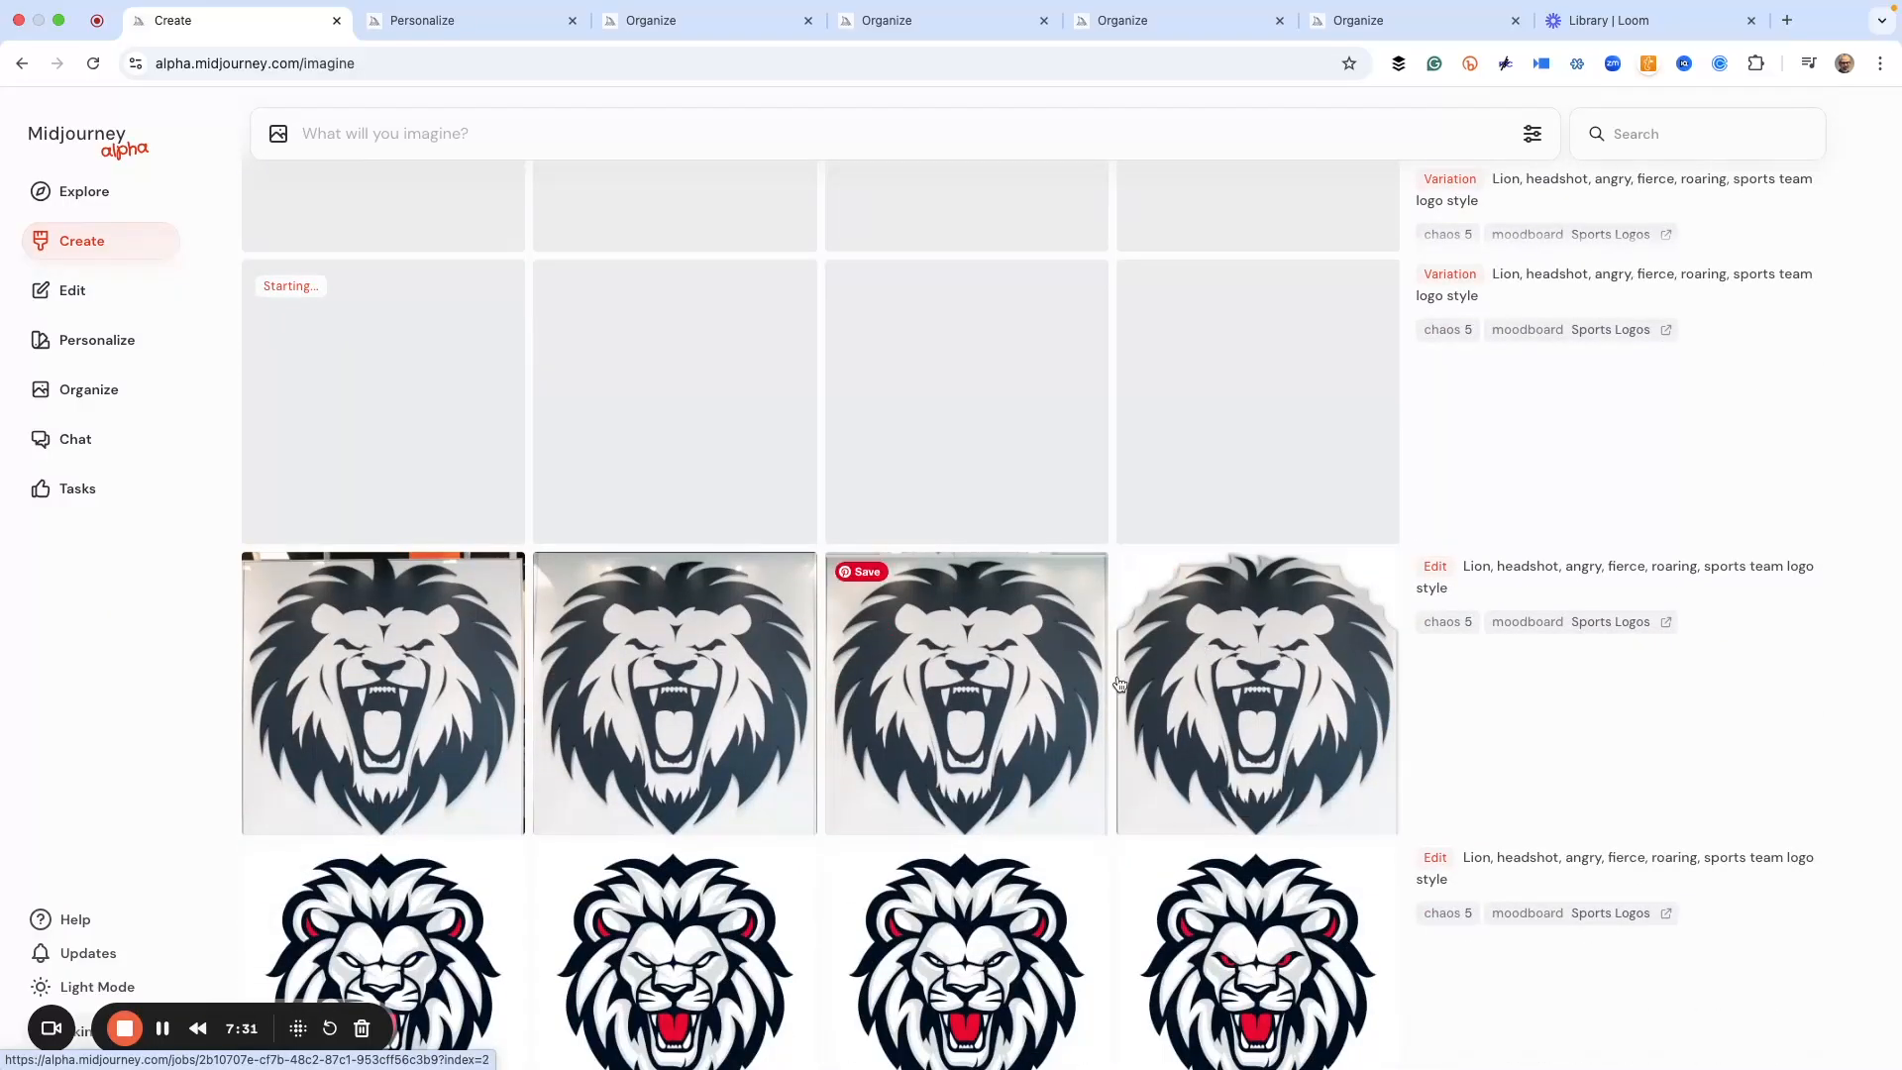
pyautogui.moveTo(713, 642)
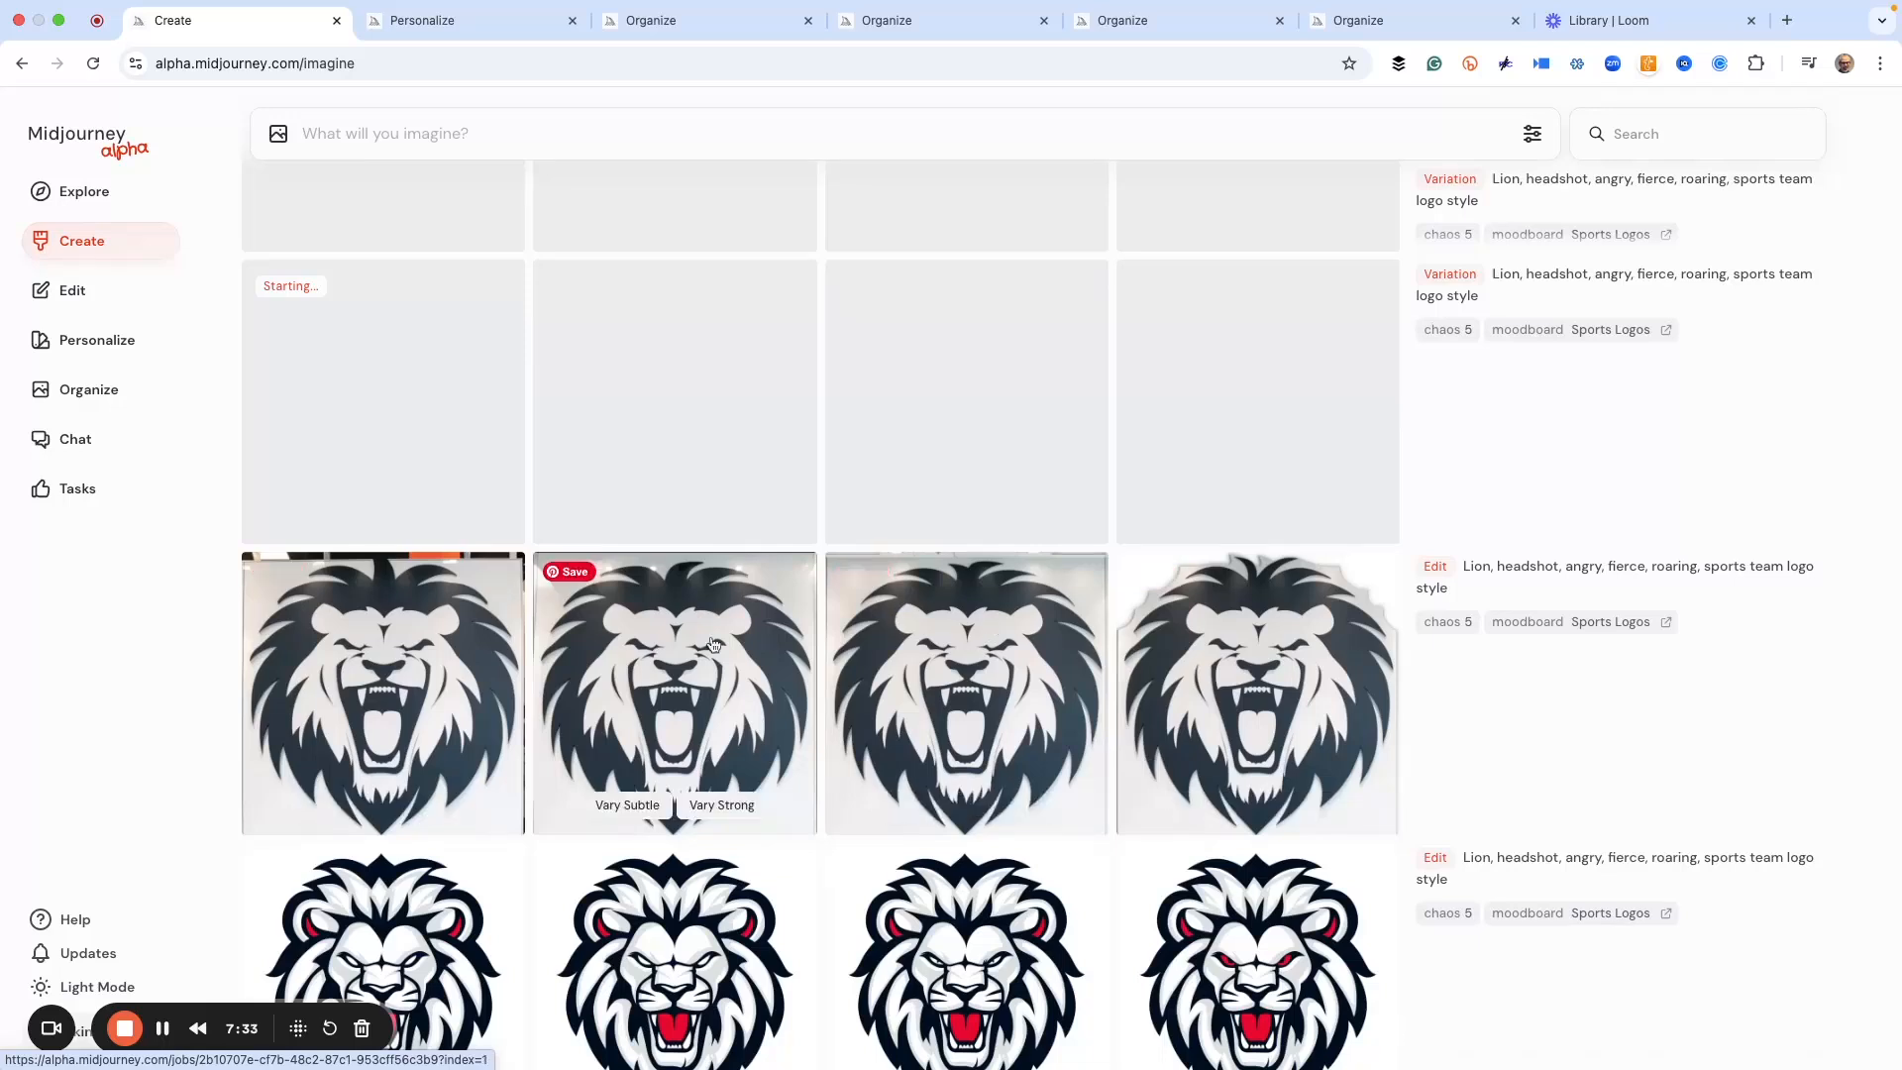
# Step: Enlarge one of the finished navy-and-white lion variations from the feed
pyautogui.scroll(3)
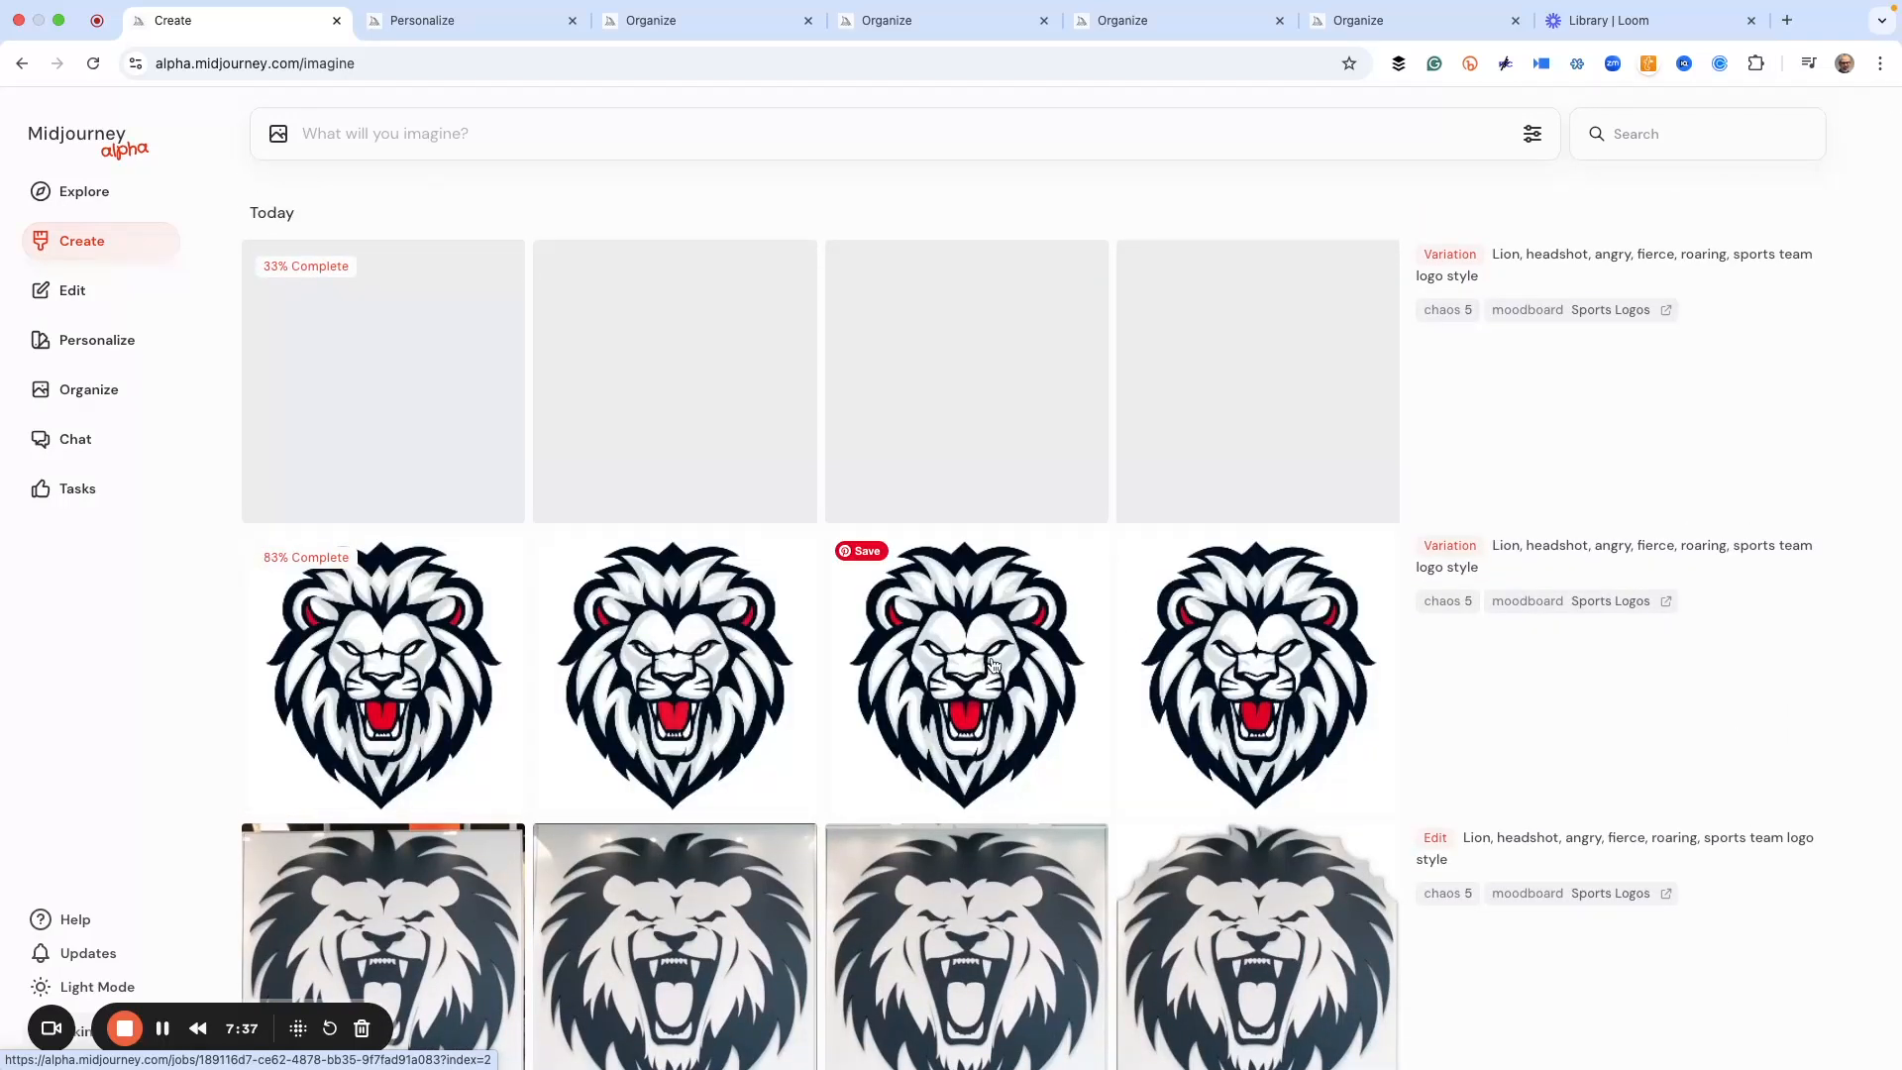
pyautogui.scroll(-3)
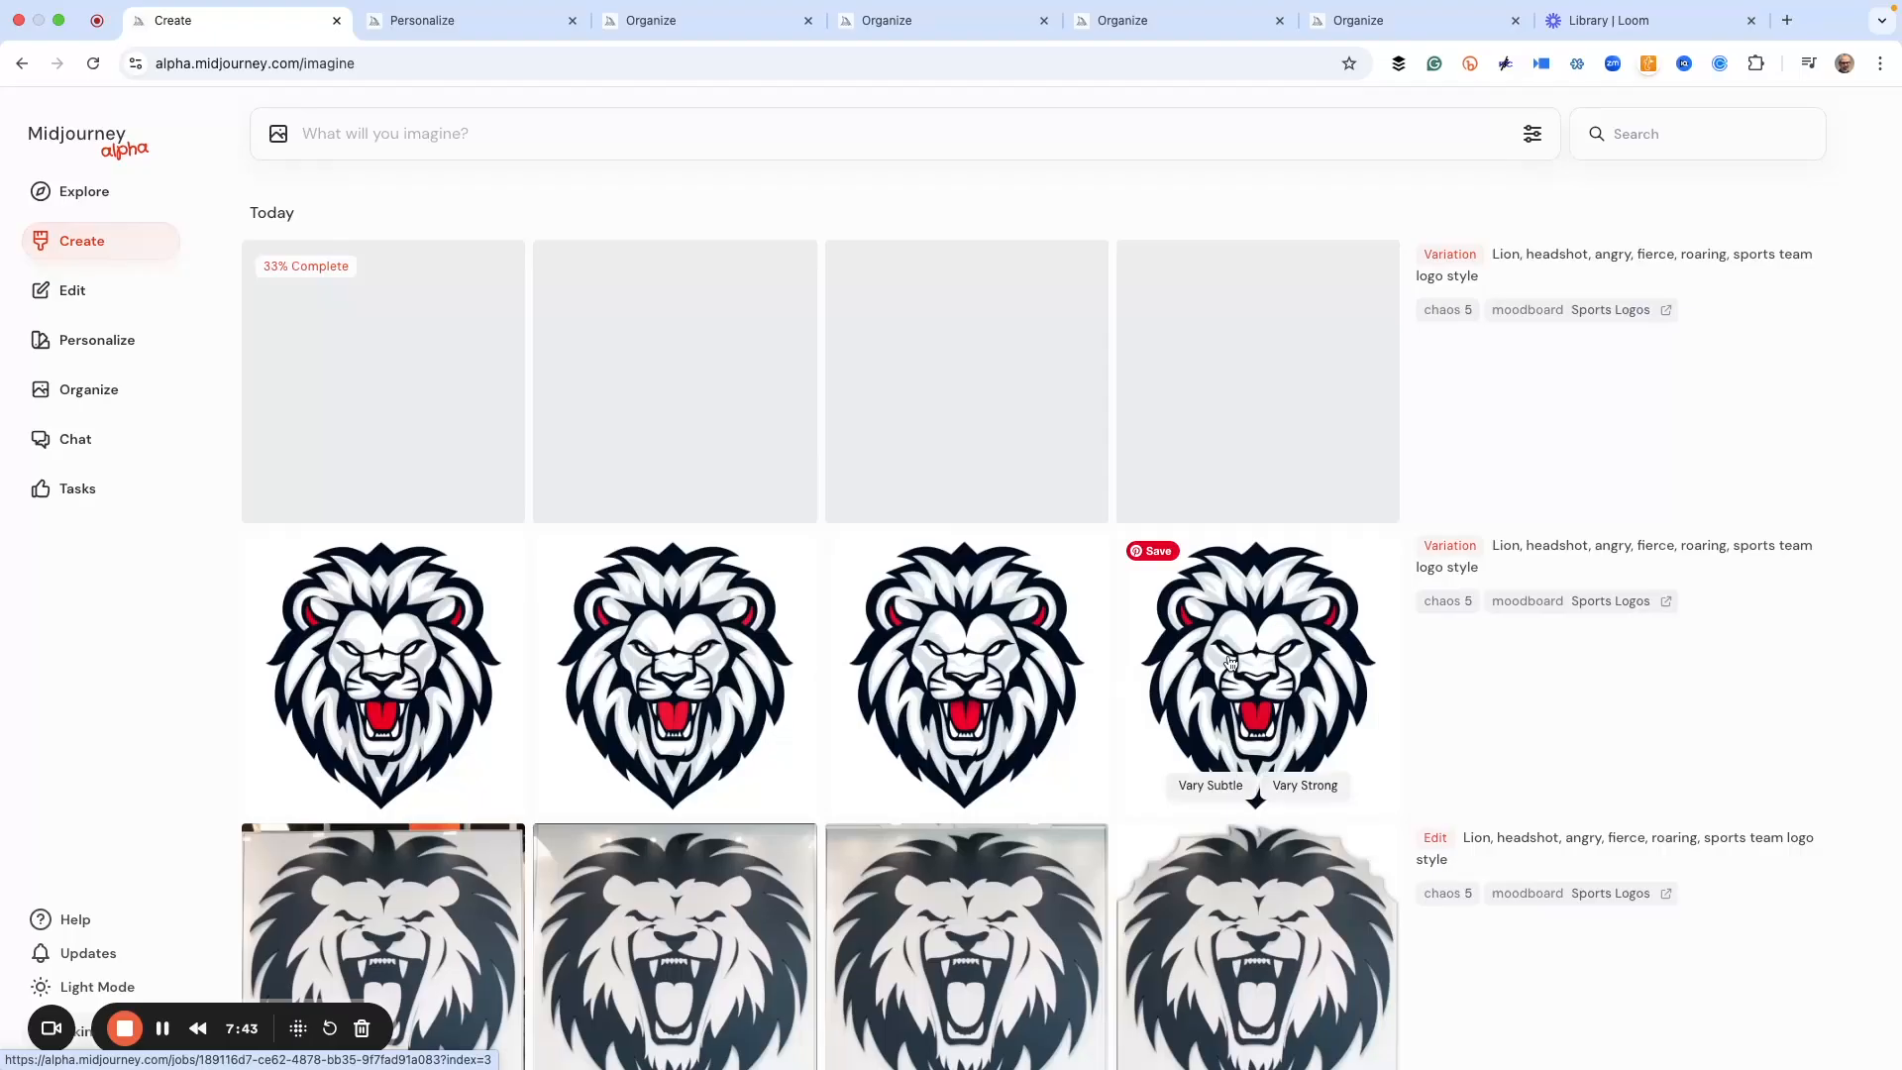
pyautogui.click(1256, 673)
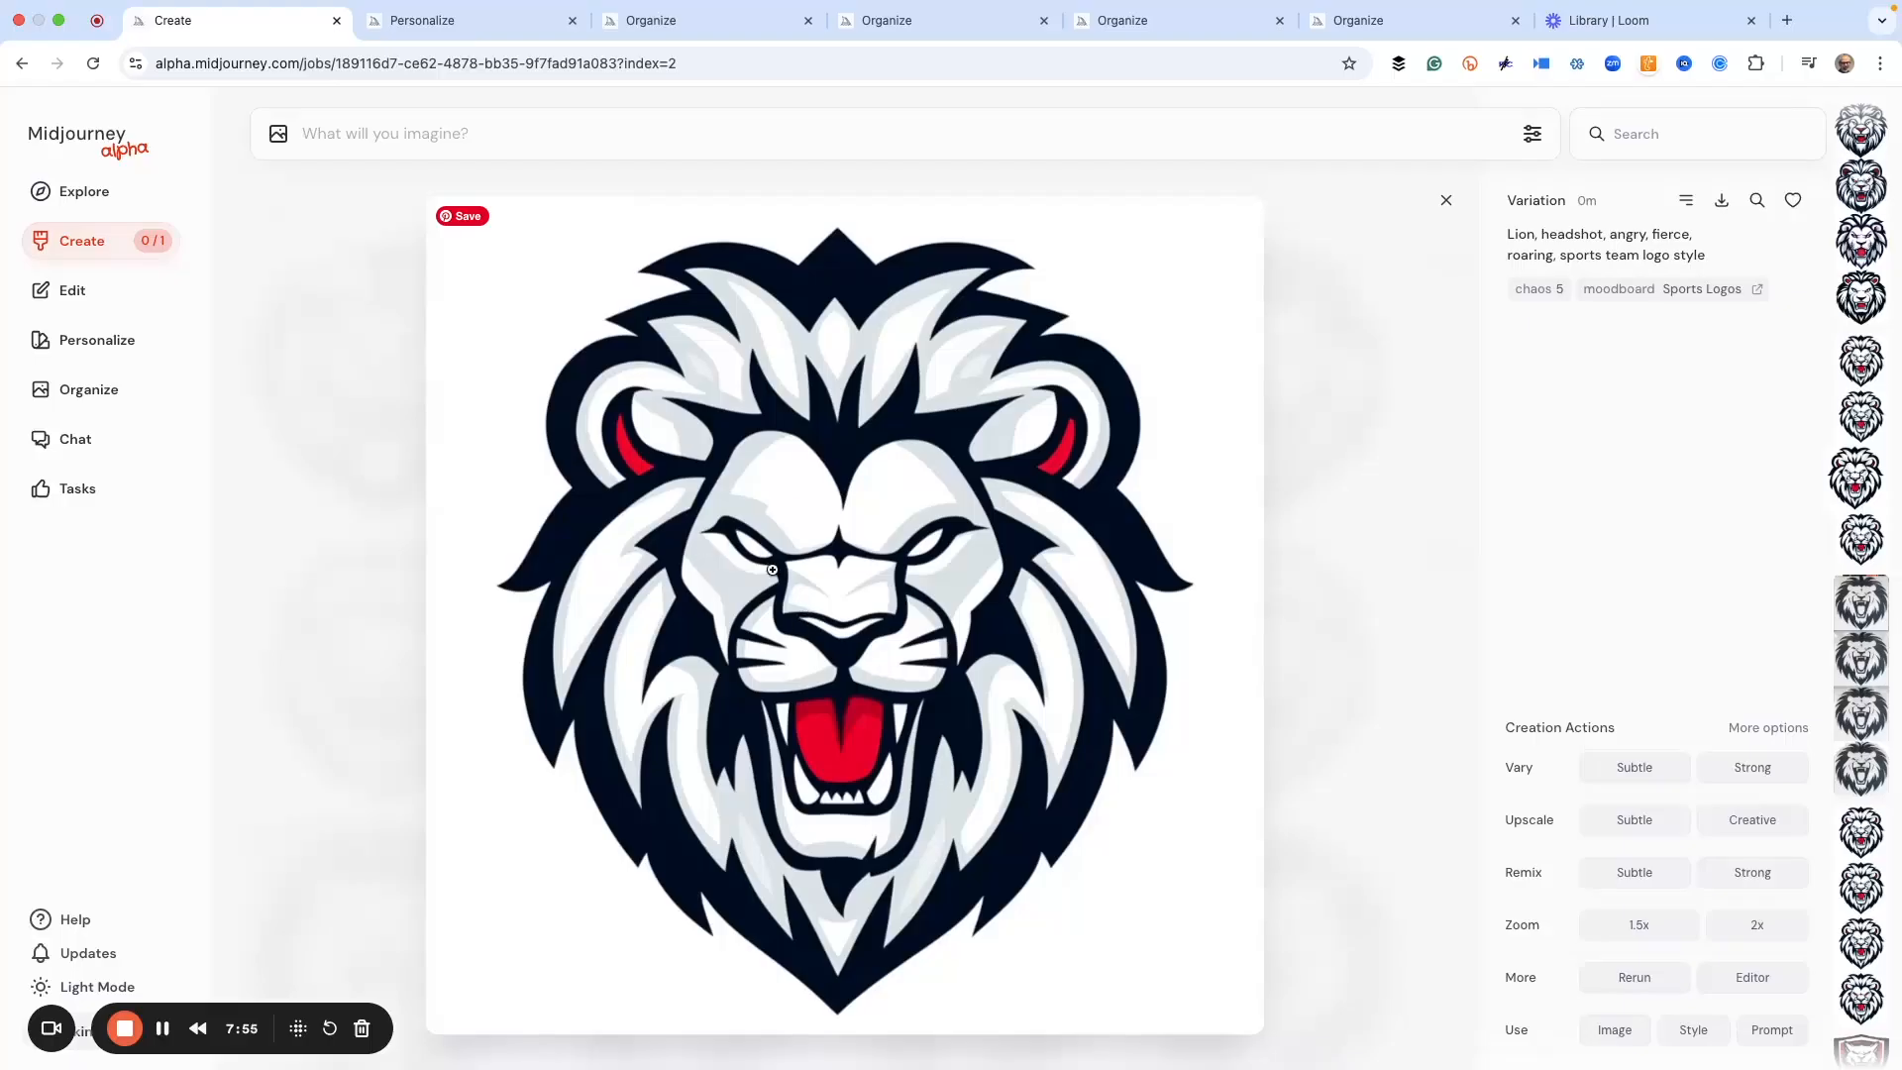
pyautogui.moveTo(861, 618)
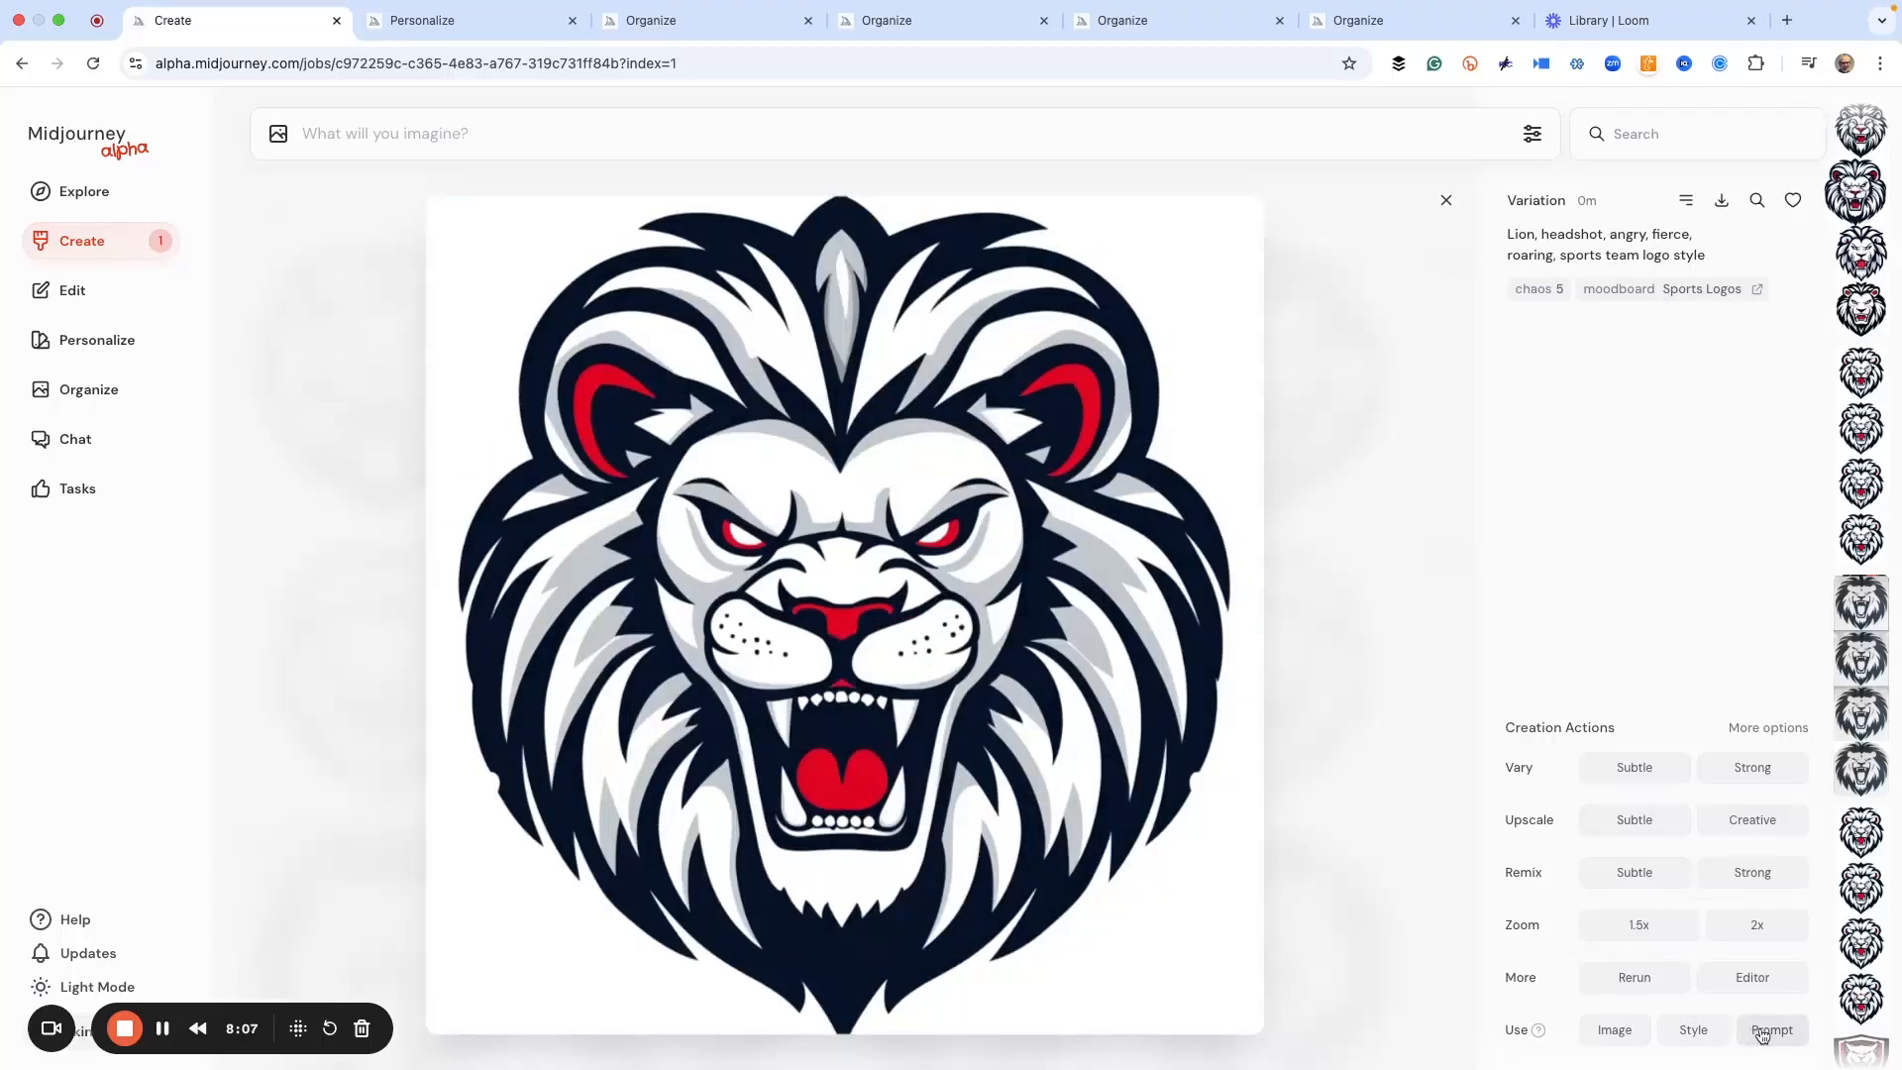
# Step: Reuse the lion's prompt, add the variation as an image reference, and append --r 4
pyautogui.click(1771, 1028)
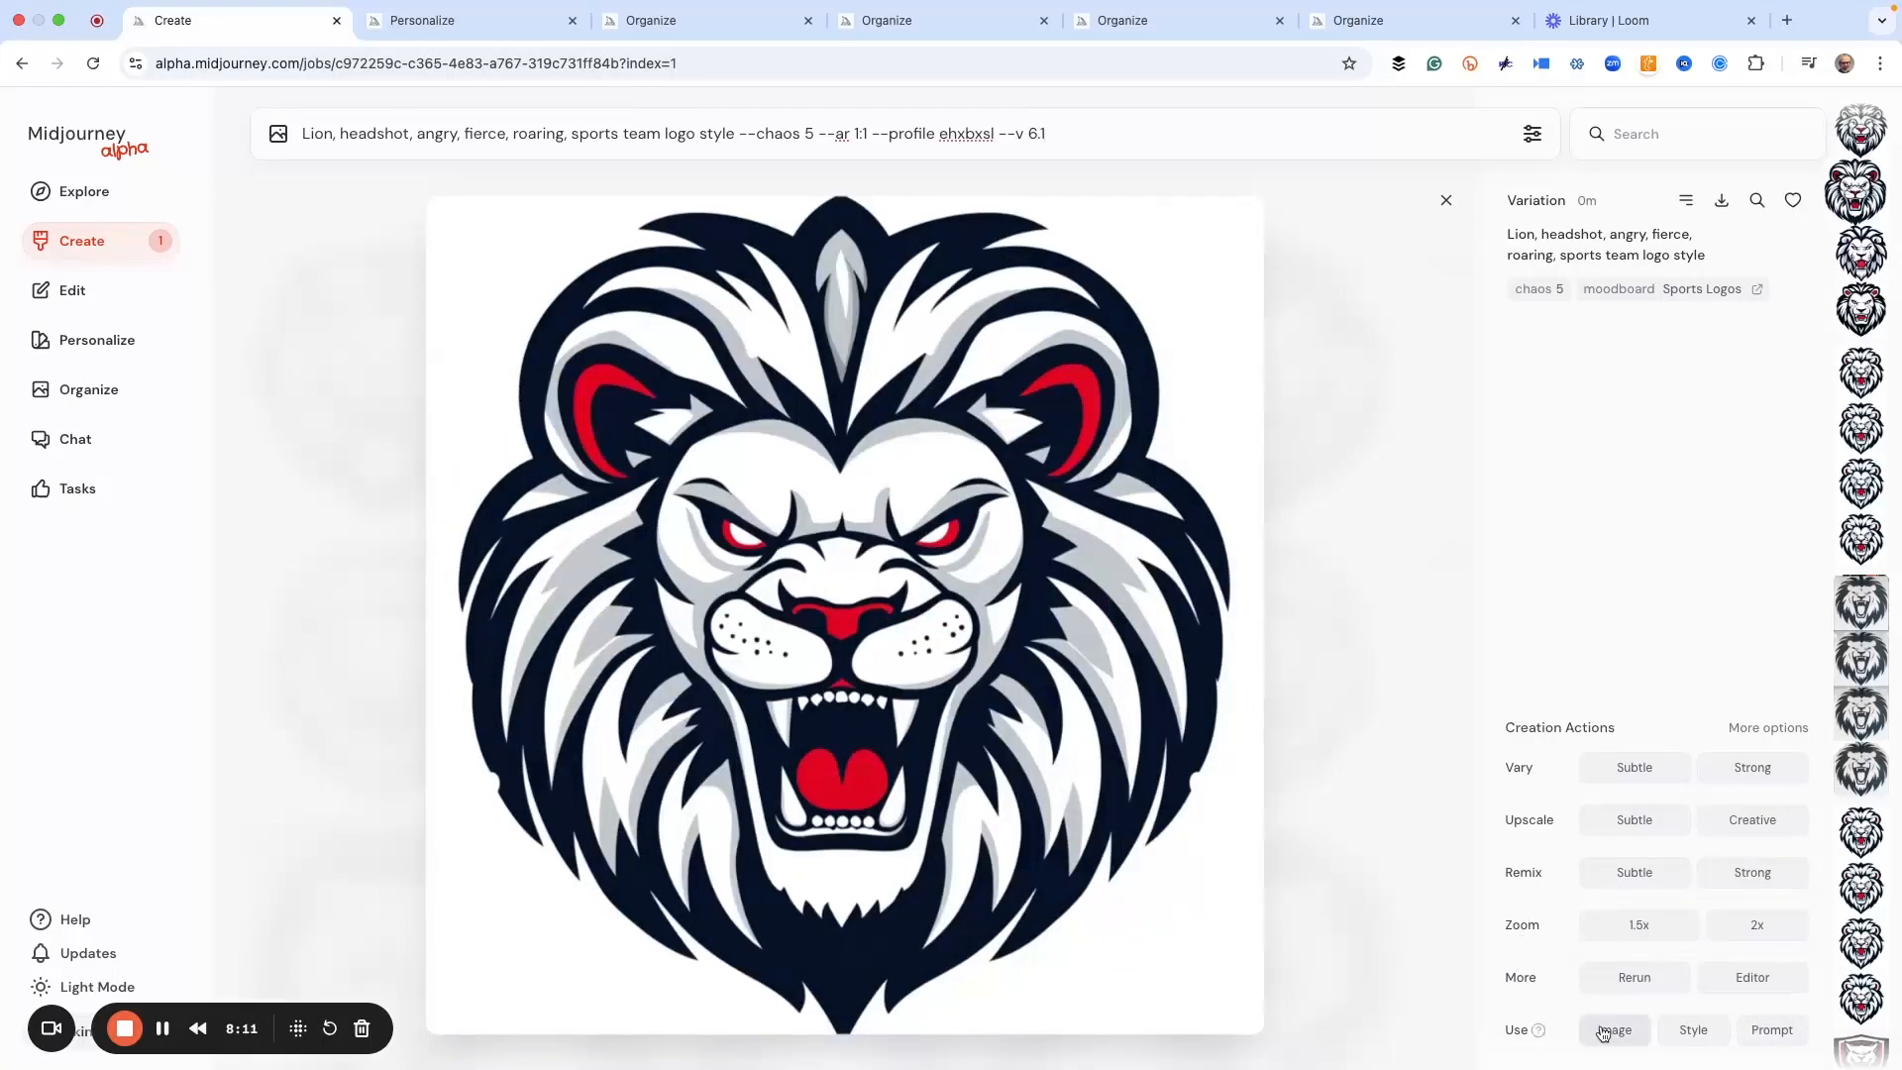
pyautogui.click(1614, 1030)
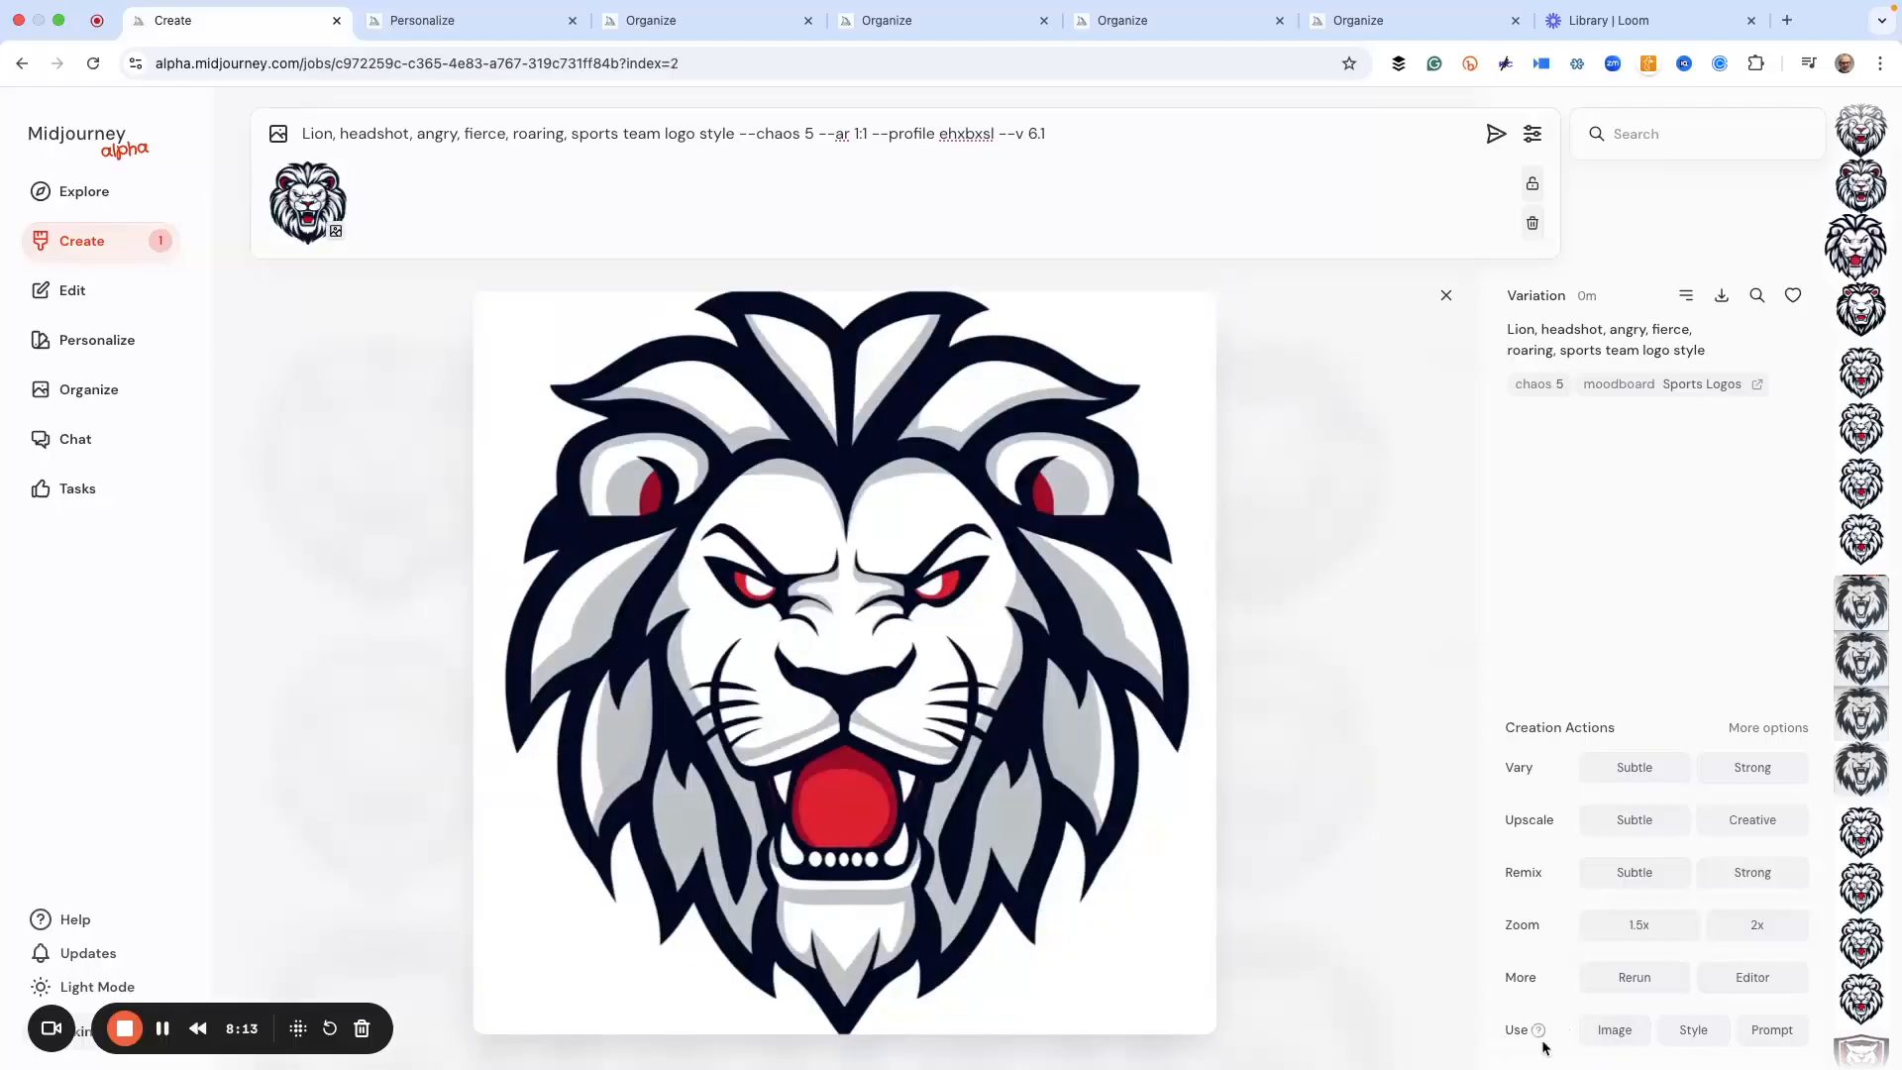
pyautogui.click(394, 200)
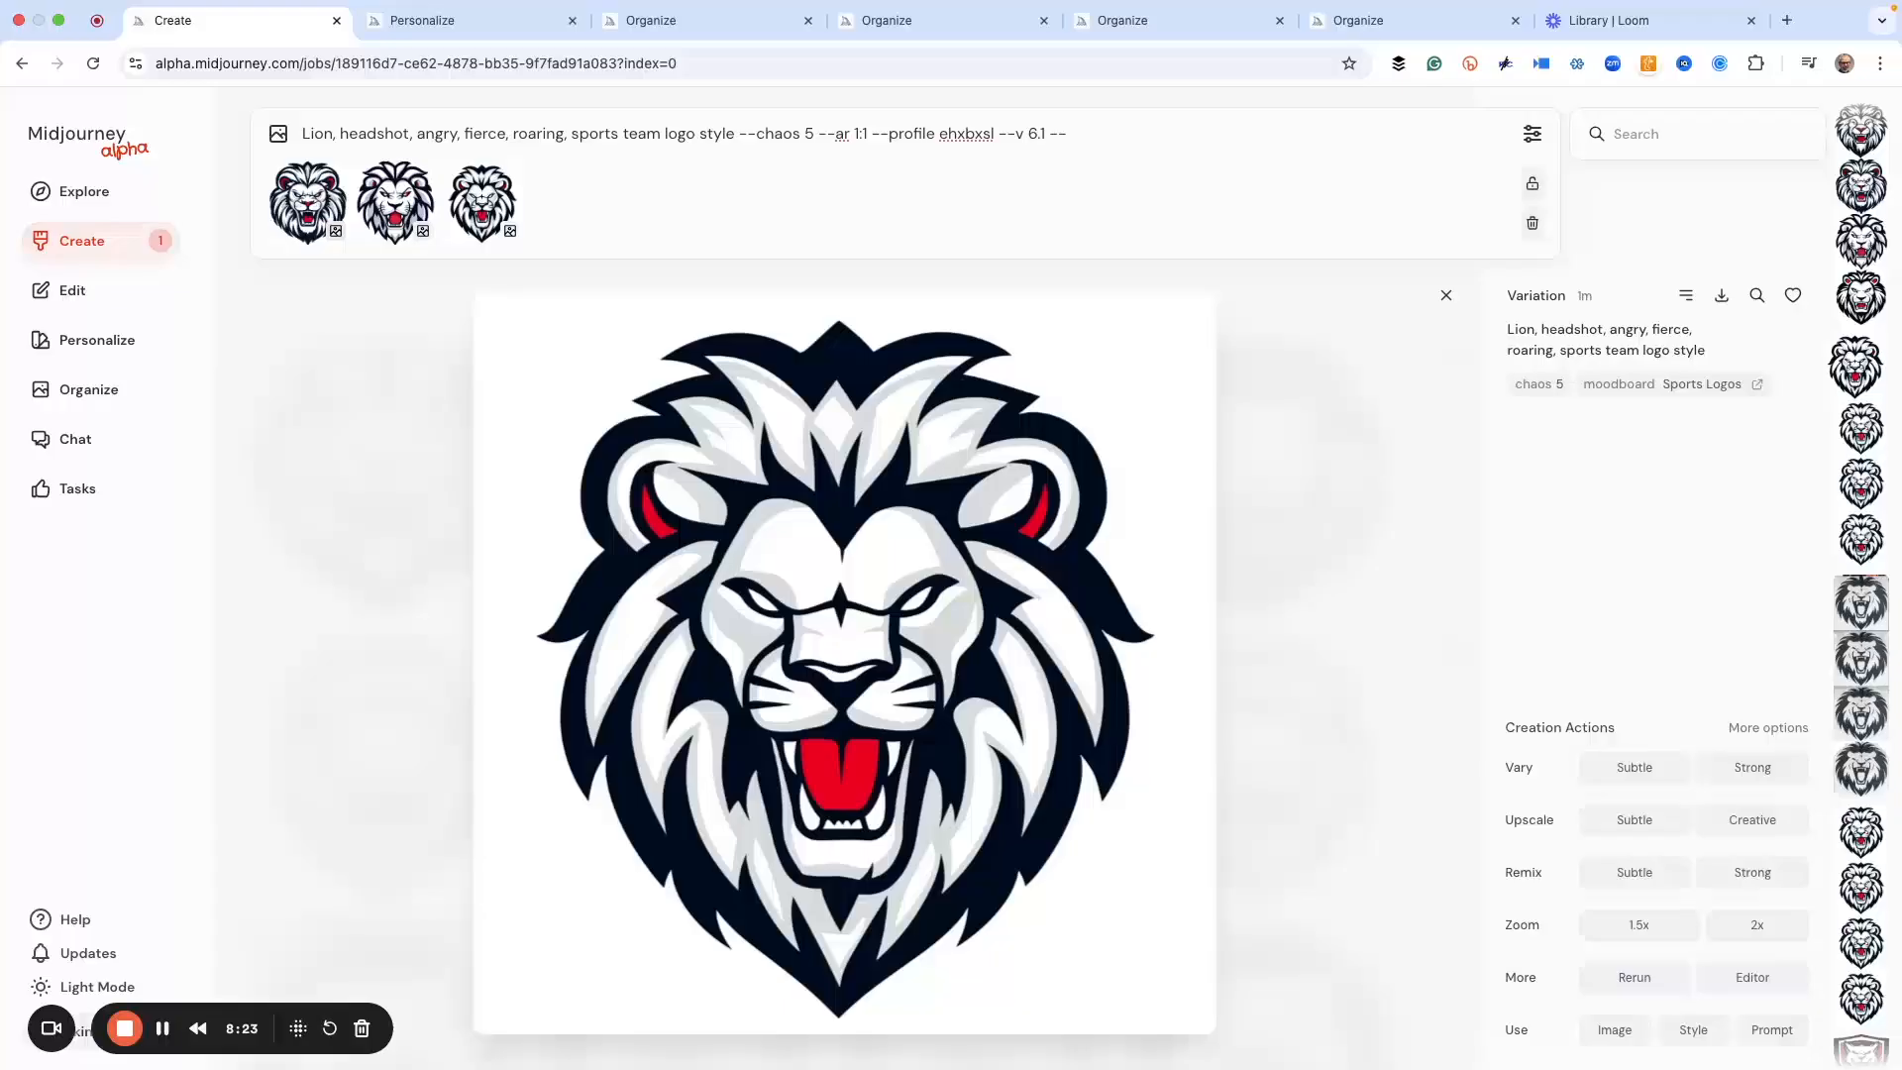
pyautogui.write('--r 4')
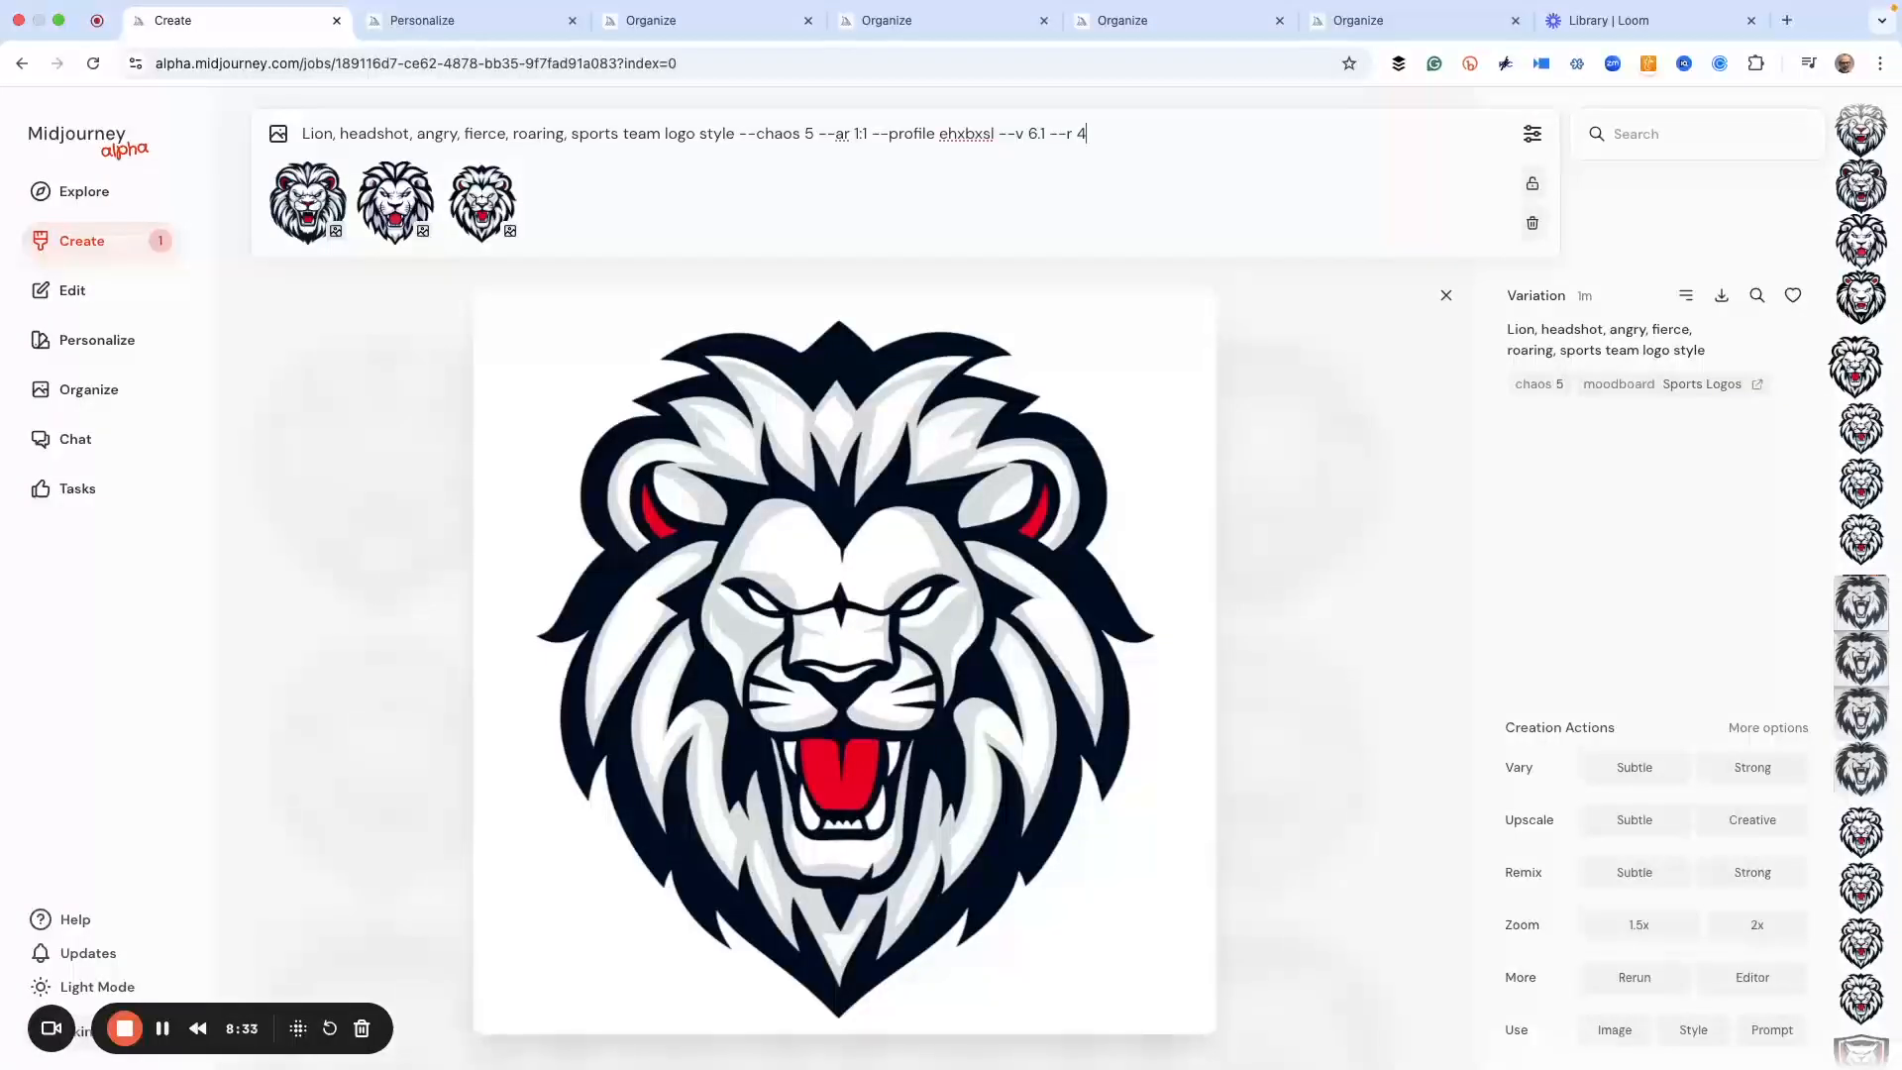
pyautogui.moveTo(394, 202)
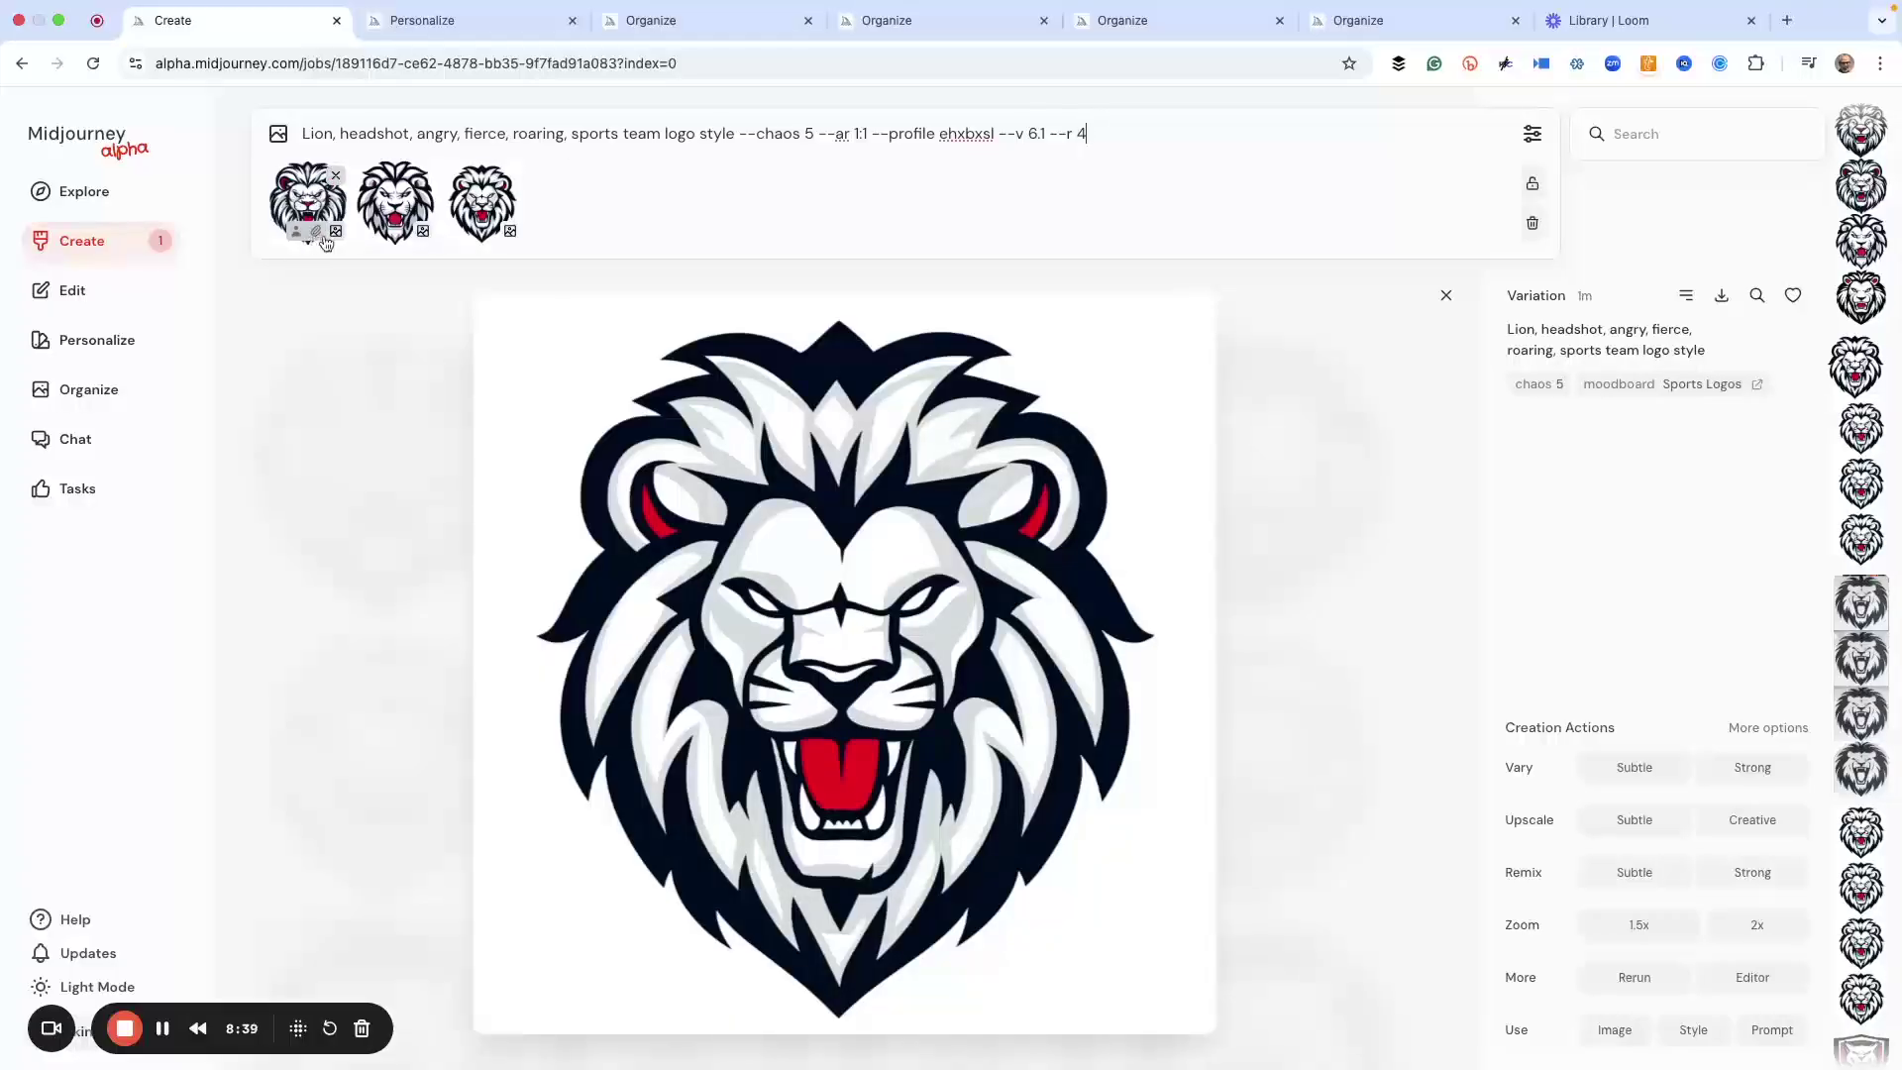
pyautogui.moveTo(997, 194)
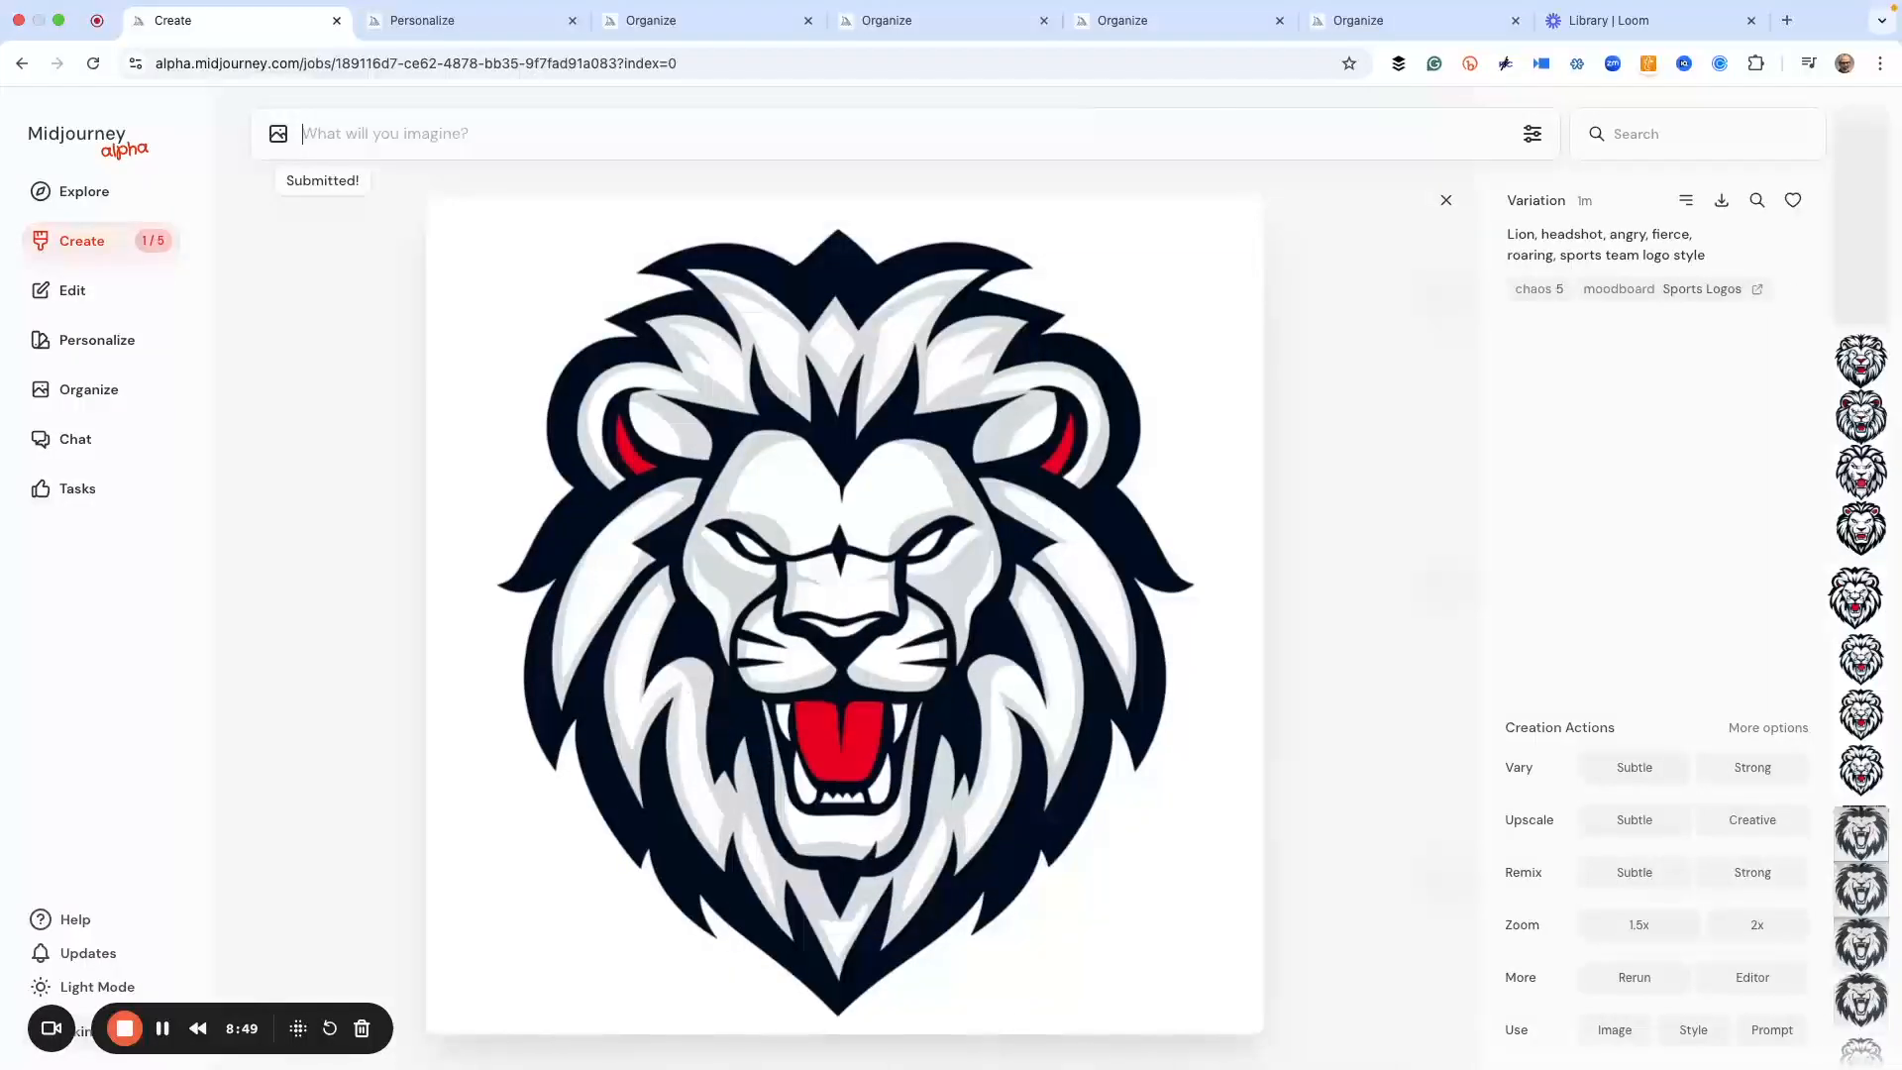
# Step: Watch the Create feed as the new red-maned and grayscale lion grids finish generating
pyautogui.click(1444, 200)
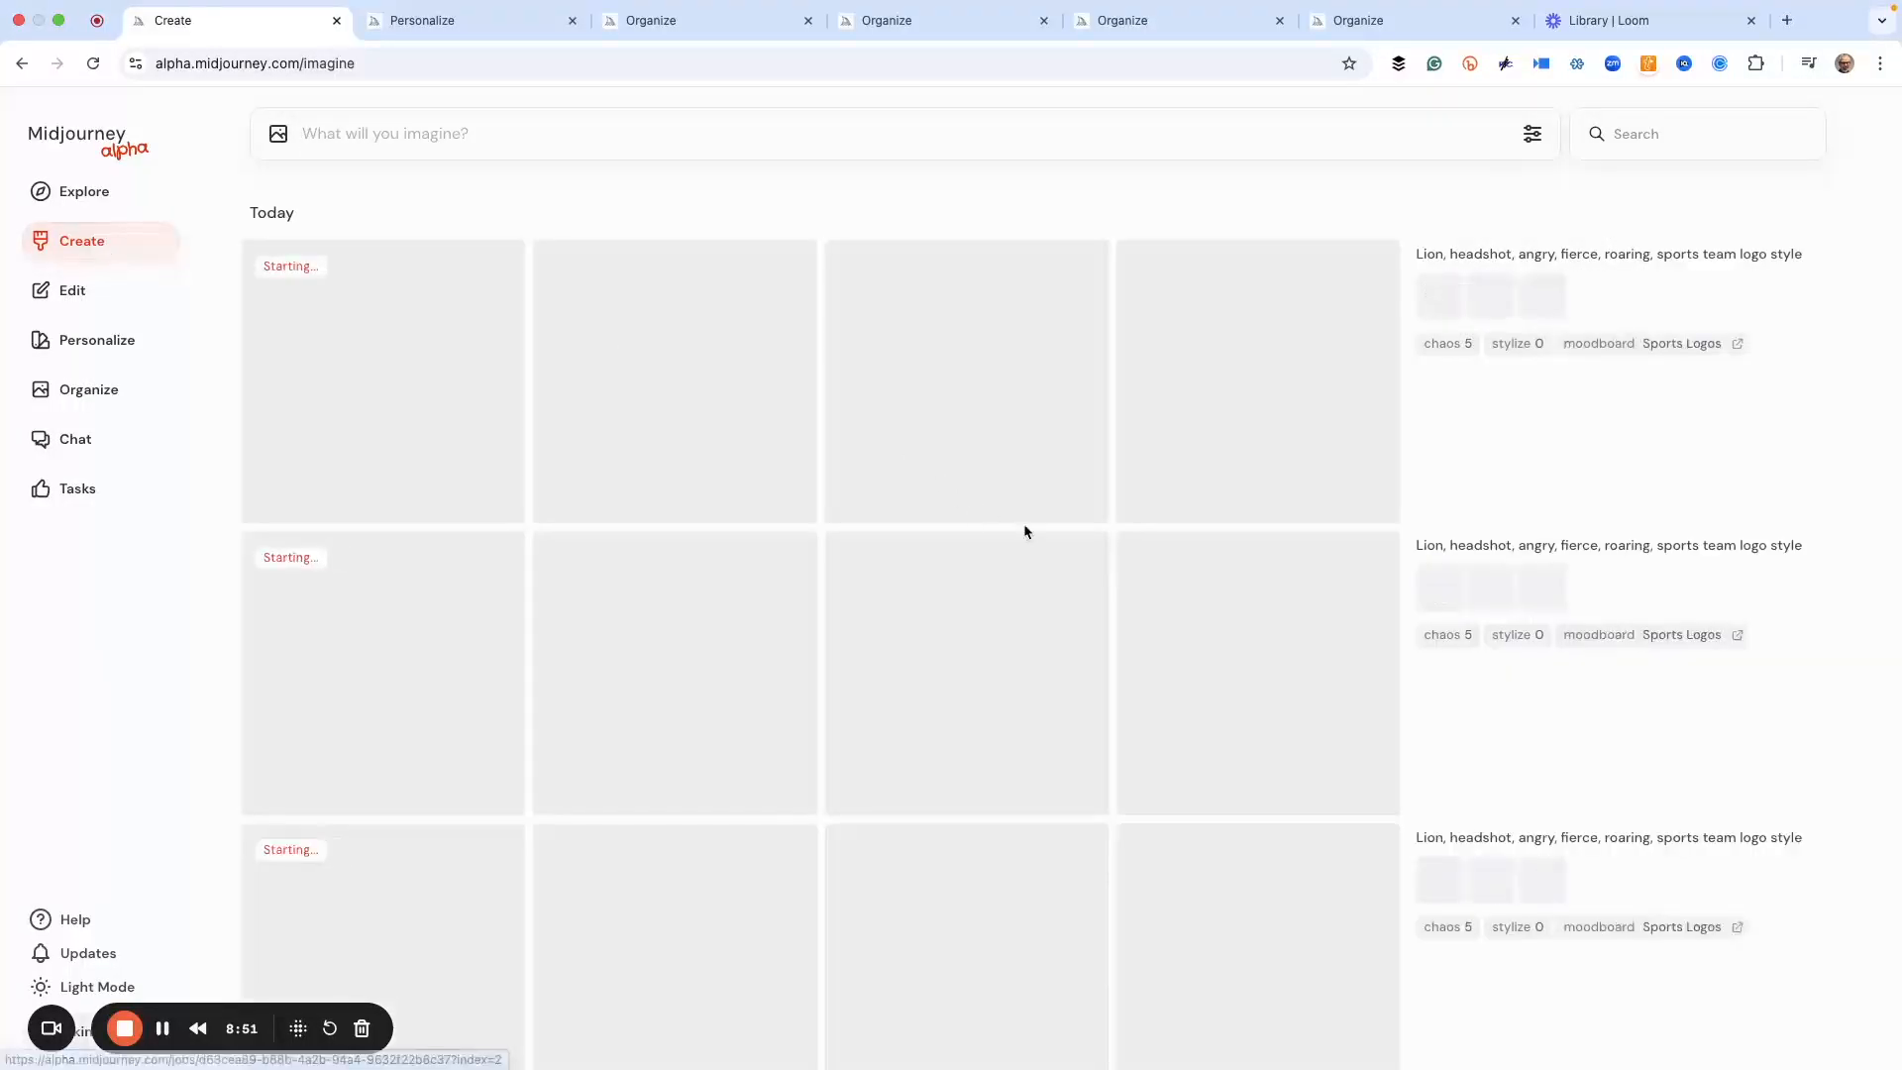
pyautogui.scroll(-3)
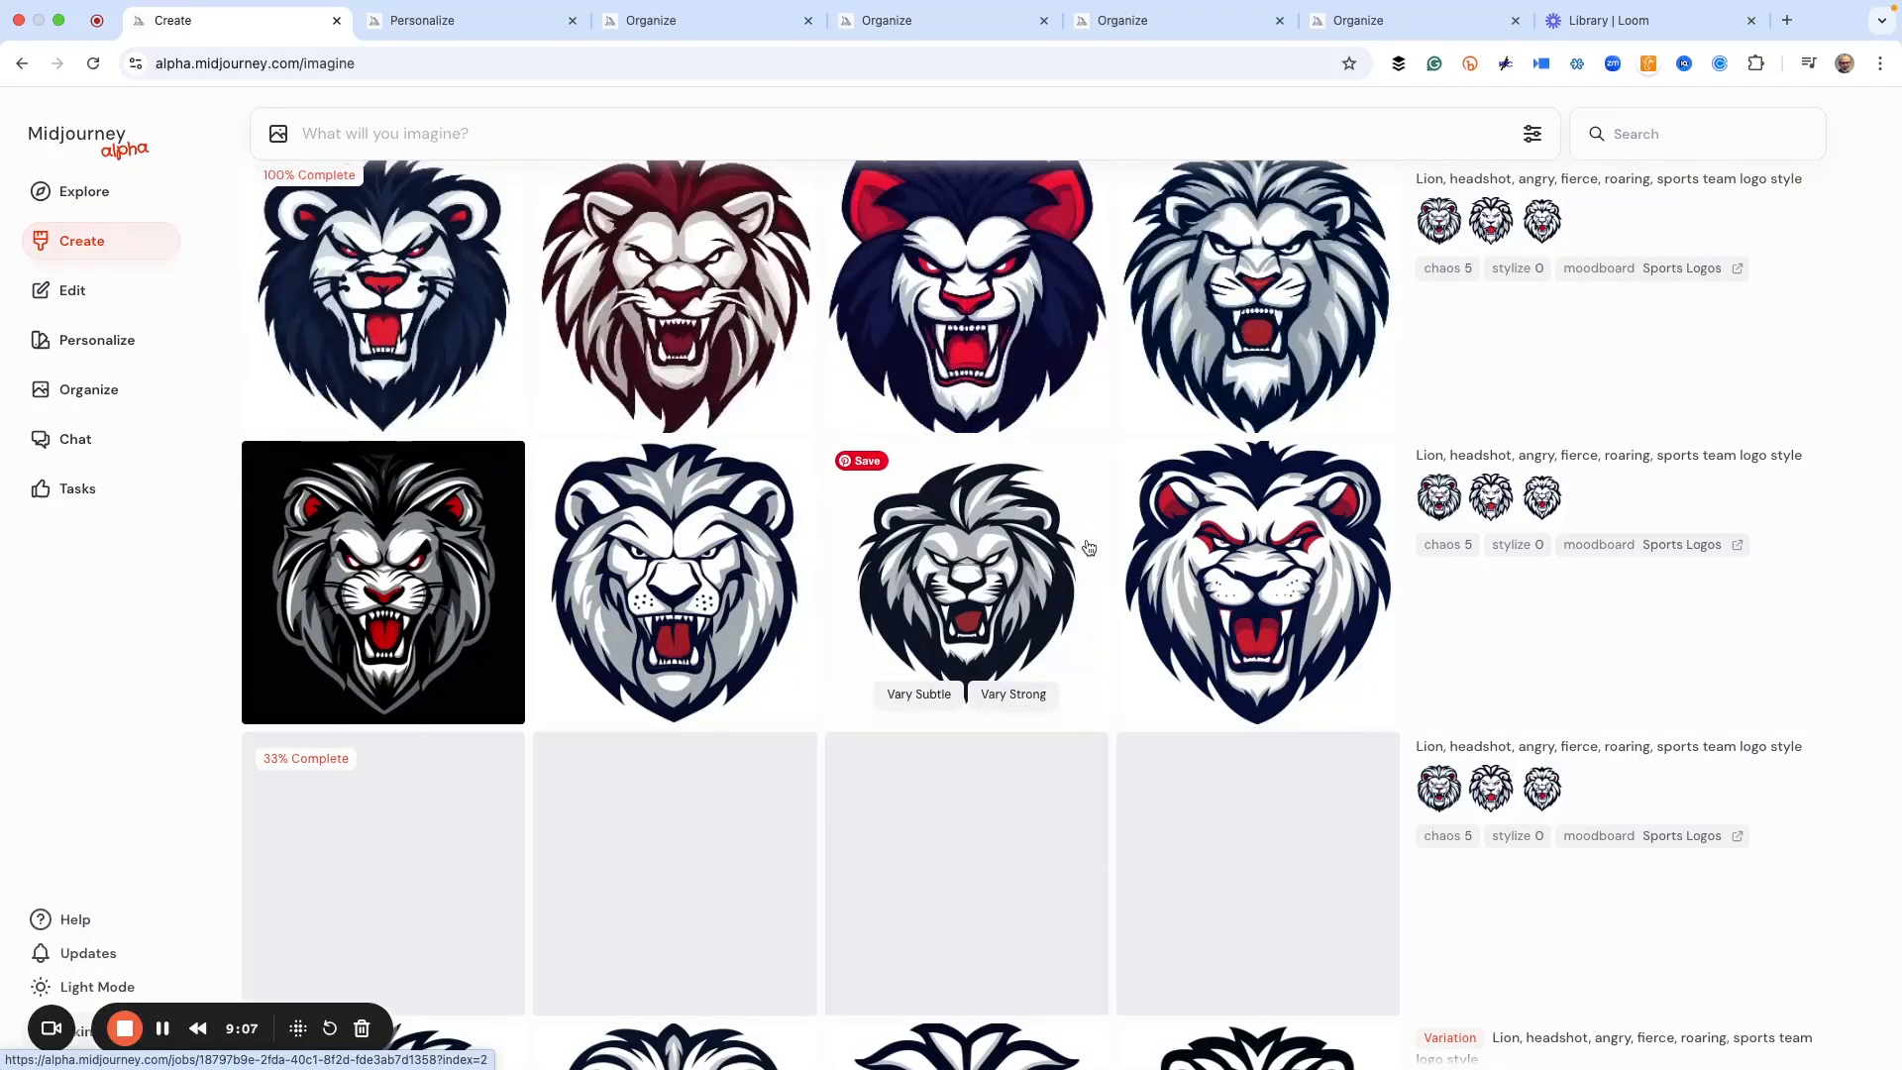
pyautogui.scroll(-3)
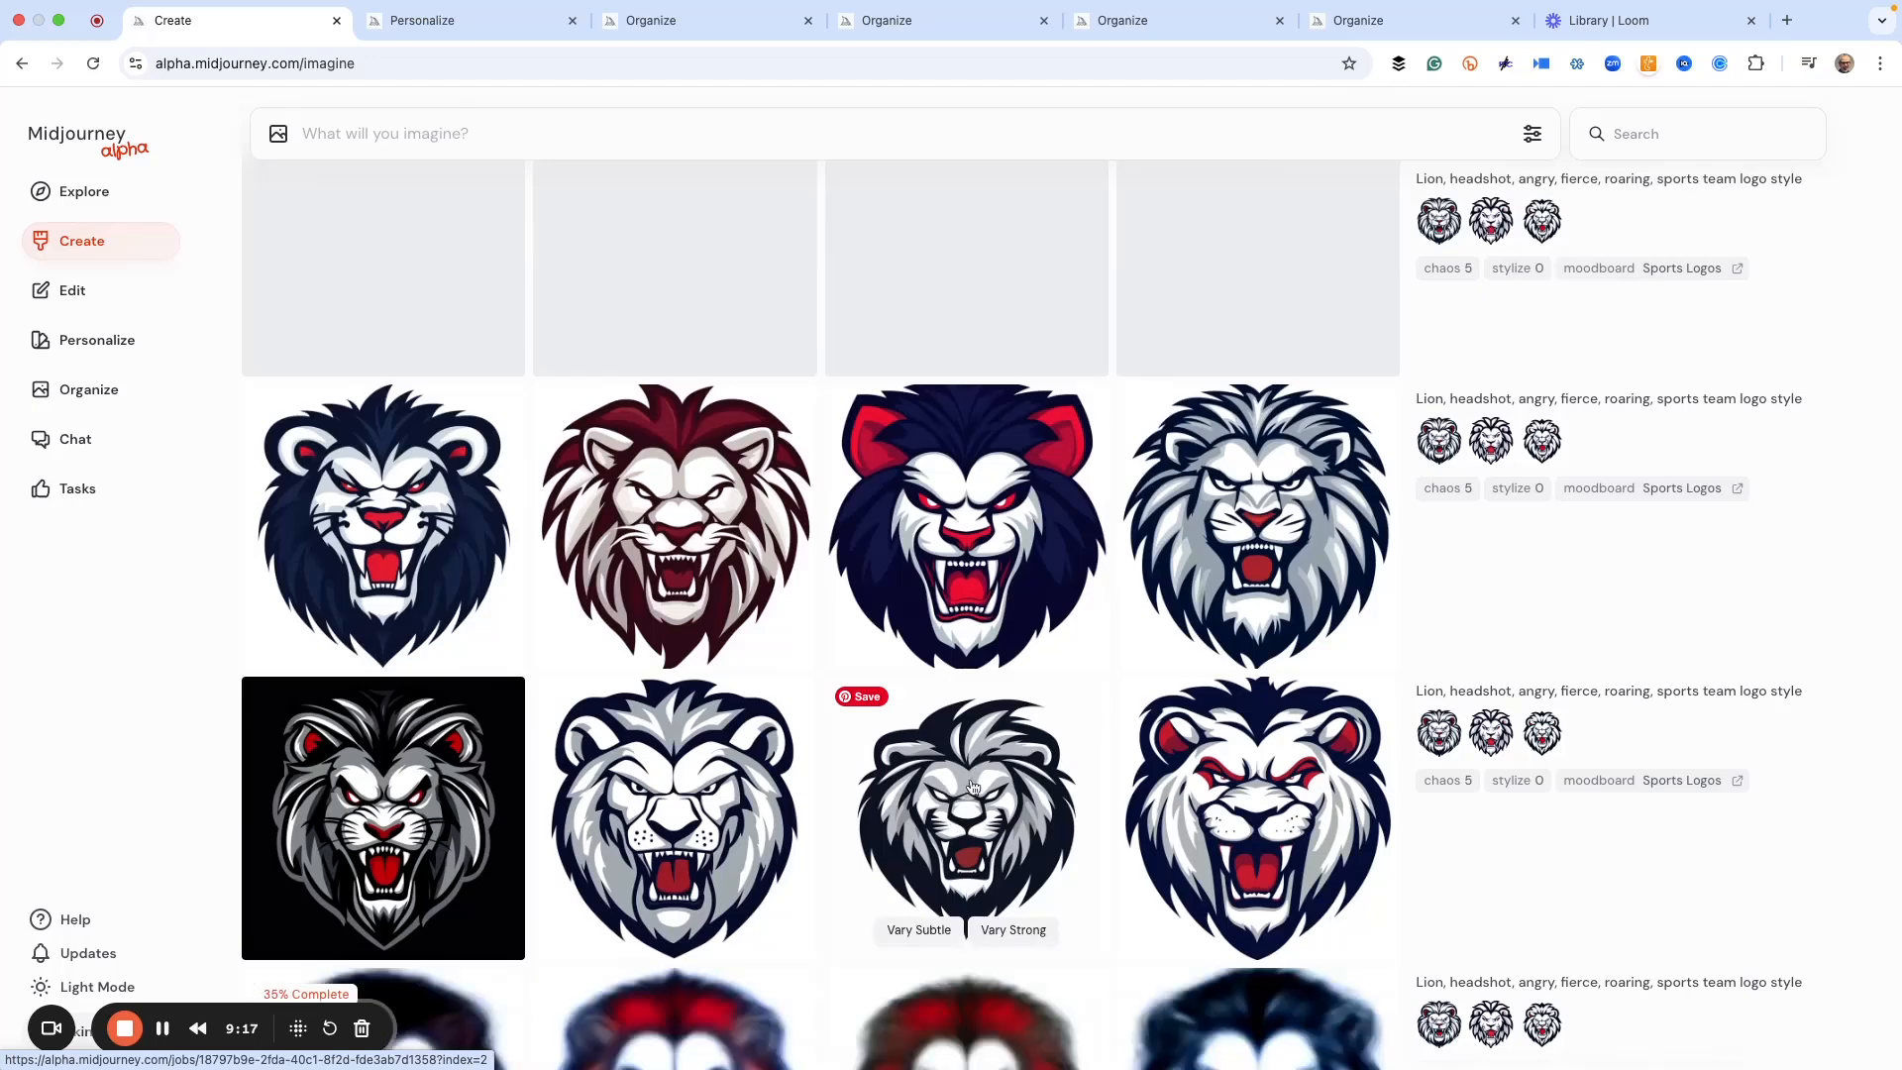
pyautogui.scroll(-3)
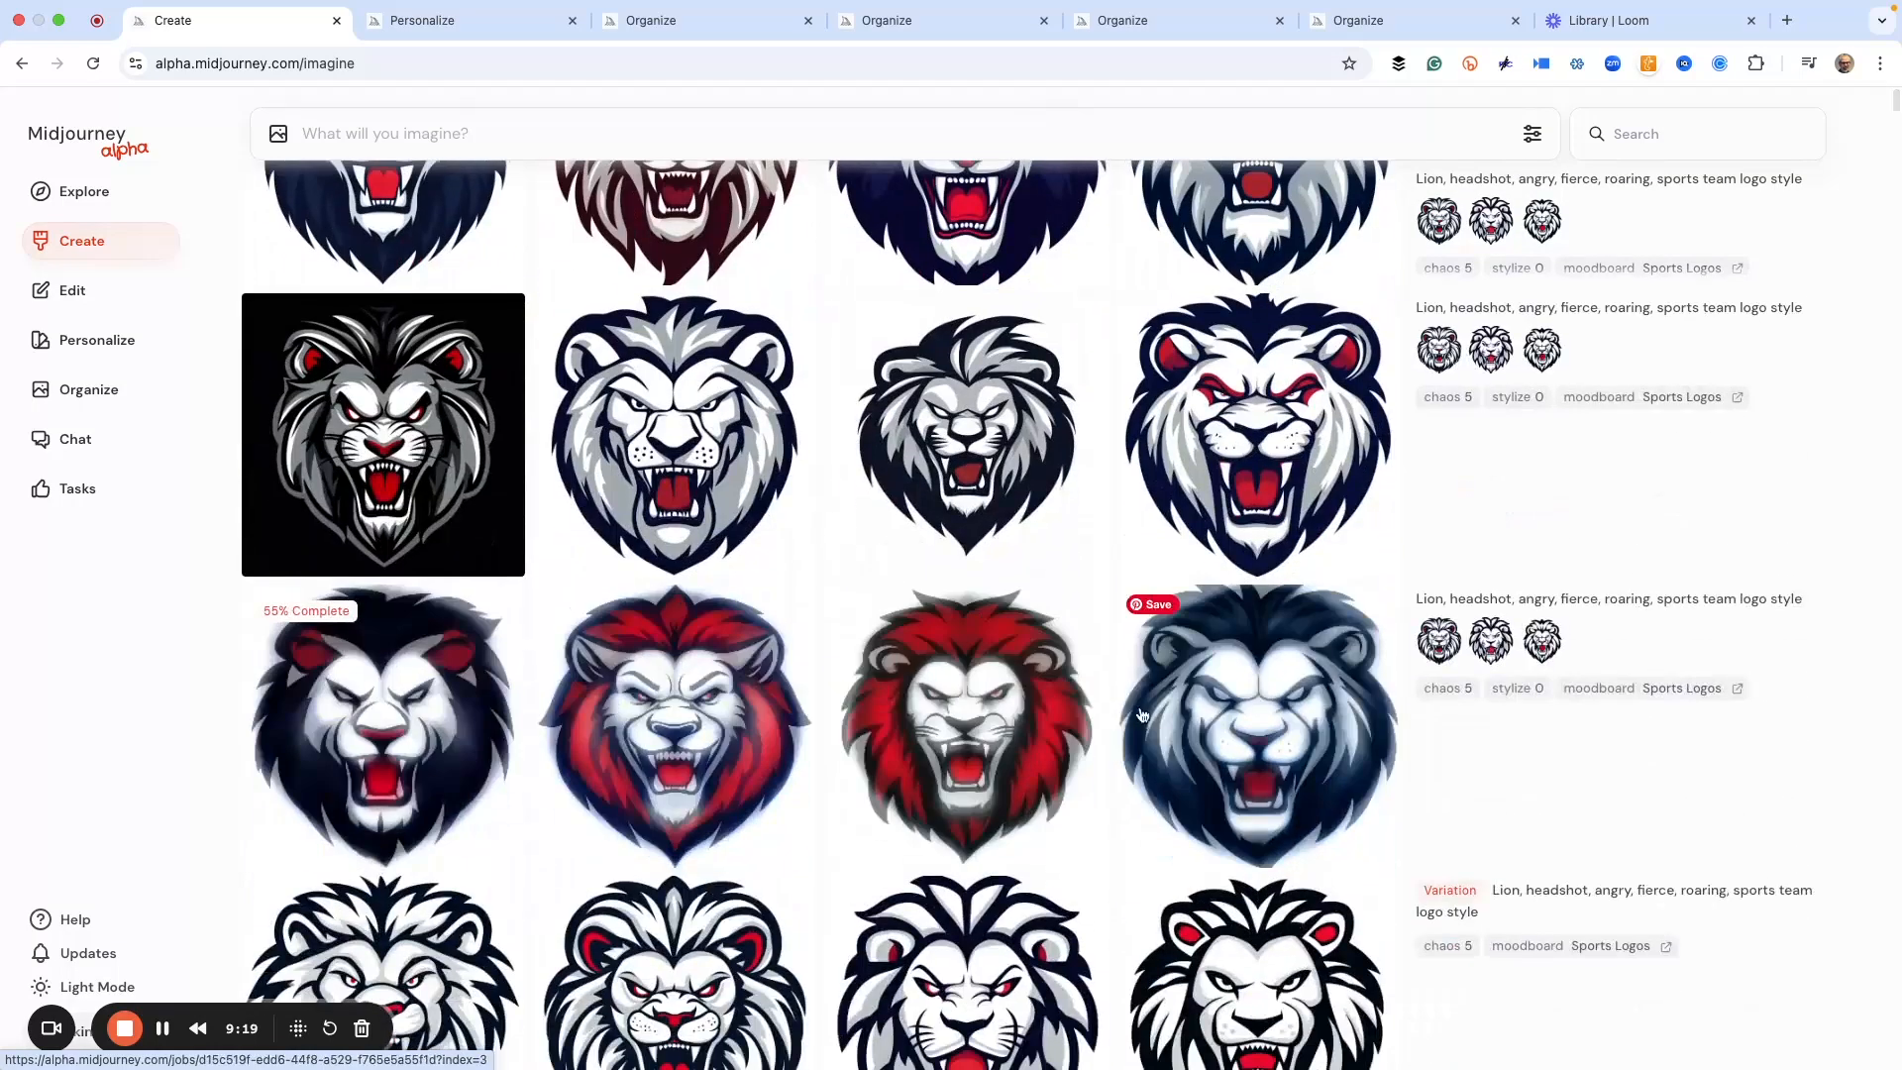
pyautogui.scroll(-3)
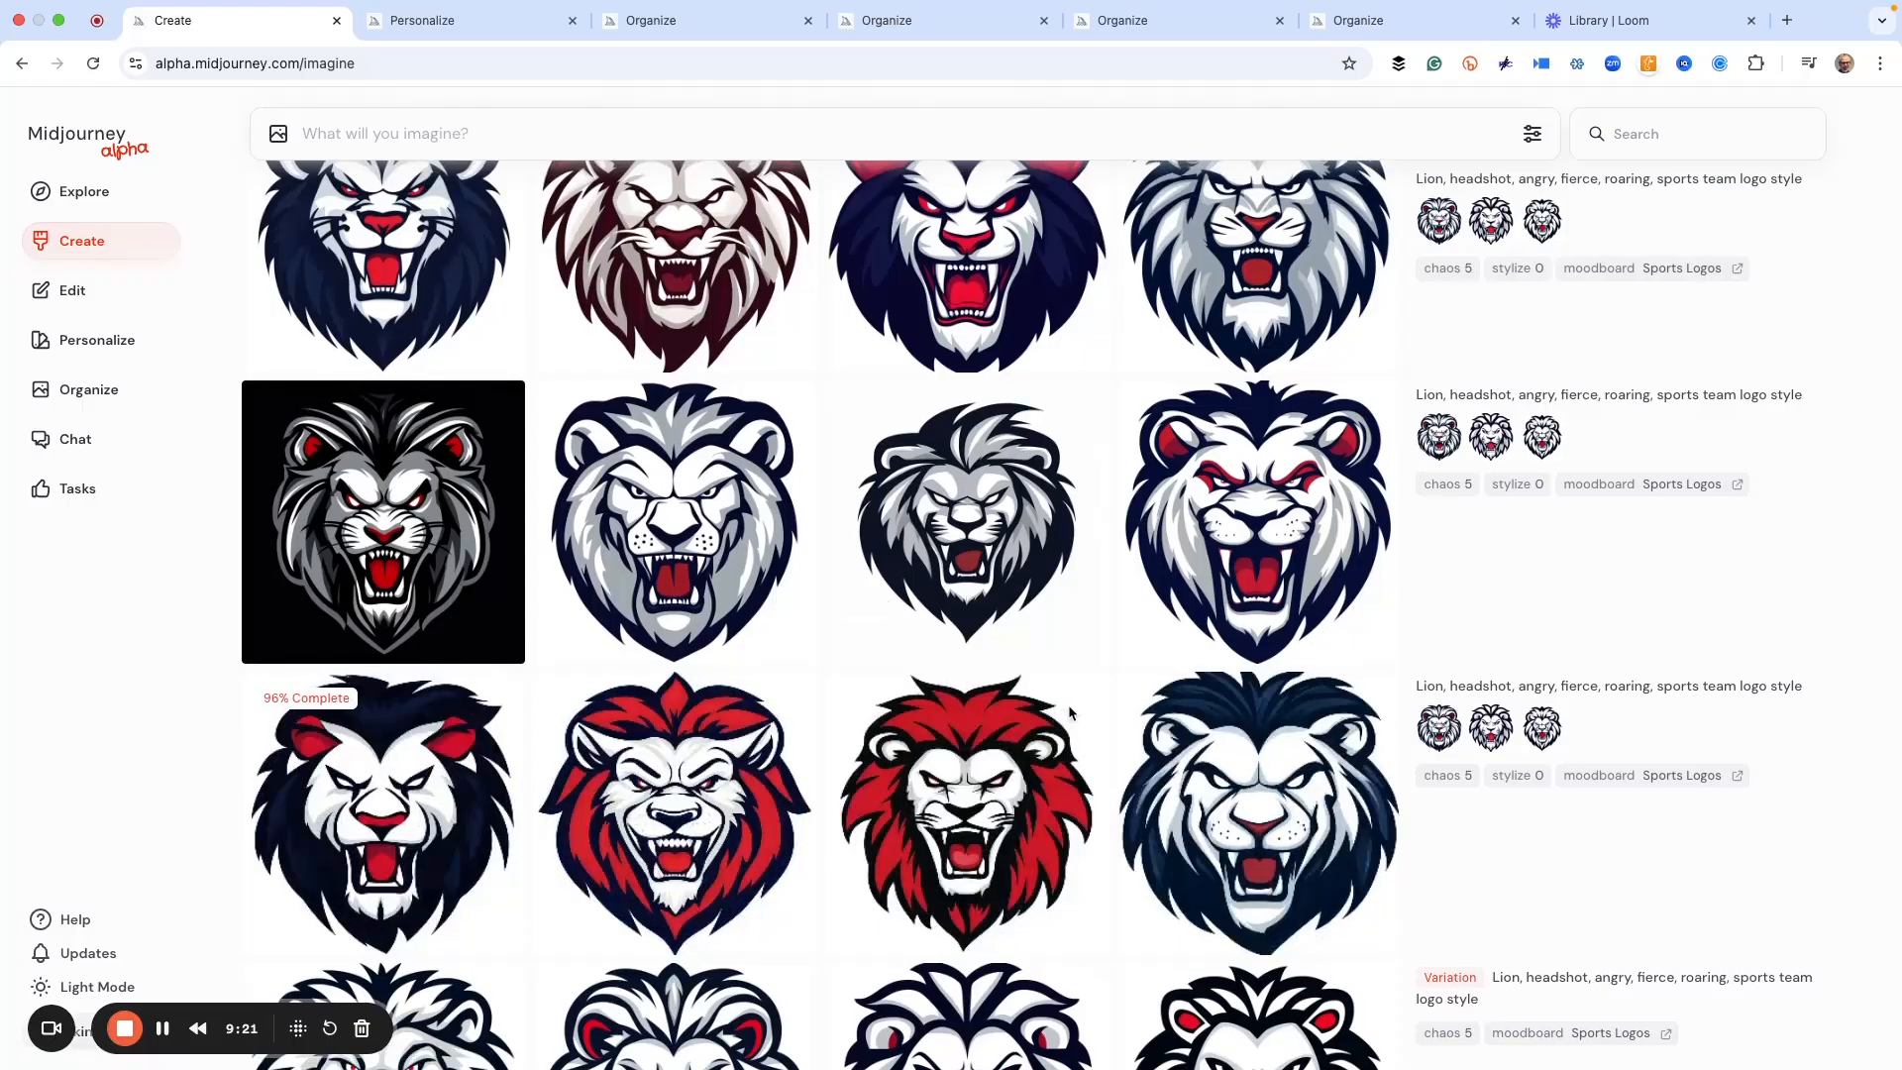
pyautogui.scroll(3)
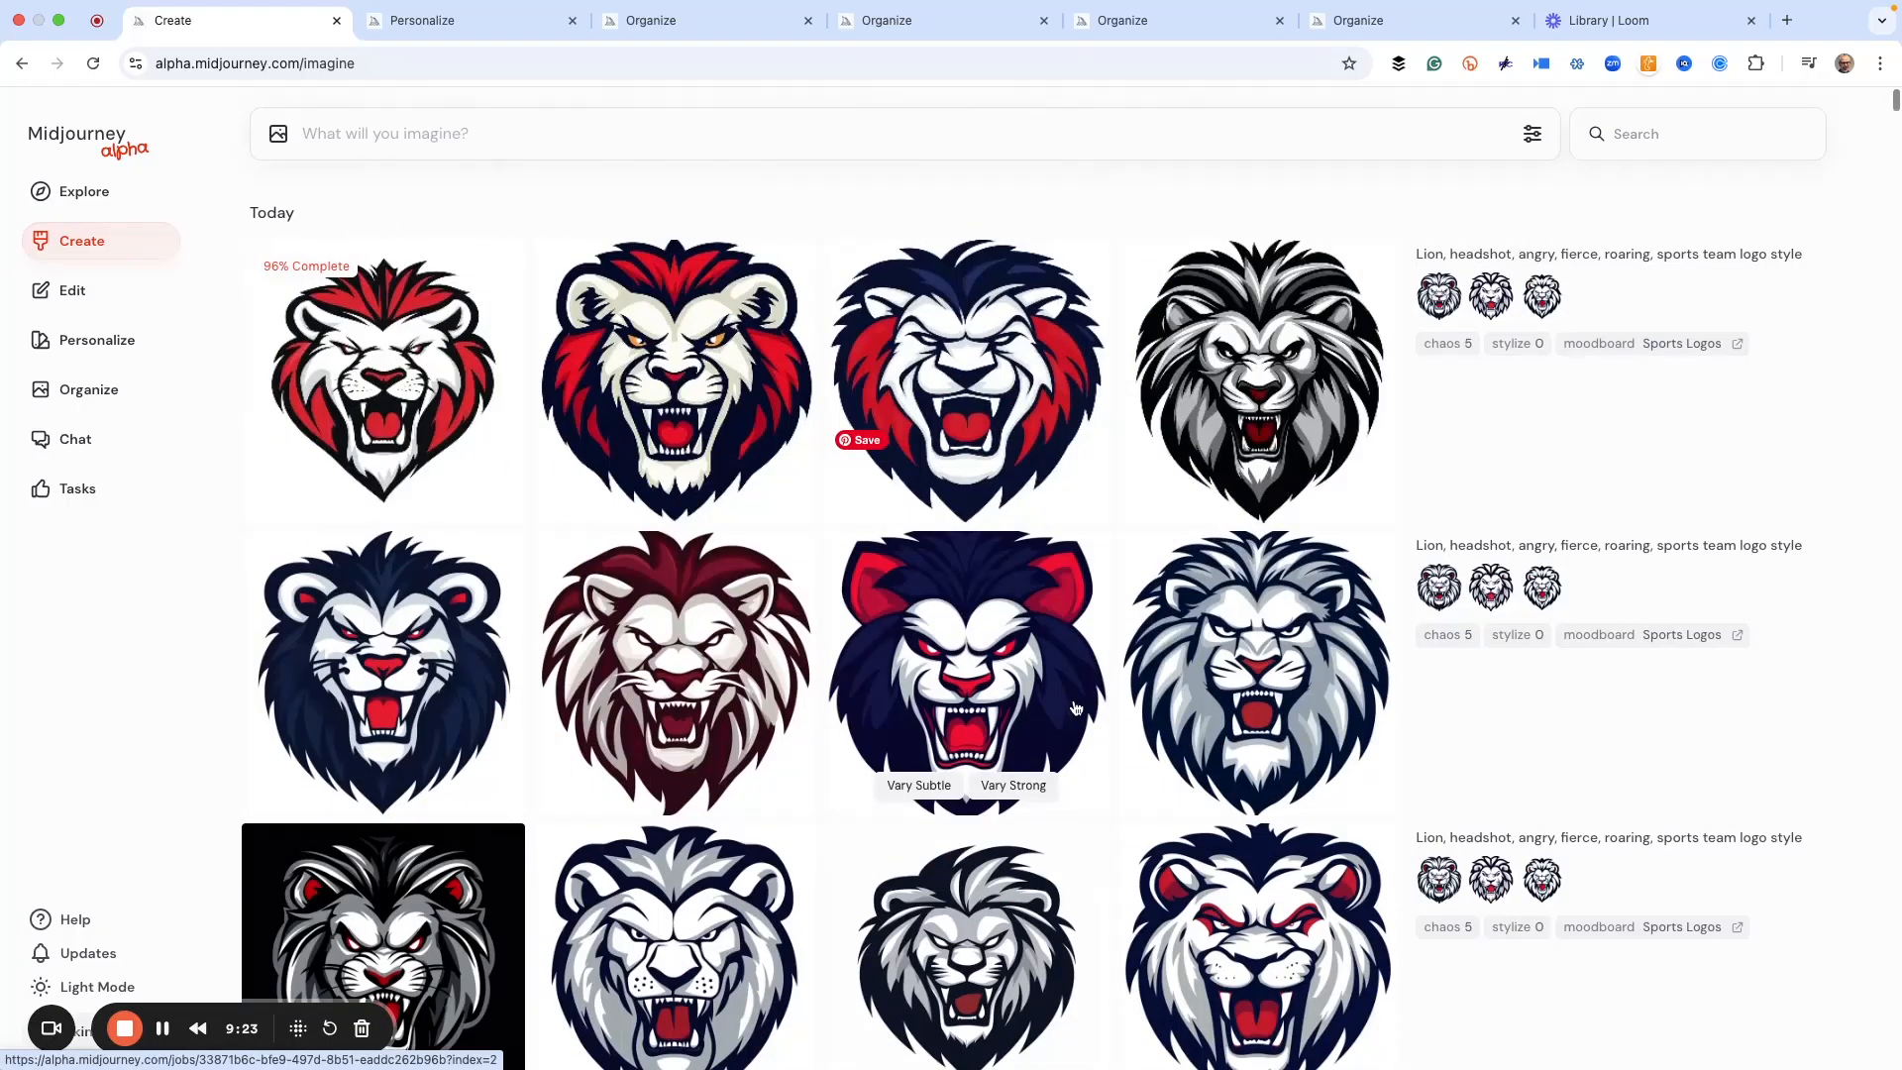
pyautogui.moveTo(892, 664)
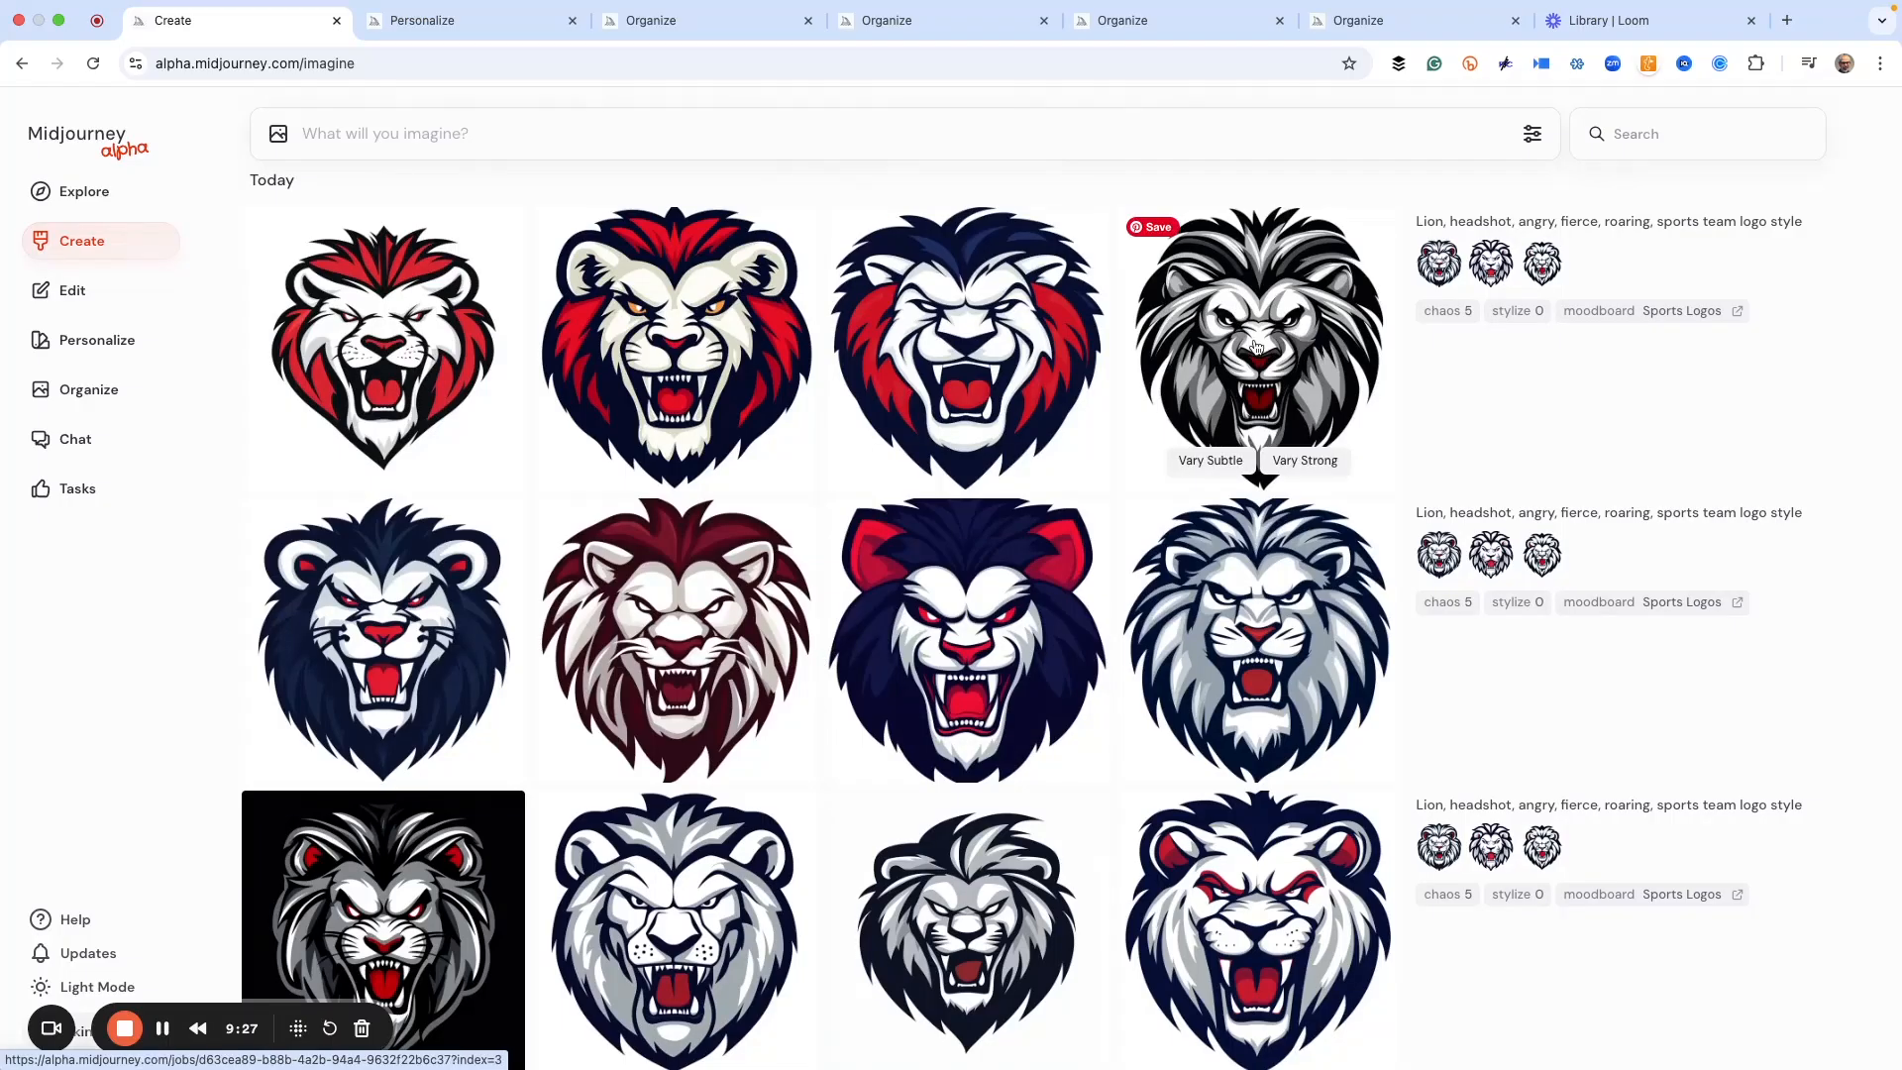
# Step: Submit an edit of the grayscale lion and queue variations of the navy-and-gray lion
pyautogui.click(1258, 348)
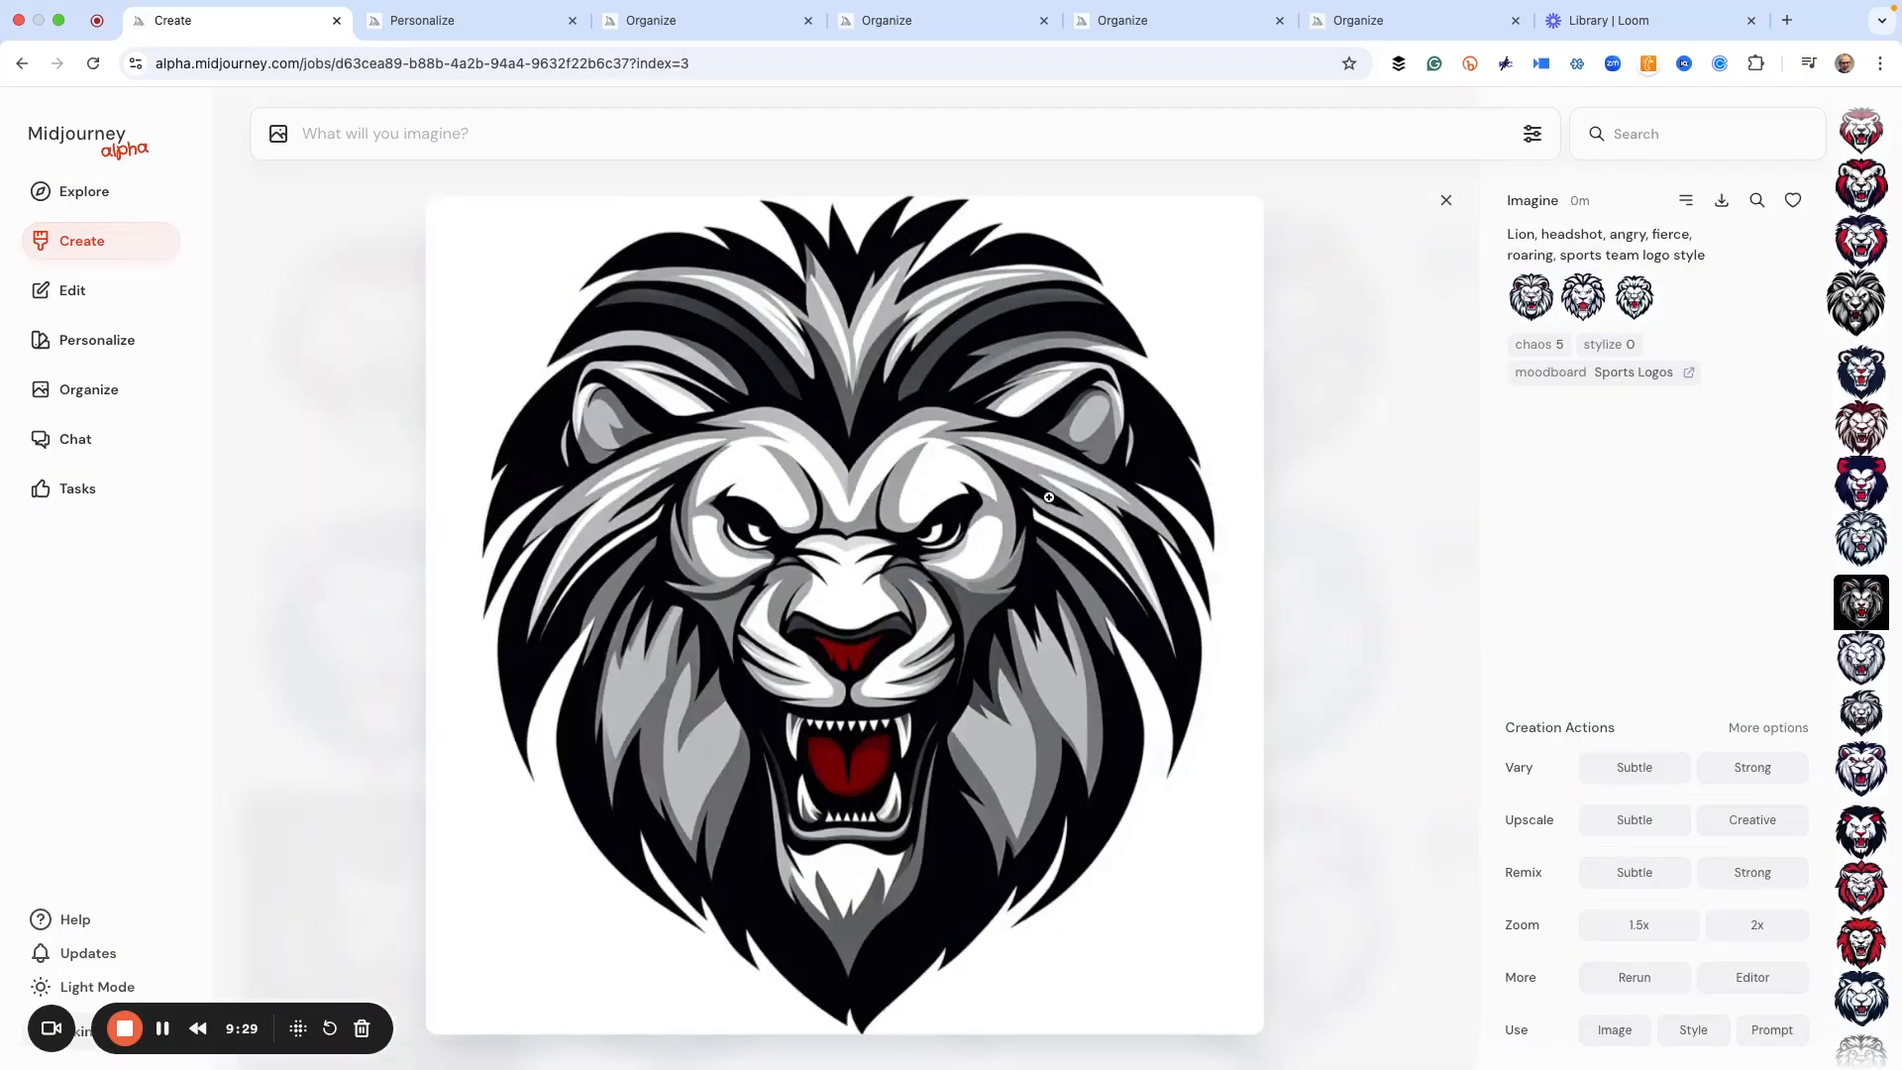
pyautogui.moveTo(767, 537)
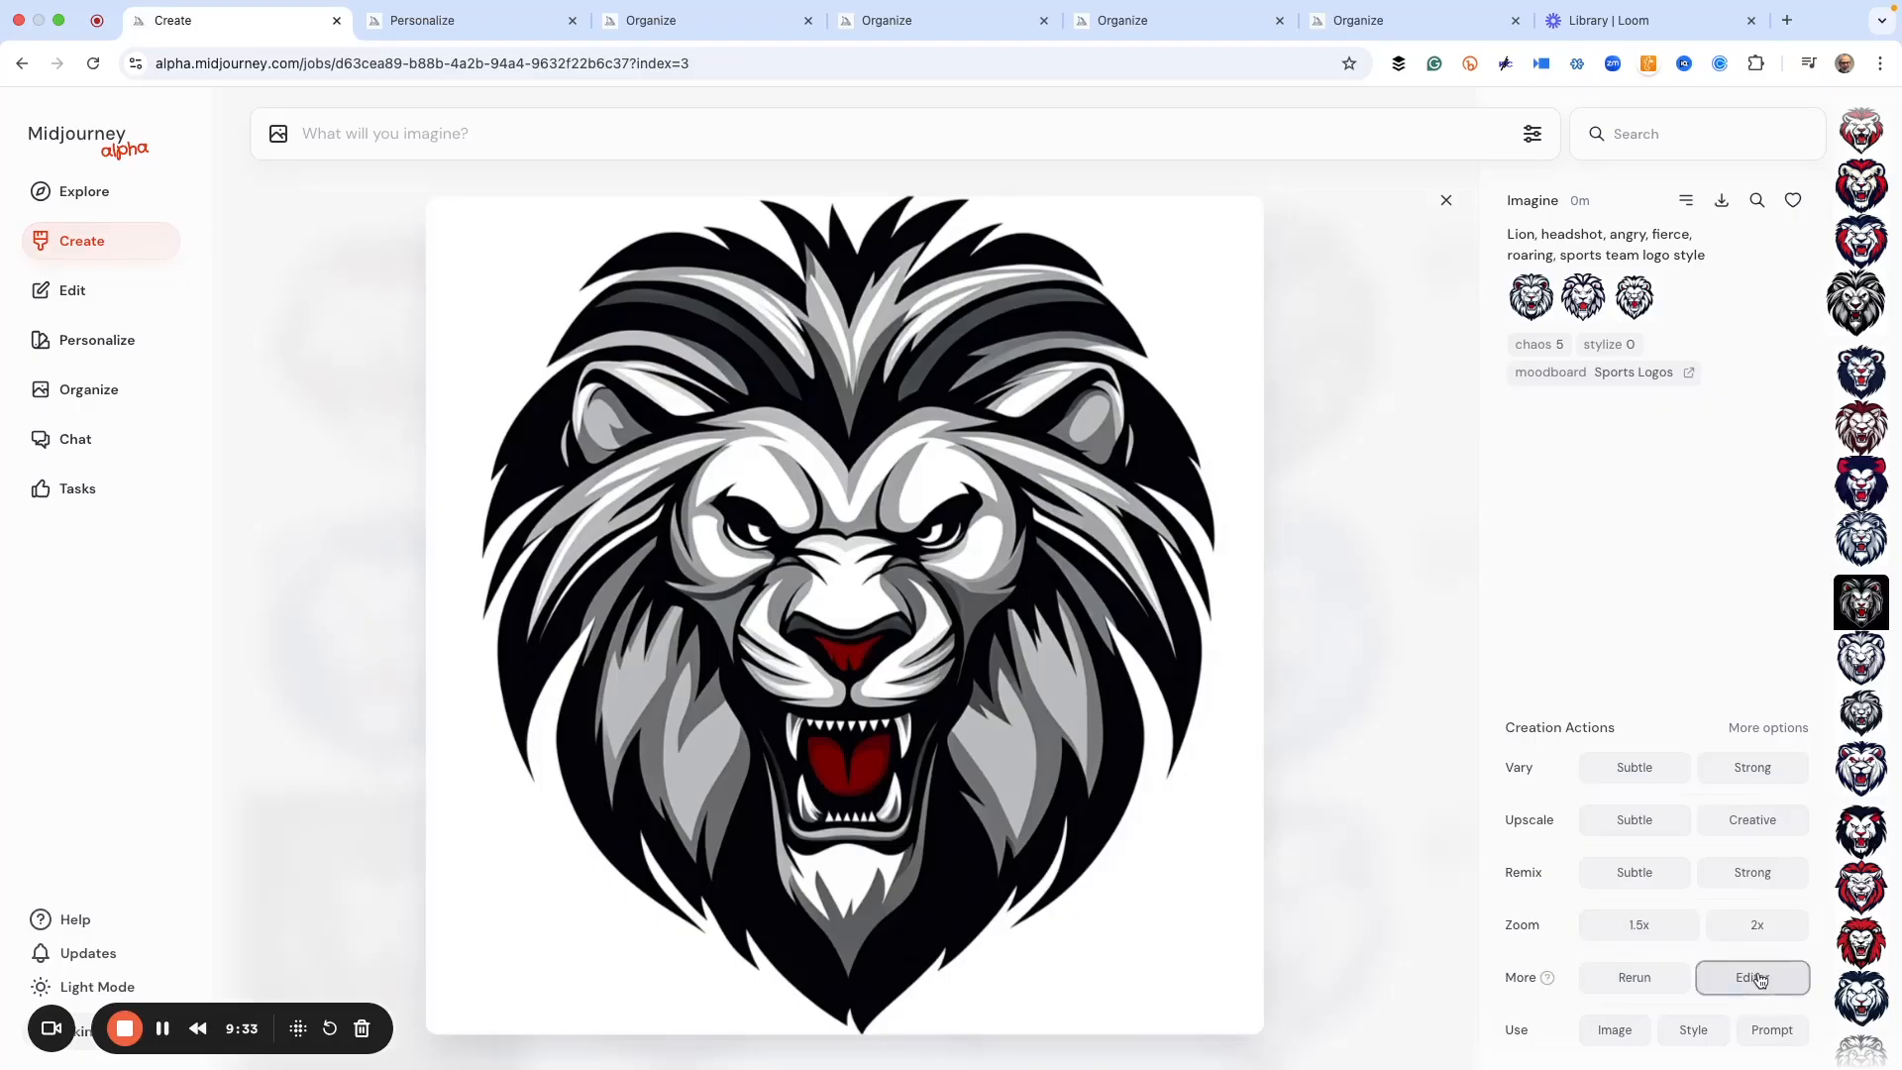
pyautogui.click(1751, 976)
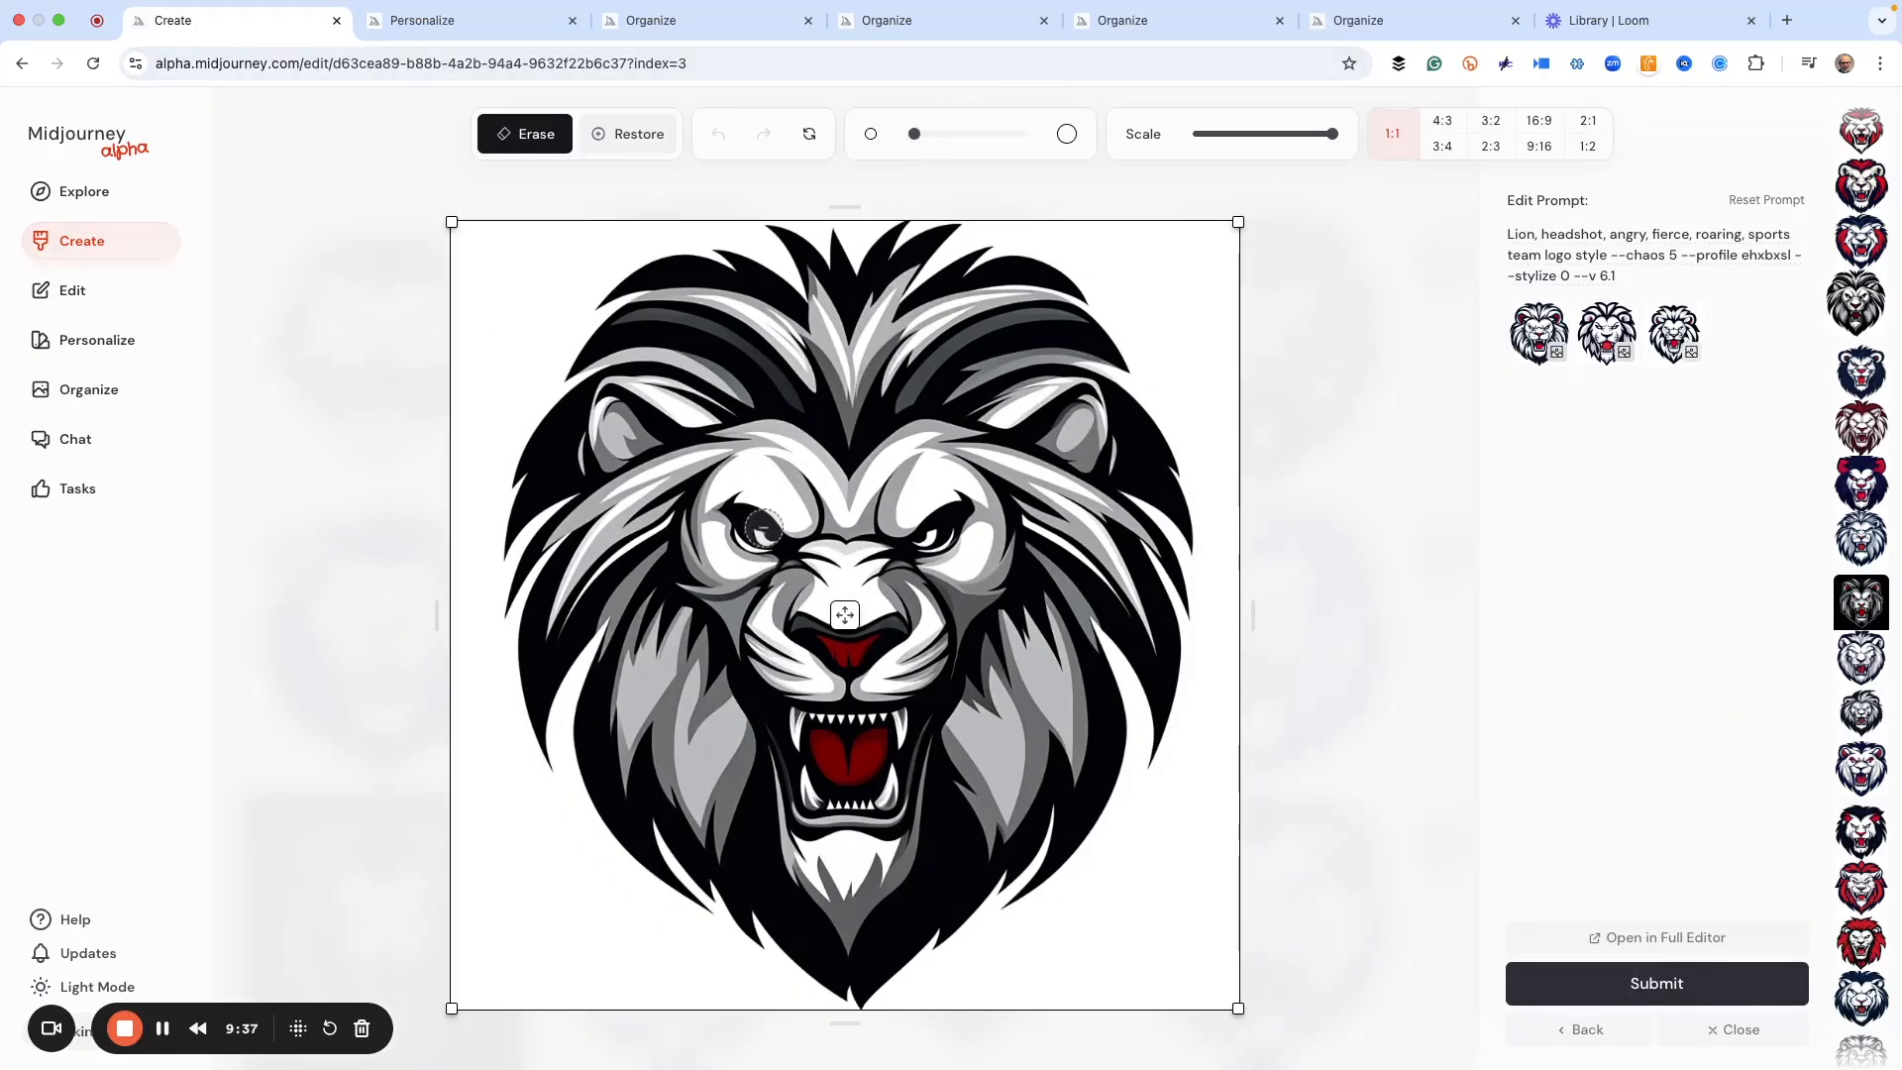
pyautogui.click(1654, 982)
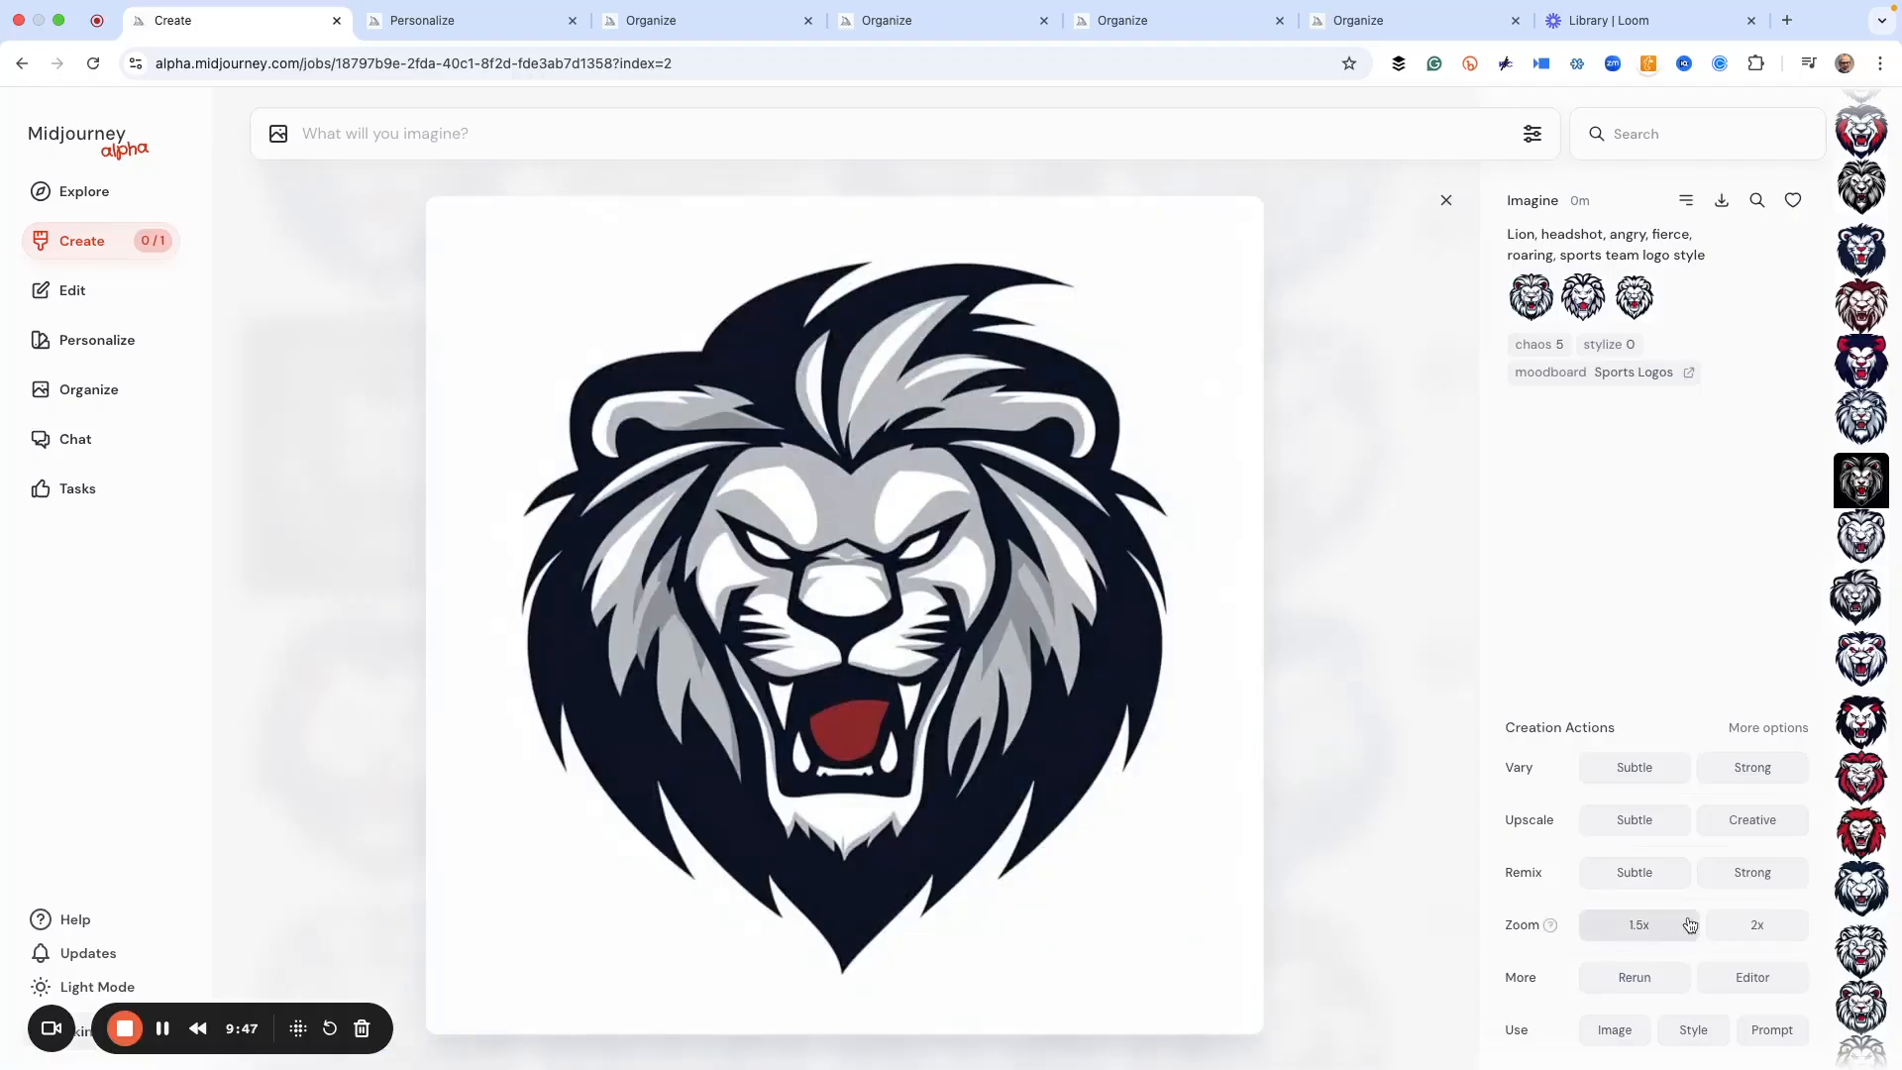
pyautogui.click(1751, 767)
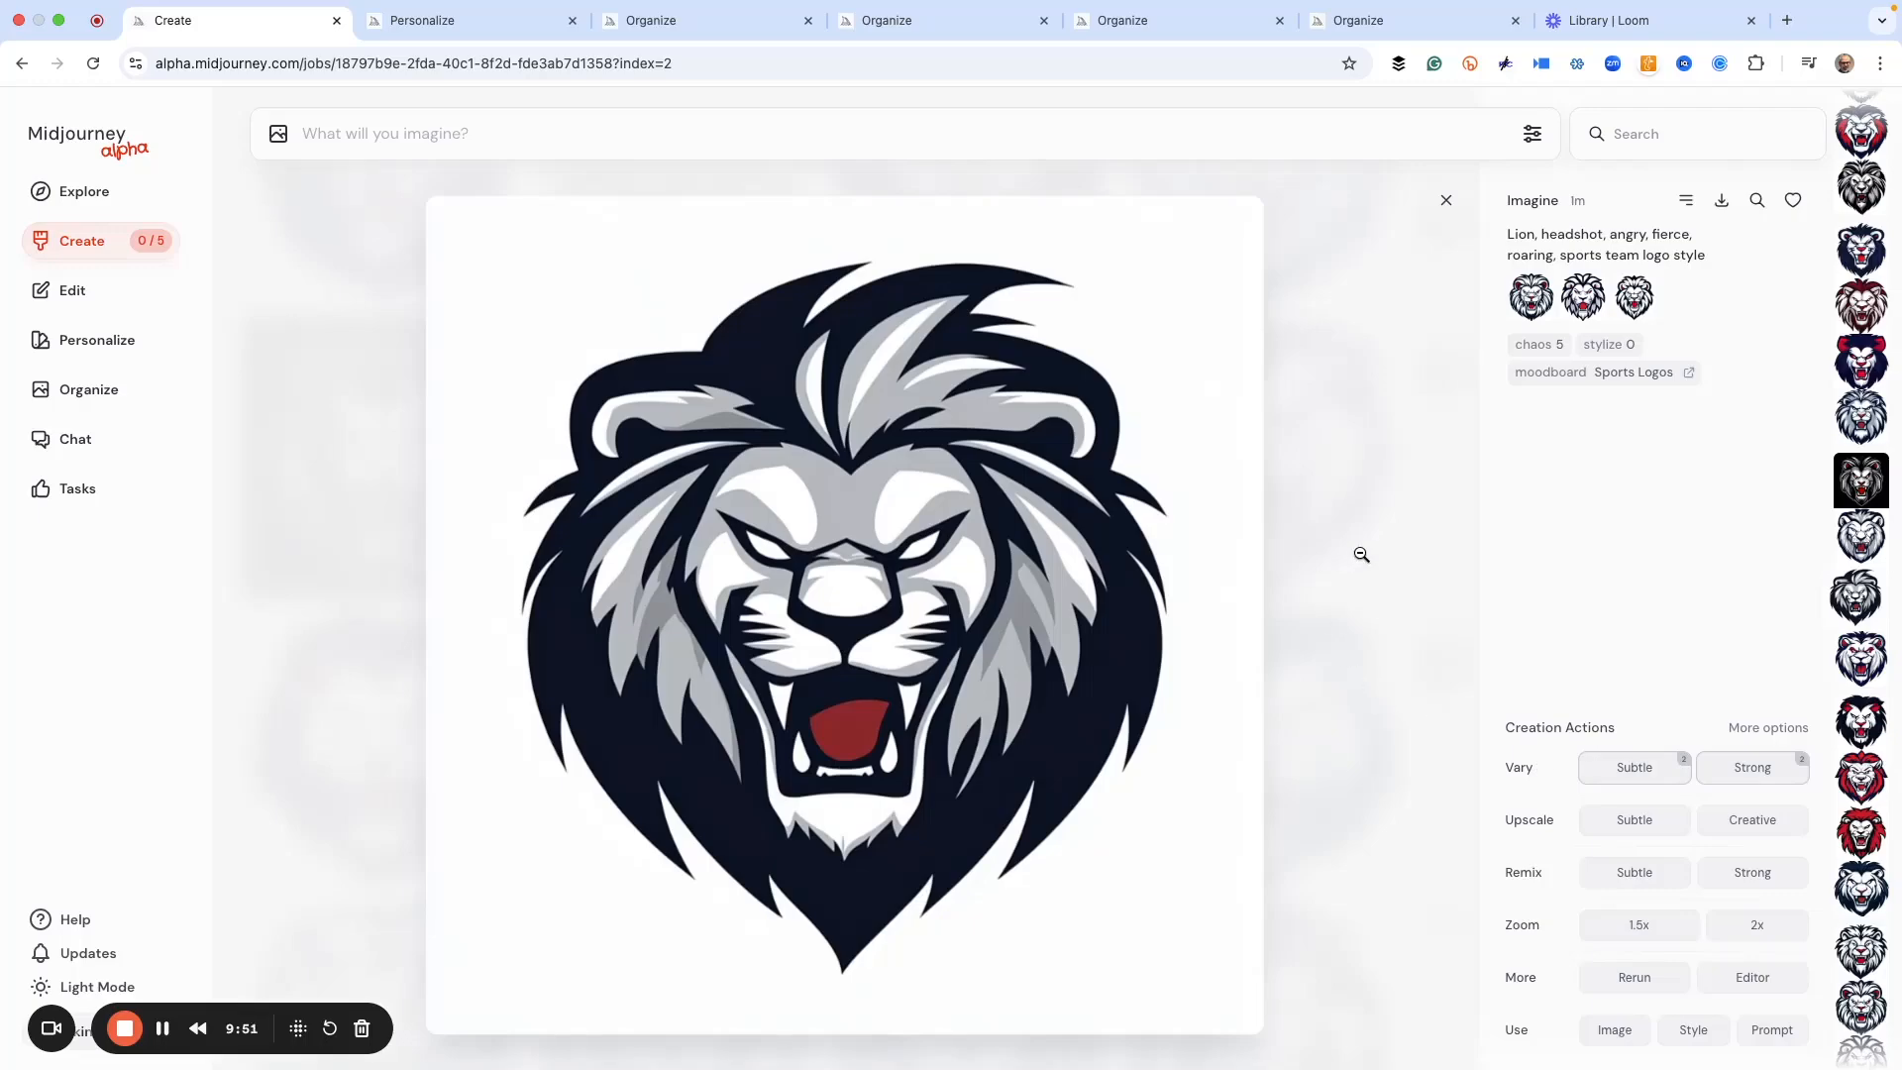
# Step: Review the finished navy lion sets in the feed and enlarge the side-profile roaring lion
pyautogui.click(1444, 200)
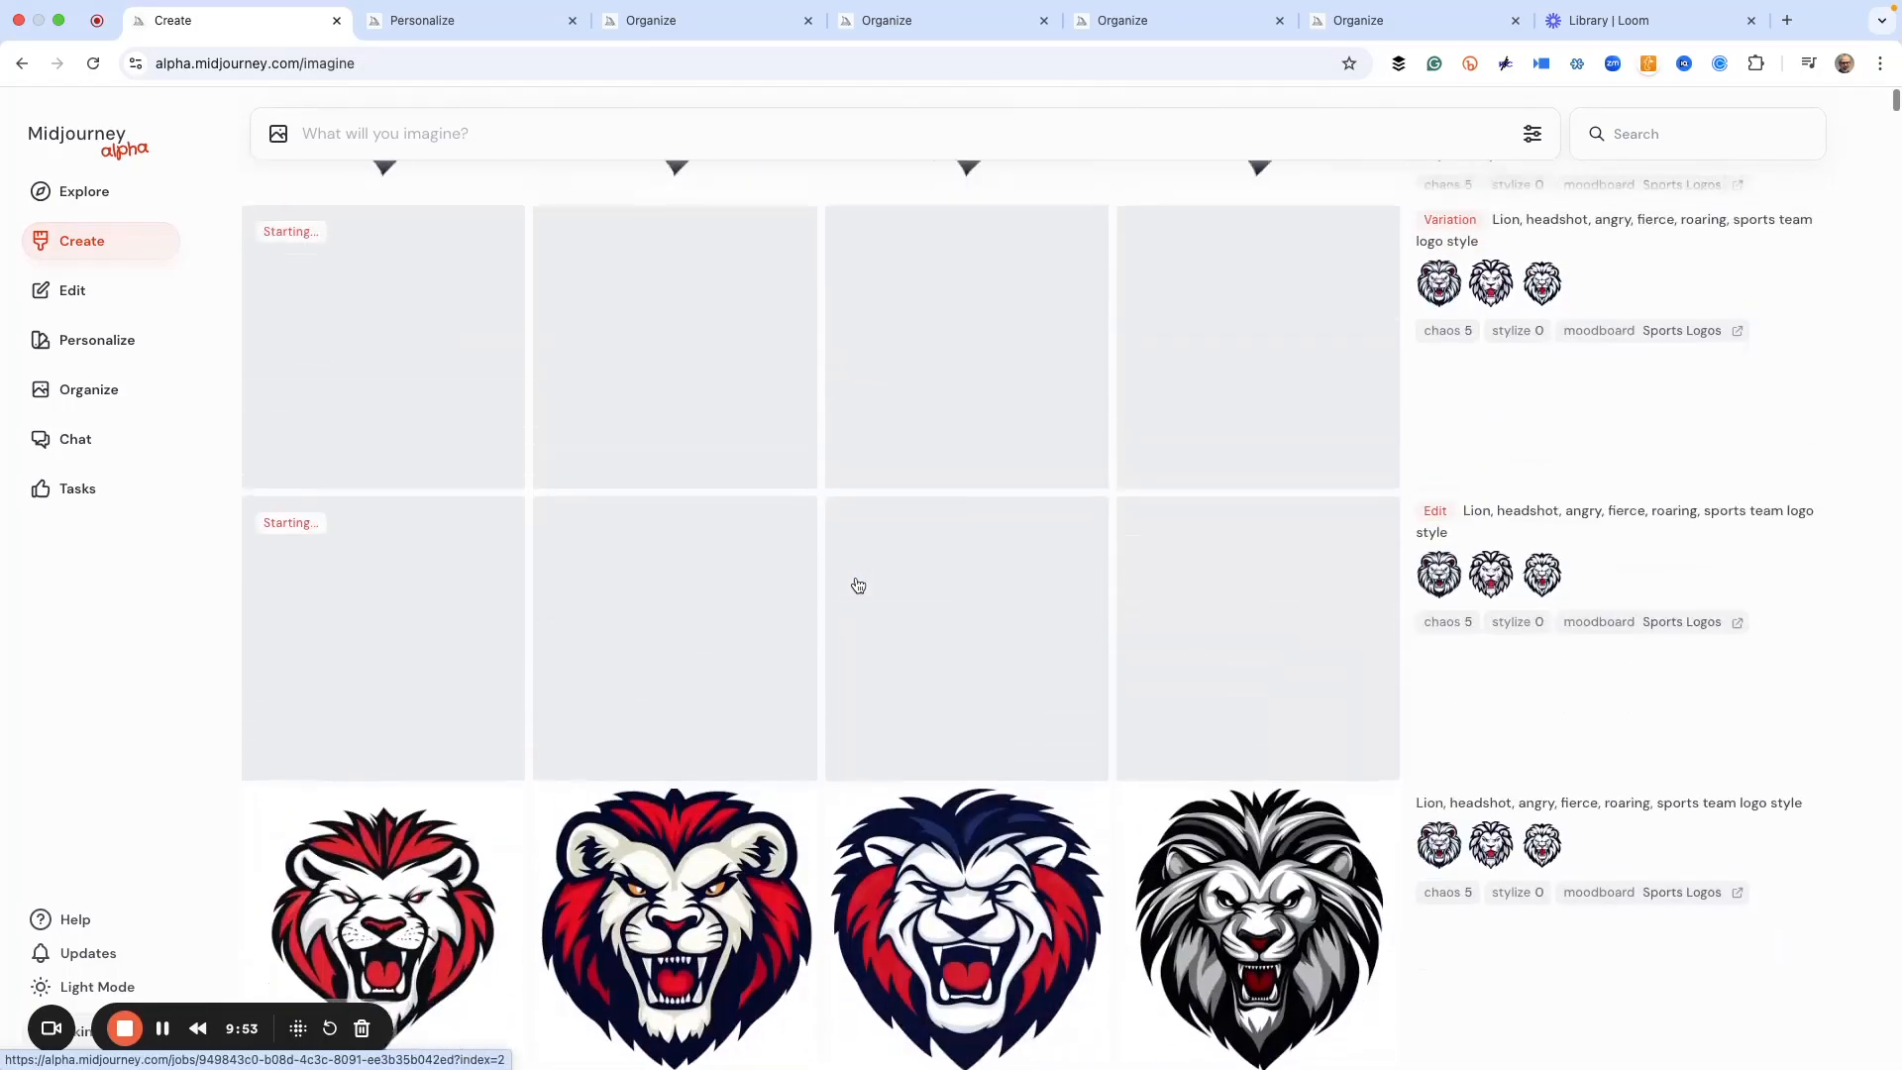
pyautogui.scroll(-3)
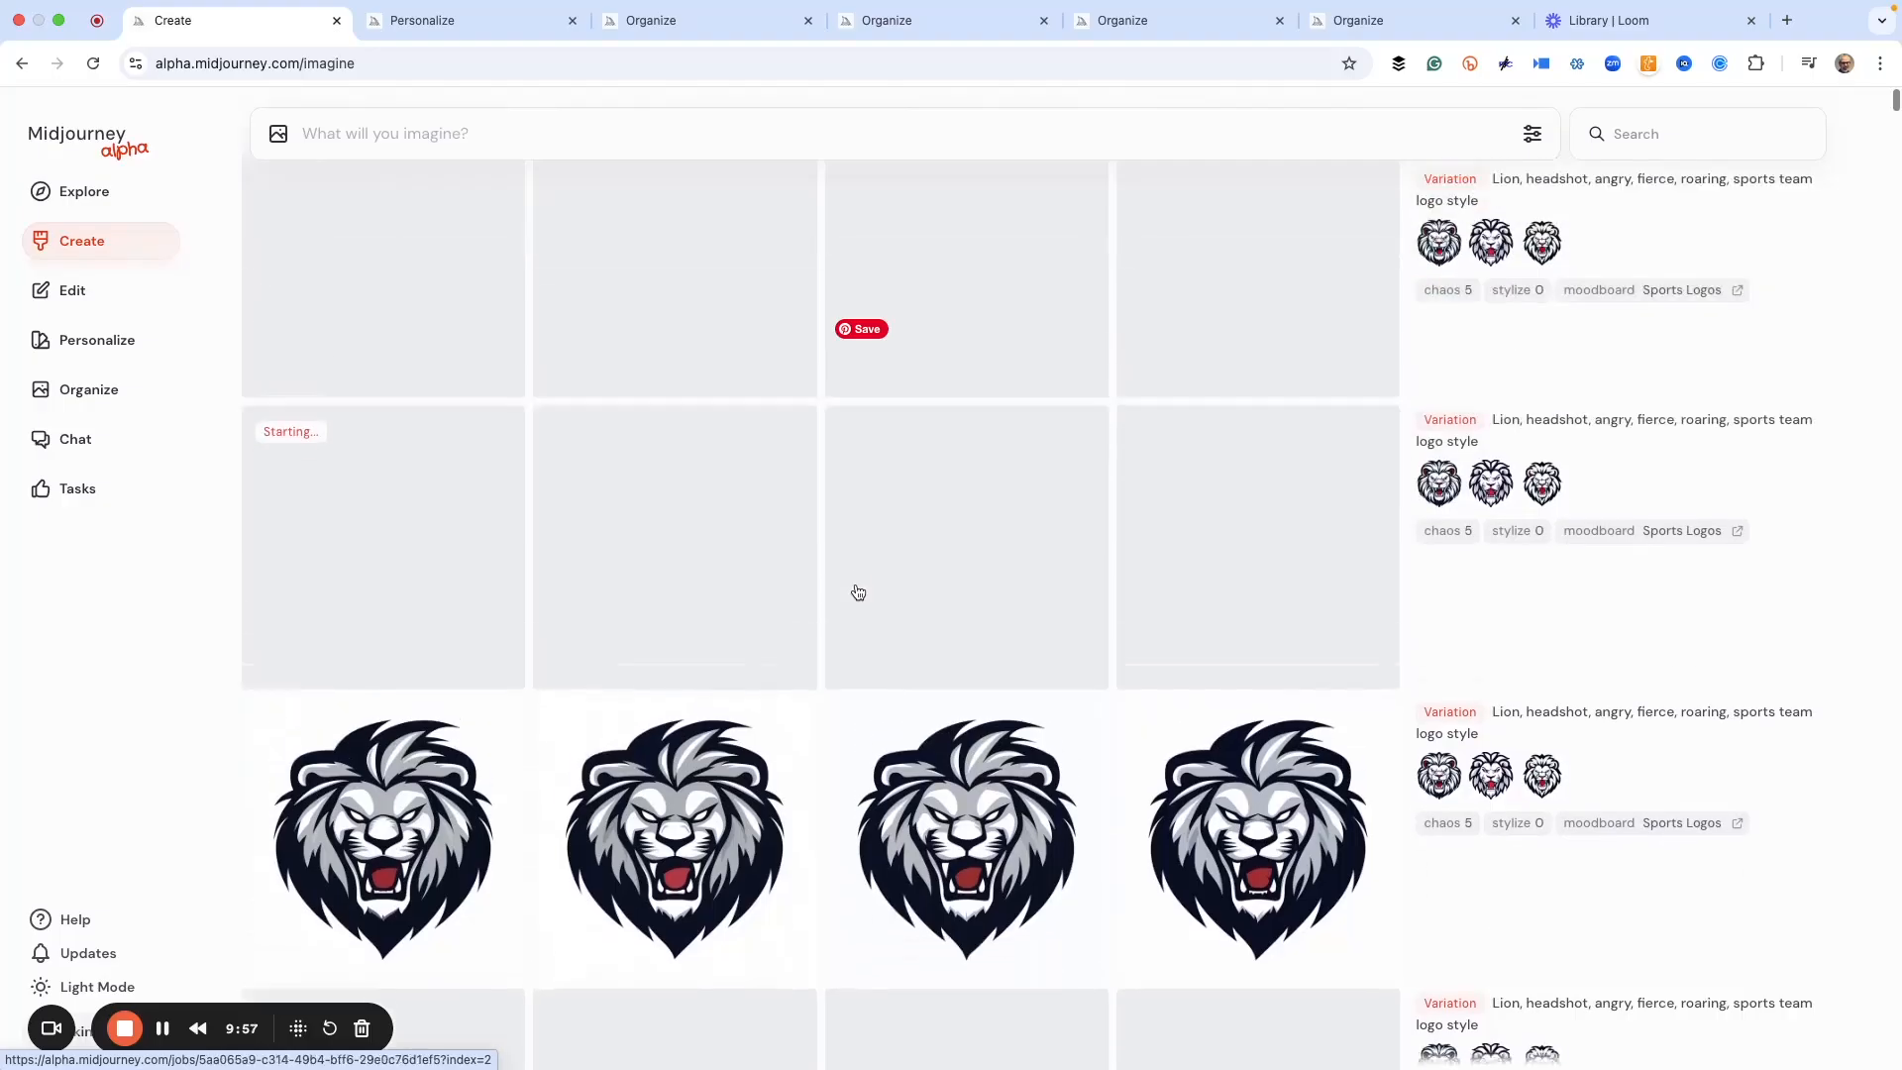
pyautogui.scroll(3)
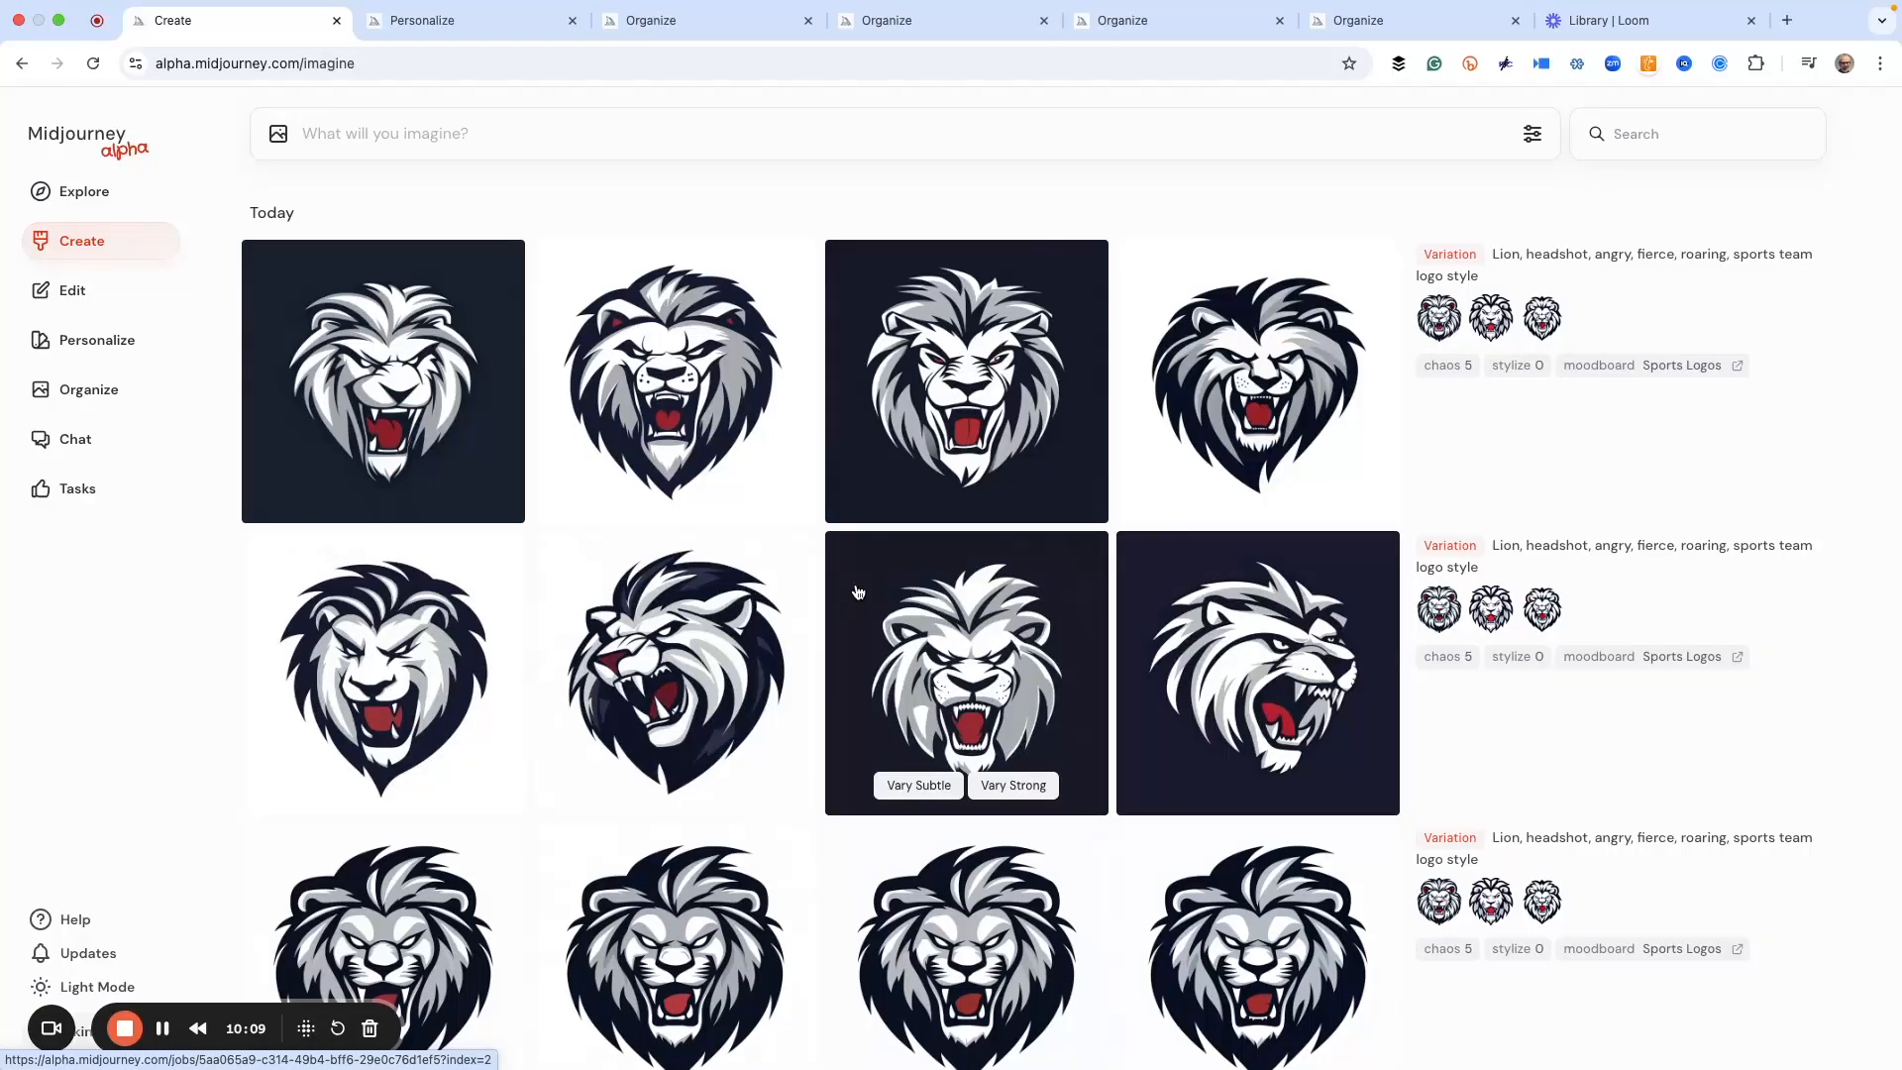
pyautogui.moveTo(709, 668)
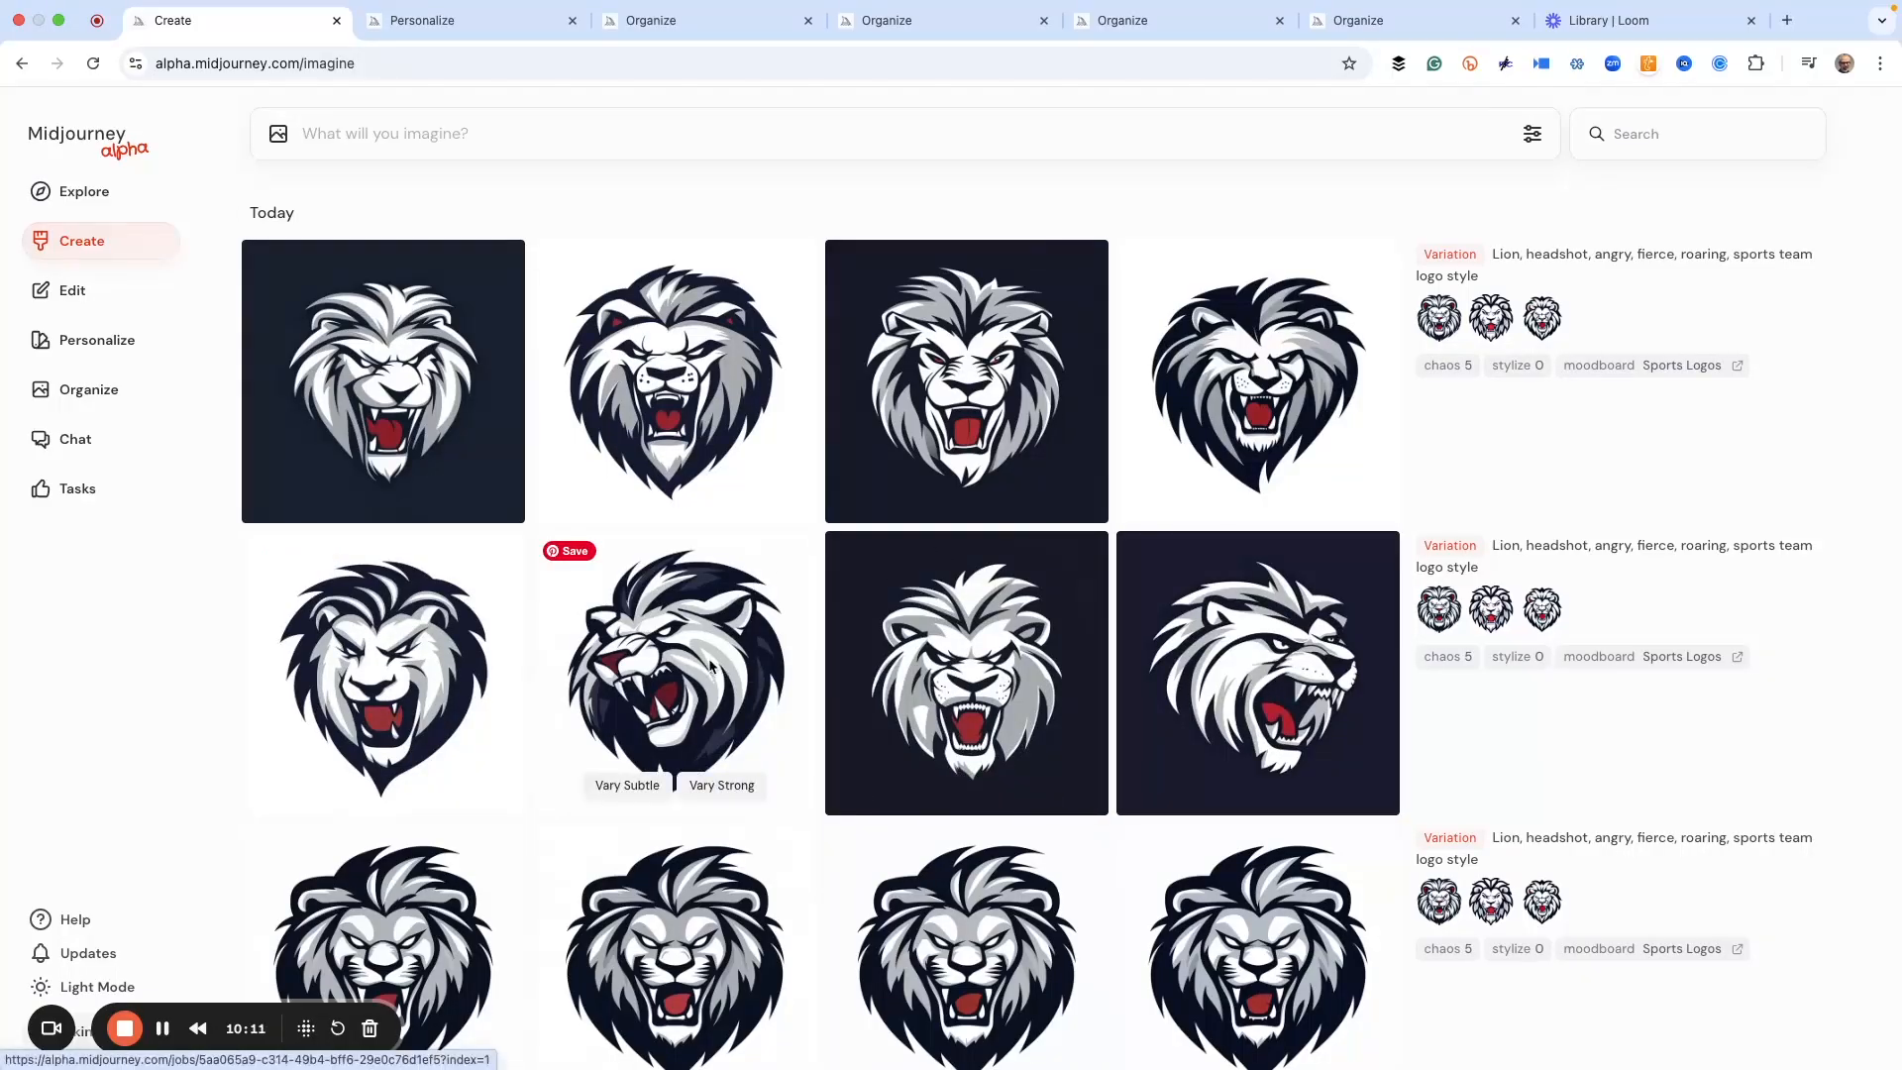
pyautogui.click(674, 674)
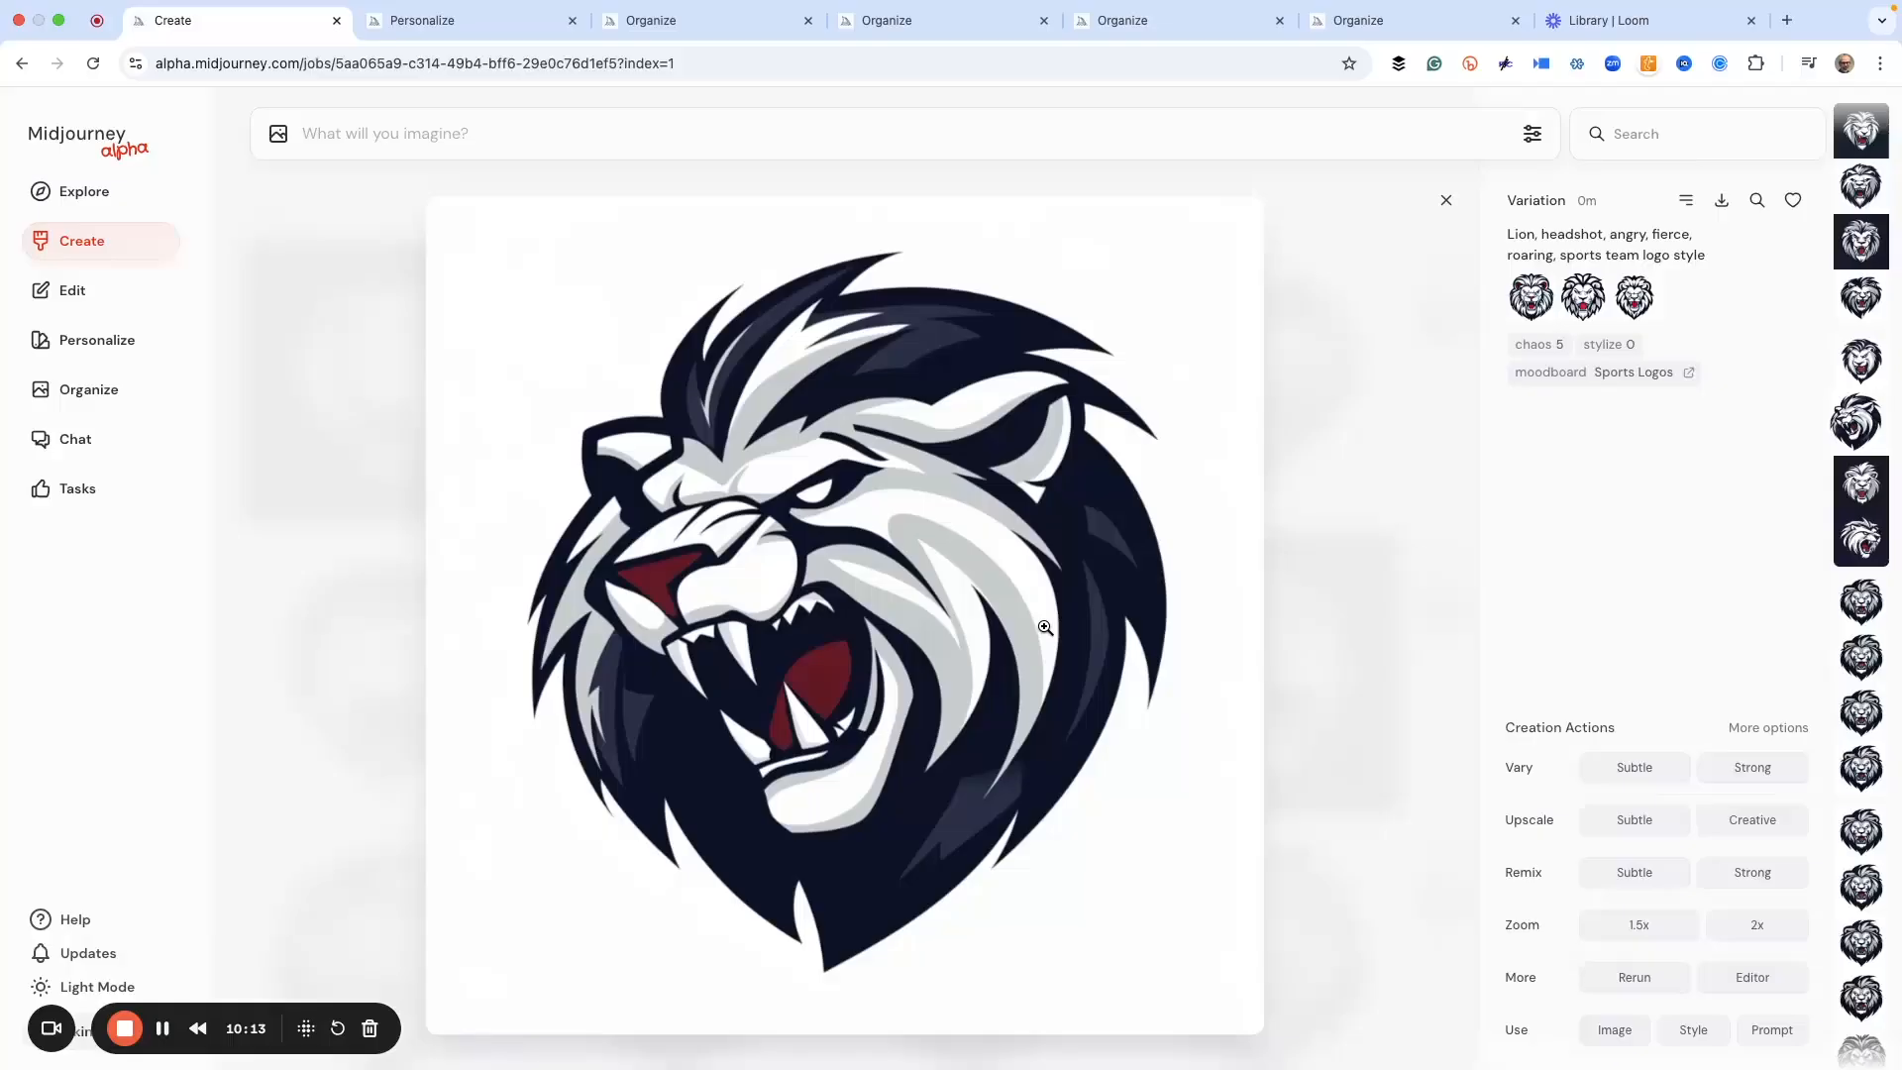
pyautogui.moveTo(1093, 650)
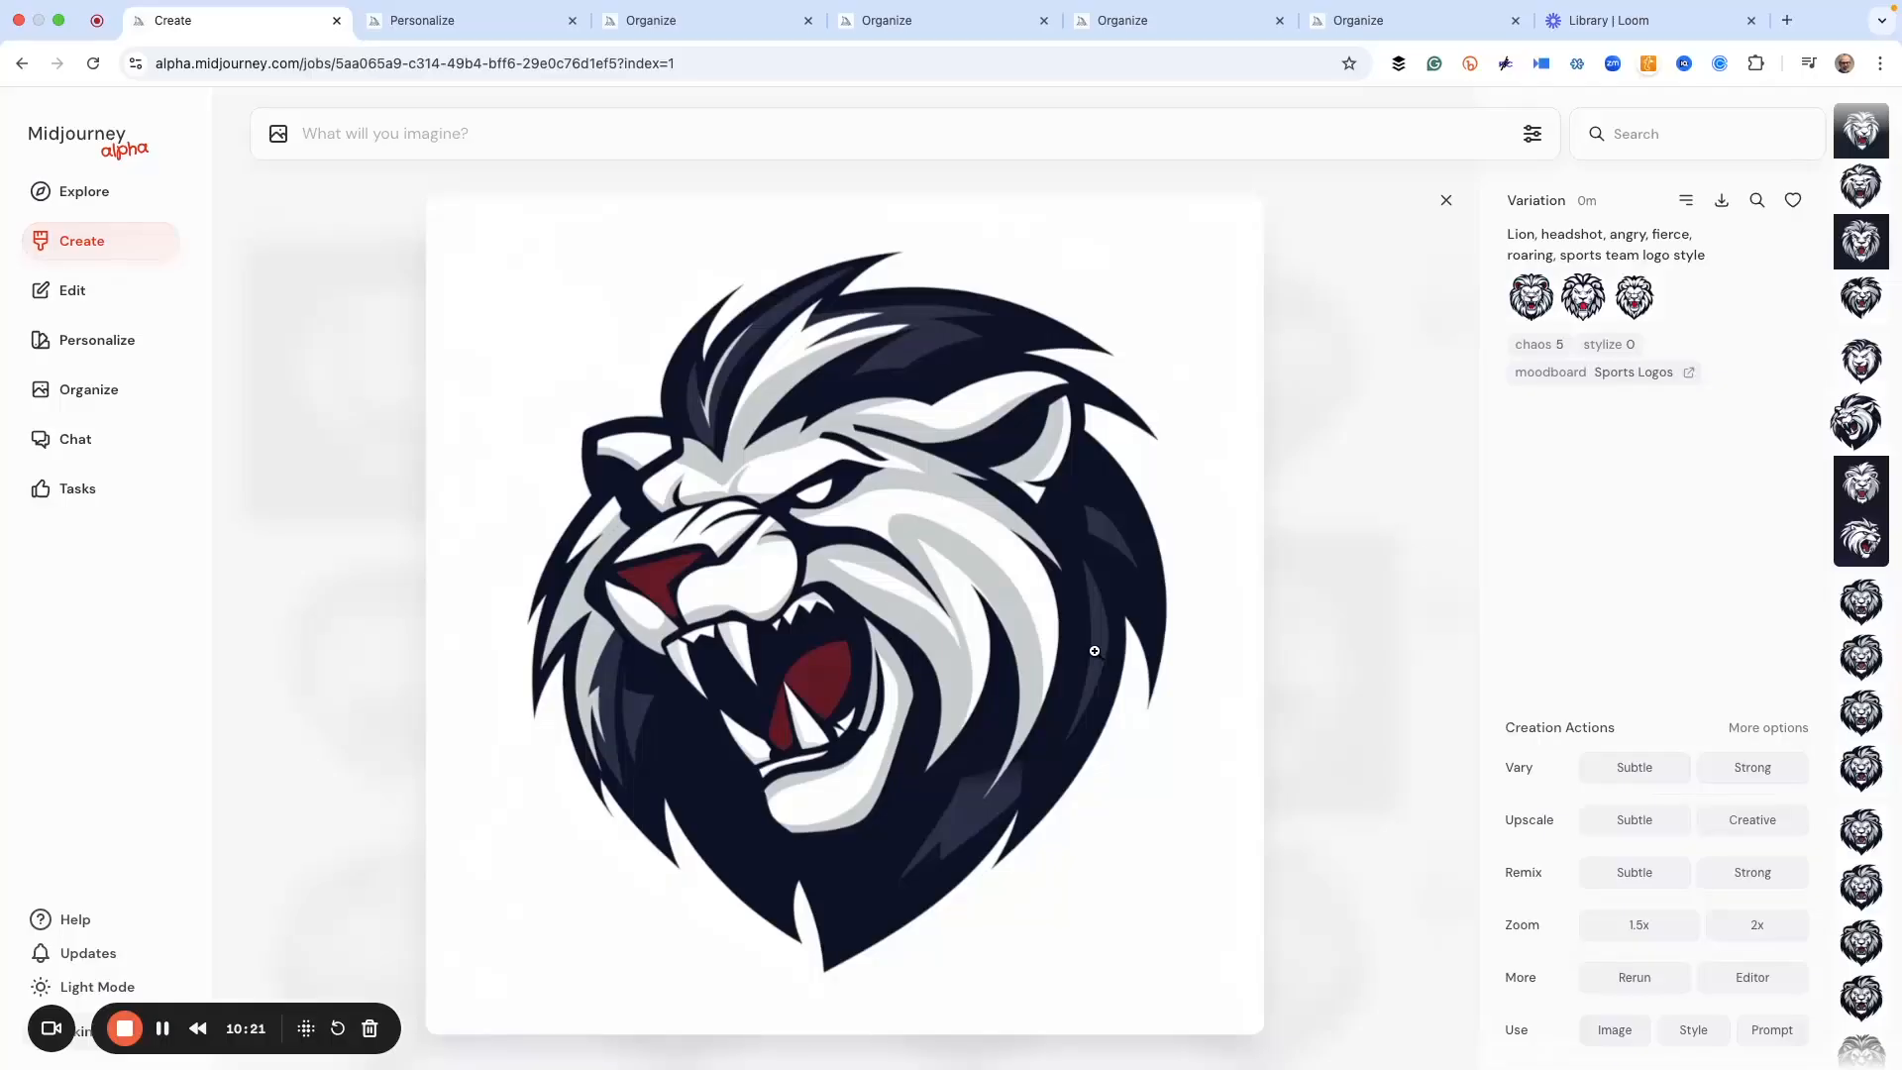
pyautogui.moveTo(1482, 723)
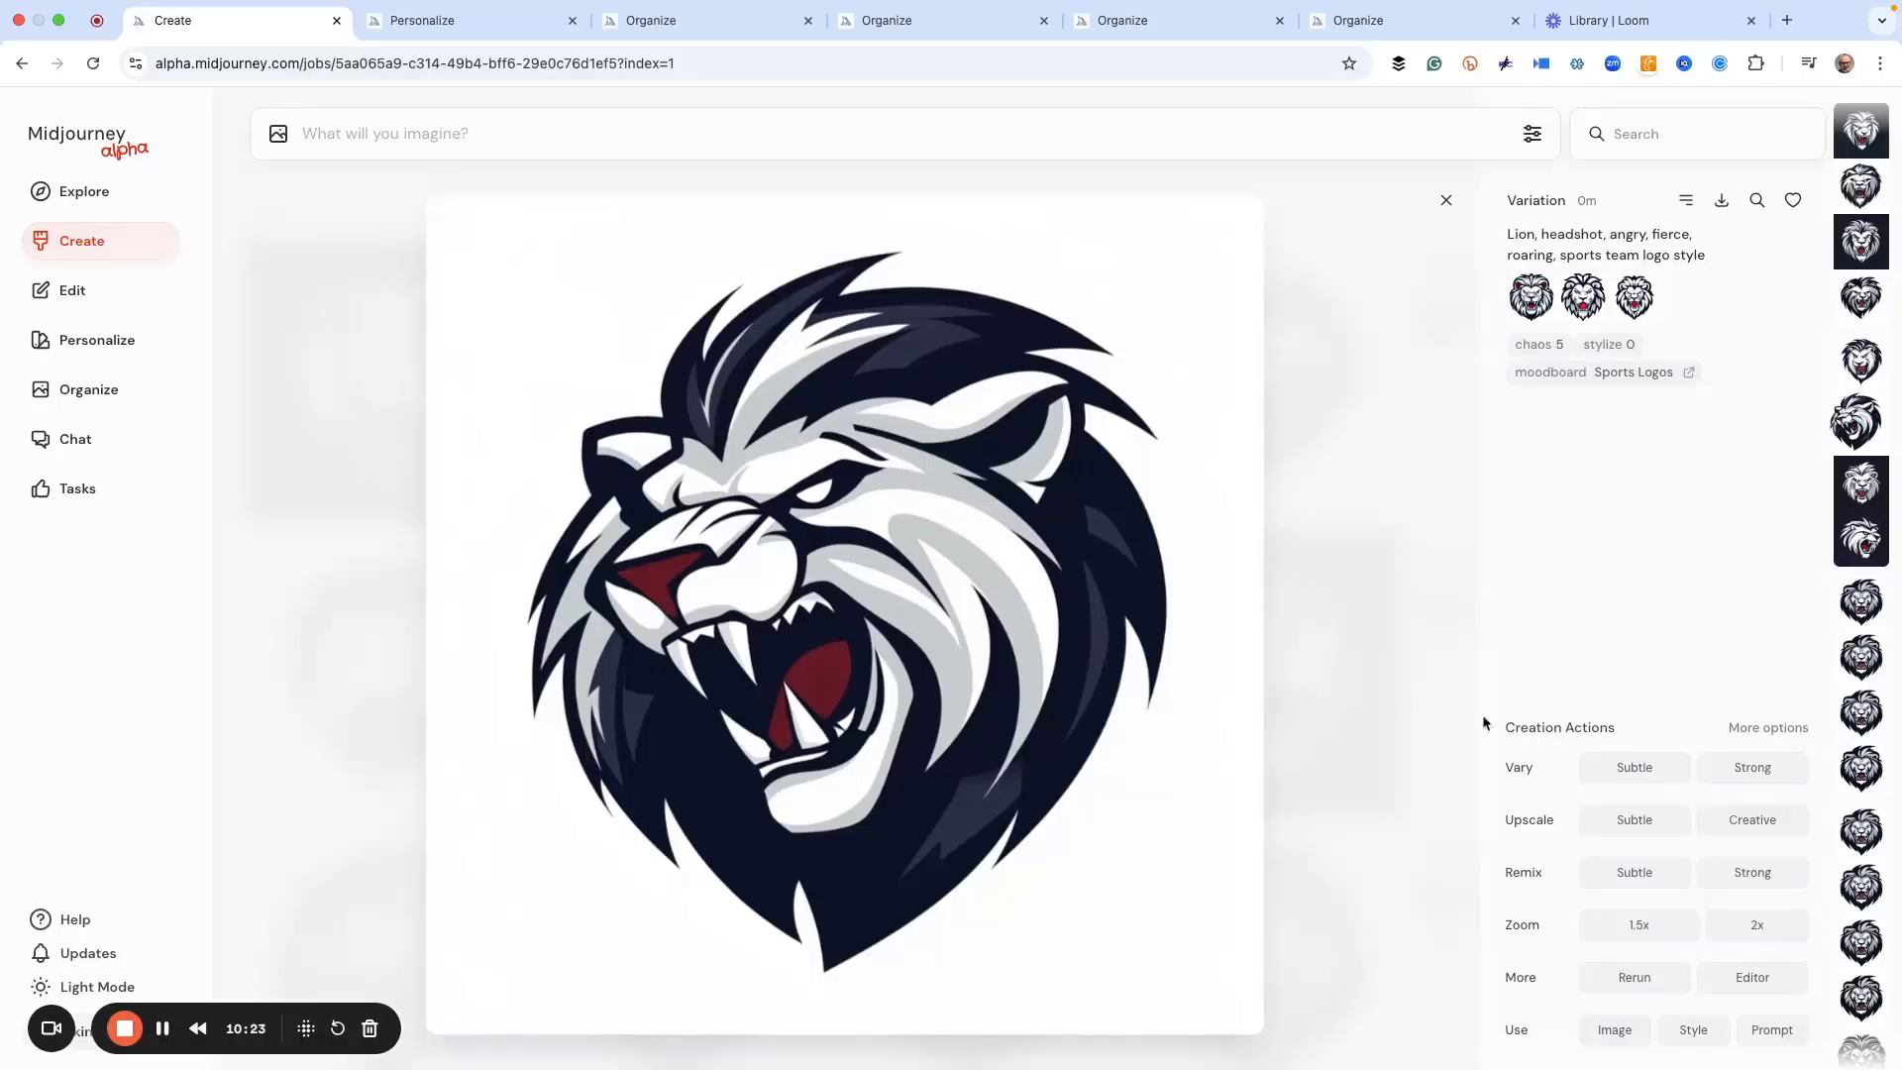
# Step: Queue a Vary Strong and a Vary Subtle job of this lion and return to the feed
pyautogui.click(1751, 766)
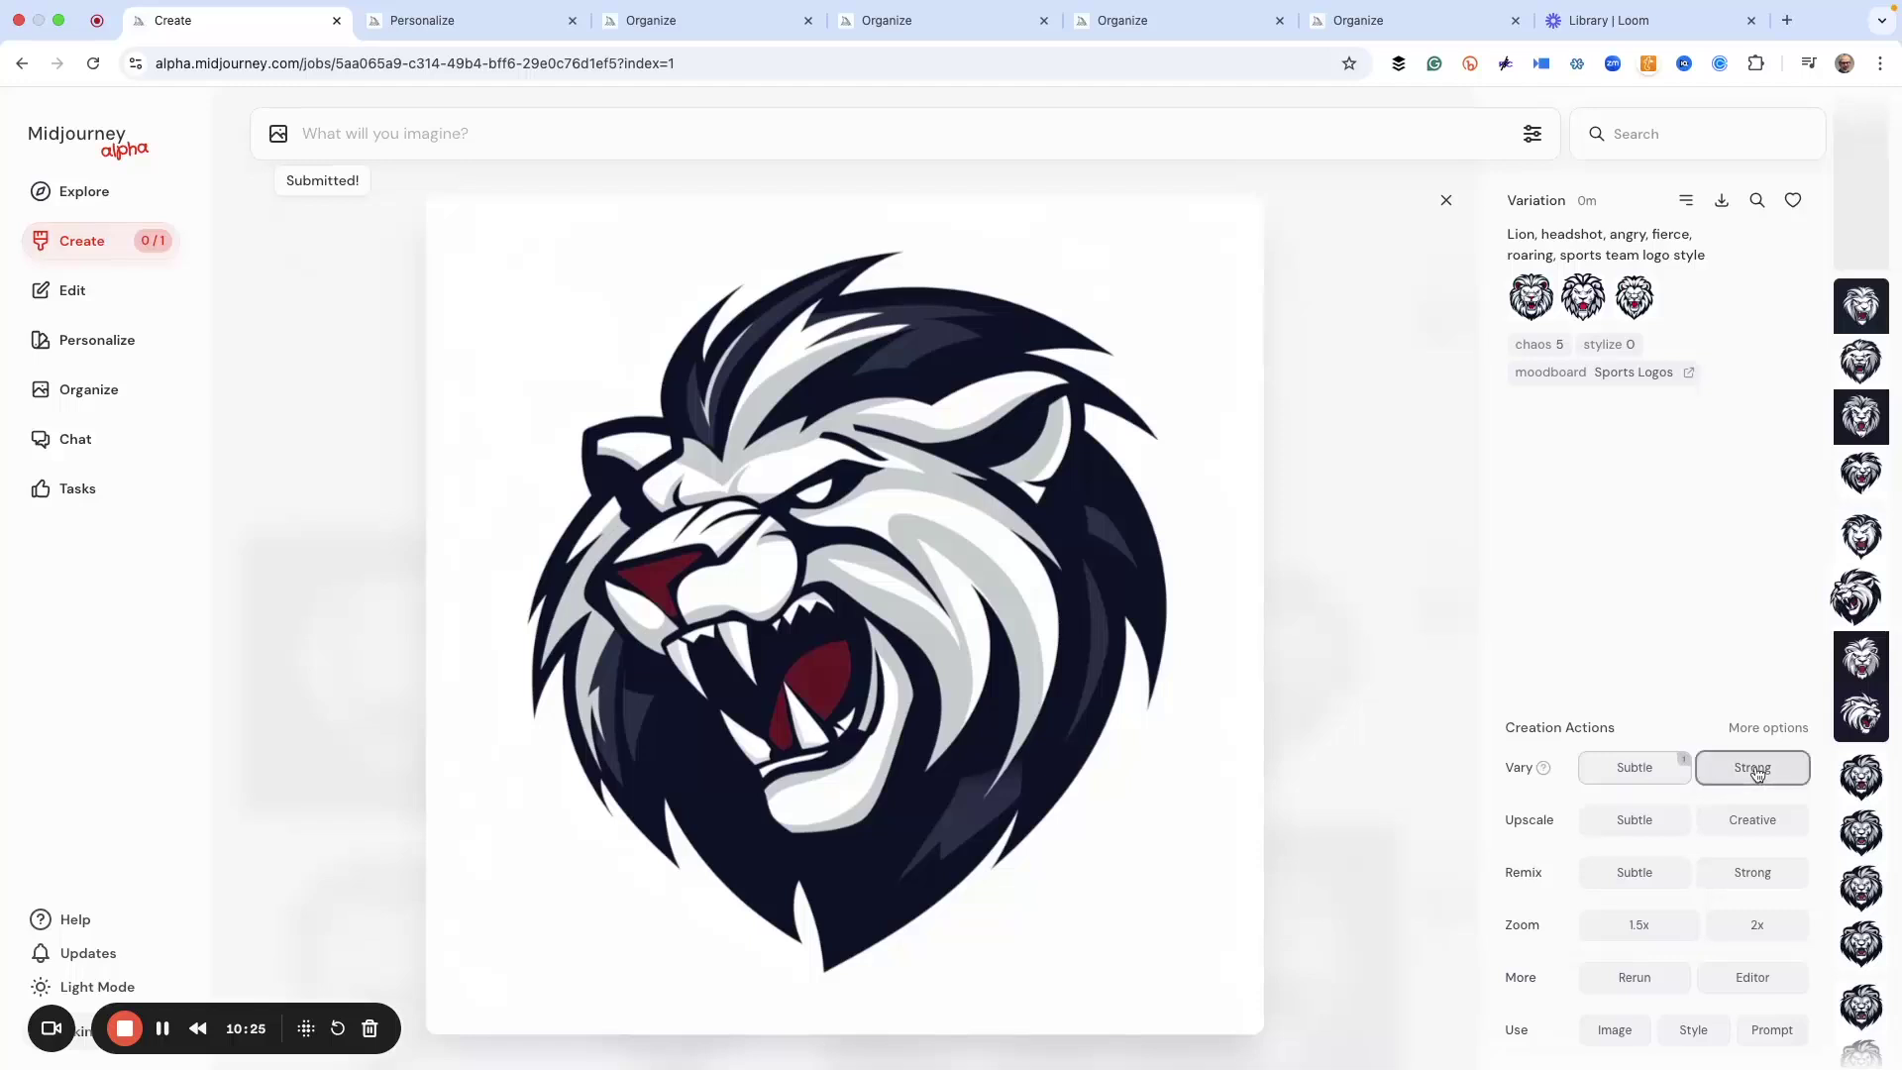
pyautogui.click(1751, 767)
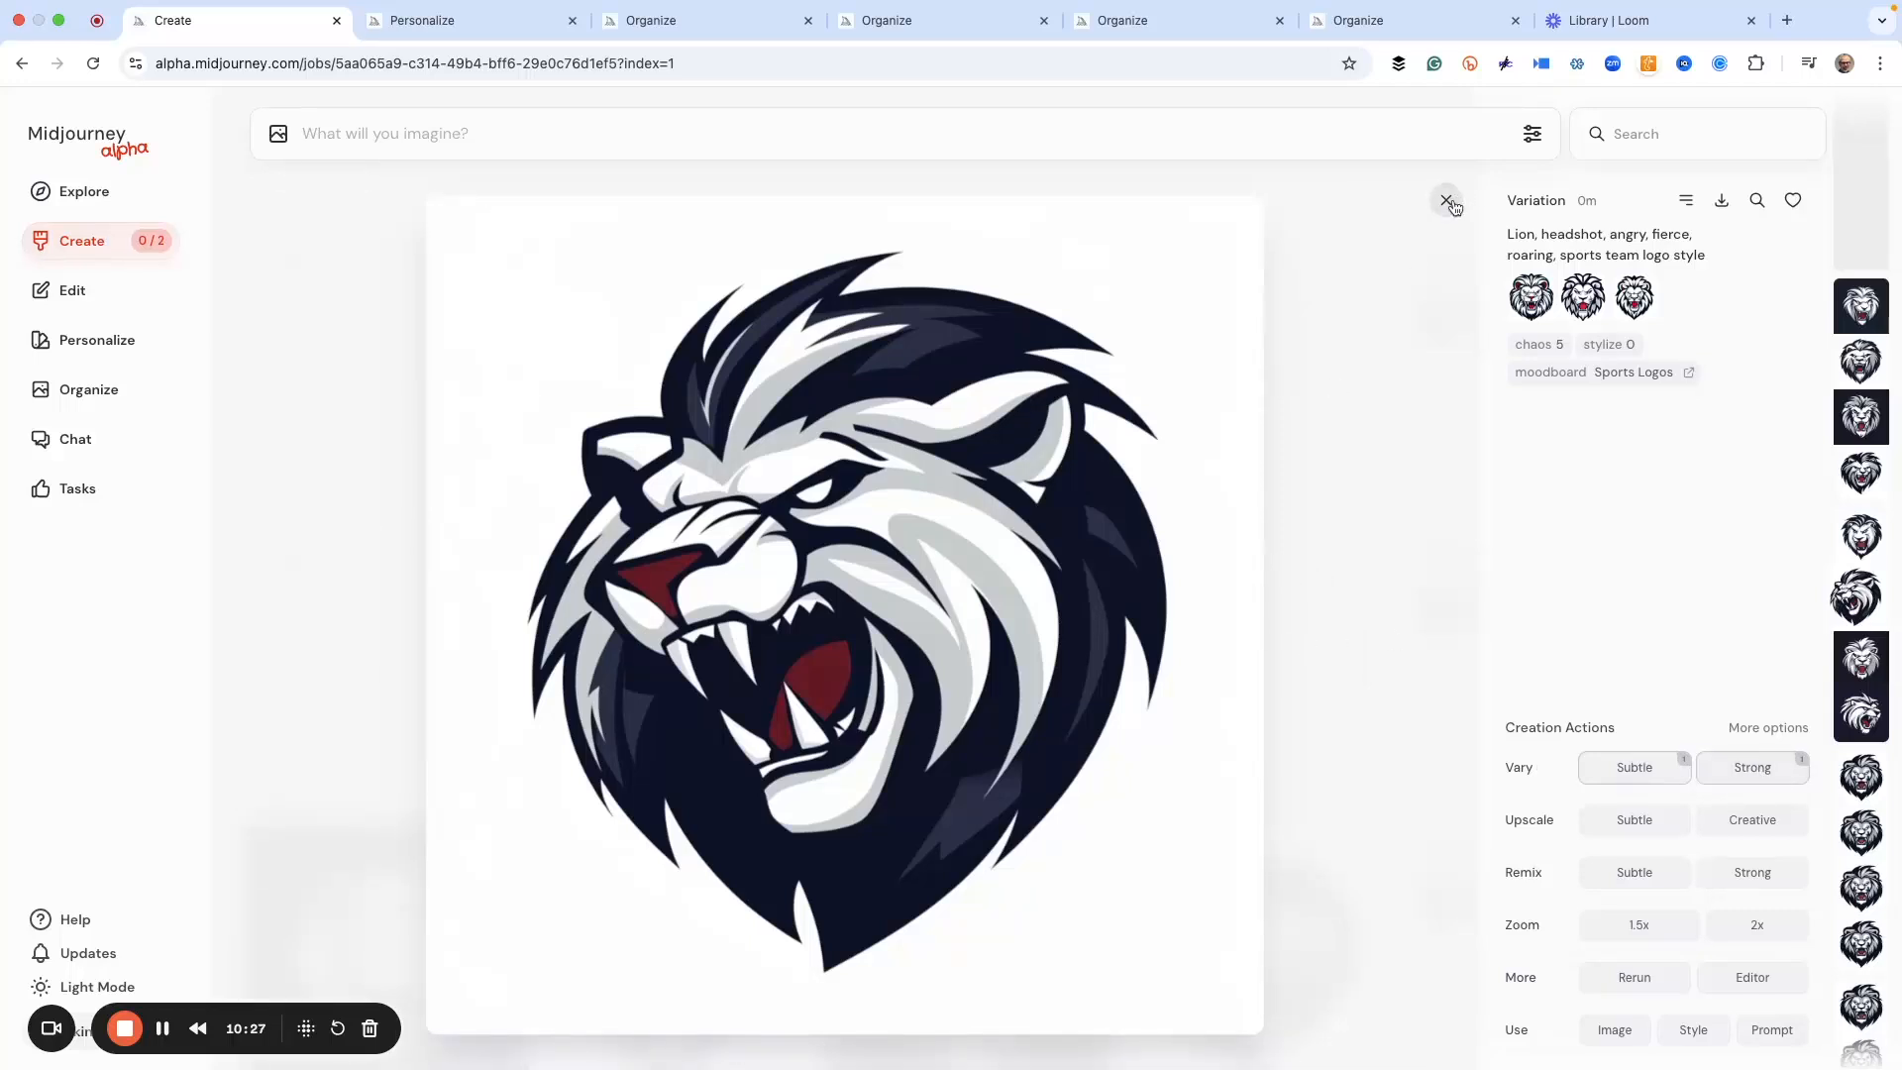
pyautogui.click(1445, 200)
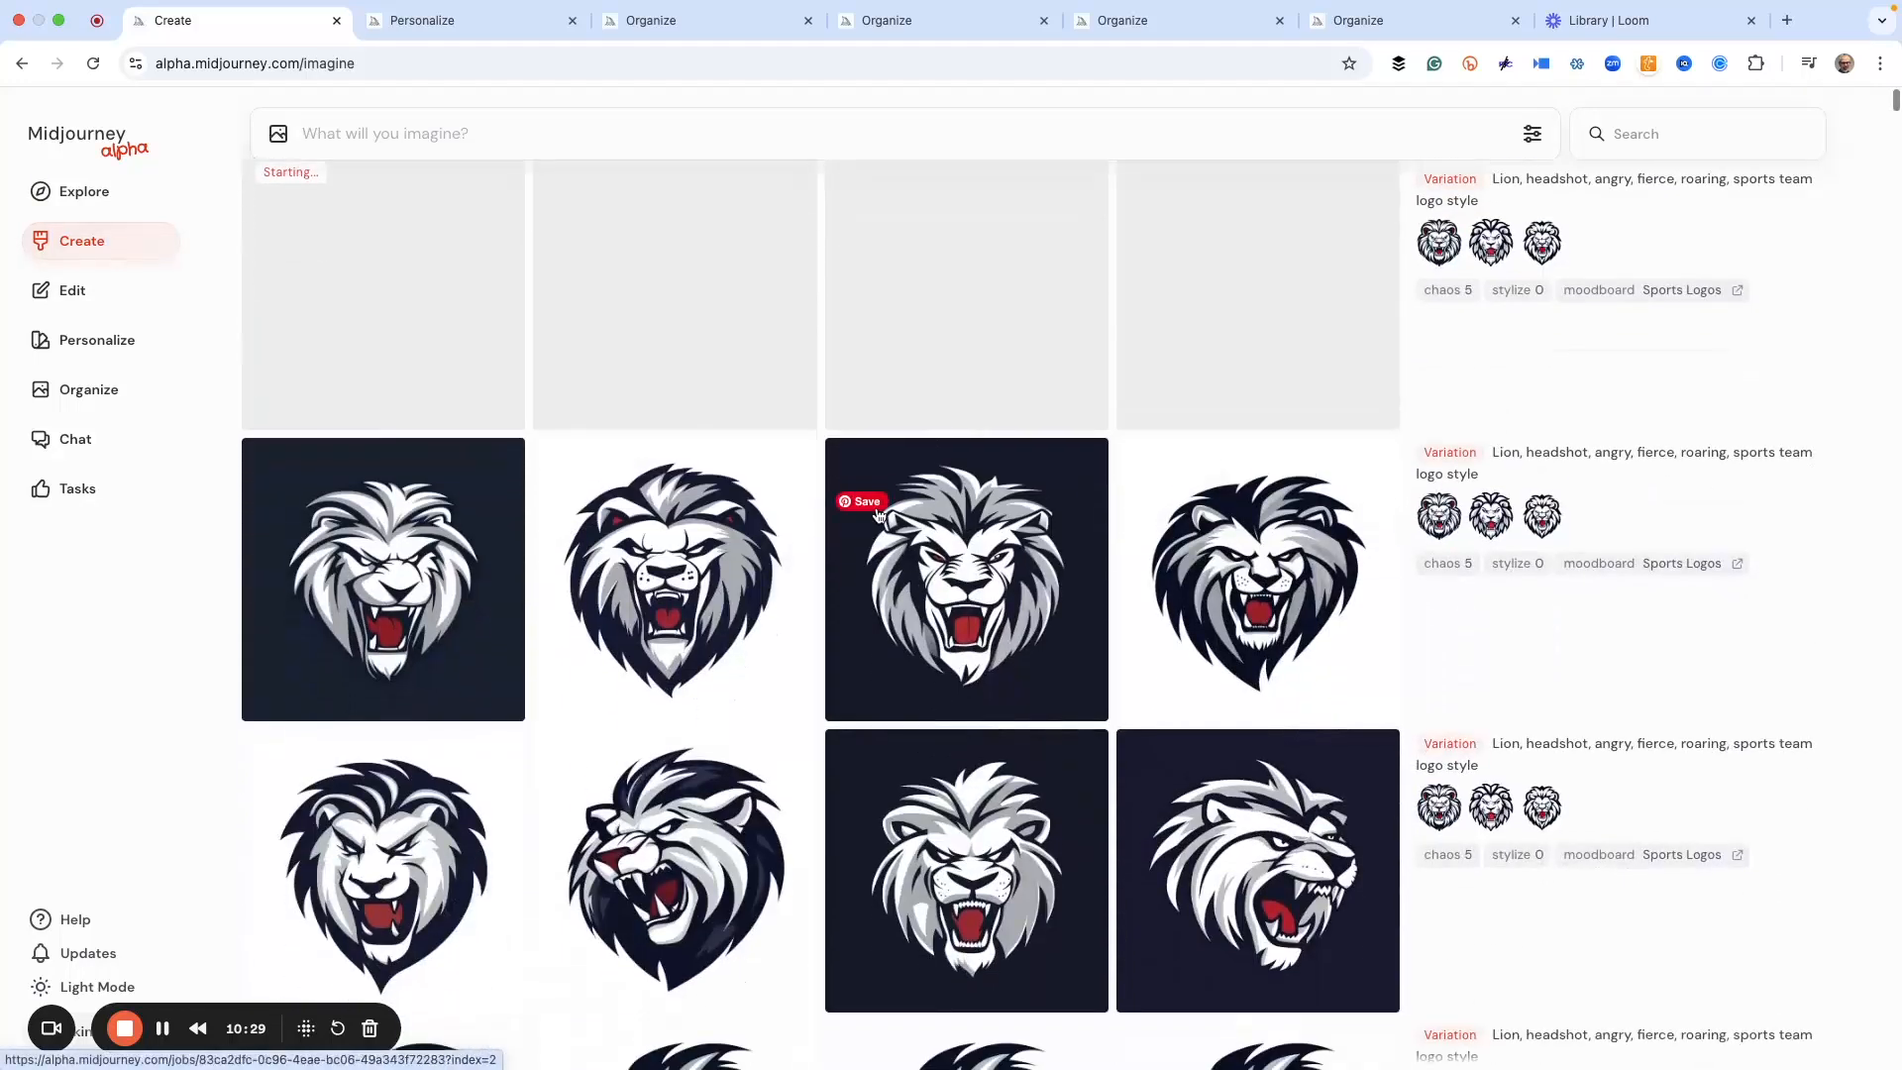
pyautogui.moveTo(689, 717)
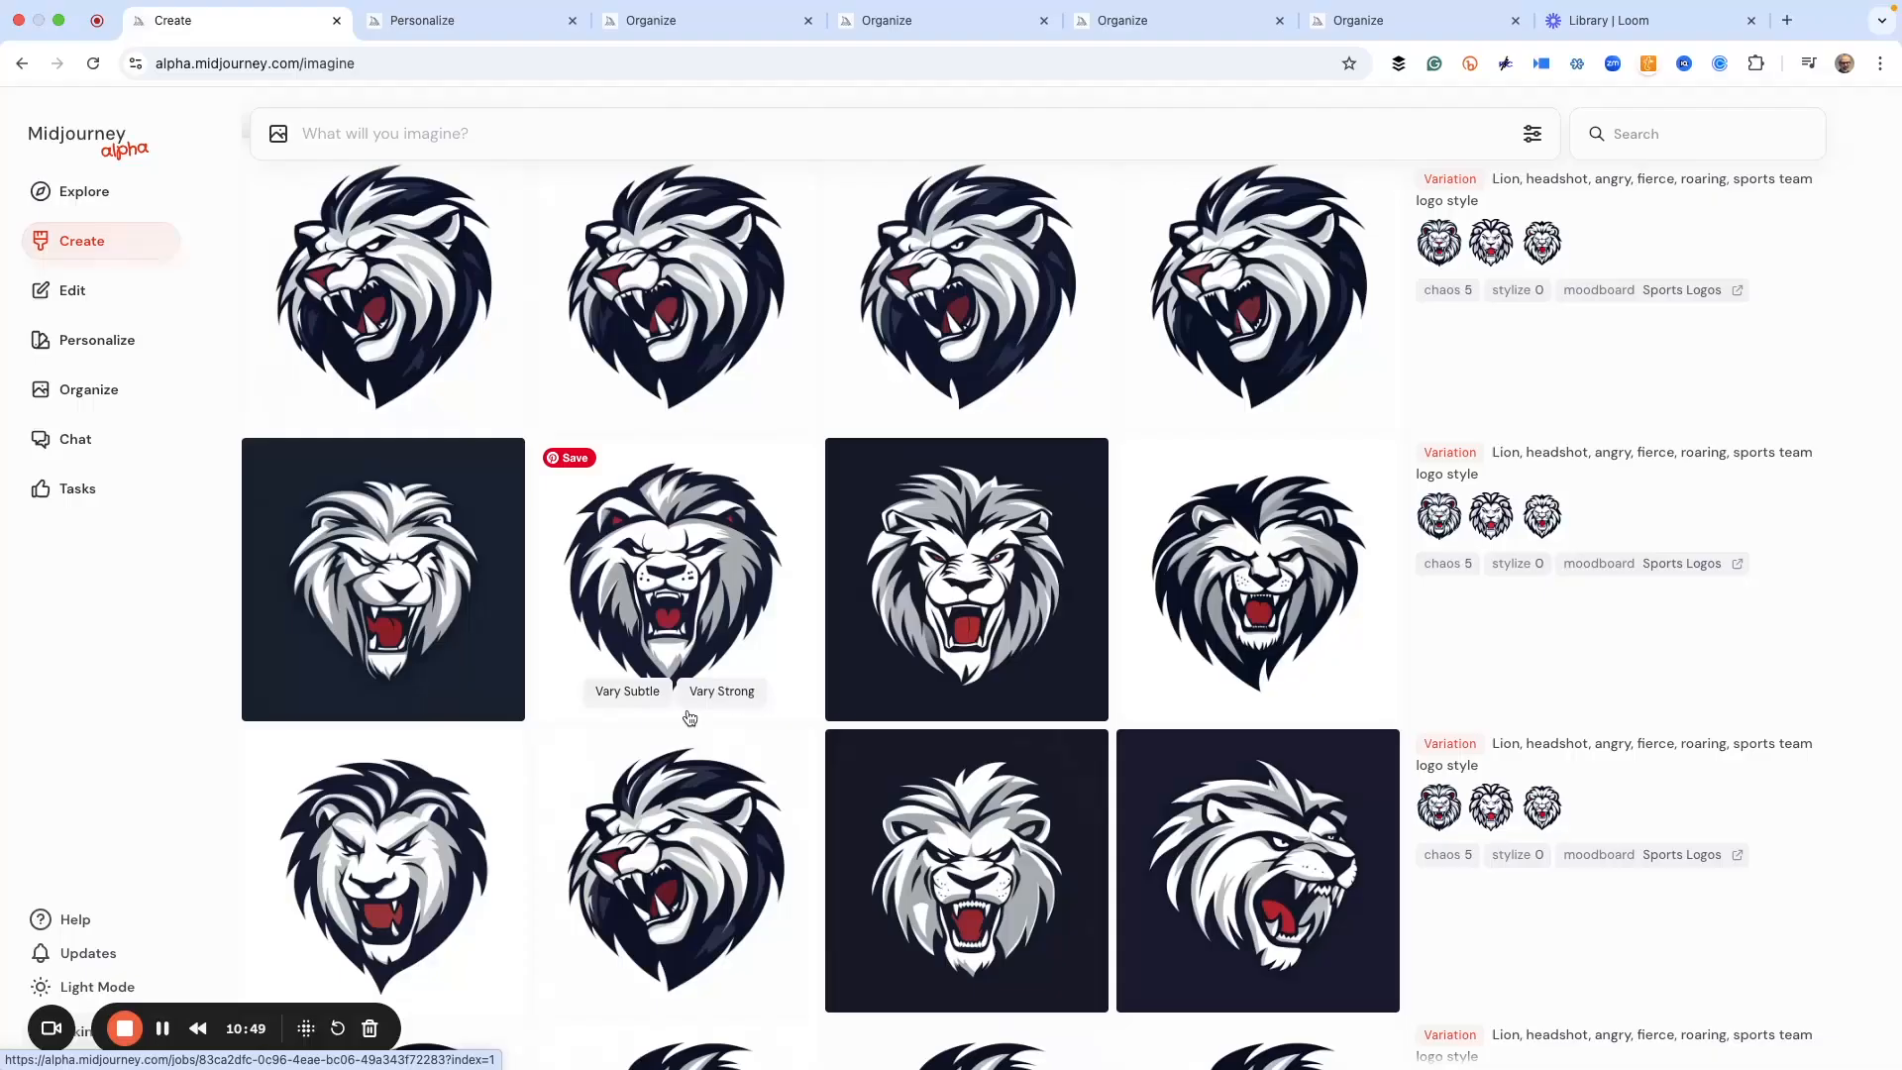
pyautogui.moveTo(798, 703)
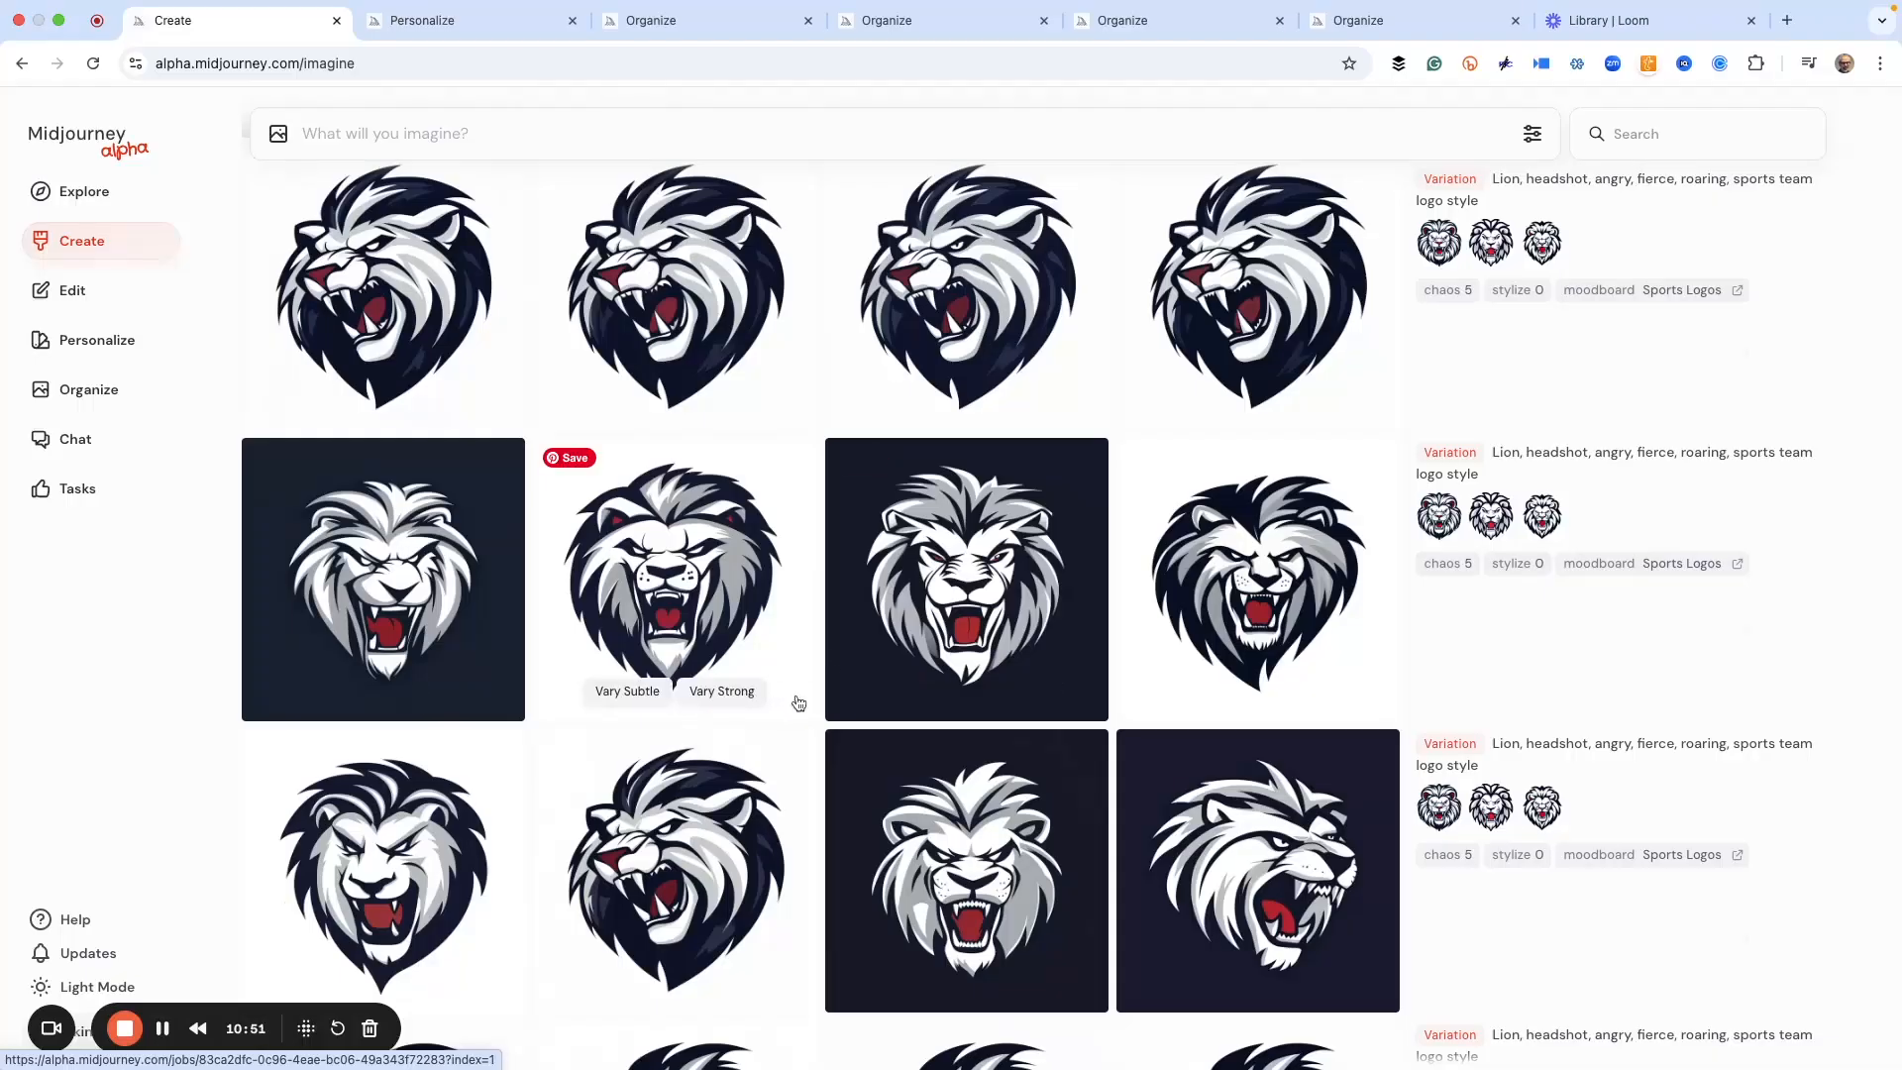
# Step: Locate the finished side-profile variations and view the left-facing white lion on dark background enlarged
pyautogui.scroll(3)
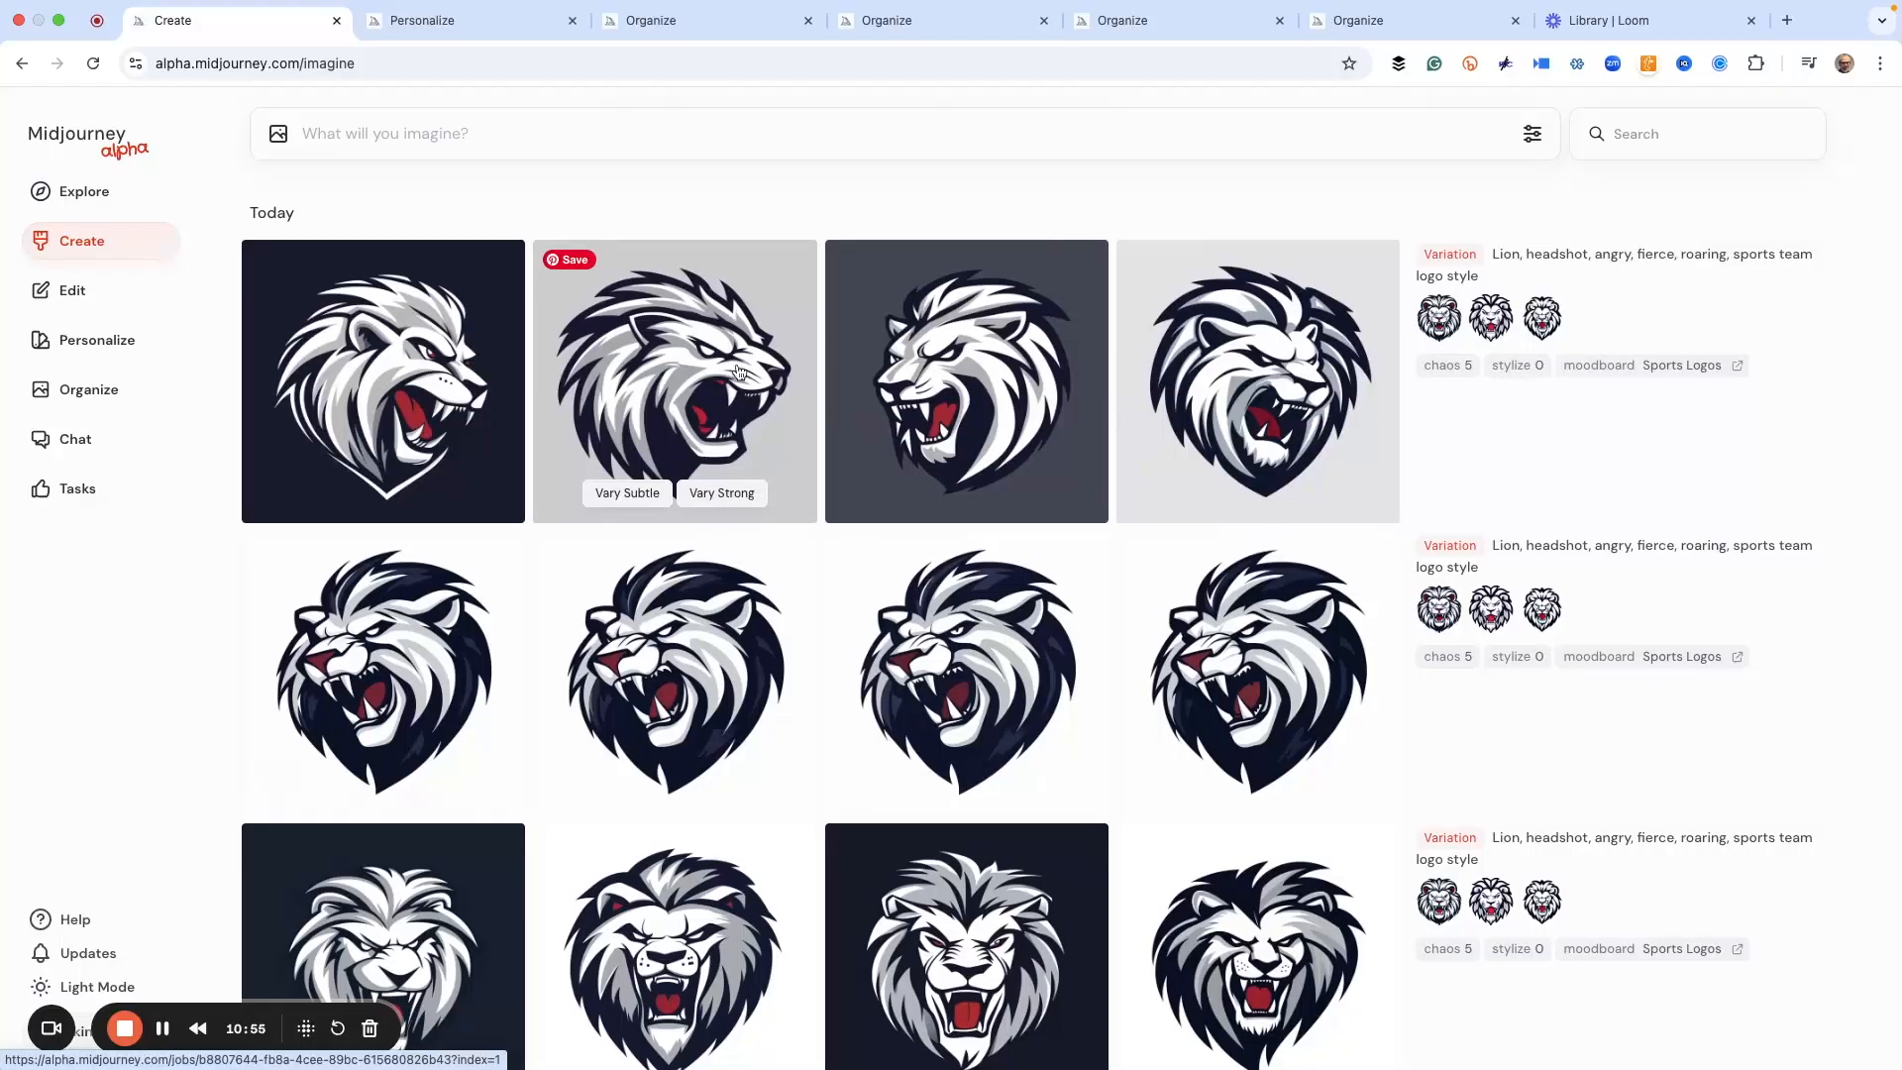
pyautogui.moveTo(636, 408)
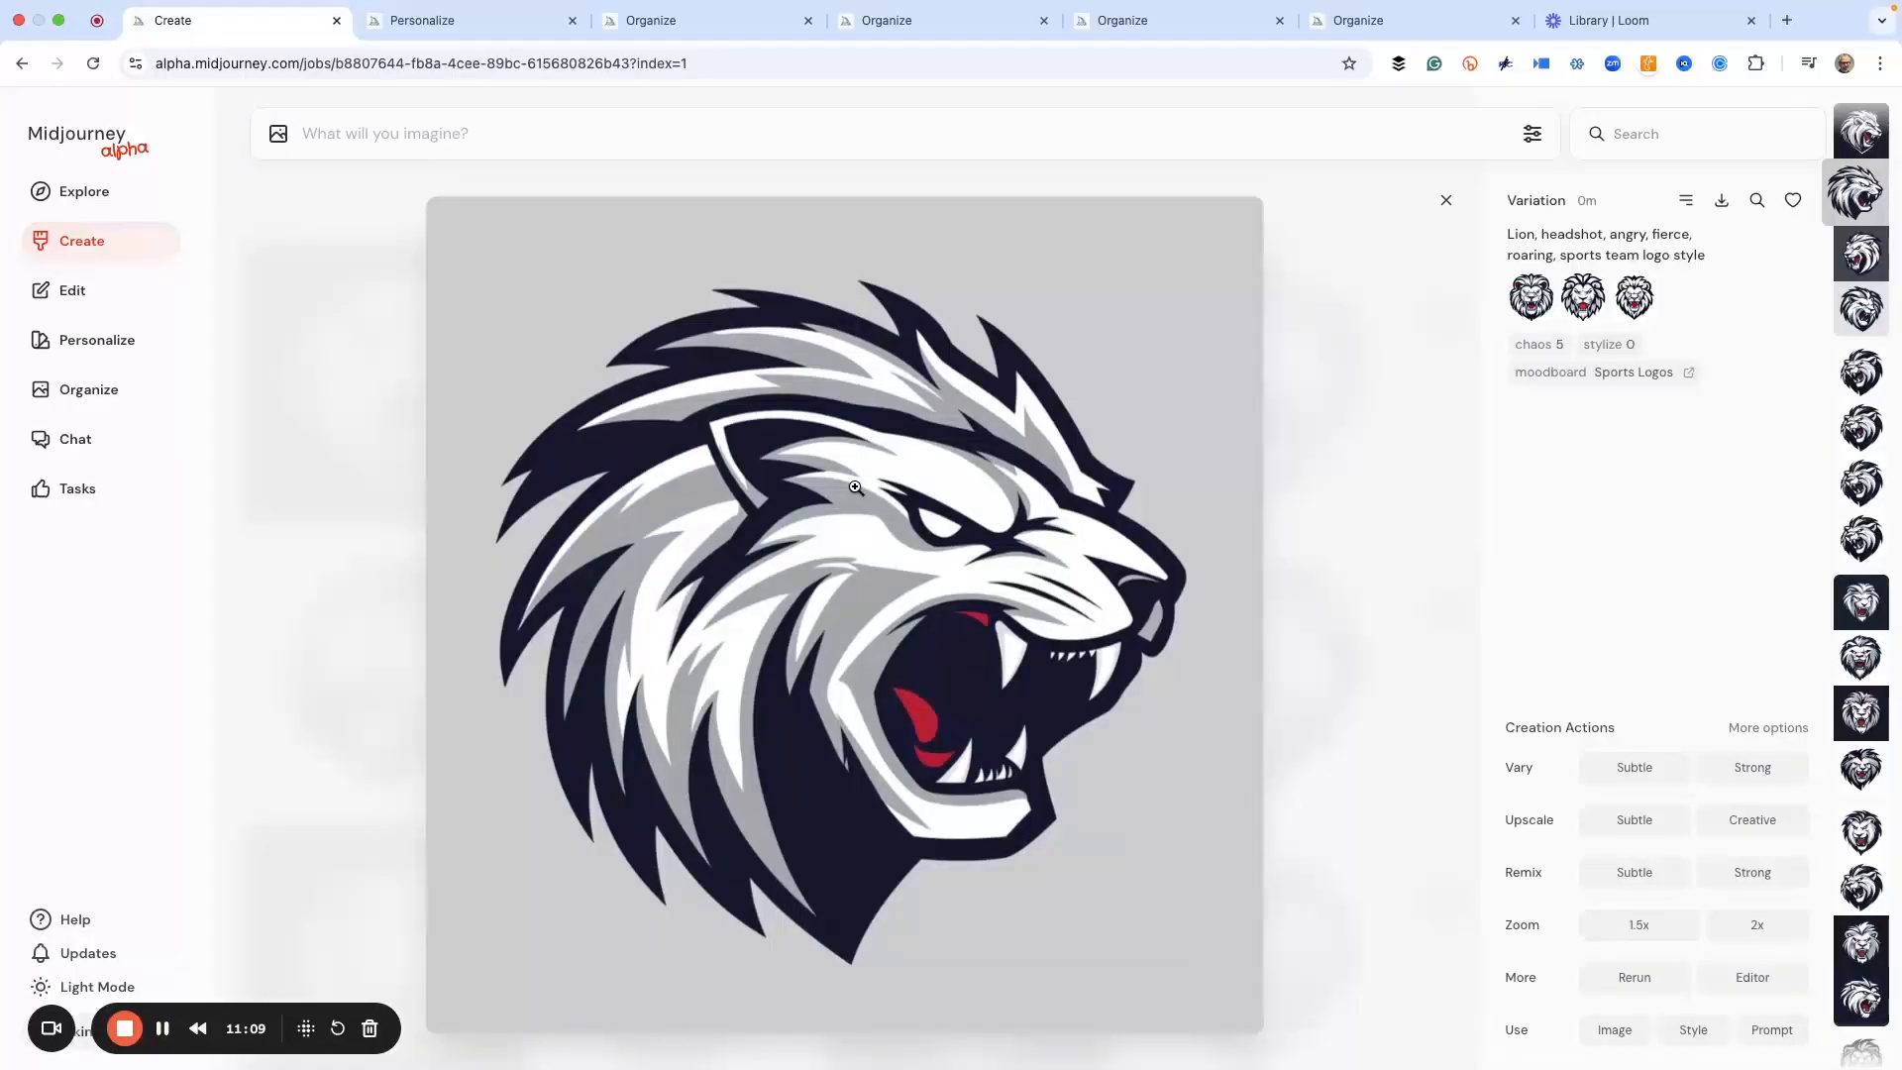
pyautogui.click(1860, 250)
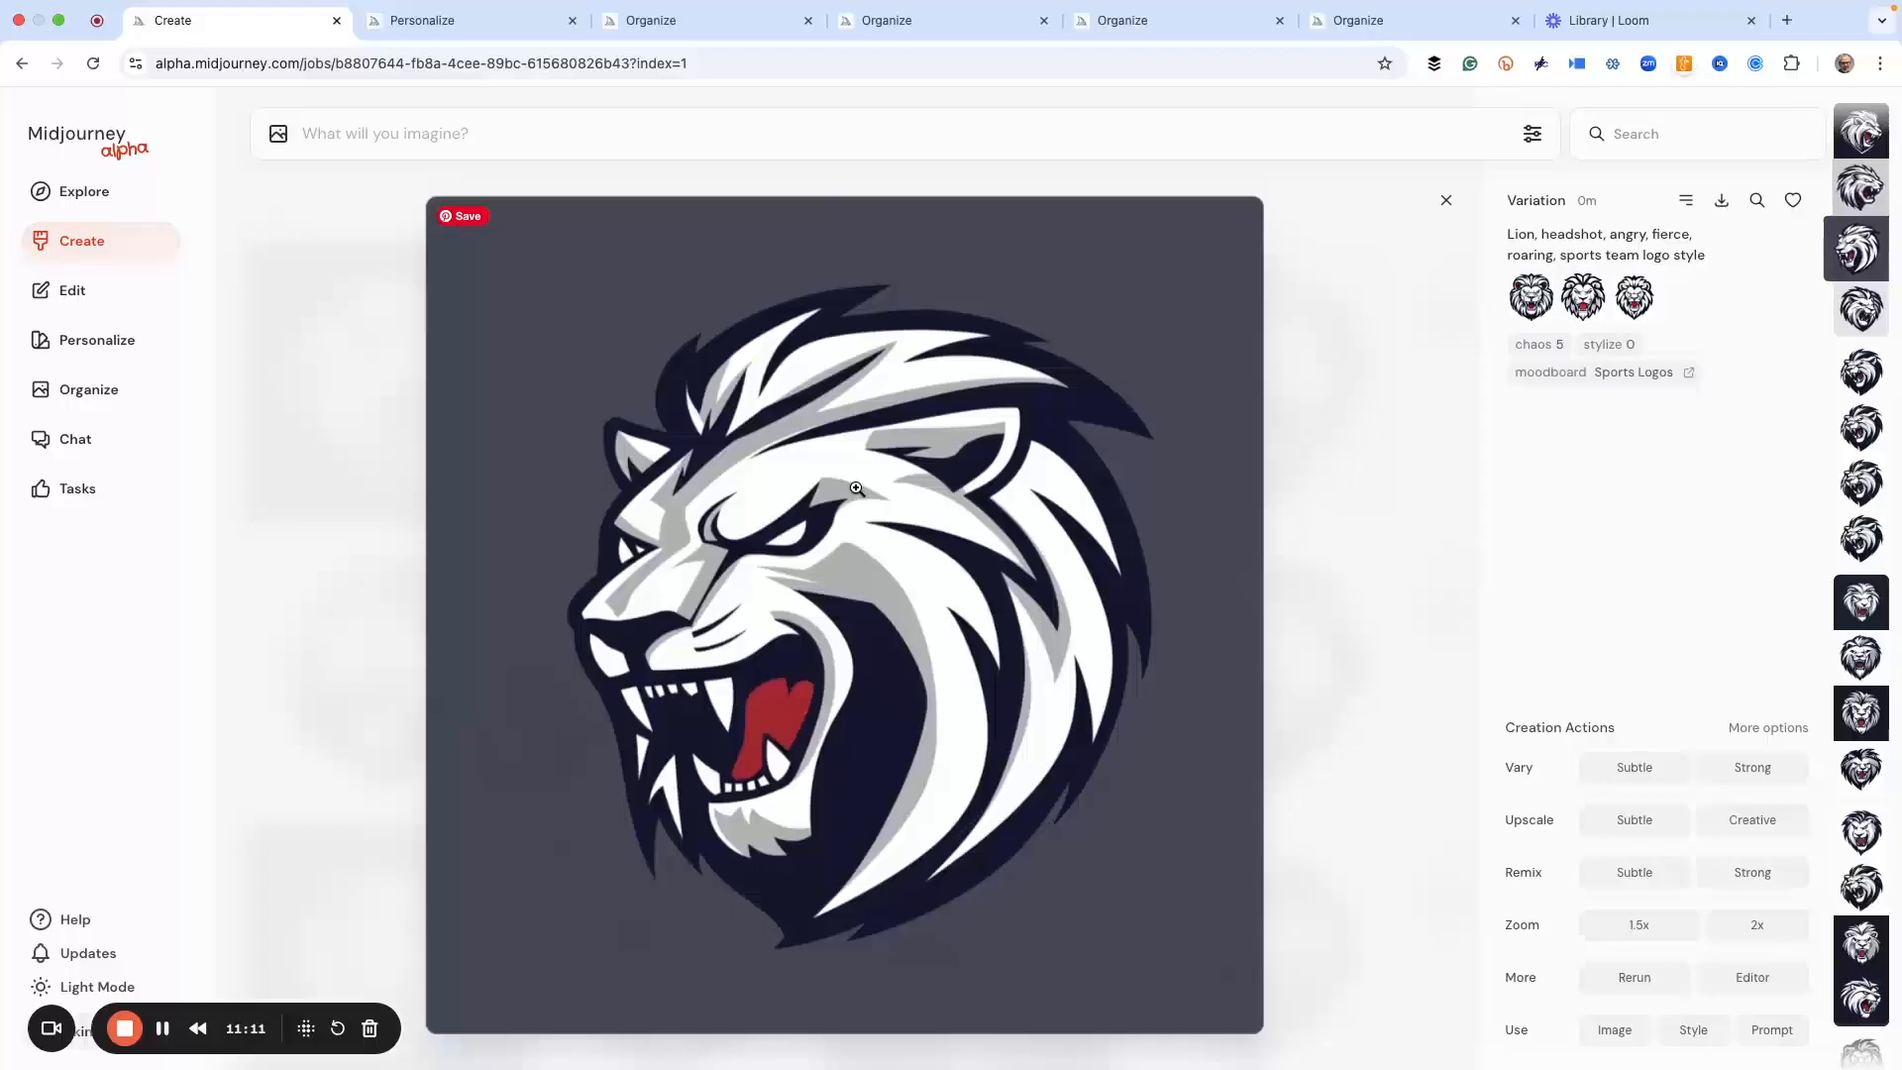